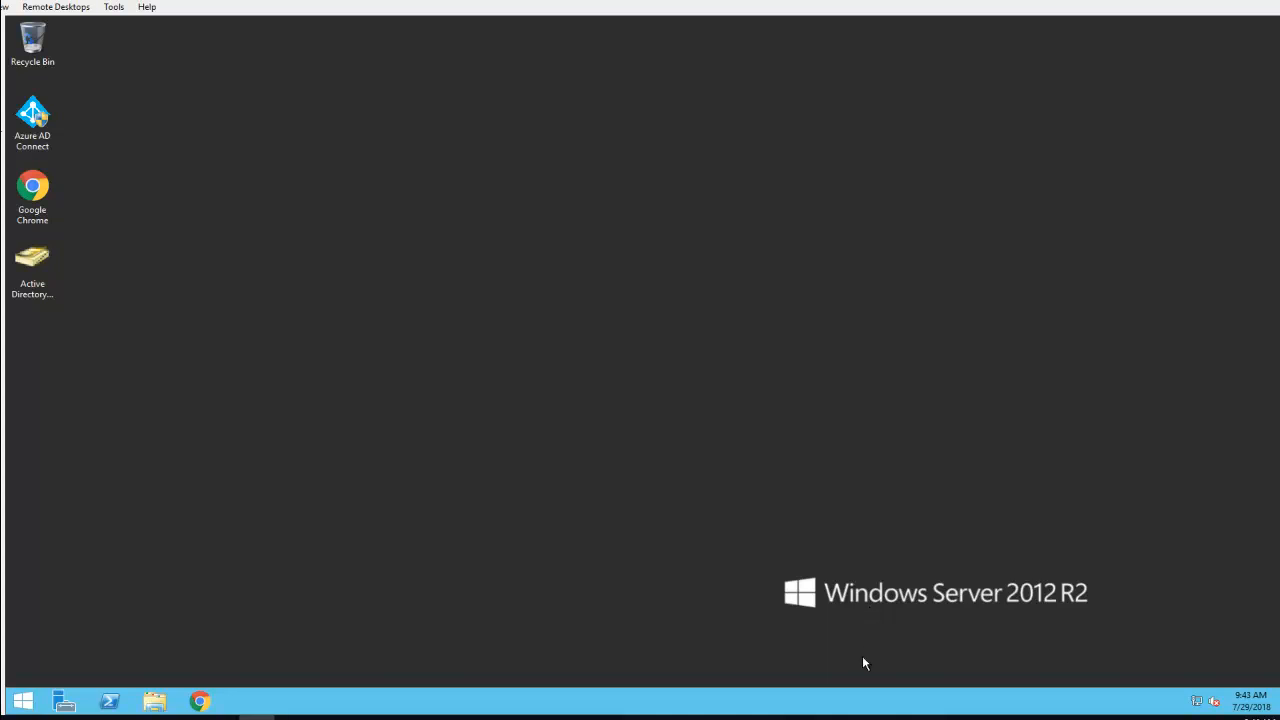
mouse_move(633, 575)
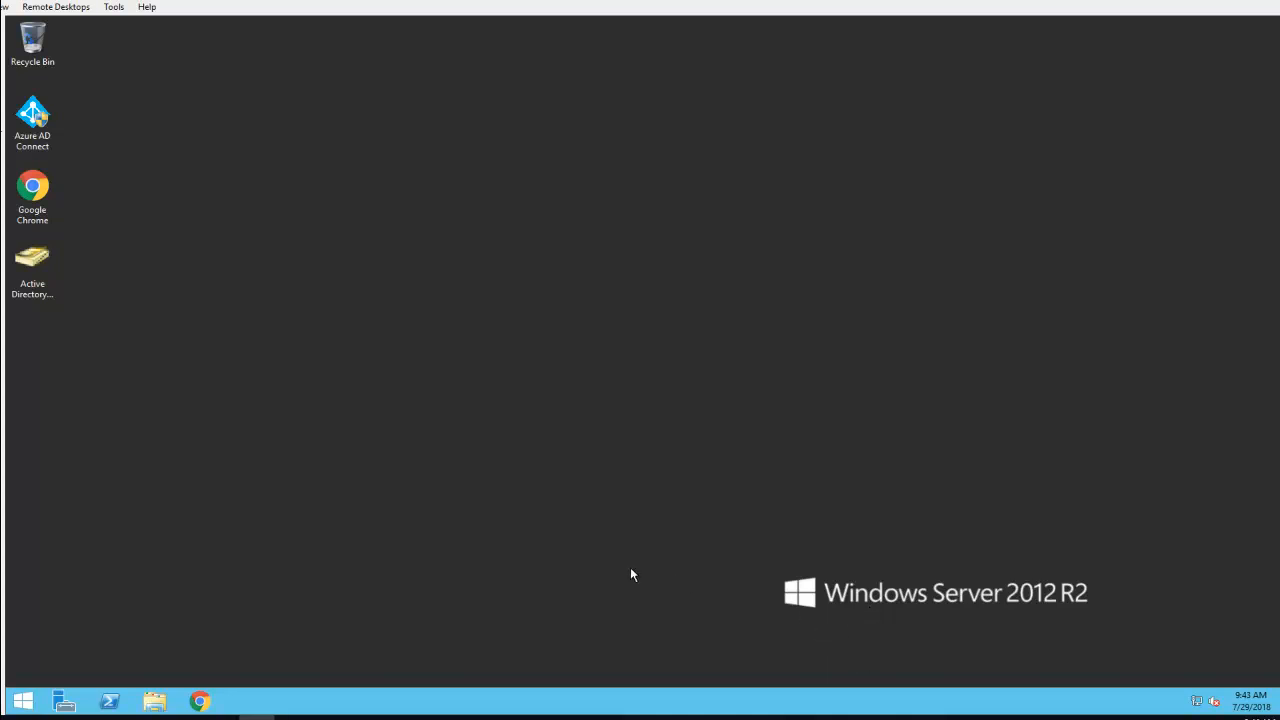
mouse_move(639, 568)
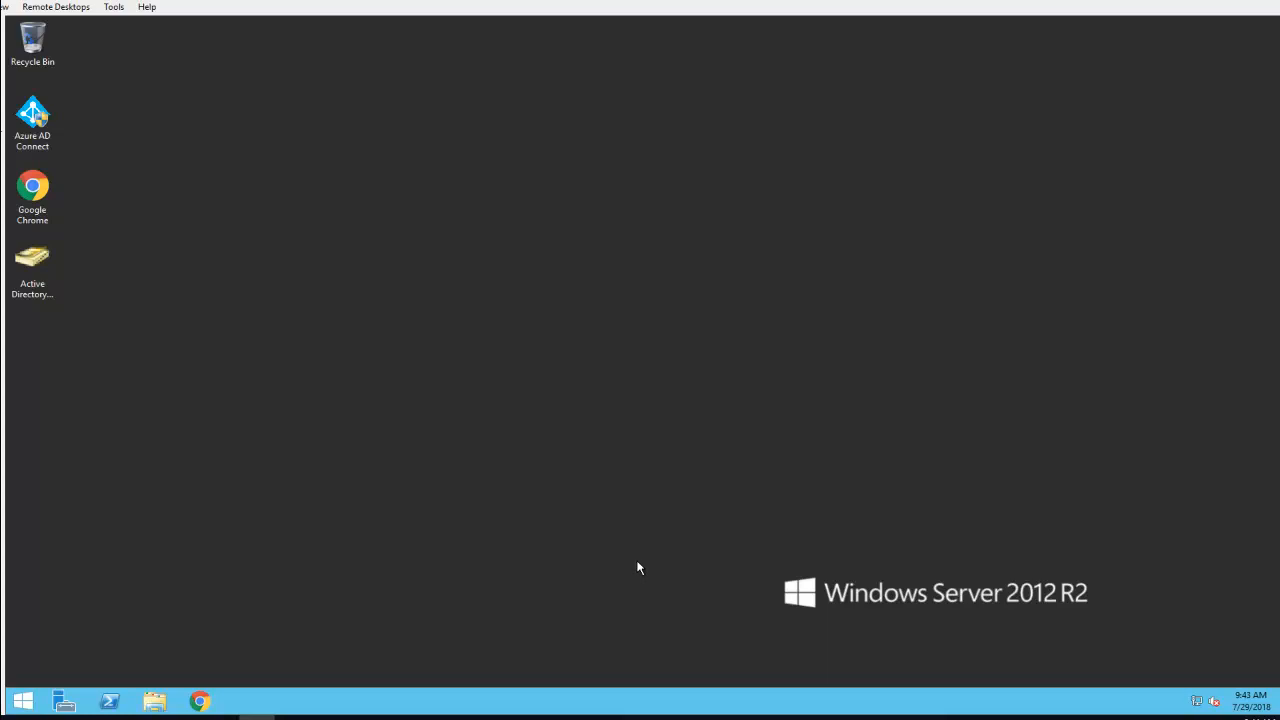
mouse_move(621, 569)
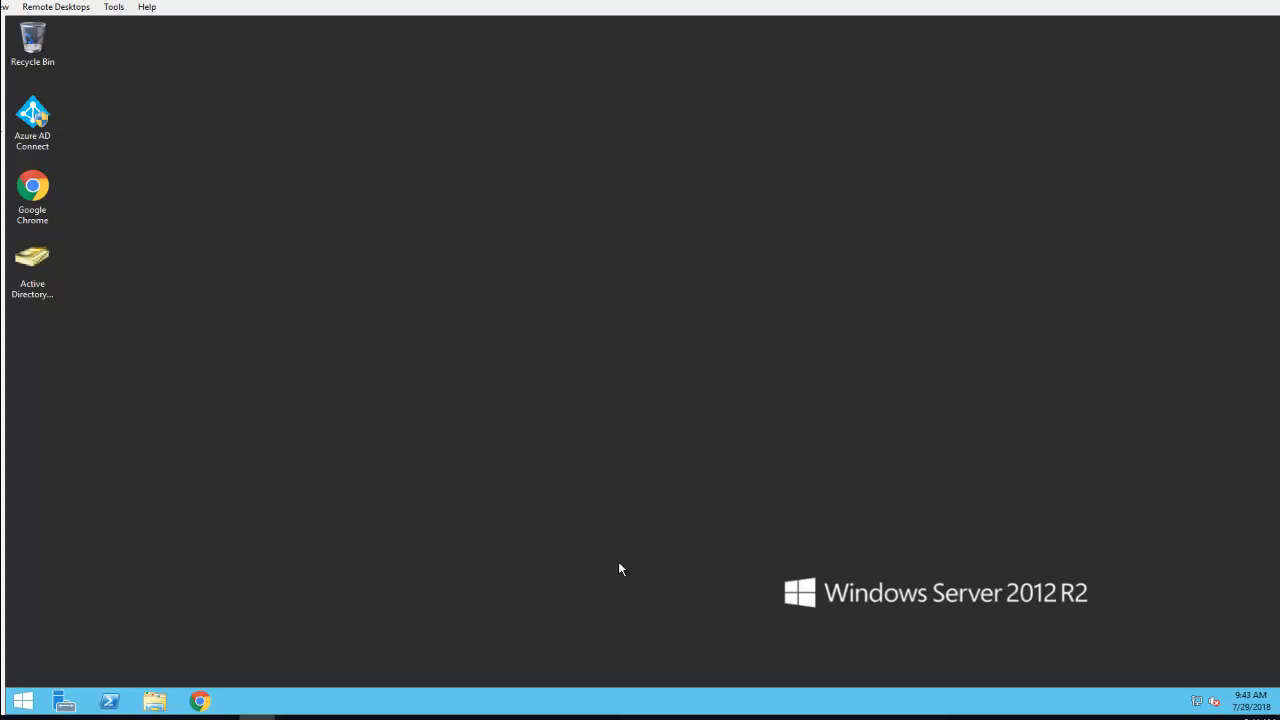
mouse_move(335, 587)
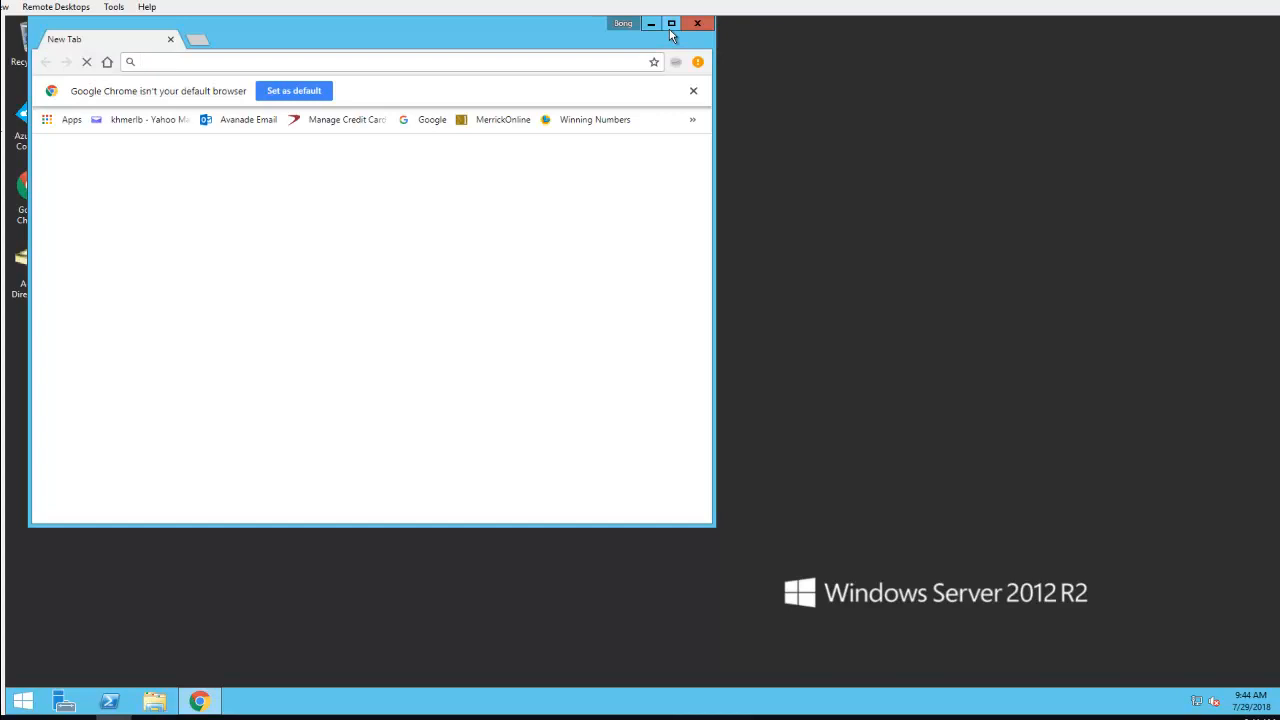
Step: Maximize Chrome and search Google for 'Office click to run odt'
left_click(658, 24)
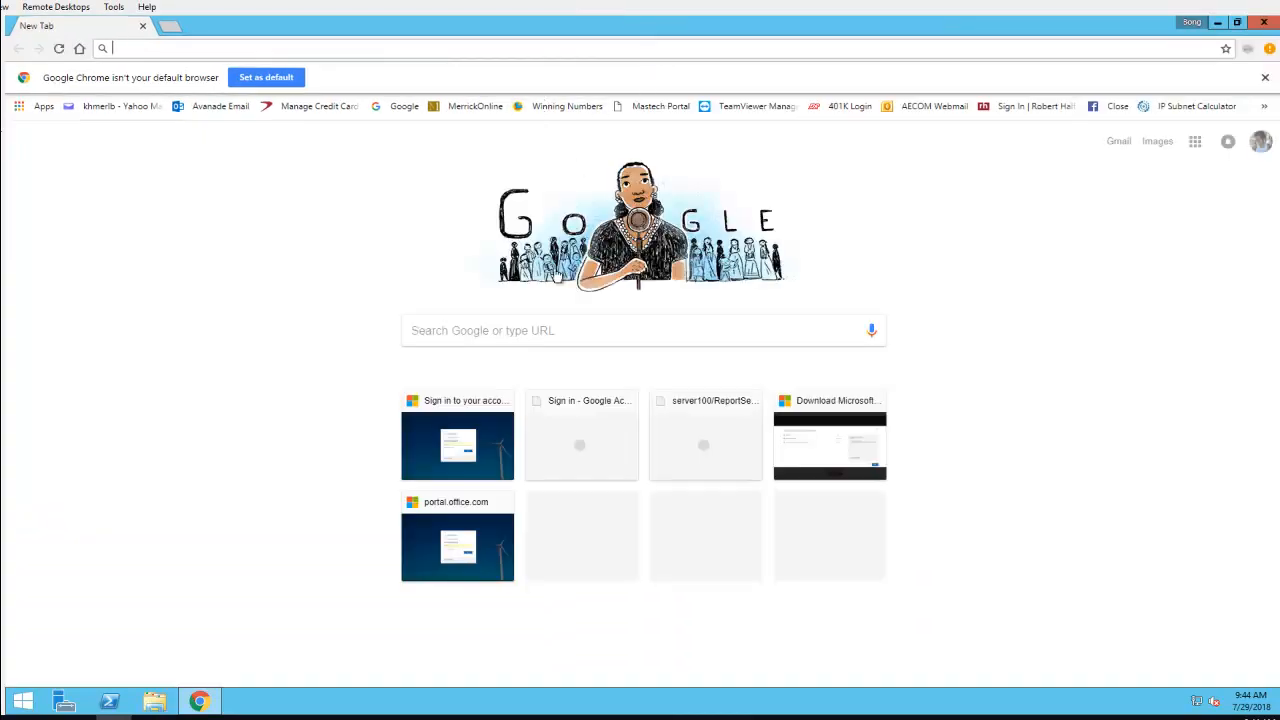
type("O")
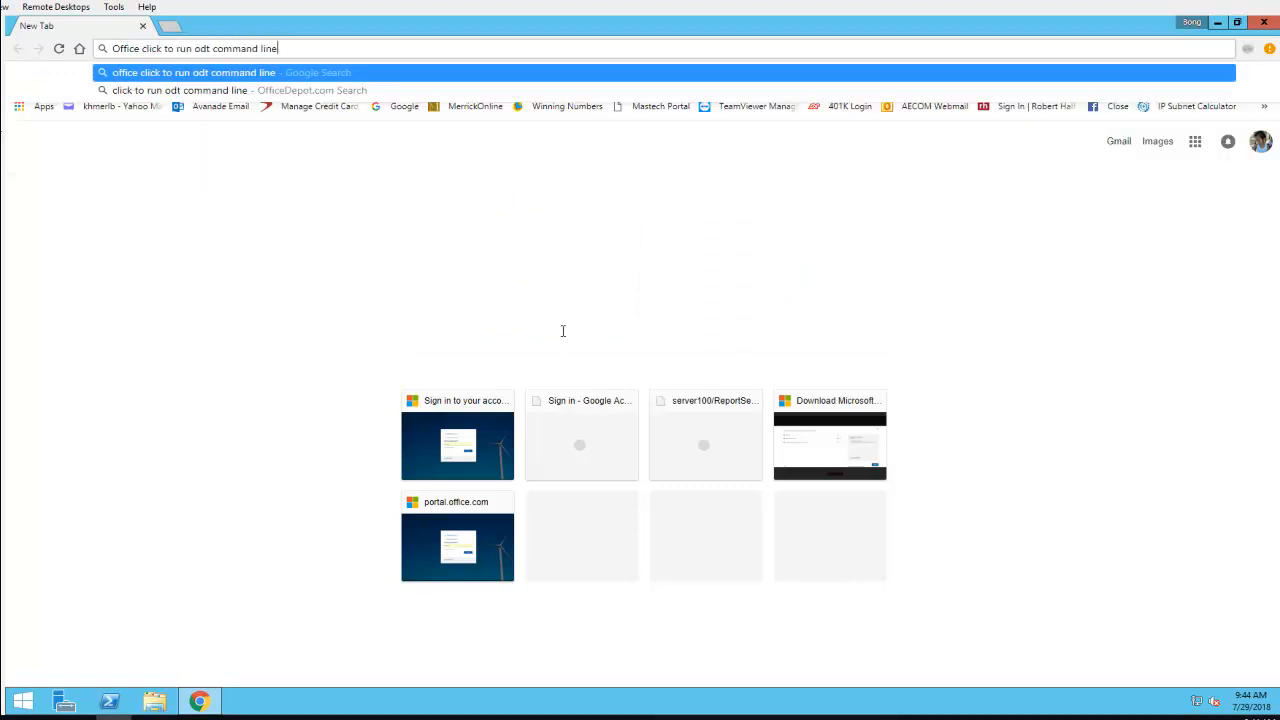
key("Backspace")
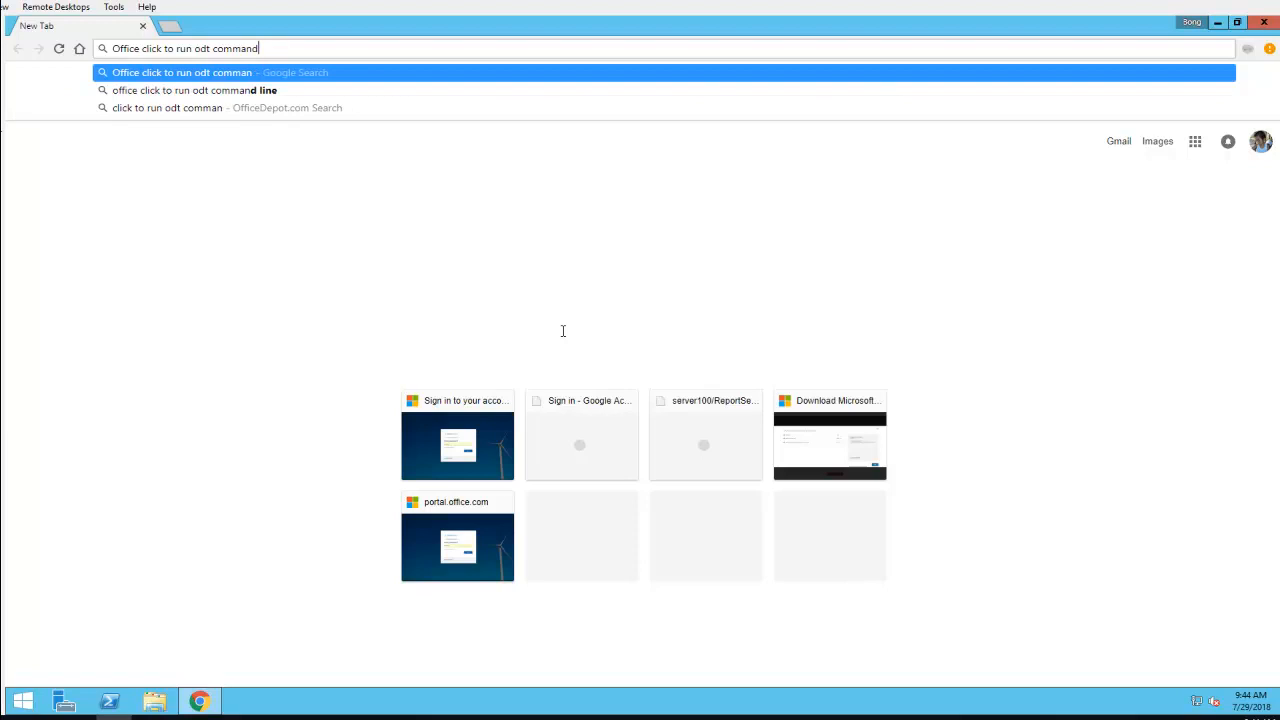
key("Backspace")
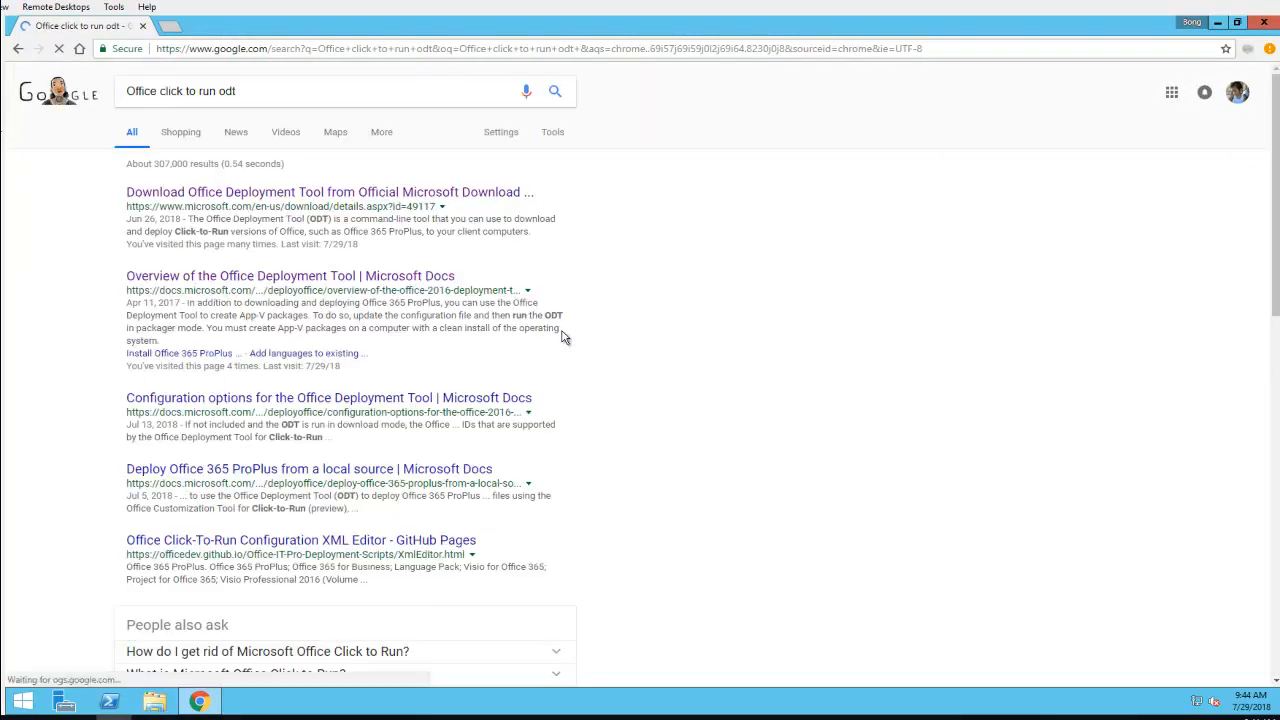
mouse_move(305, 192)
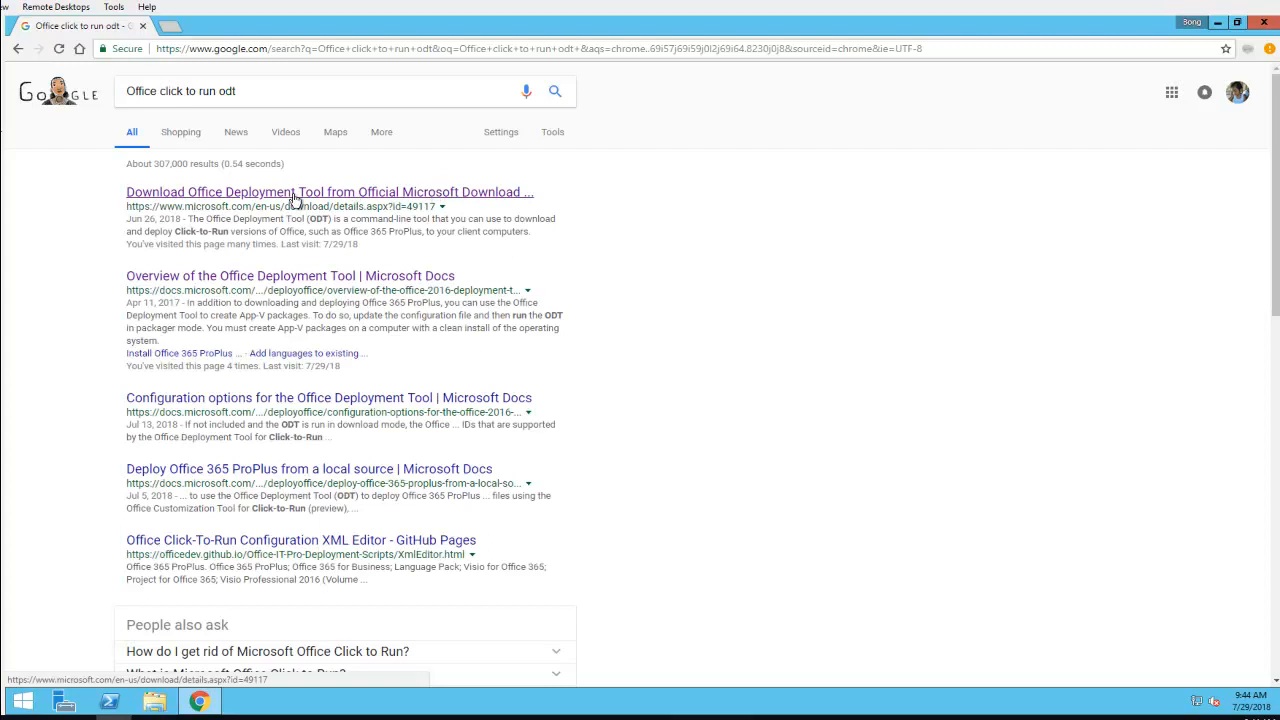
mouse_move(198, 204)
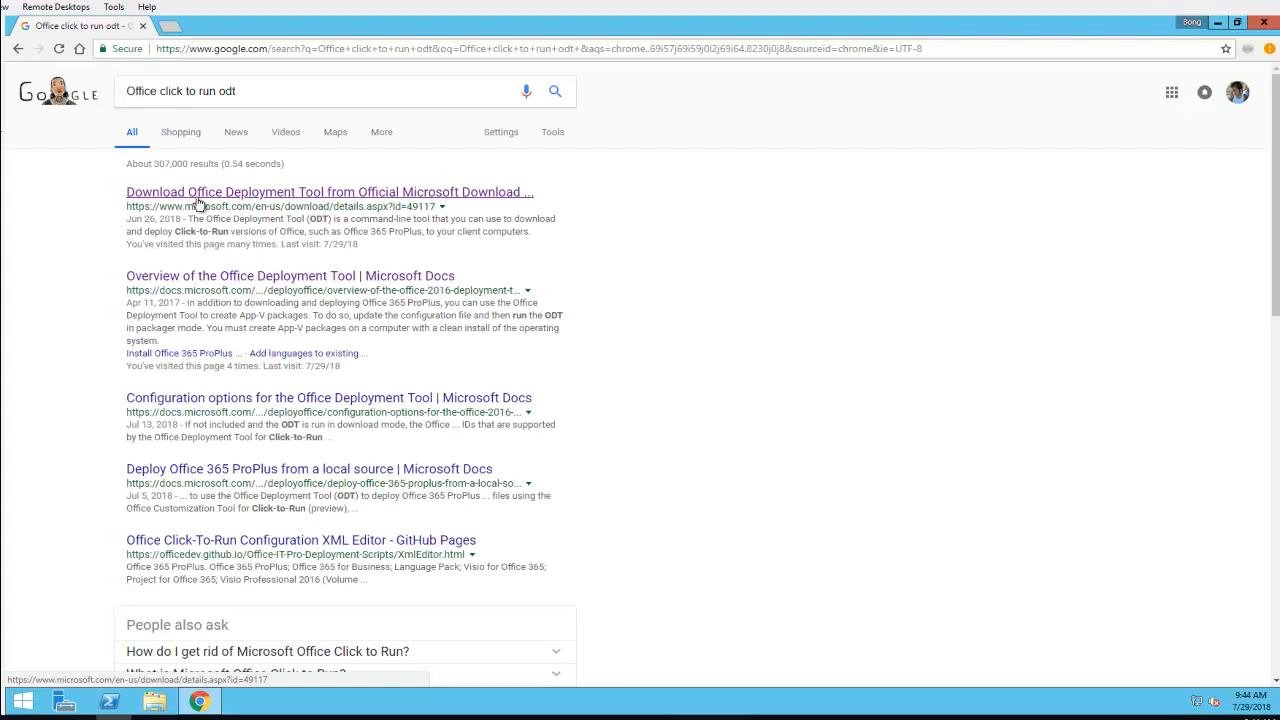
mouse_move(322, 196)
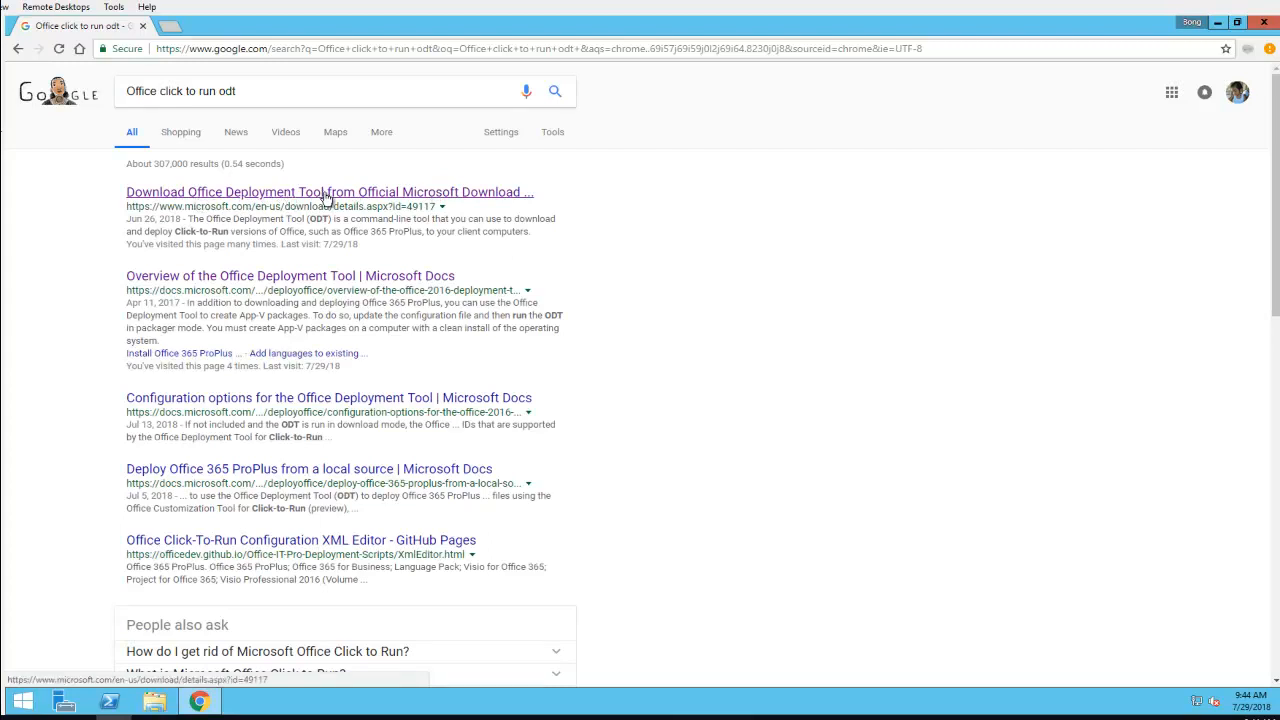
Step: Open the Office Deployment Tool result and download its .exe
left_click(329, 192)
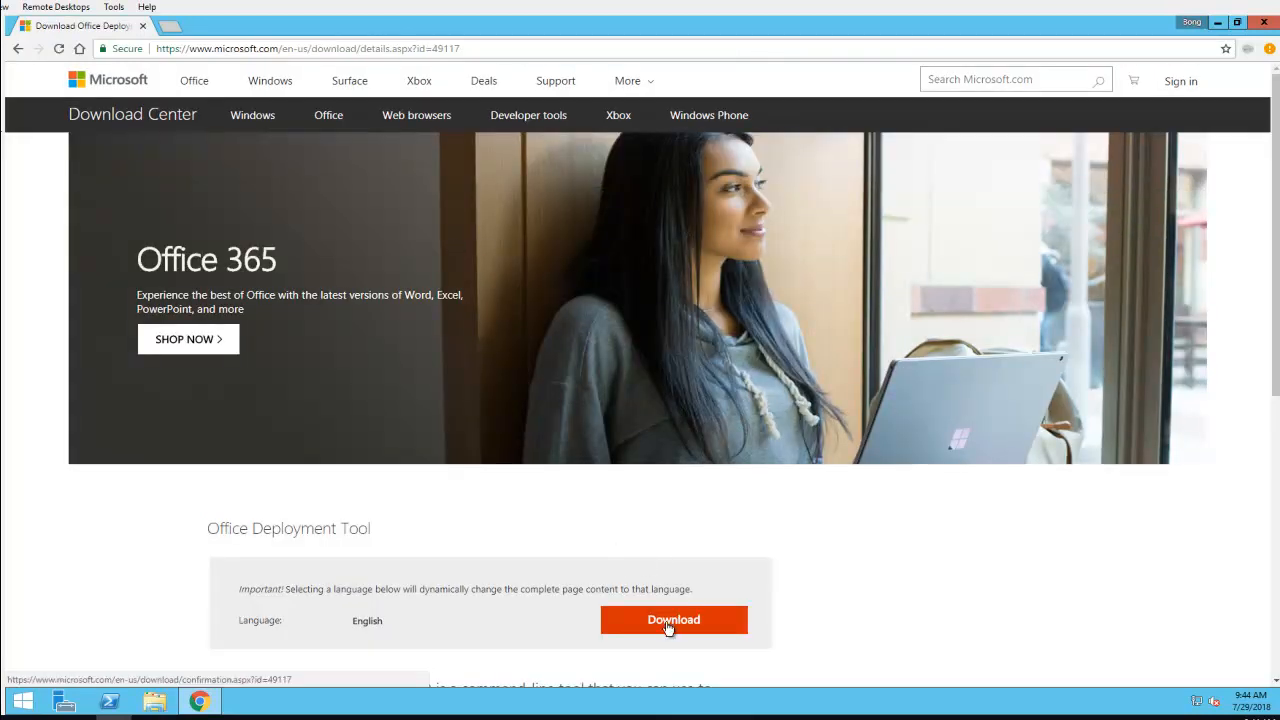
left_click(671, 619)
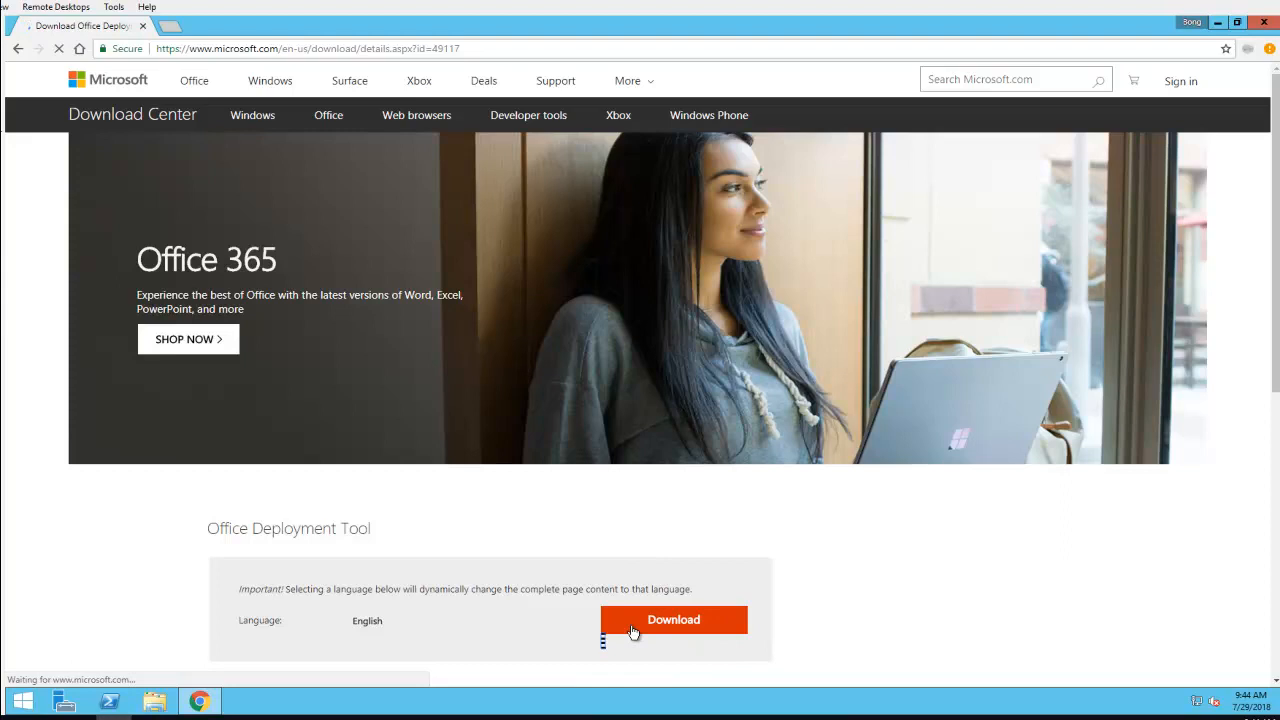
left_click(673, 619)
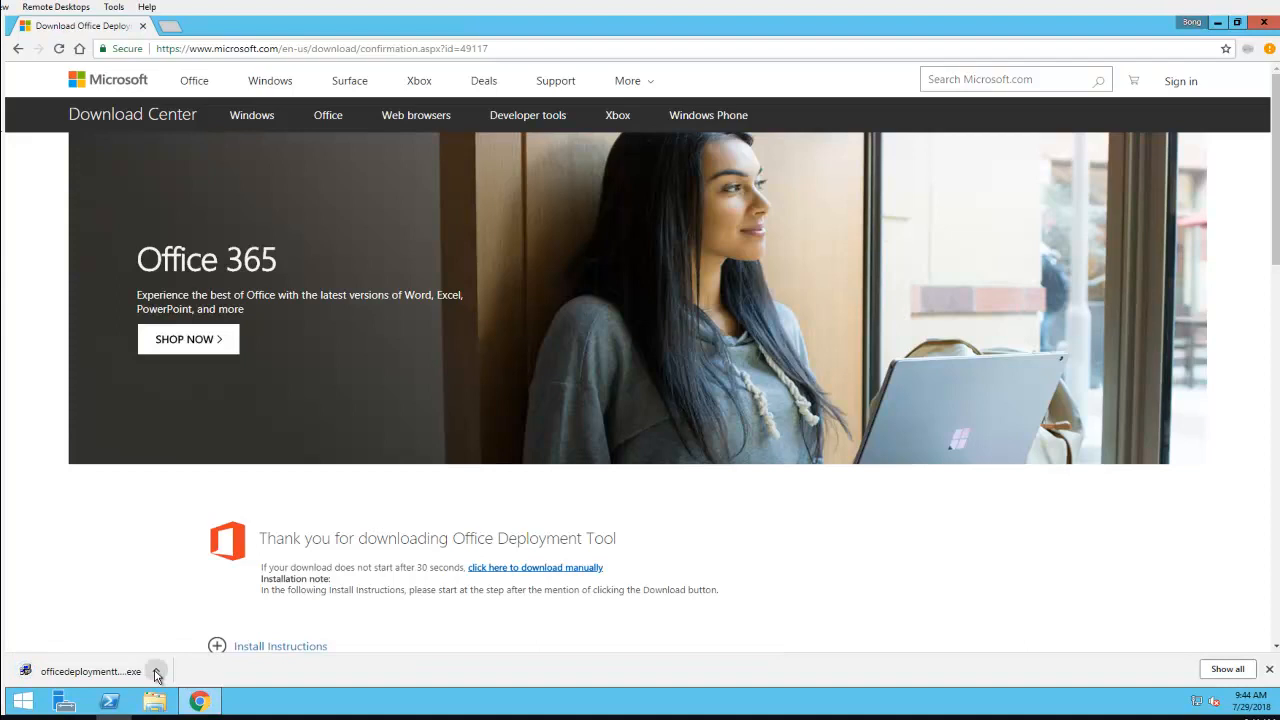
Step: Find the officedeploymenttool exe in Downloads and run it with administrator approval
left_click(155, 671)
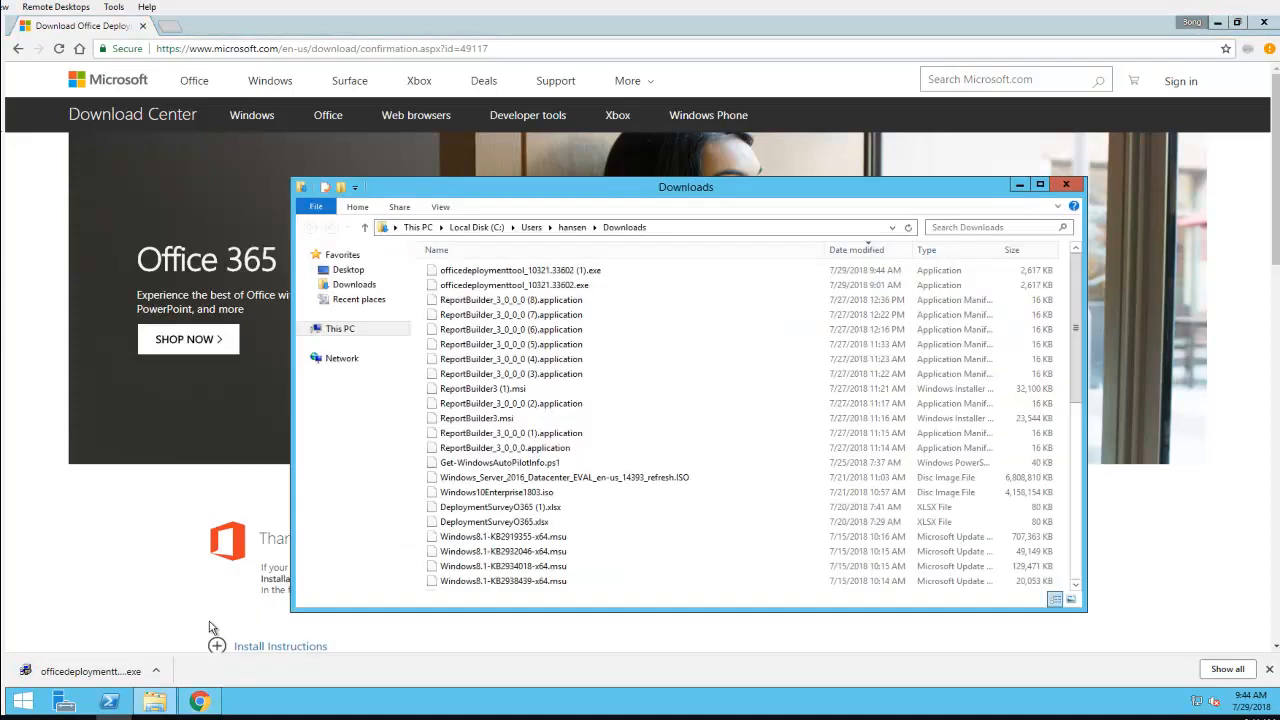
left_click(510, 270)
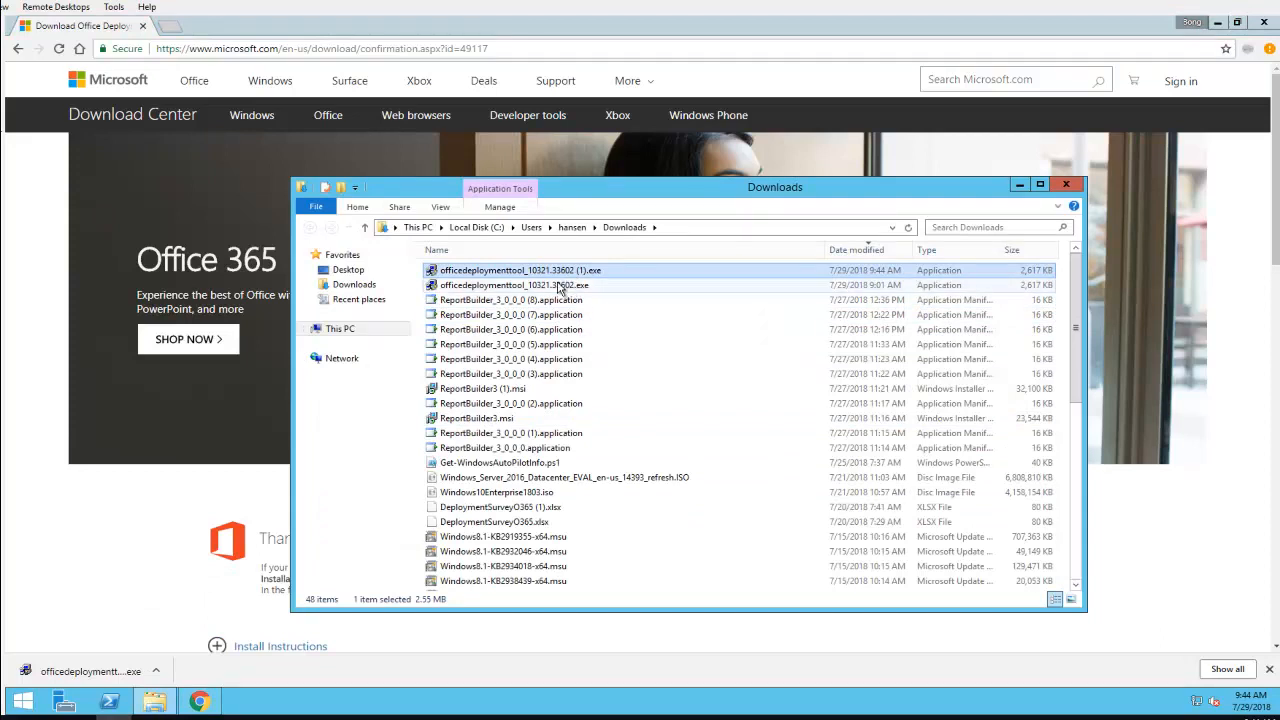
mouse_move(561, 285)
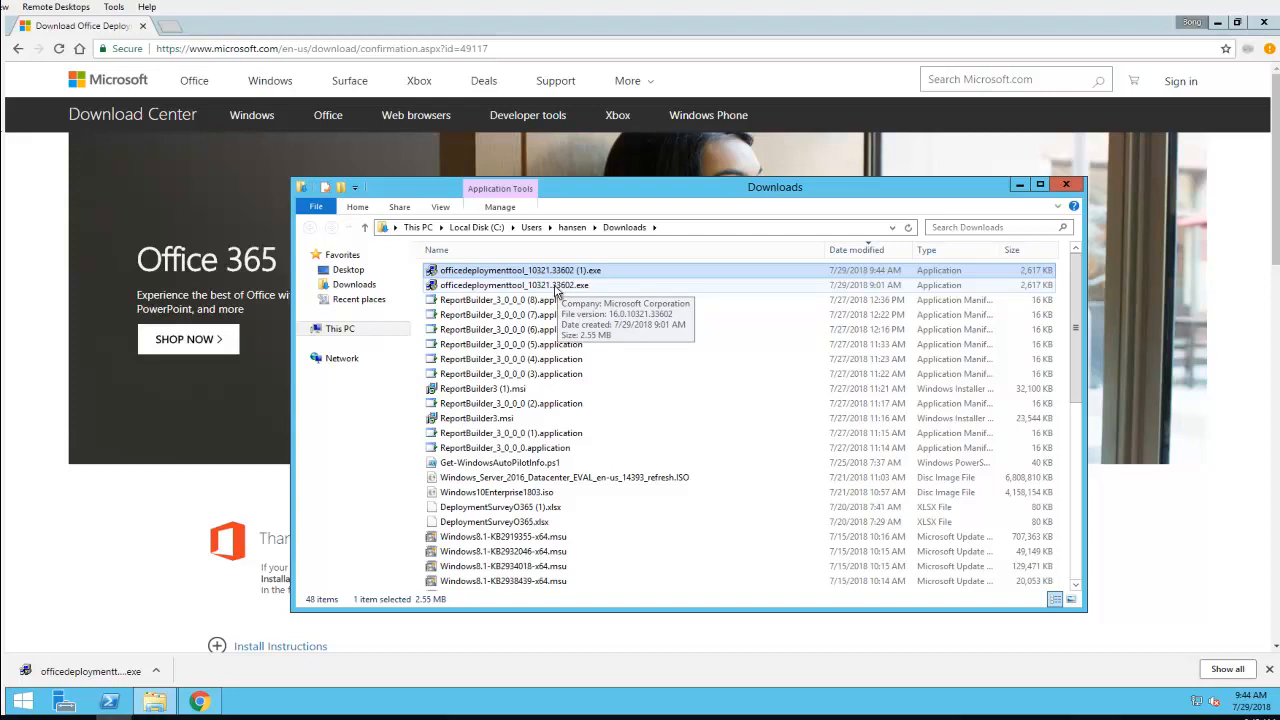
right_click(513, 285)
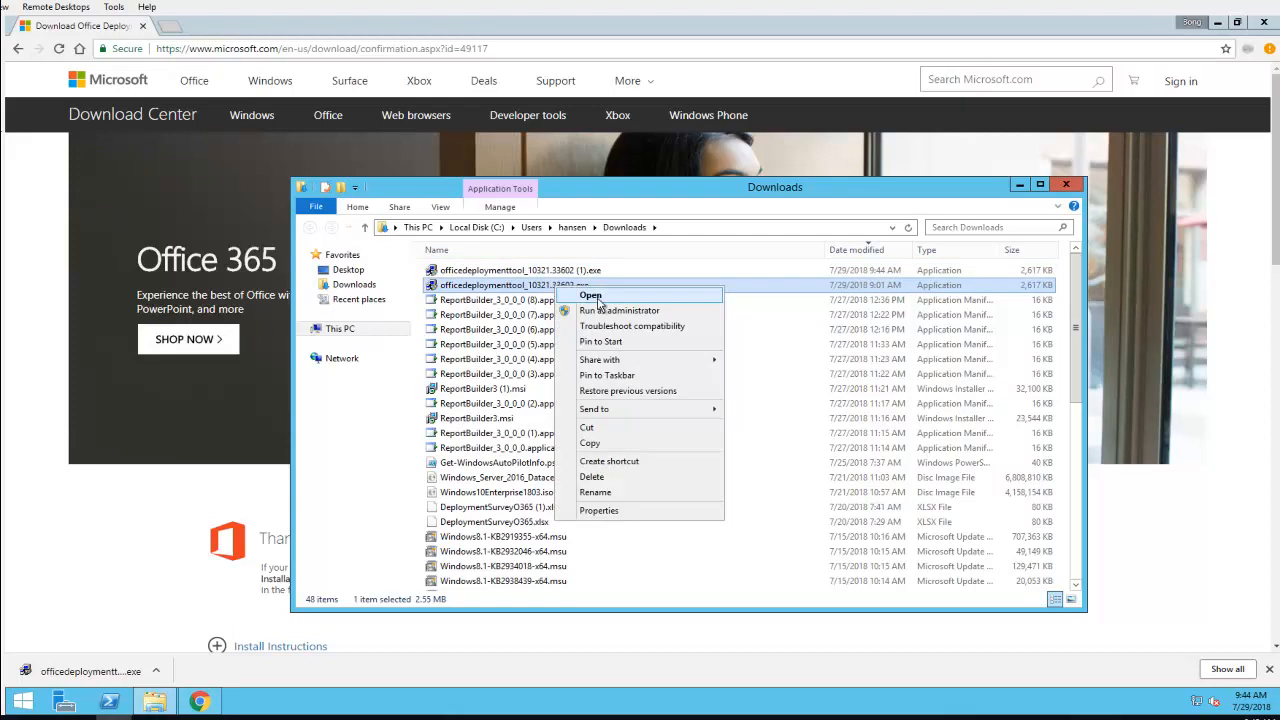
left_click(590, 295)
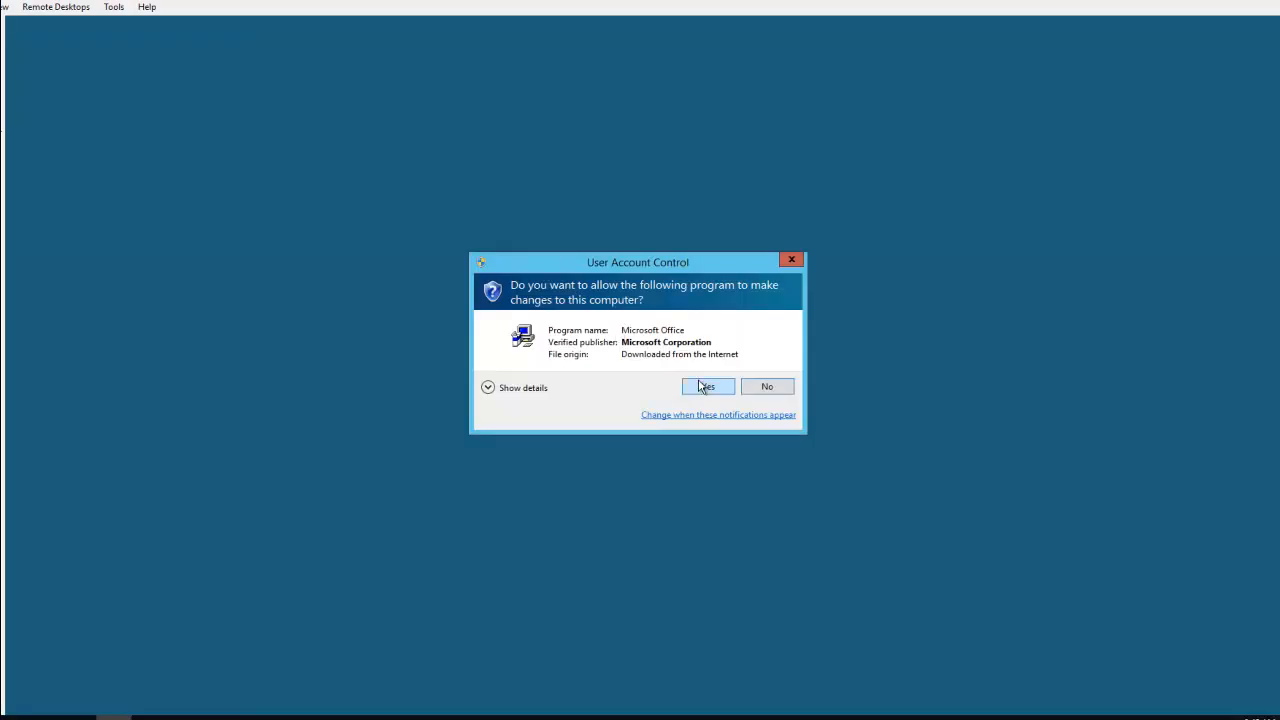
left_click(708, 386)
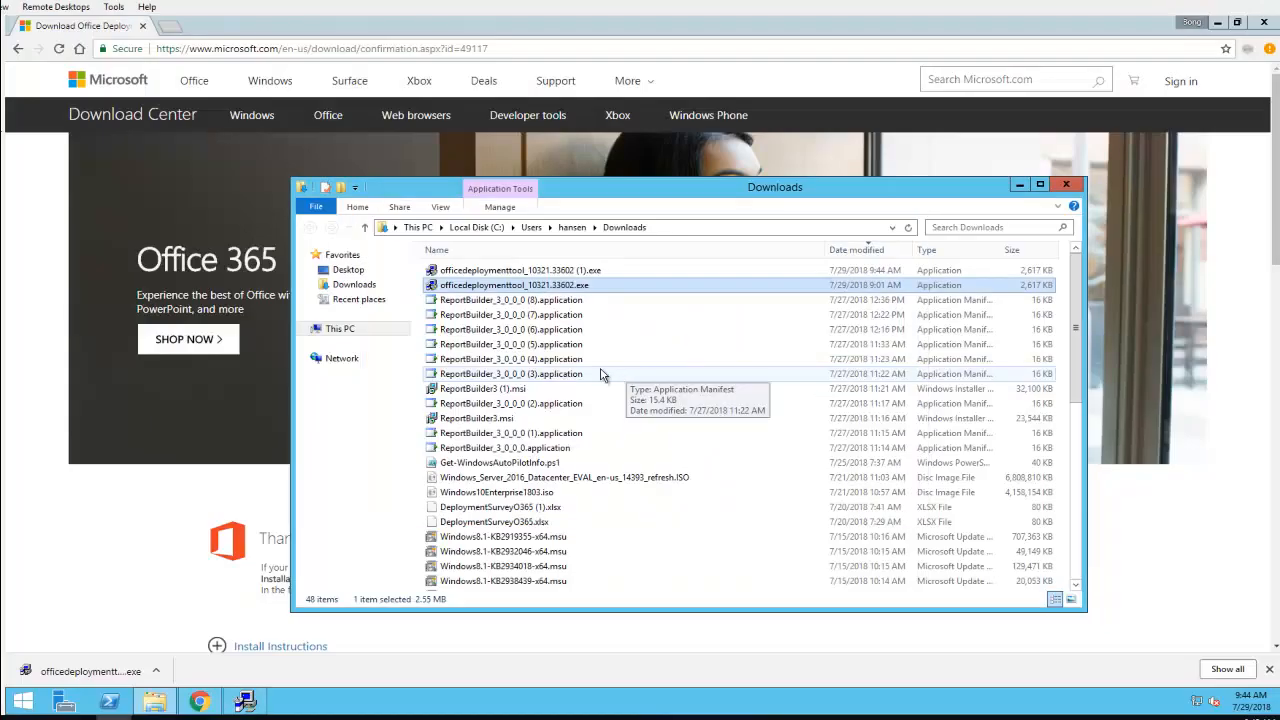
mouse_move(205, 398)
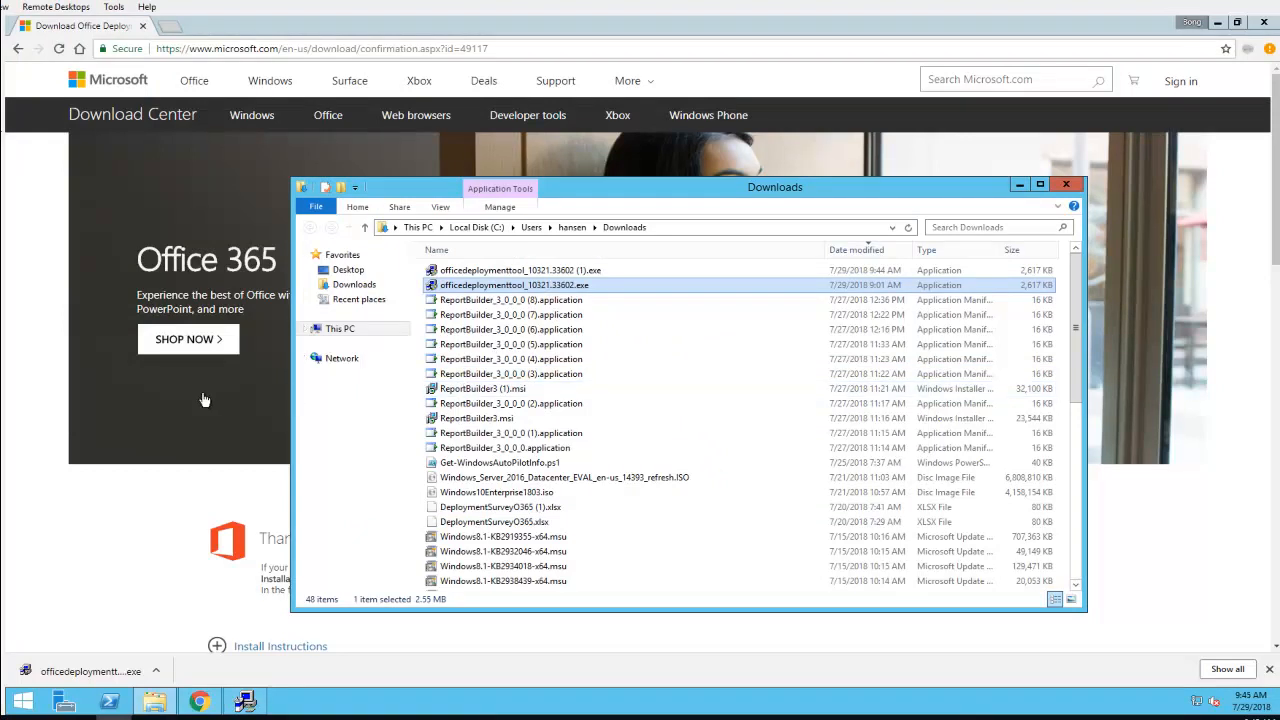
mouse_move(233, 403)
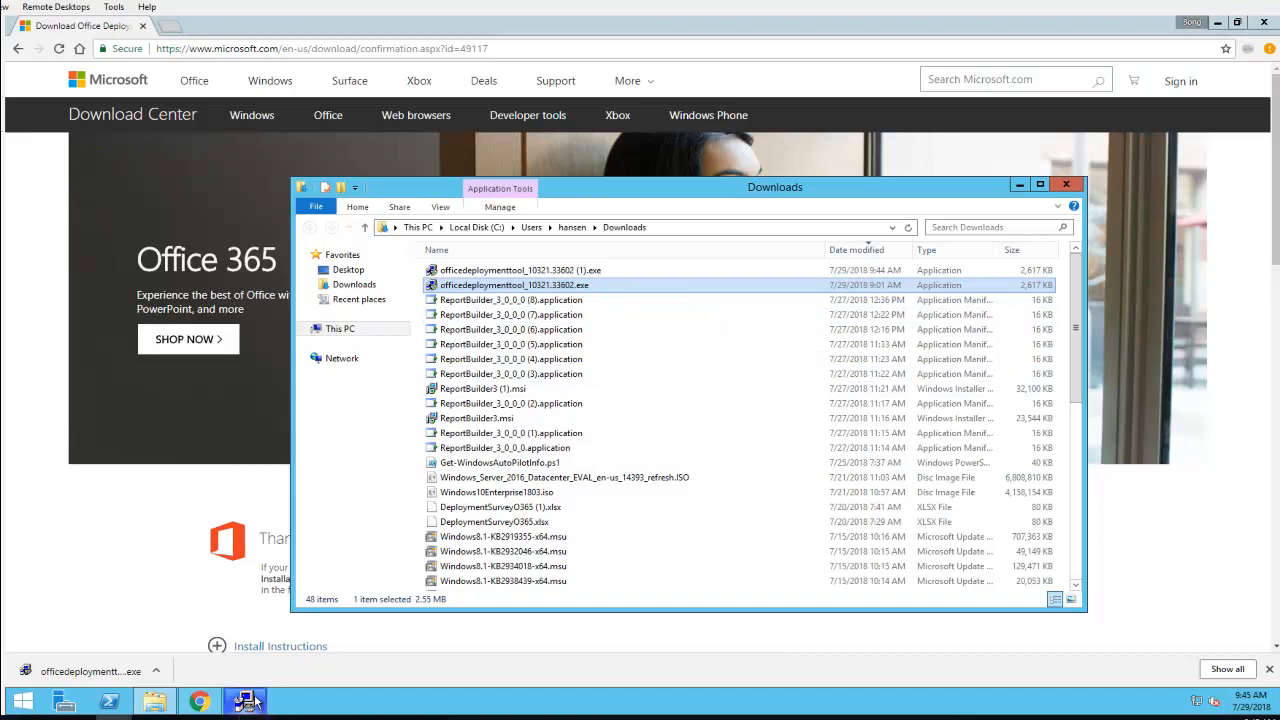
Step: Extract the Office Deployment Tool into a new ODT folder on C: and confirm success
double_click(499, 285)
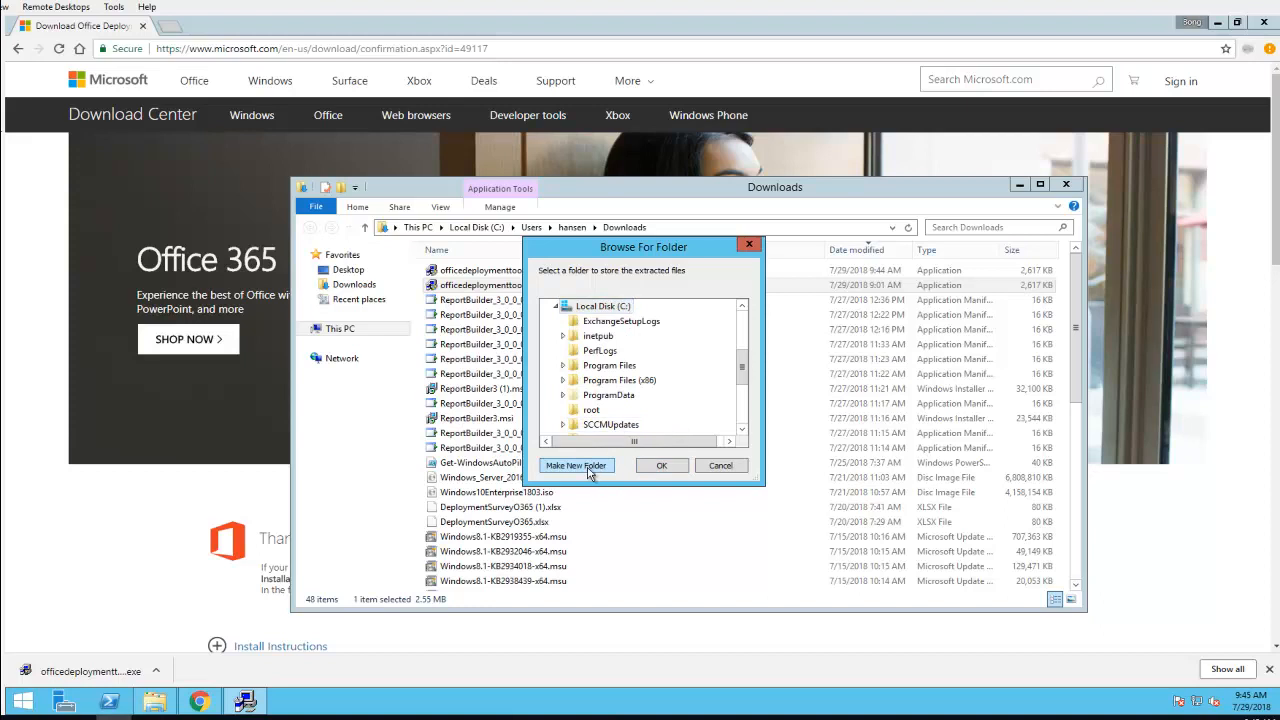
left_click(576, 465)
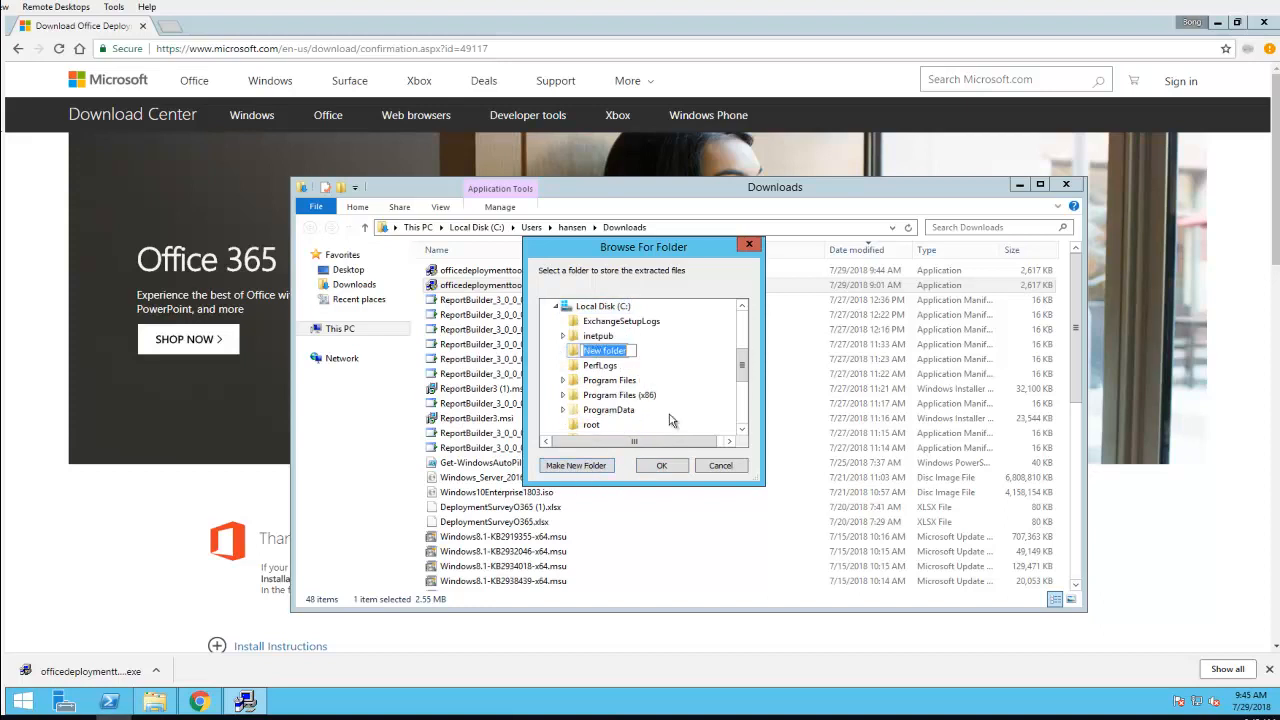
type("ODT")
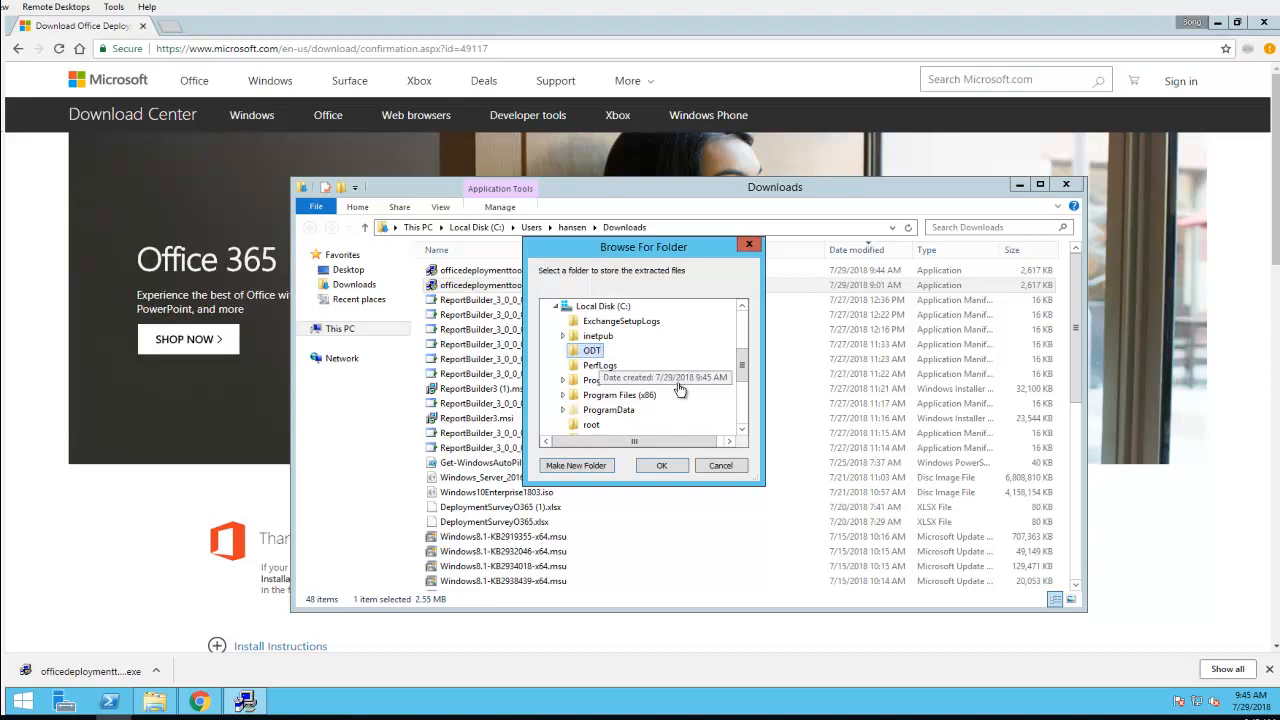
left_click(661, 465)
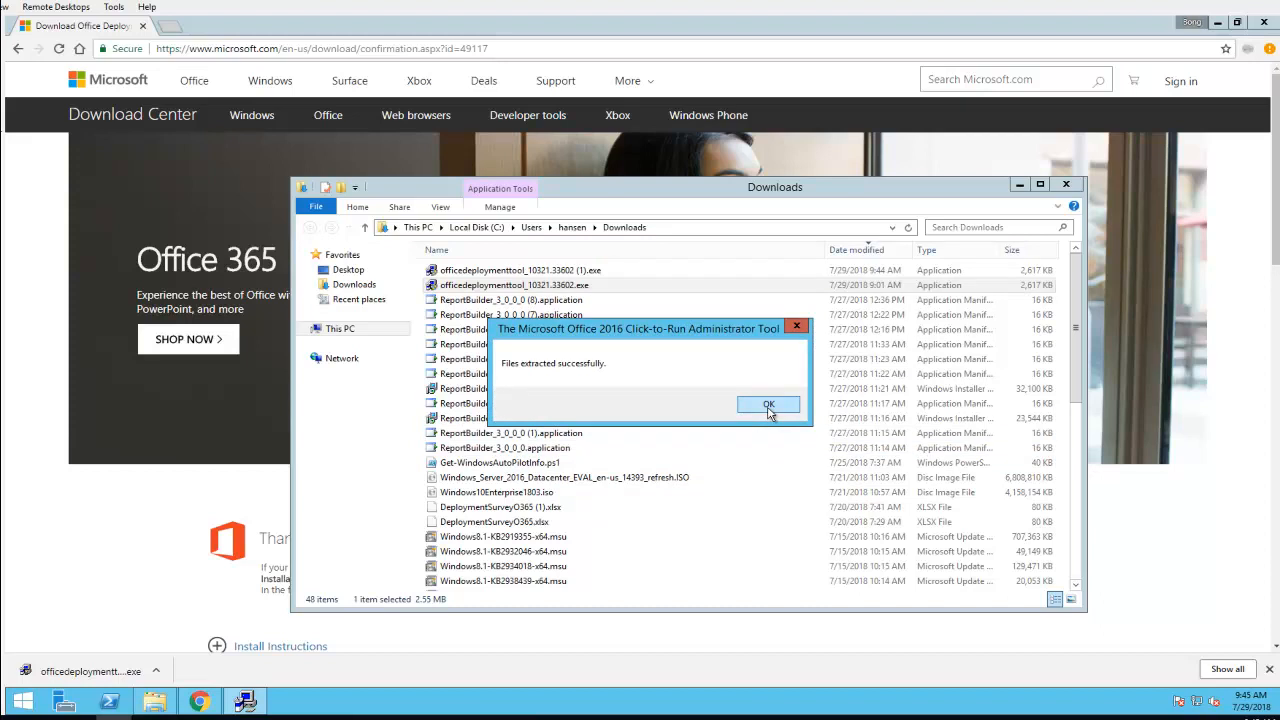
left_click(769, 404)
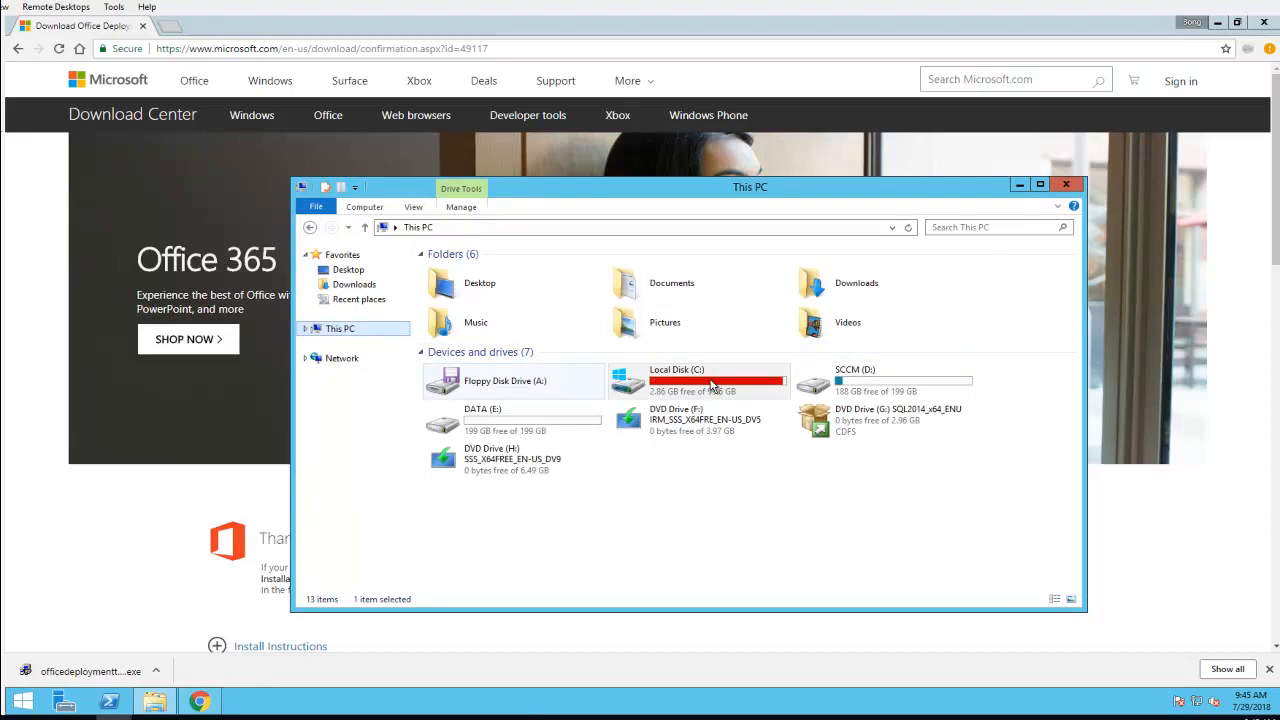
Step: Browse to C:\ODT and edit configuration.xml in Notepad
double_click(707, 380)
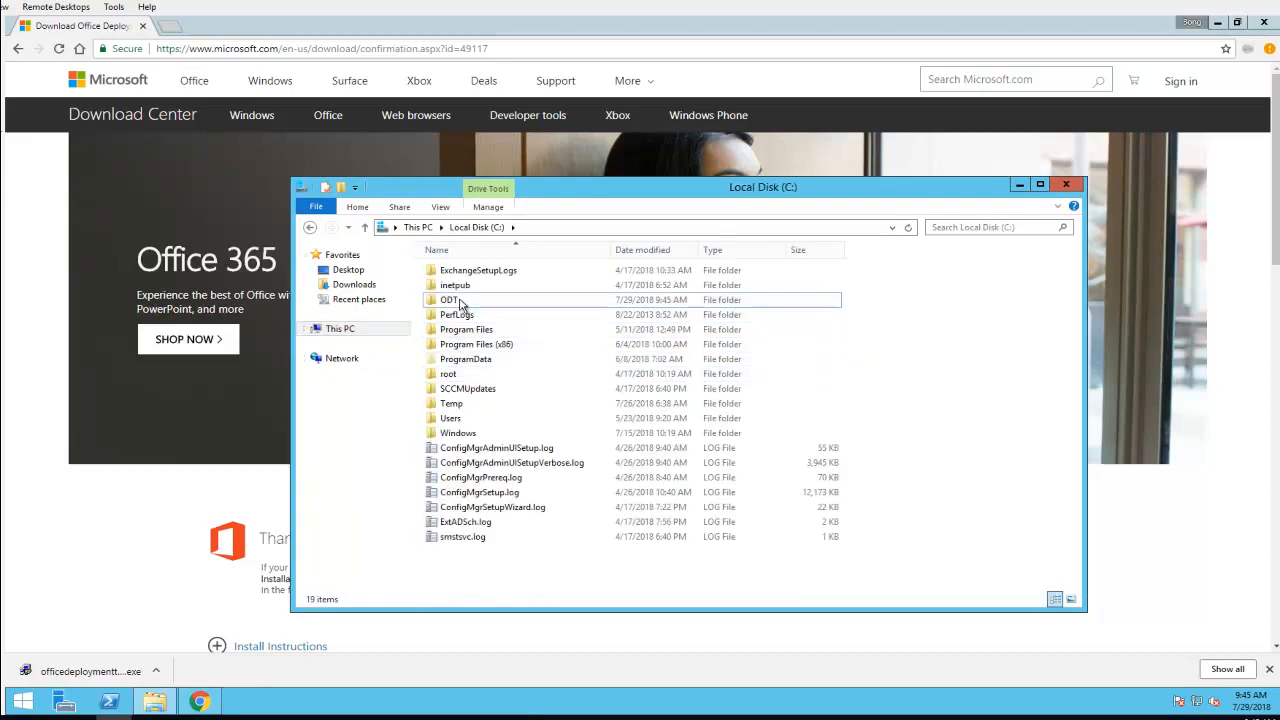
double_click(448, 299)
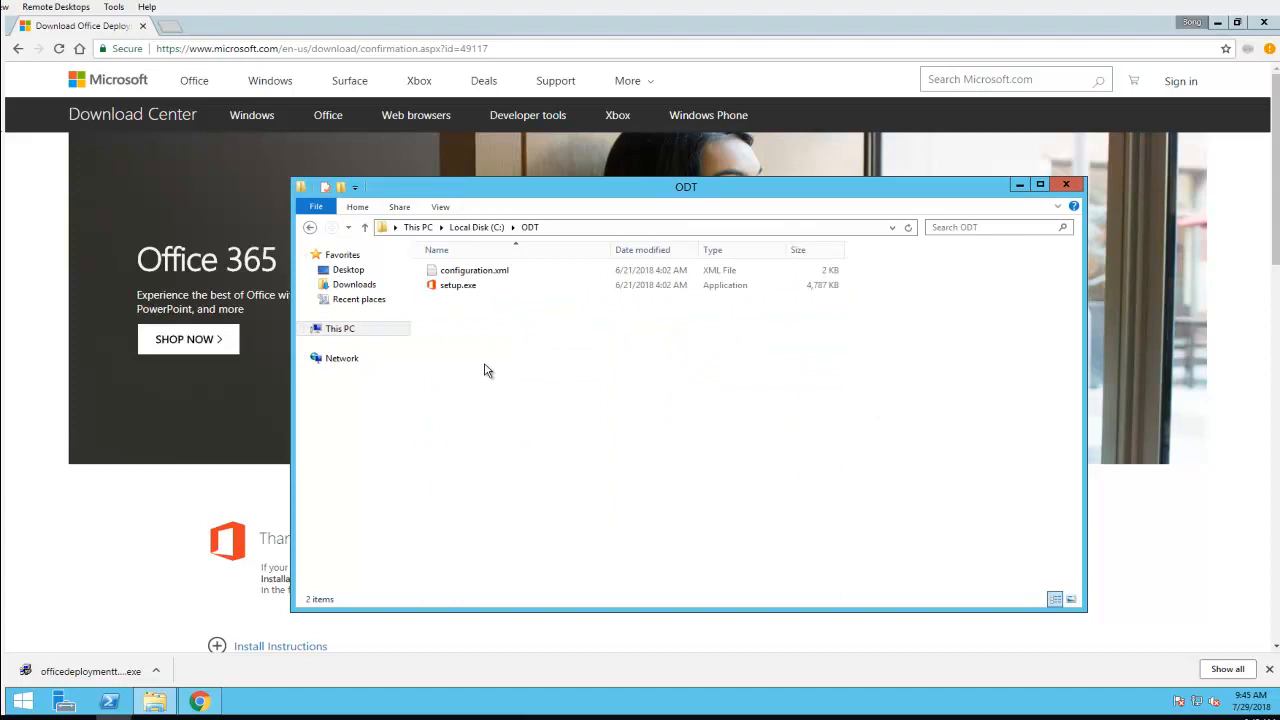
left_click(474, 270)
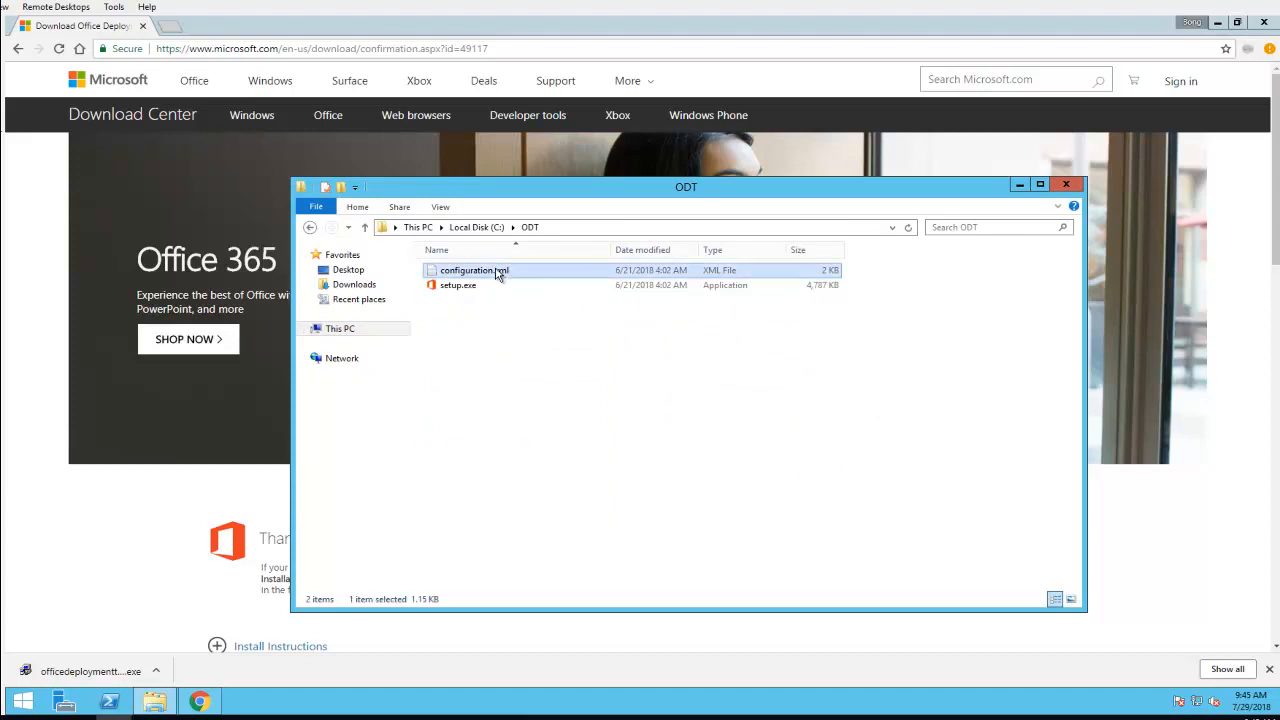
right_click(465, 270)
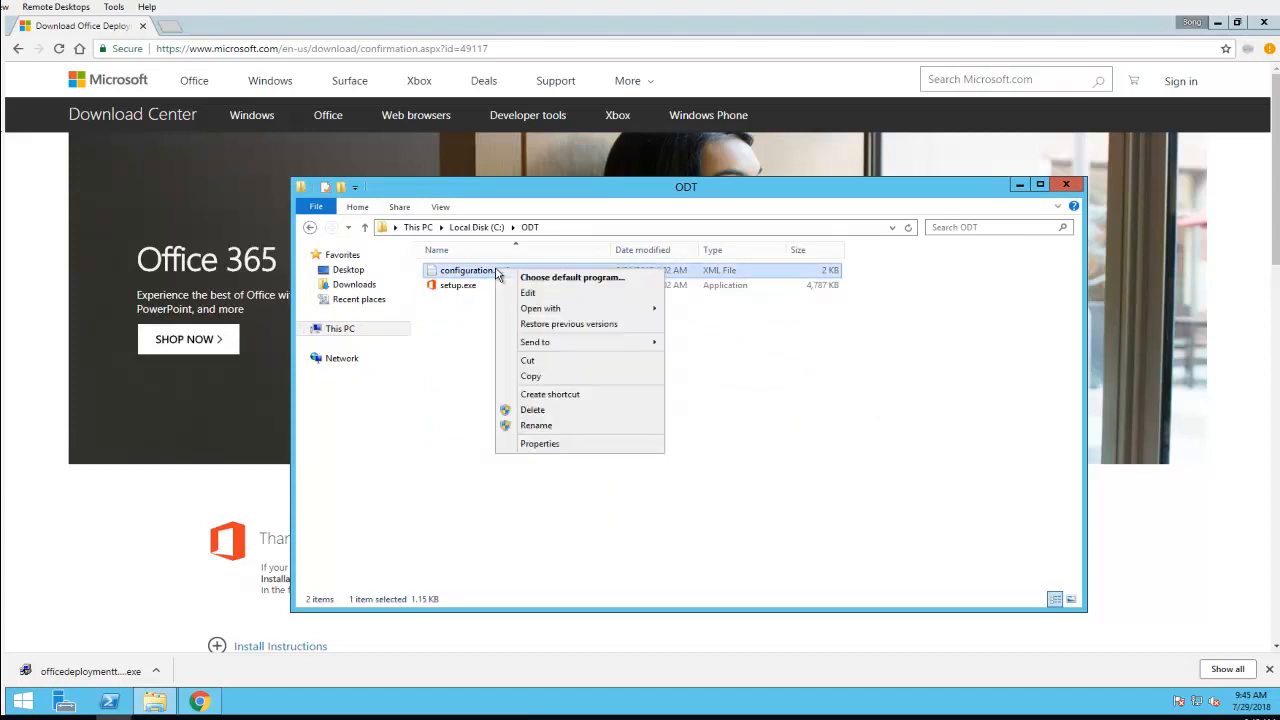
left_click(527, 292)
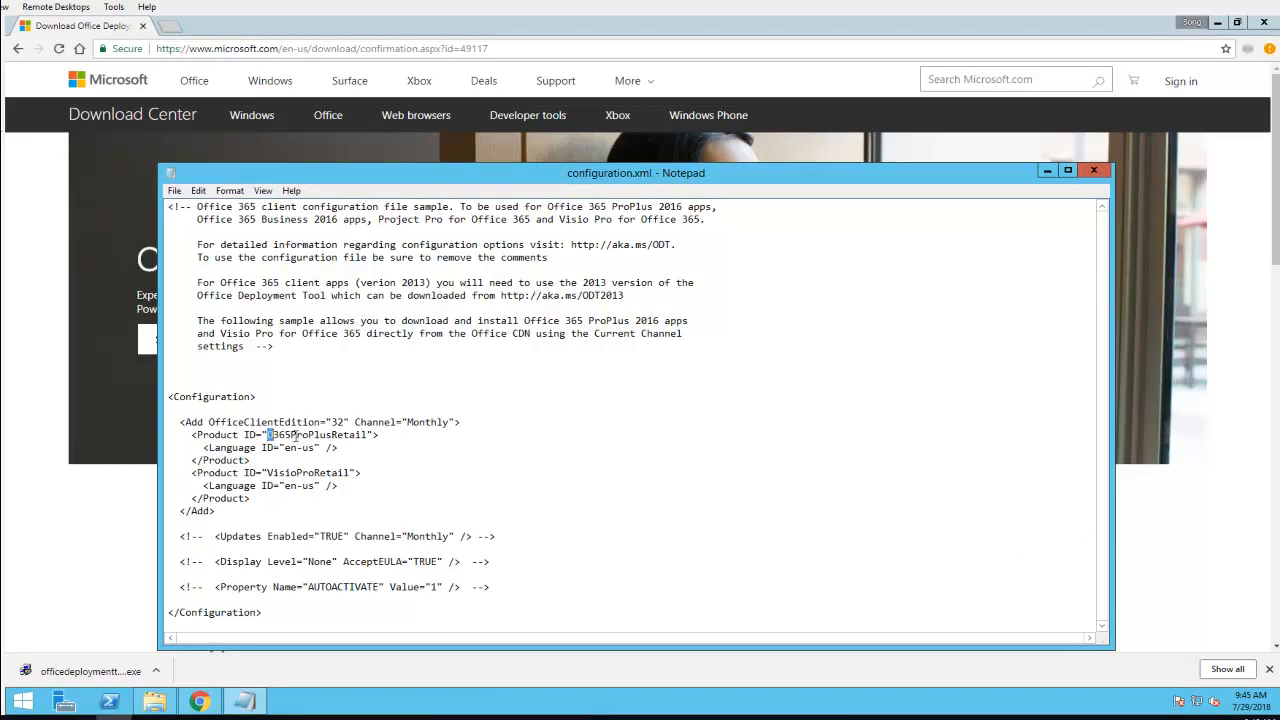
Step: Delete the VisioProRetail product entry from configuration.xml
double_click(315, 435)
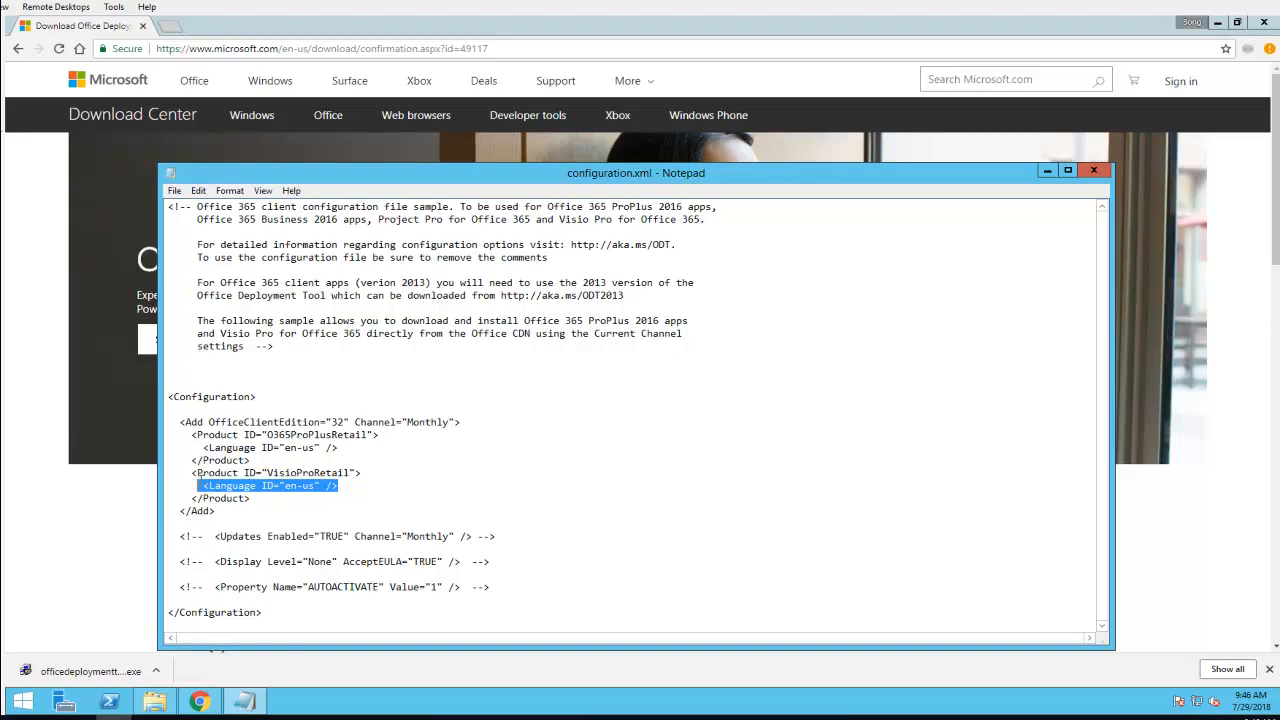
left_click_drag(268, 485, 197, 460)
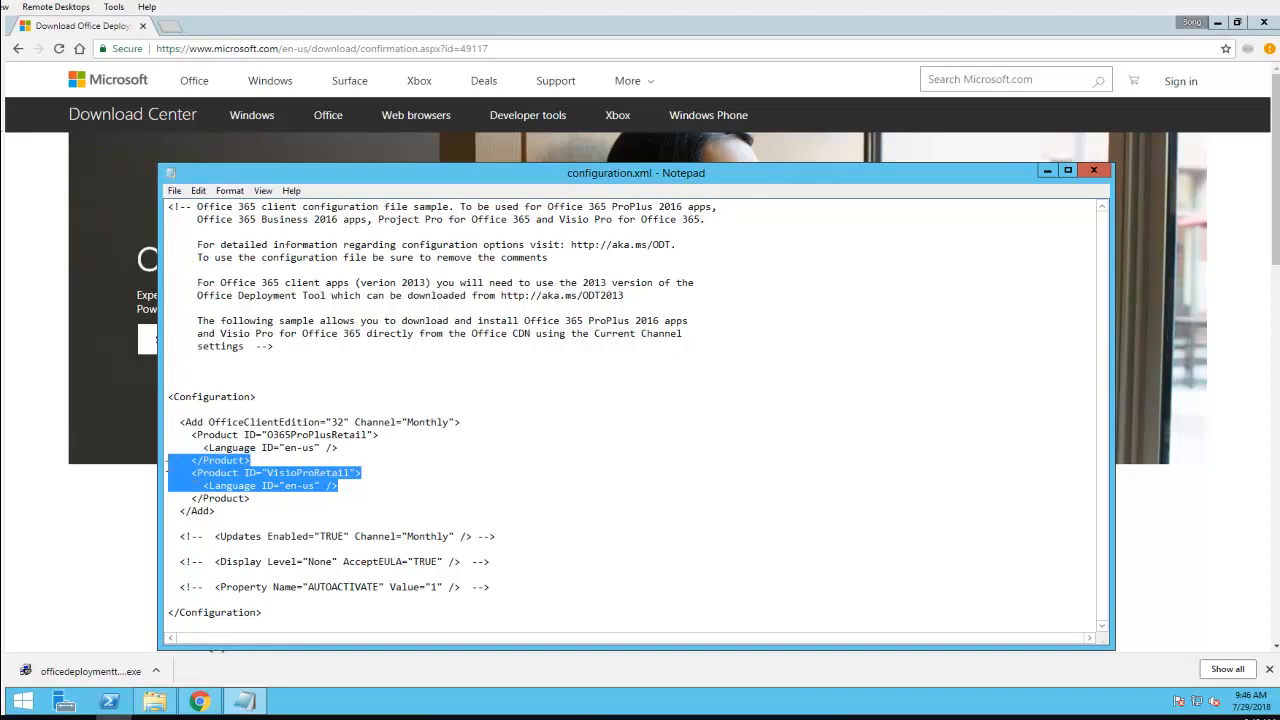
key("Delete")
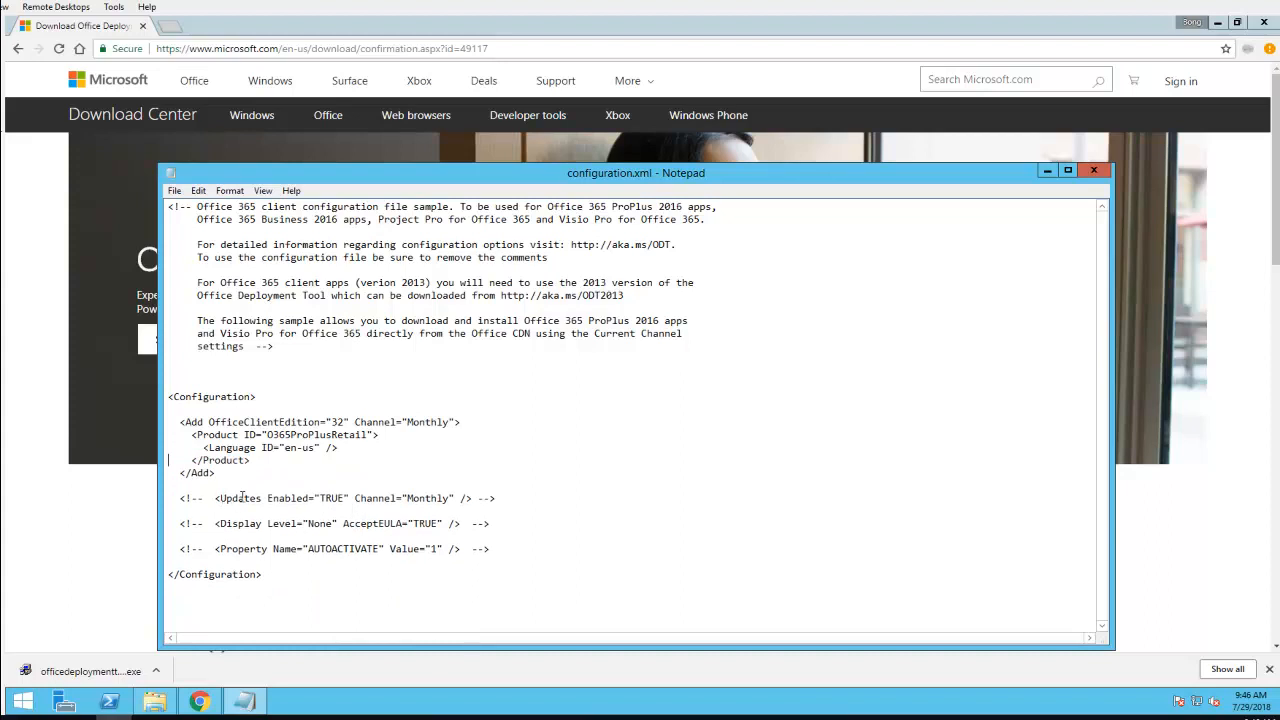
mouse_move(315, 498)
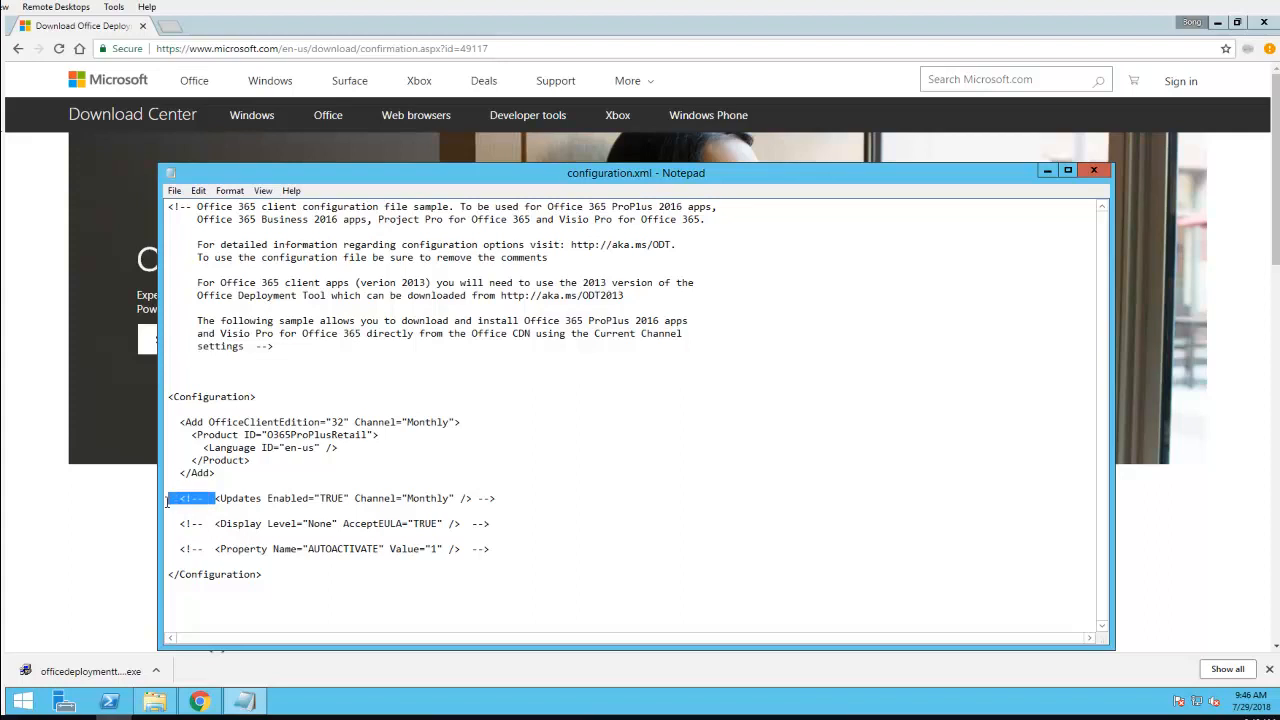
Step: Uncomment the Updates line and set Enabled to FALSE
key("Delete")
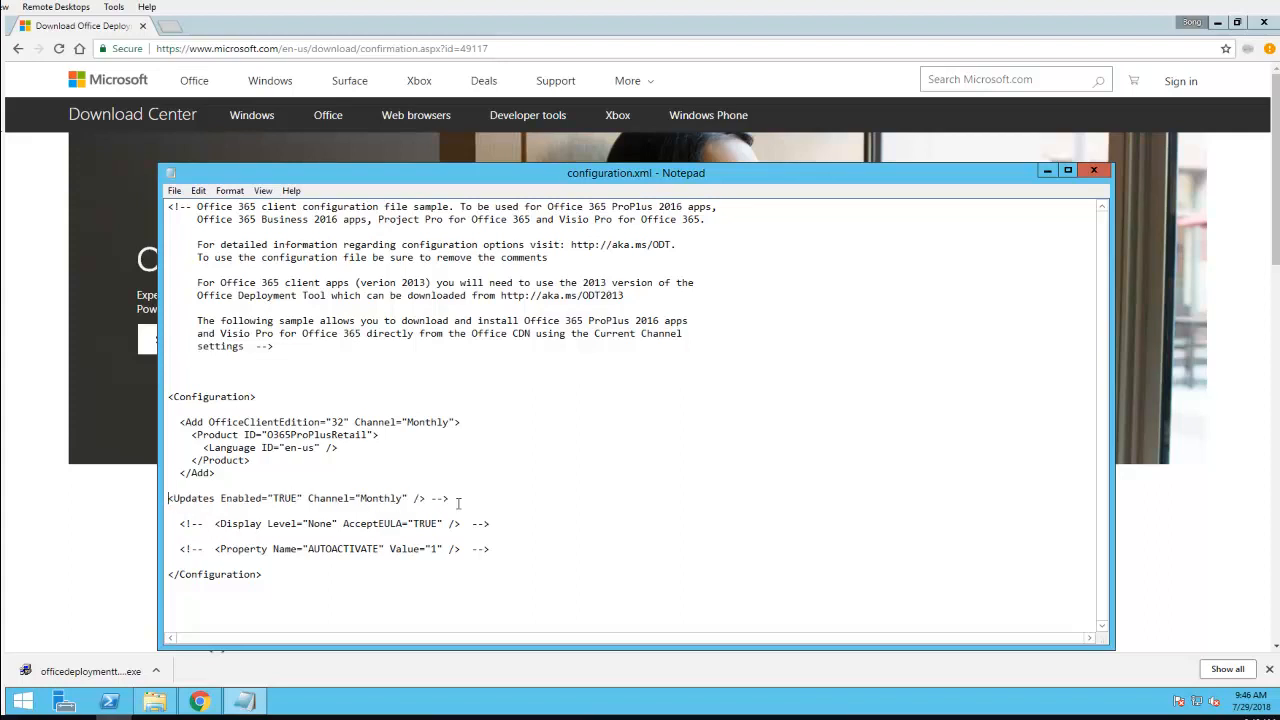
left_click_drag(432, 498, 449, 498)
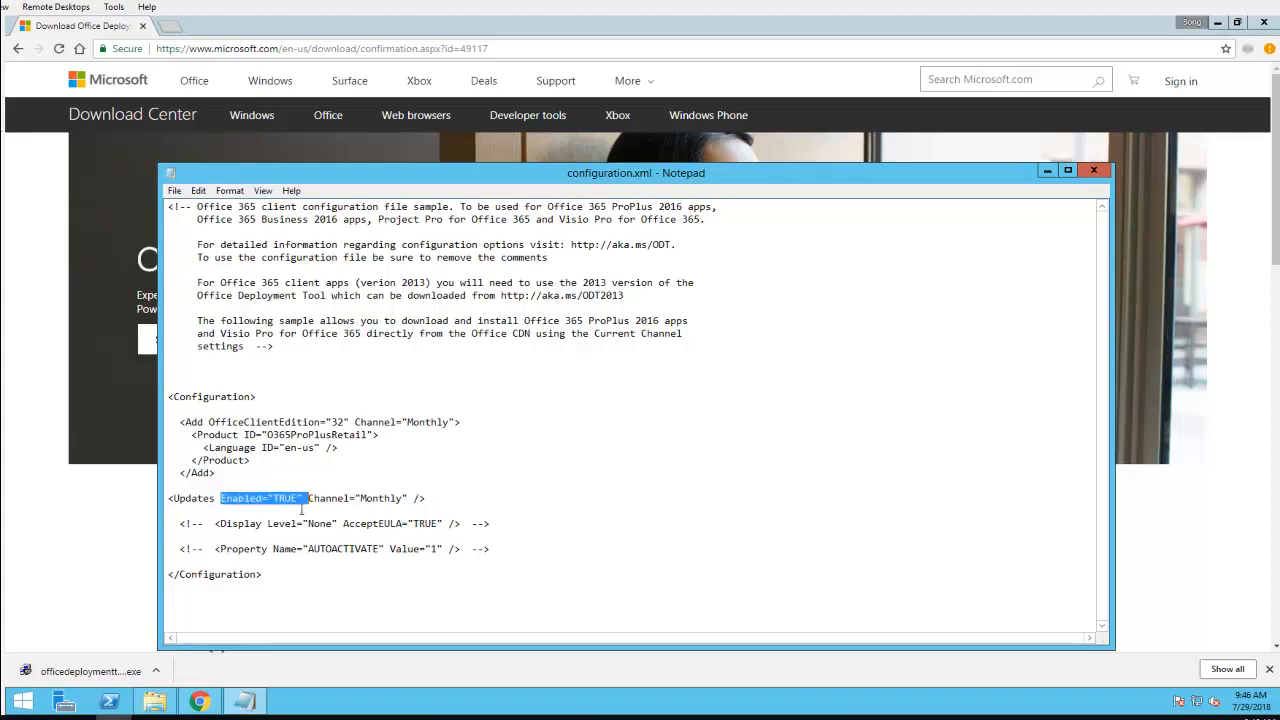
type("TRU")
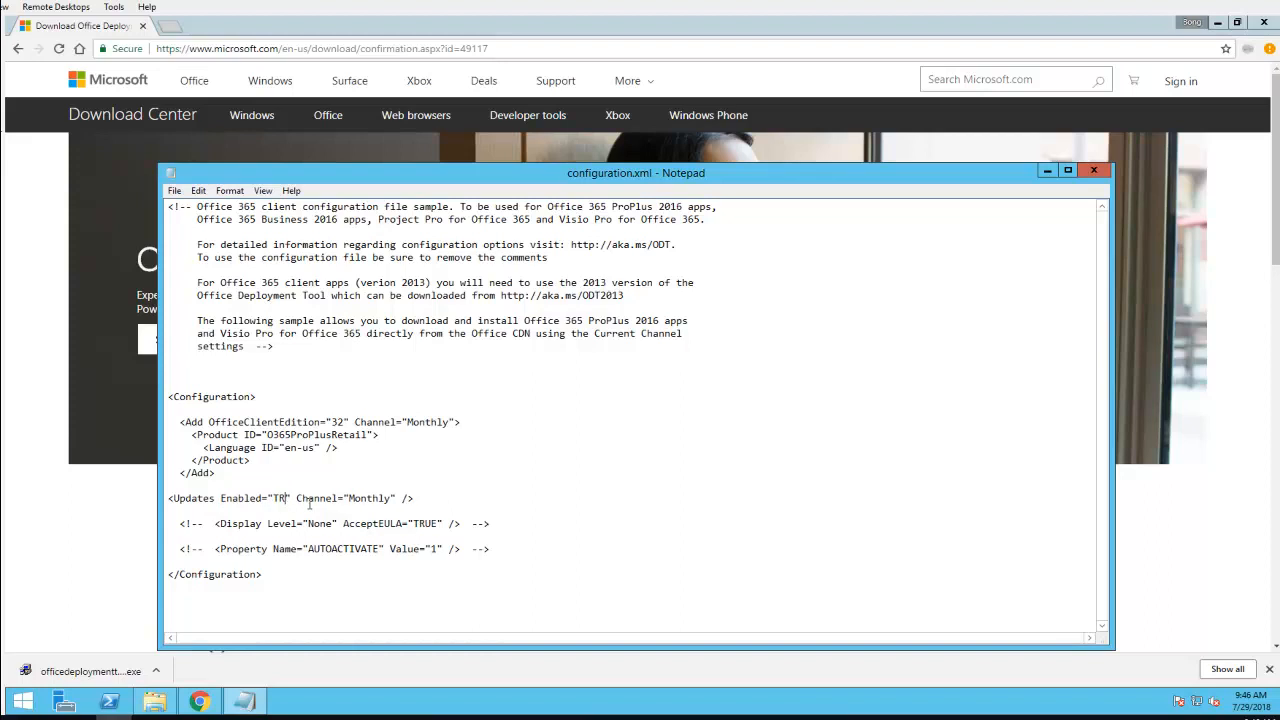
type("F")
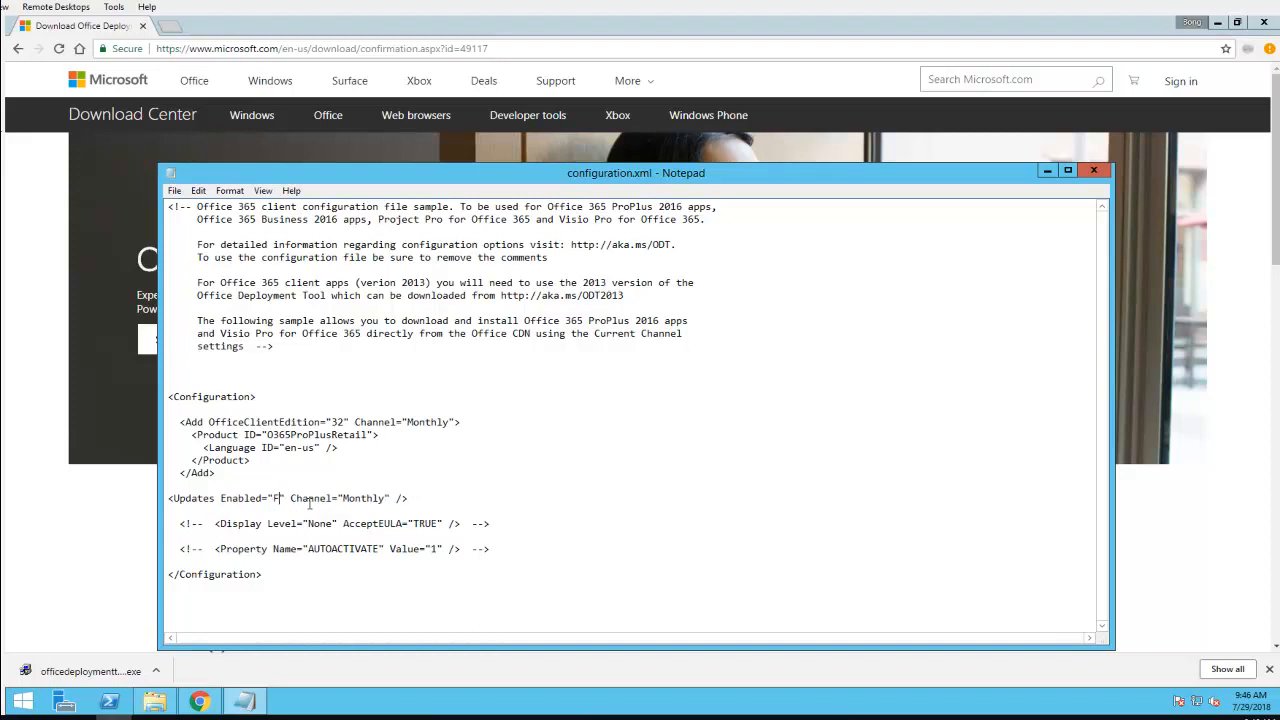
type("ALSE")
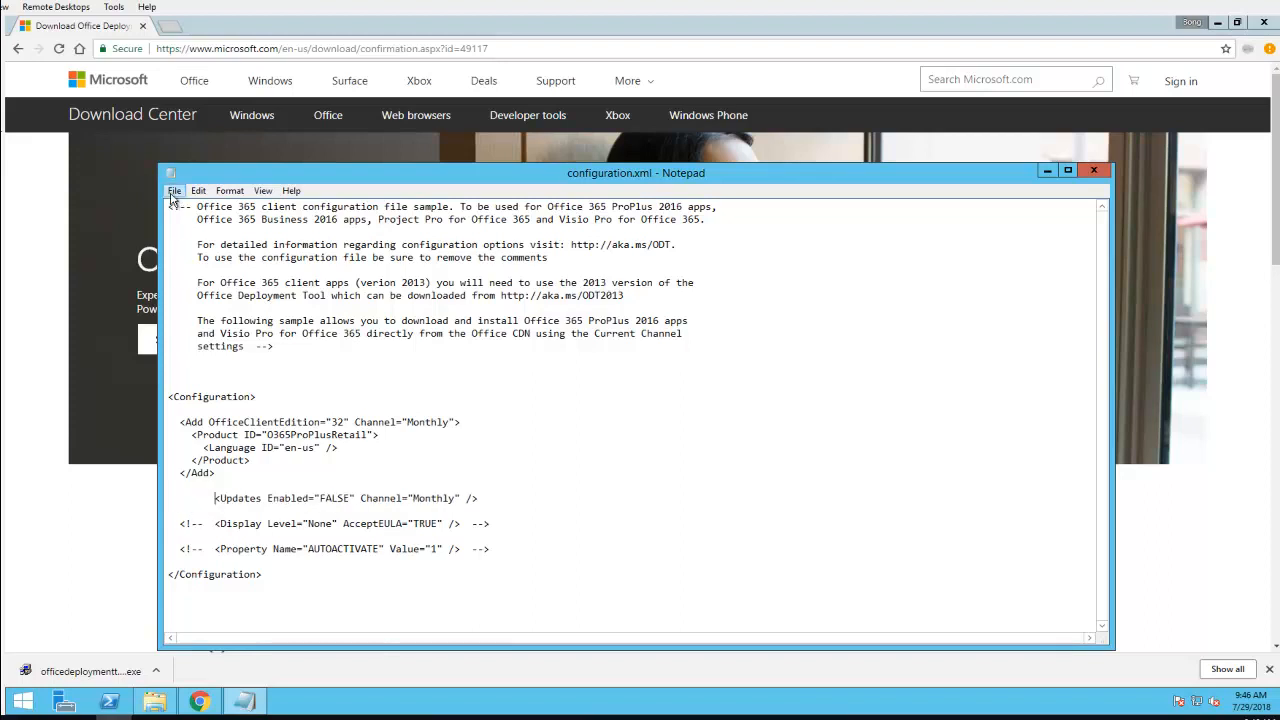
Step: Save the configuration as Office365.xml in C:\ODT and close Notepad
left_click(174, 190)
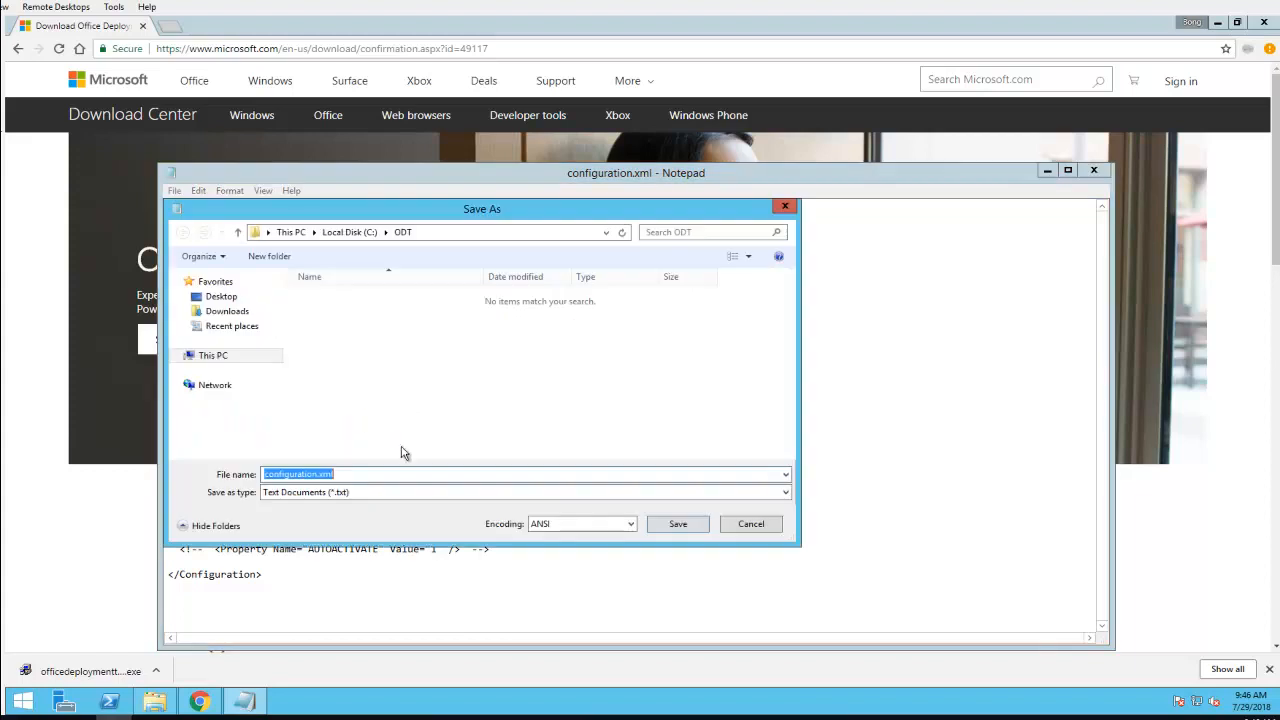
double_click(295, 474)
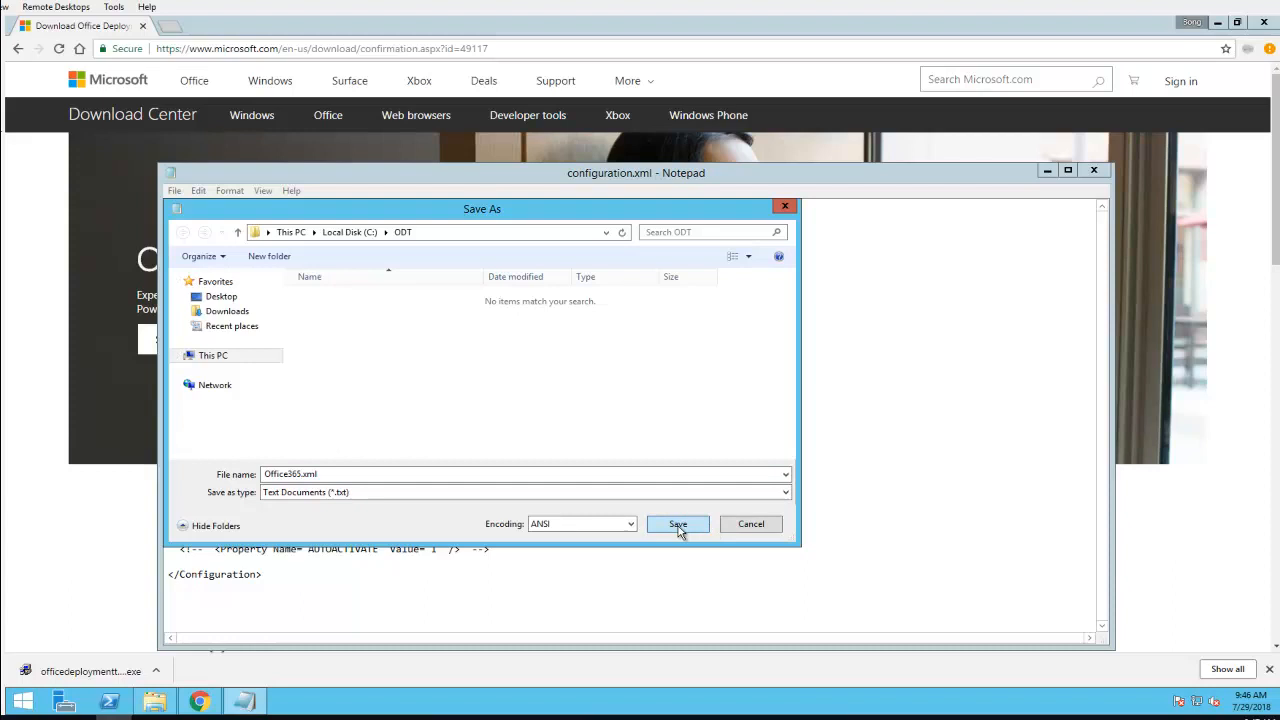
left_click(677, 524)
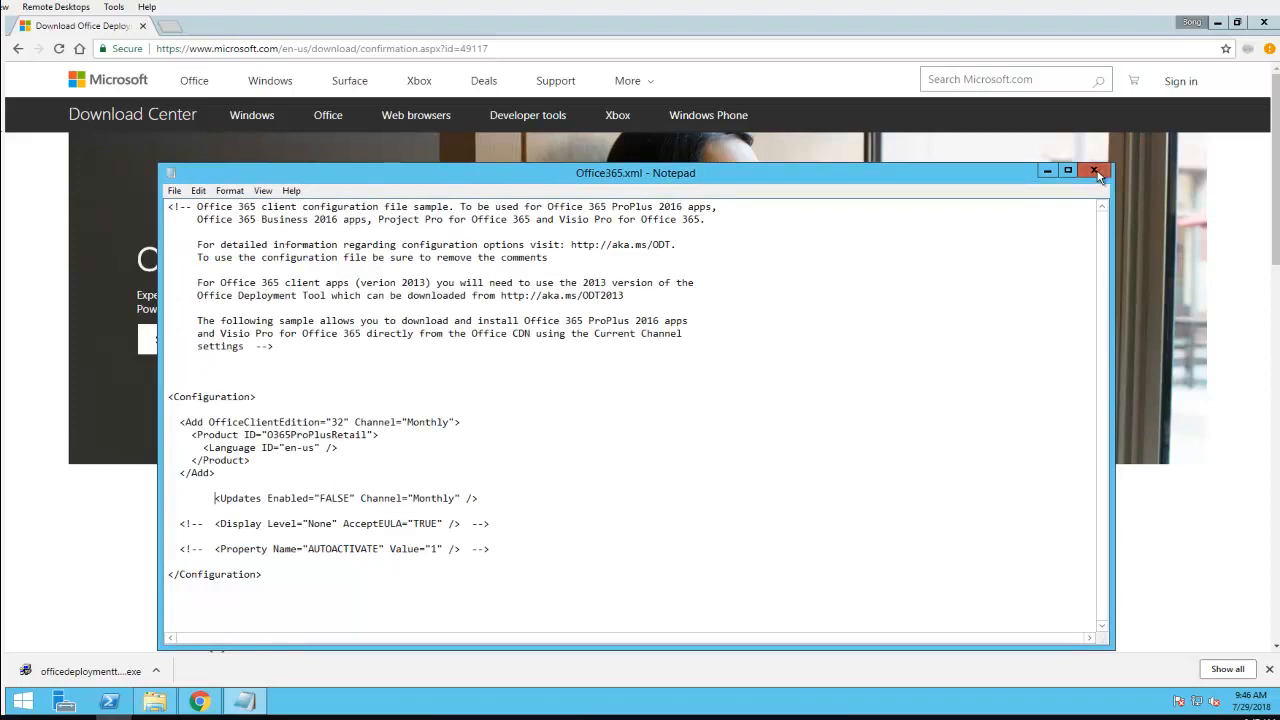
left_click(1094, 170)
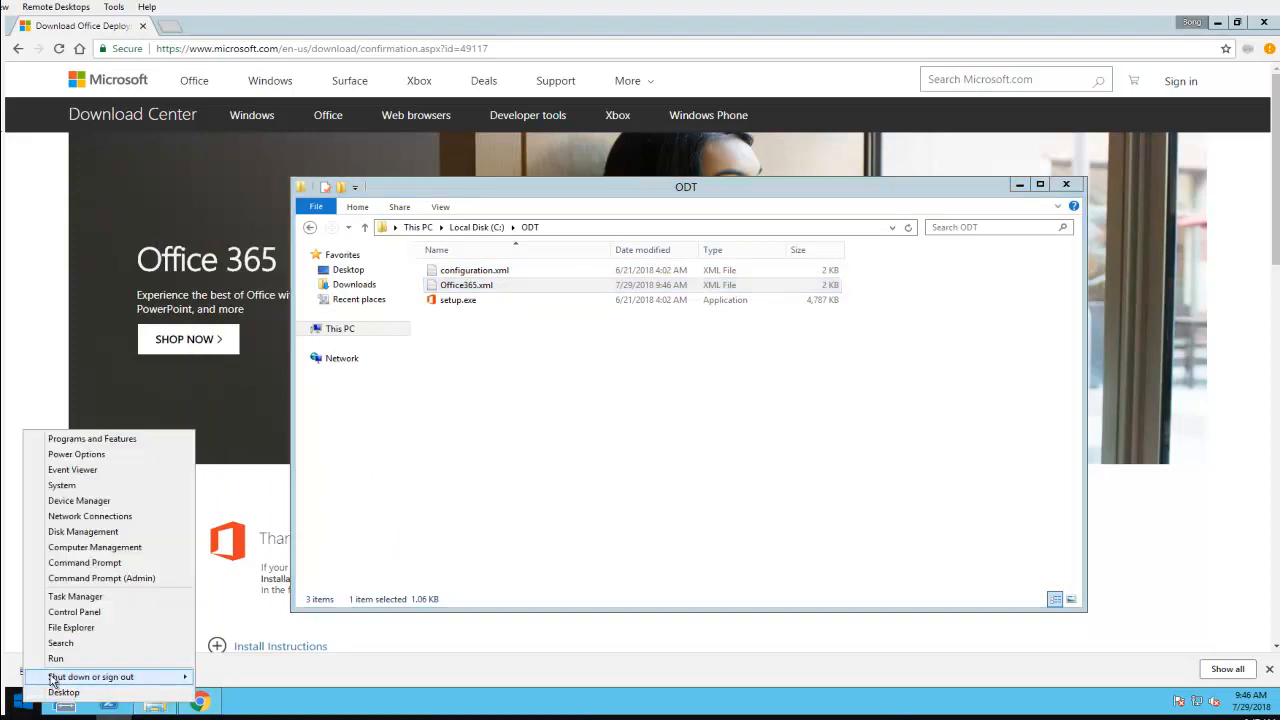
Step: Open a Command Prompt and change to the C:\ODT folder
left_click(58, 658)
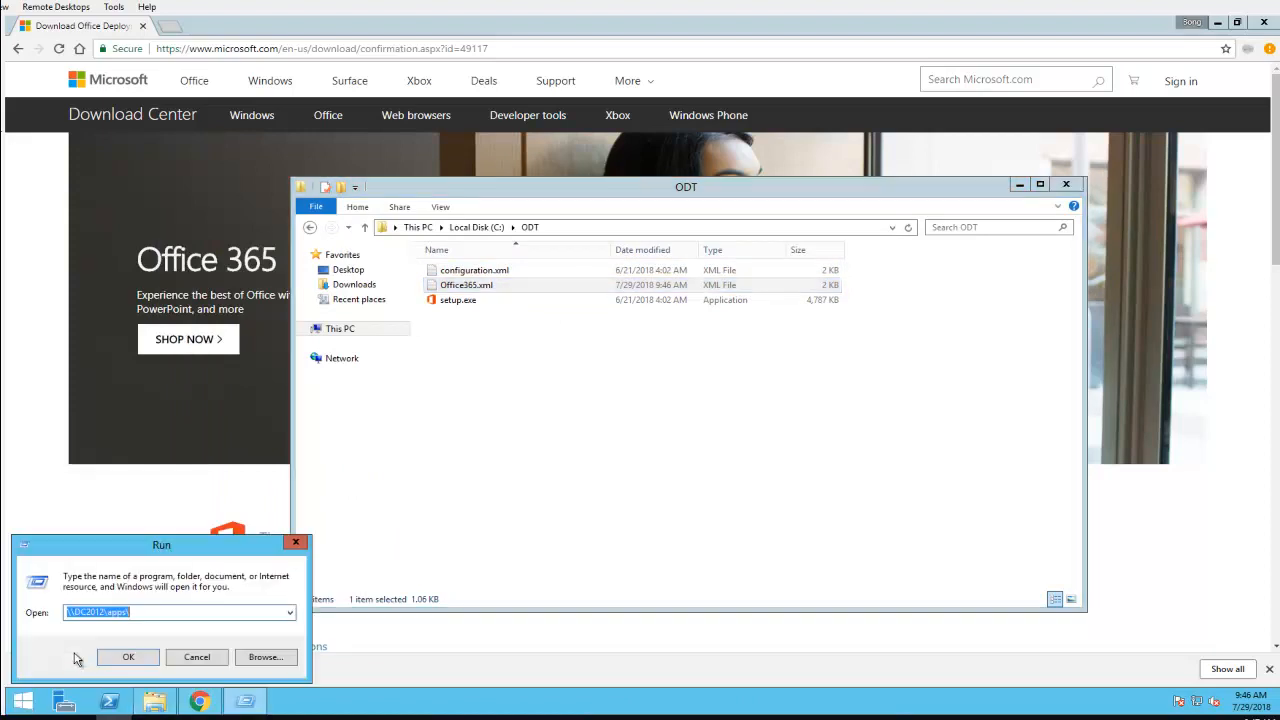
left_click(128, 657)
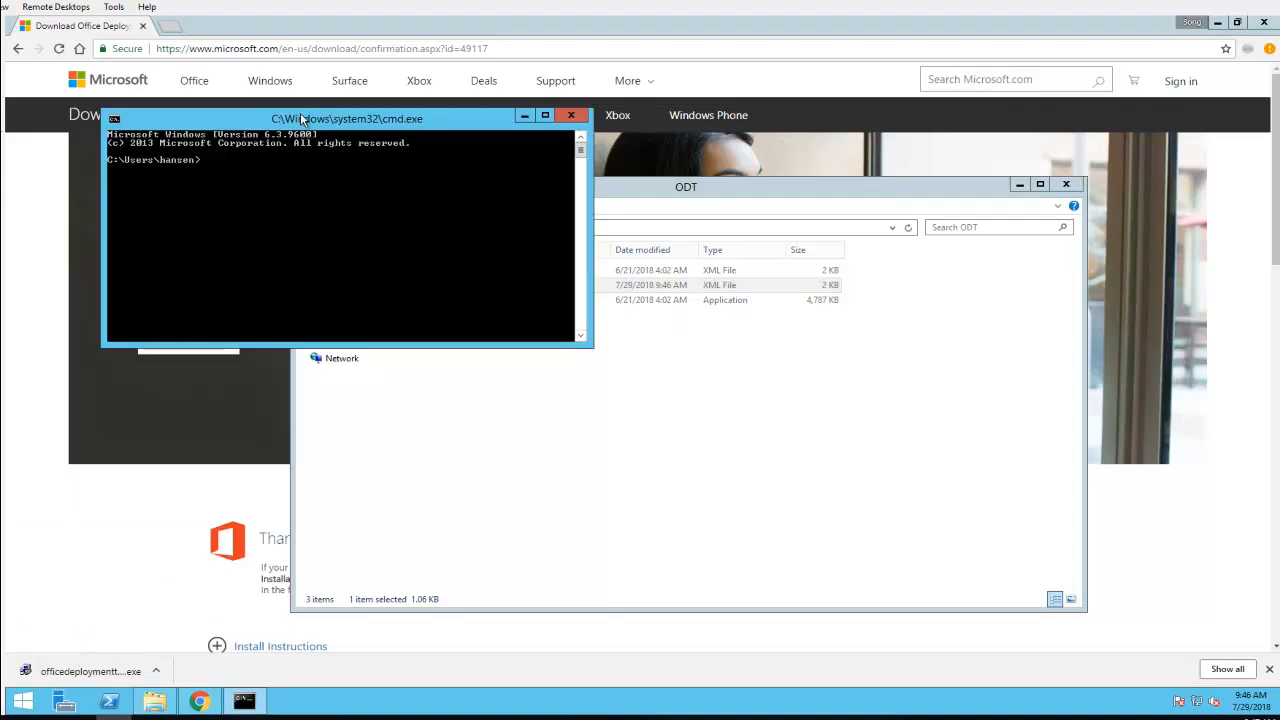
left_click_drag(345, 118, 690, 367)
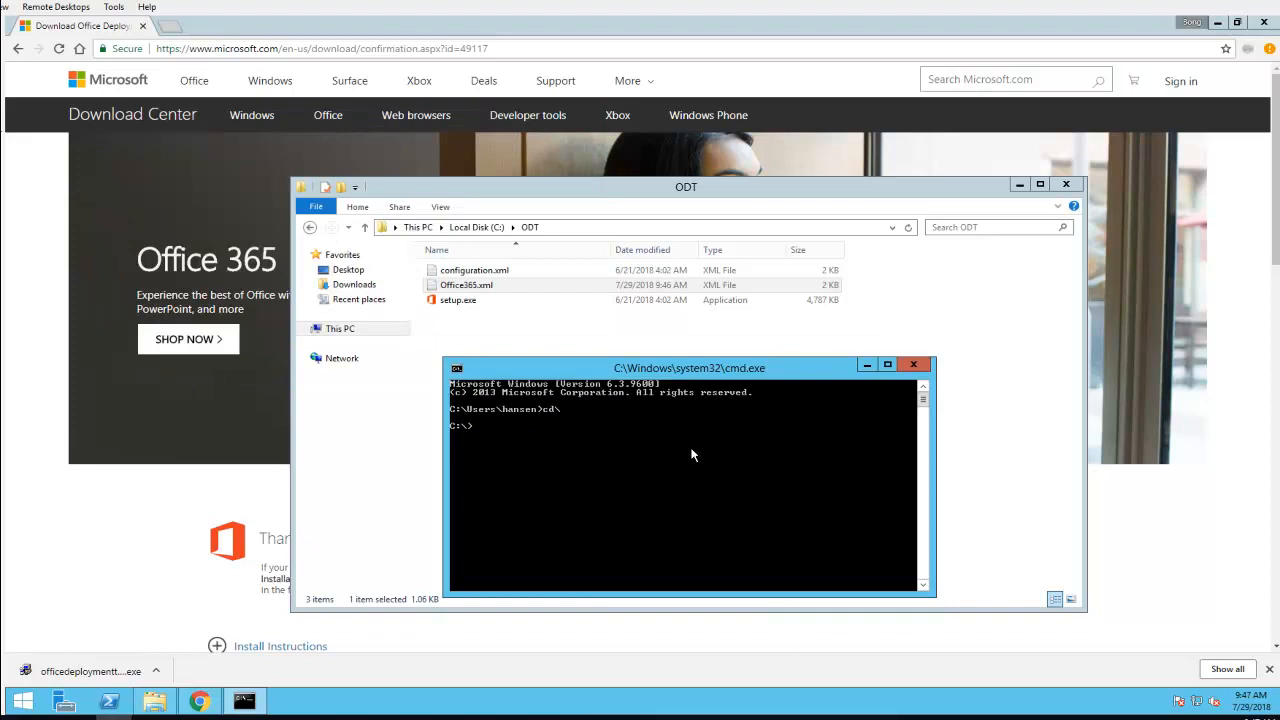
type("cd odt")
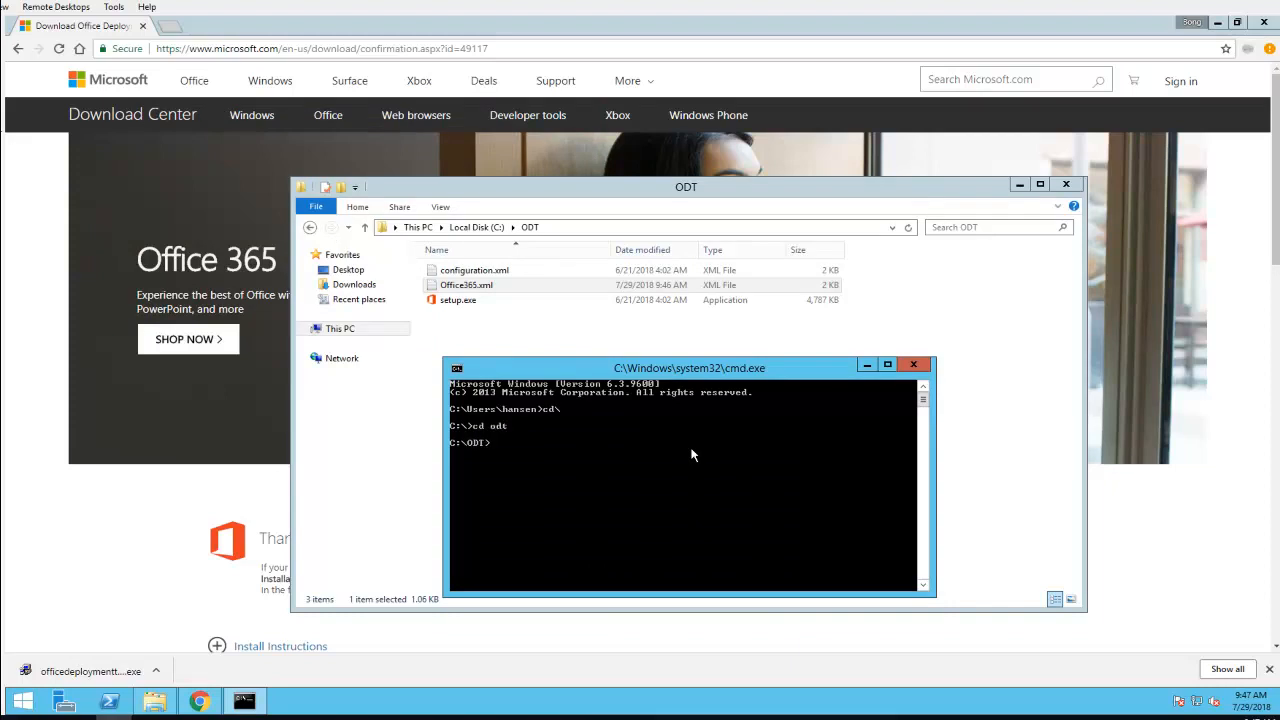
type("dir")
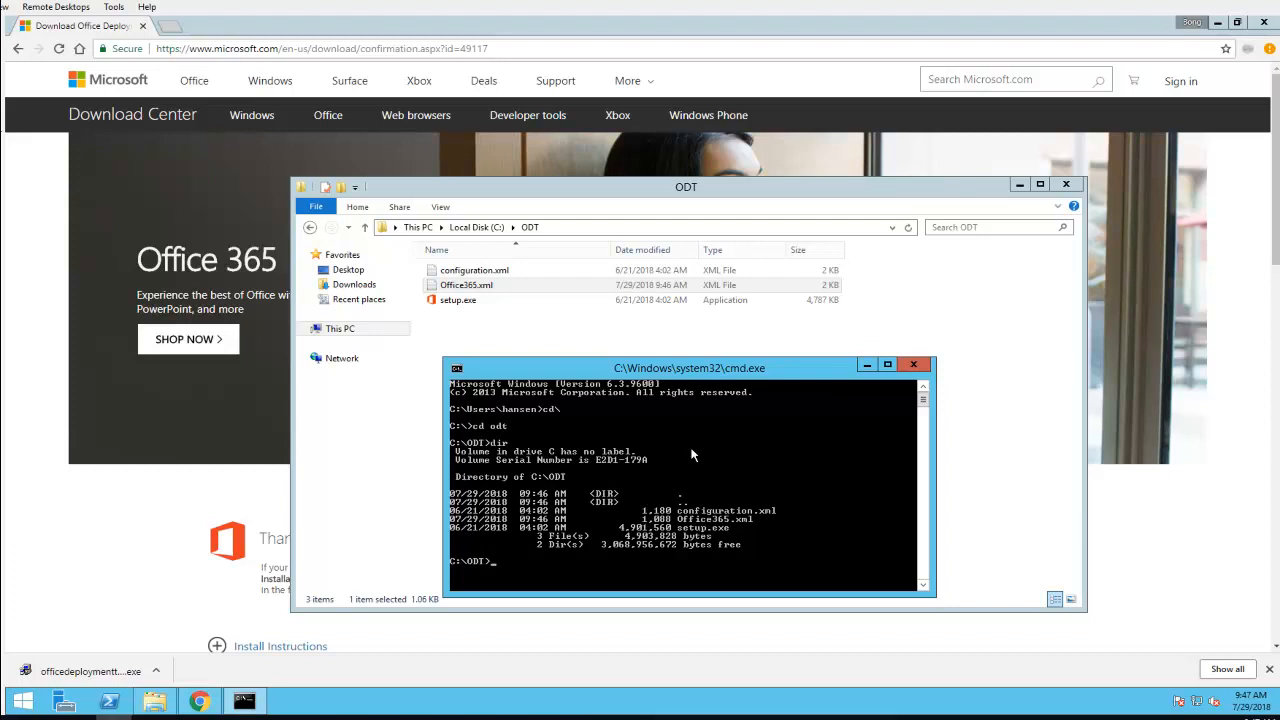
Step: Run setup.exe /download office365.xml to download Office
type("setup")
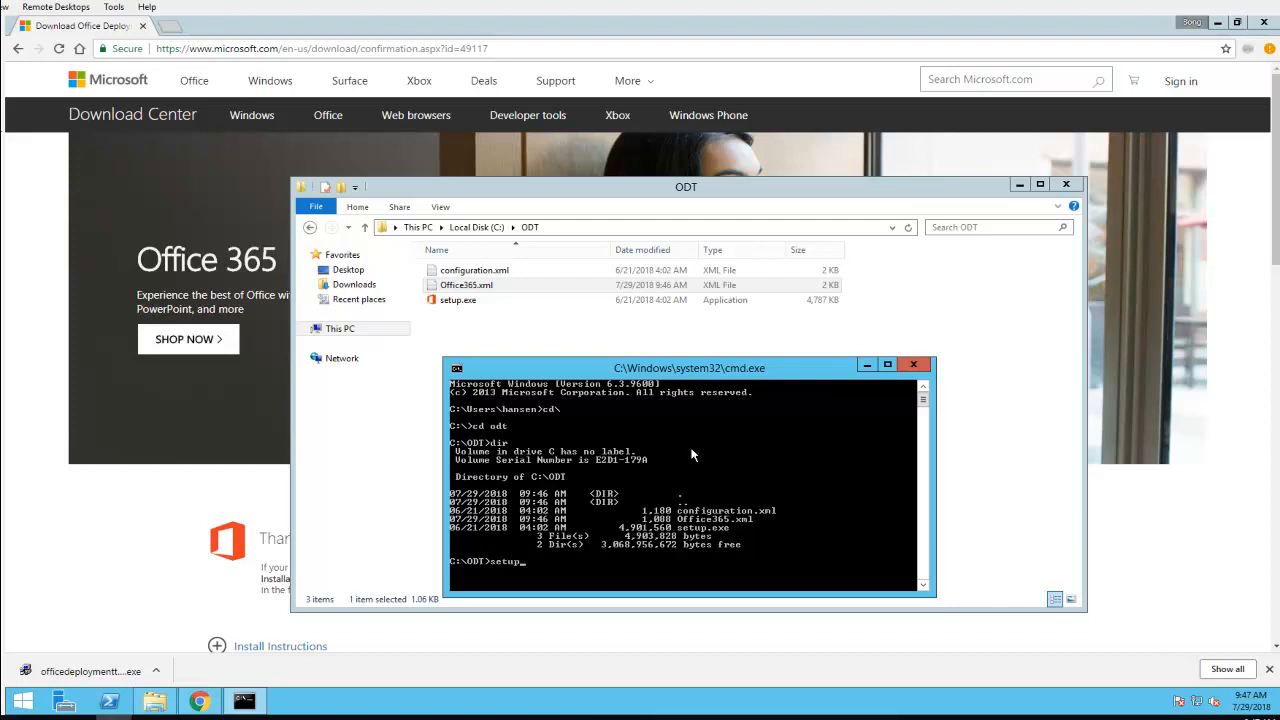
type(".exe")
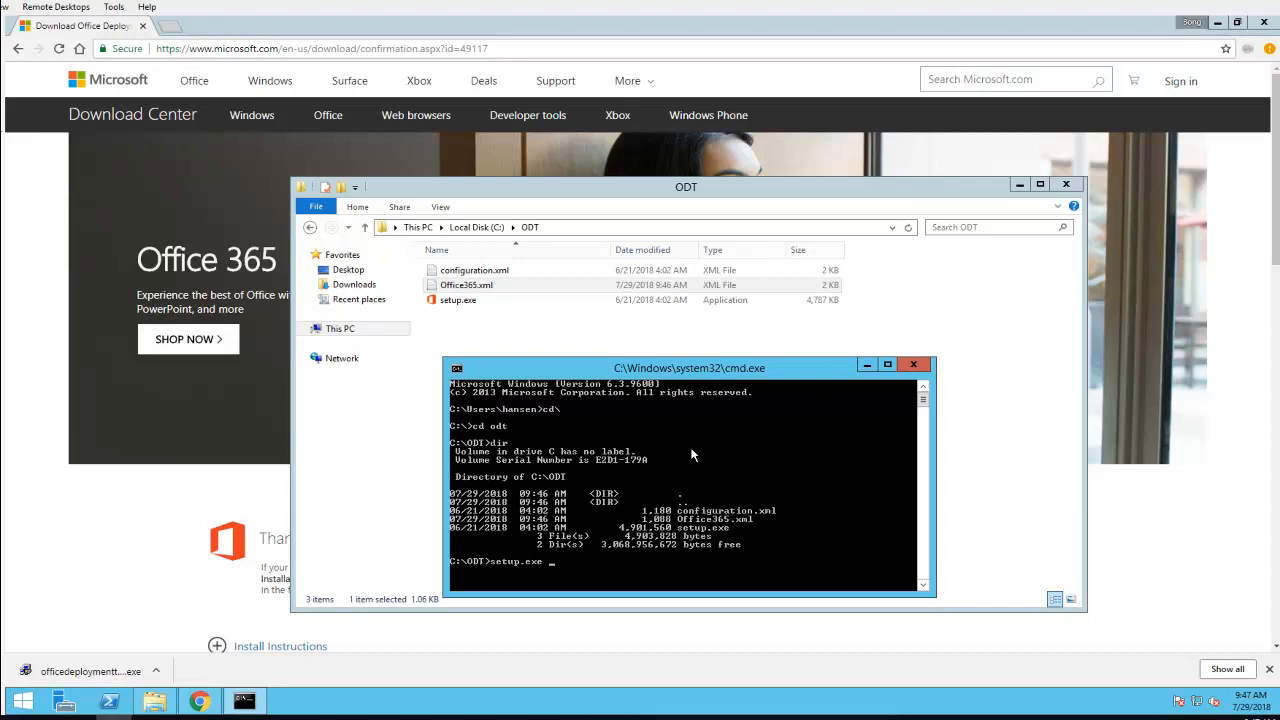
type("/download")
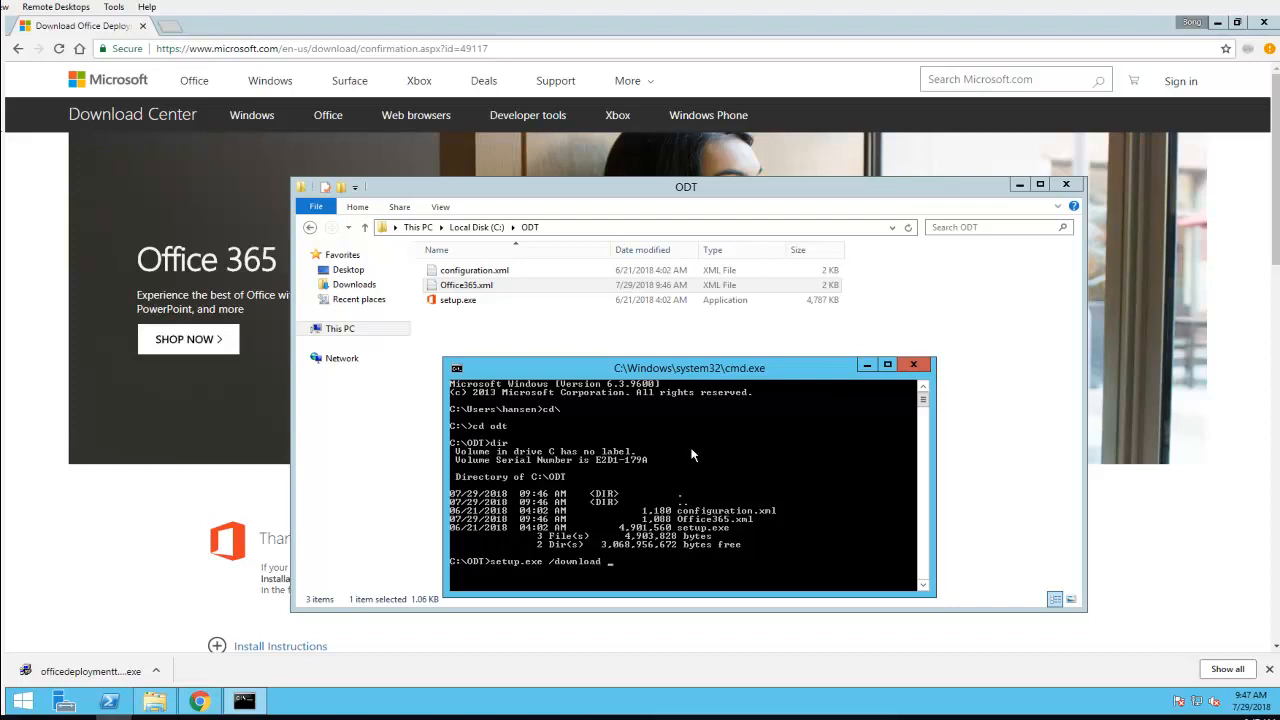
type("off")
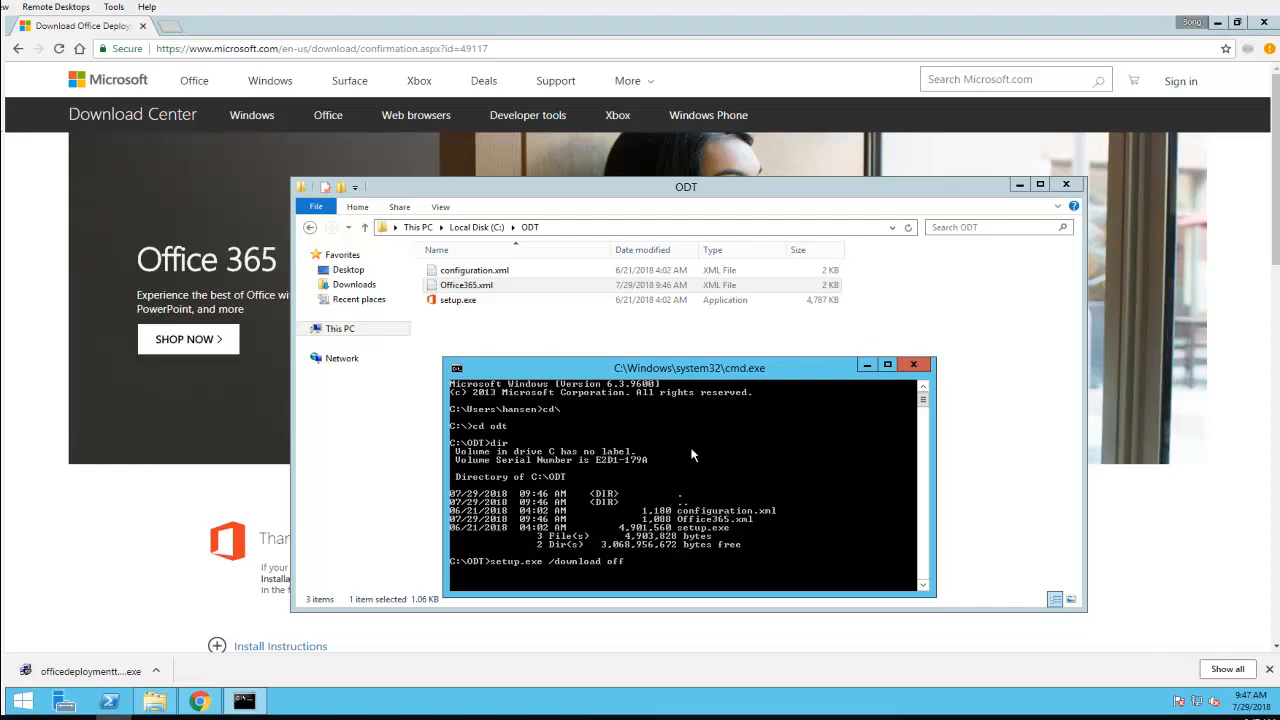
type("ice")
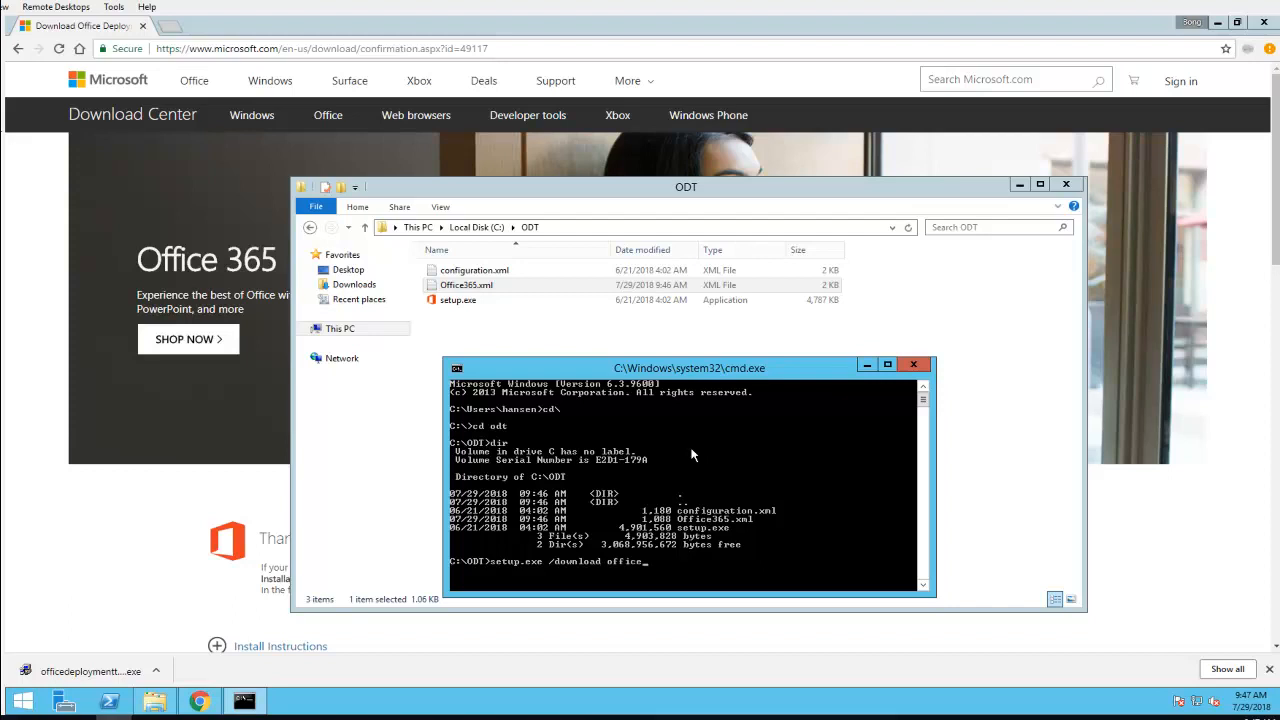
type("365.")
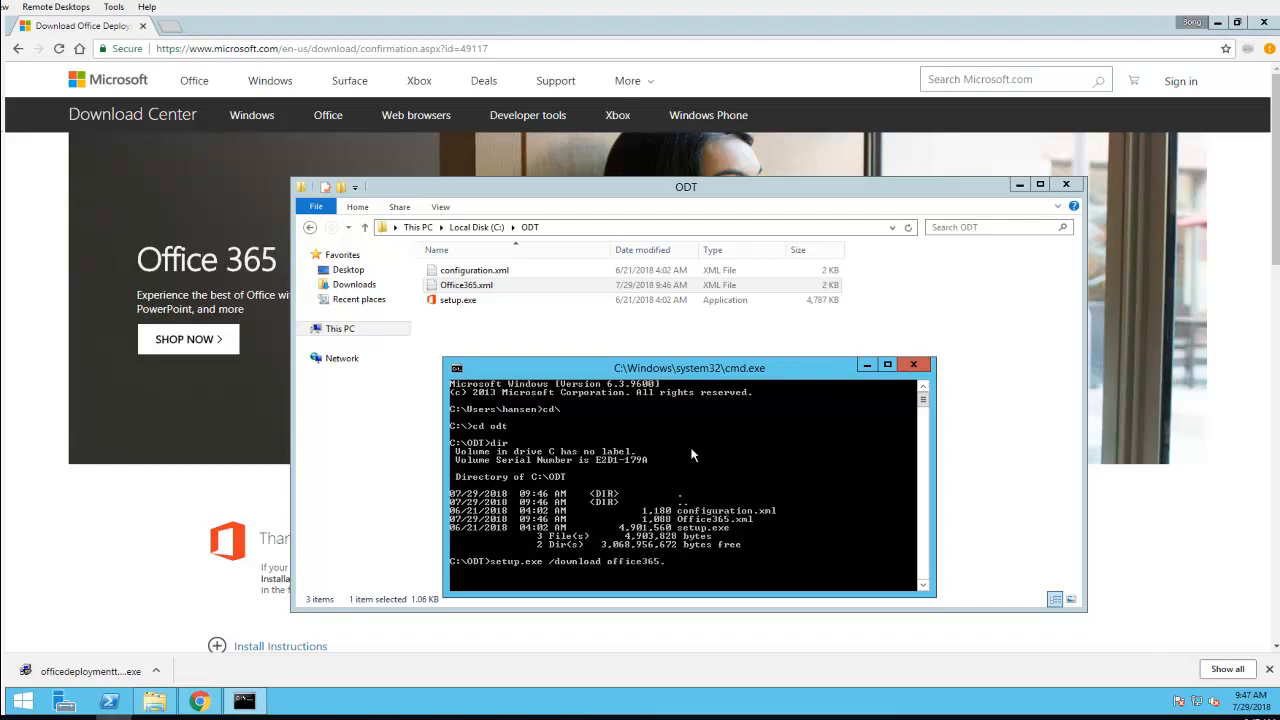
type("xml")
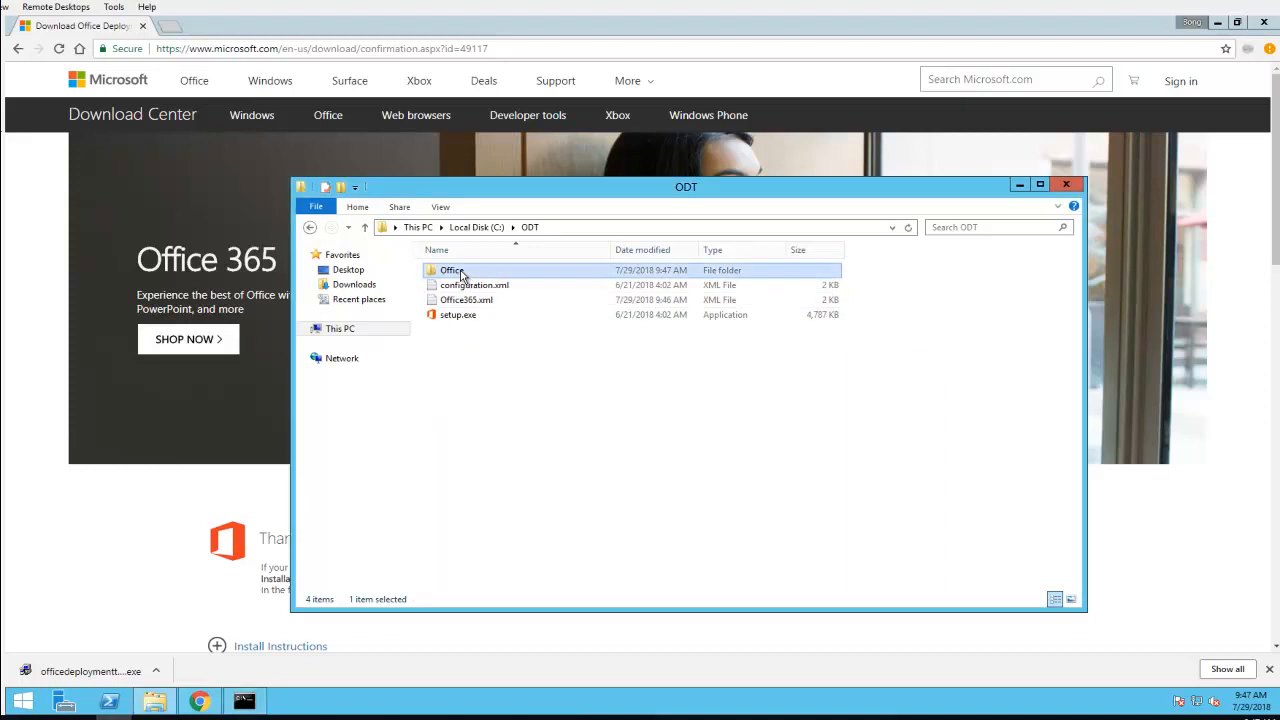
Step: Open the newly downloaded Office folder in C:\ODT
double_click(452, 270)
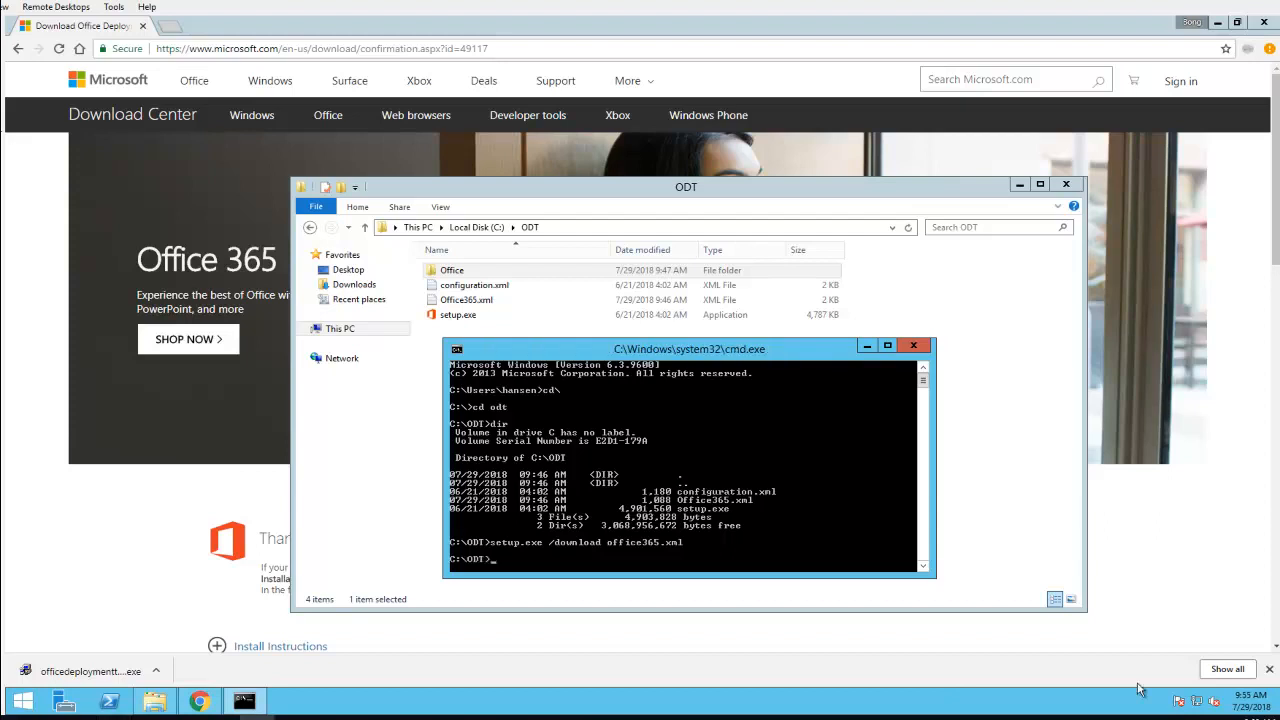
mouse_move(684, 380)
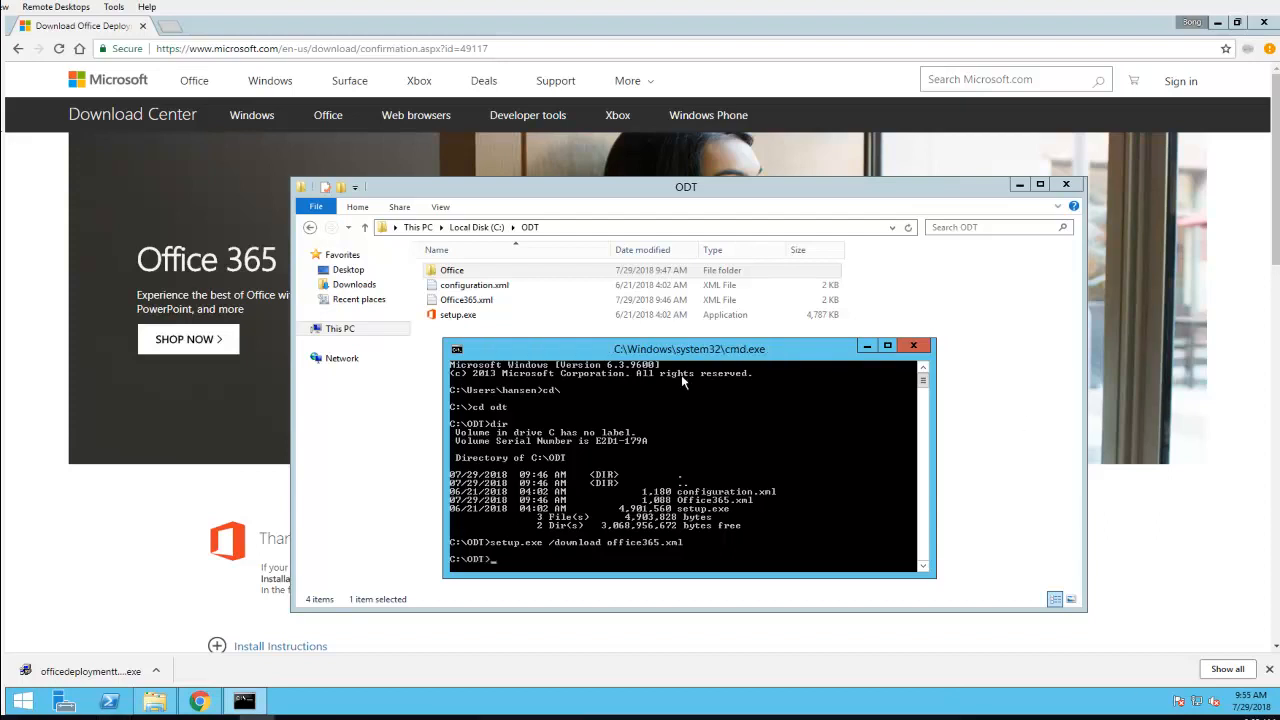
mouse_move(169, 540)
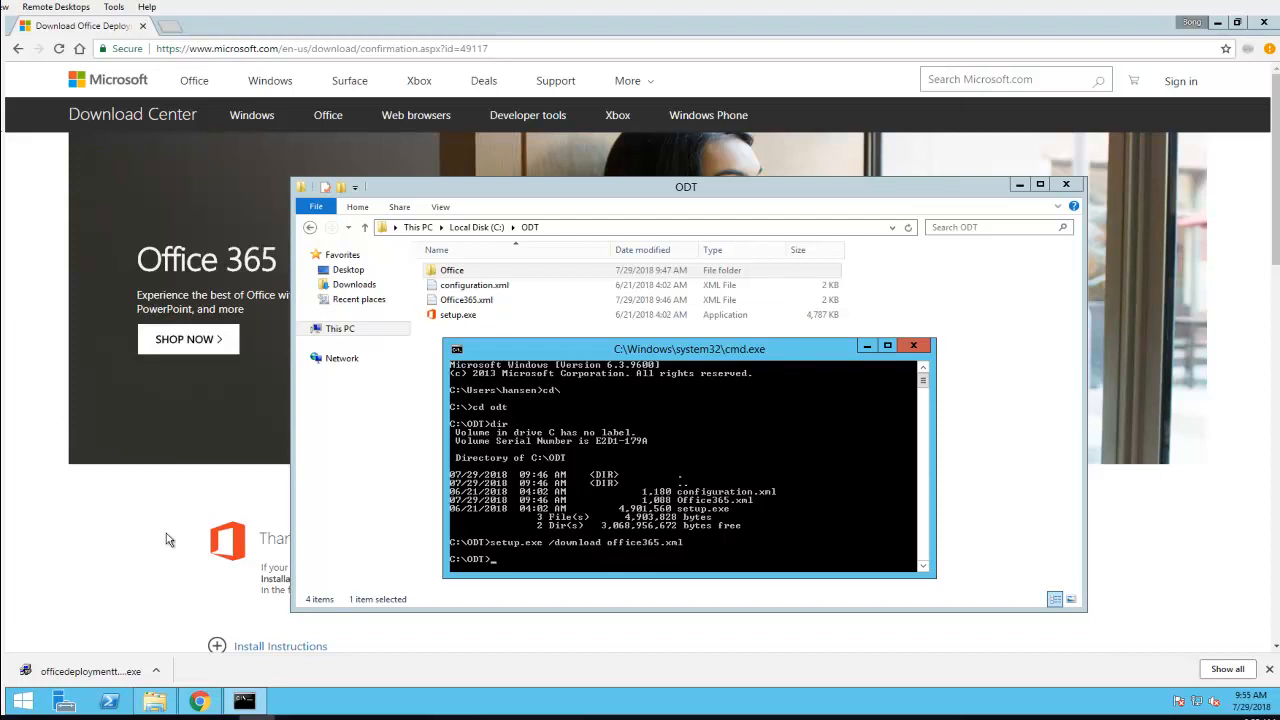
mouse_move(621, 404)
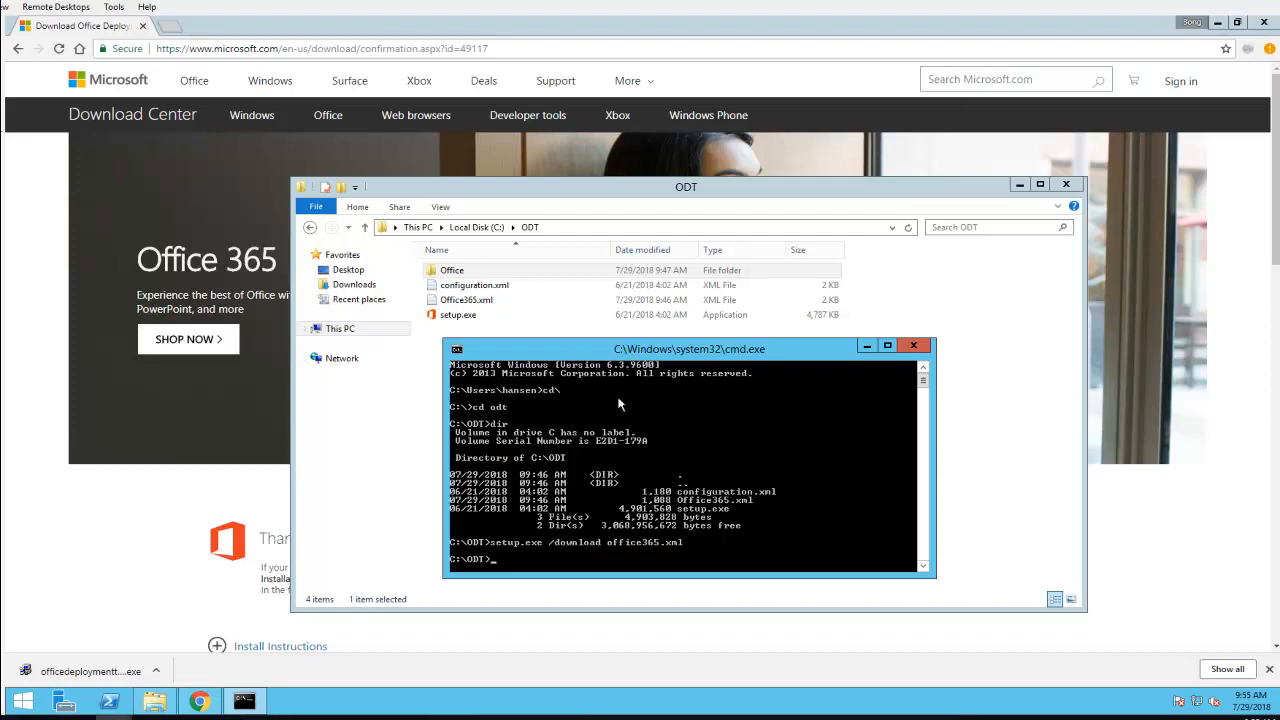
mouse_move(520, 570)
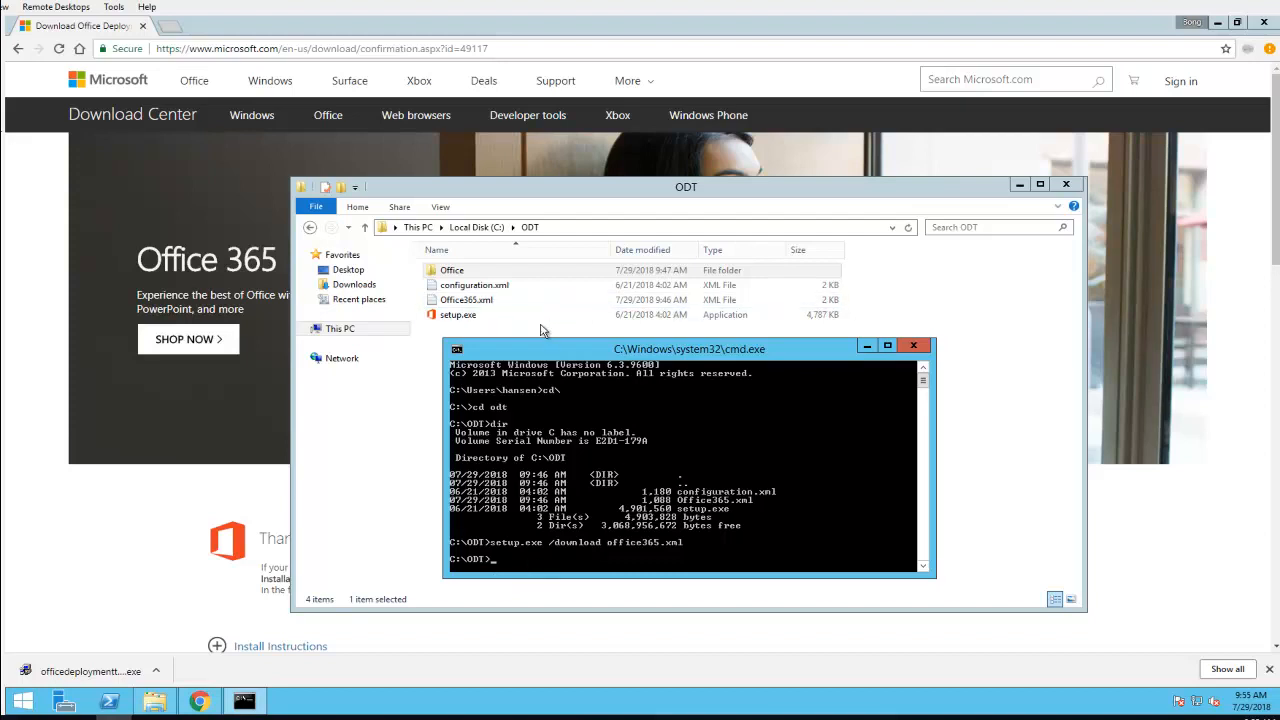
mouse_move(981, 534)
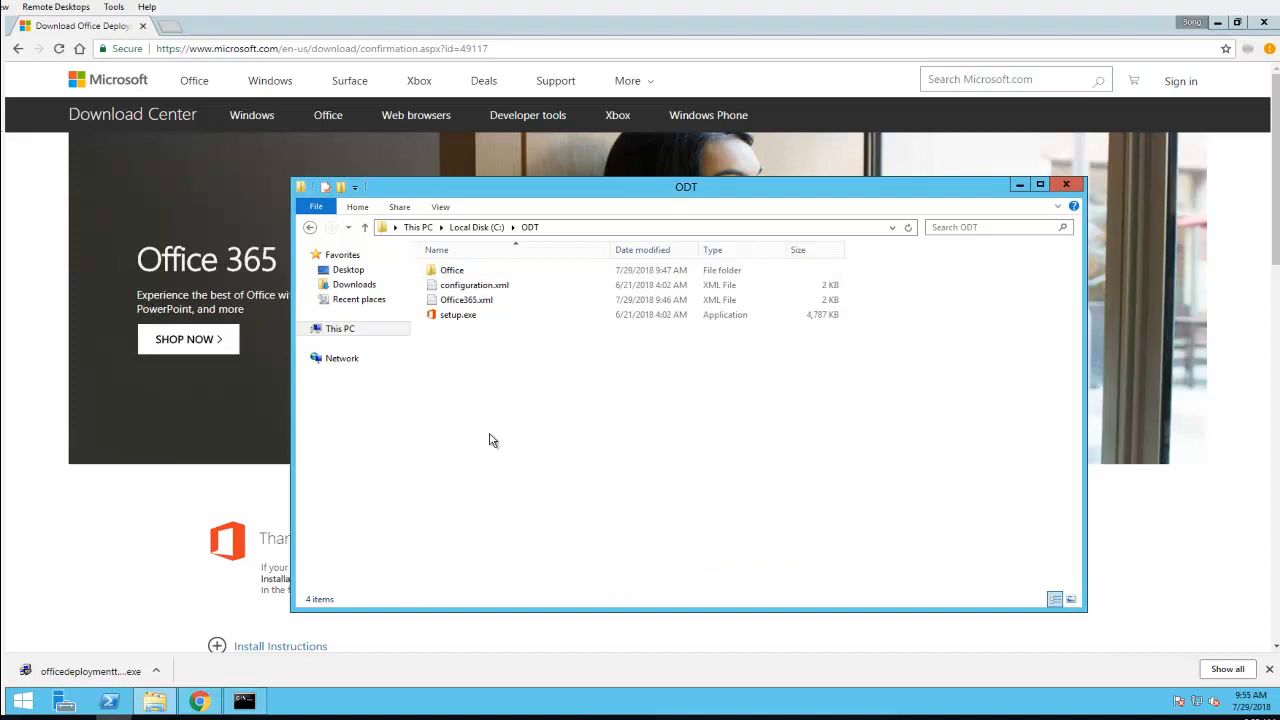
mouse_move(497, 439)
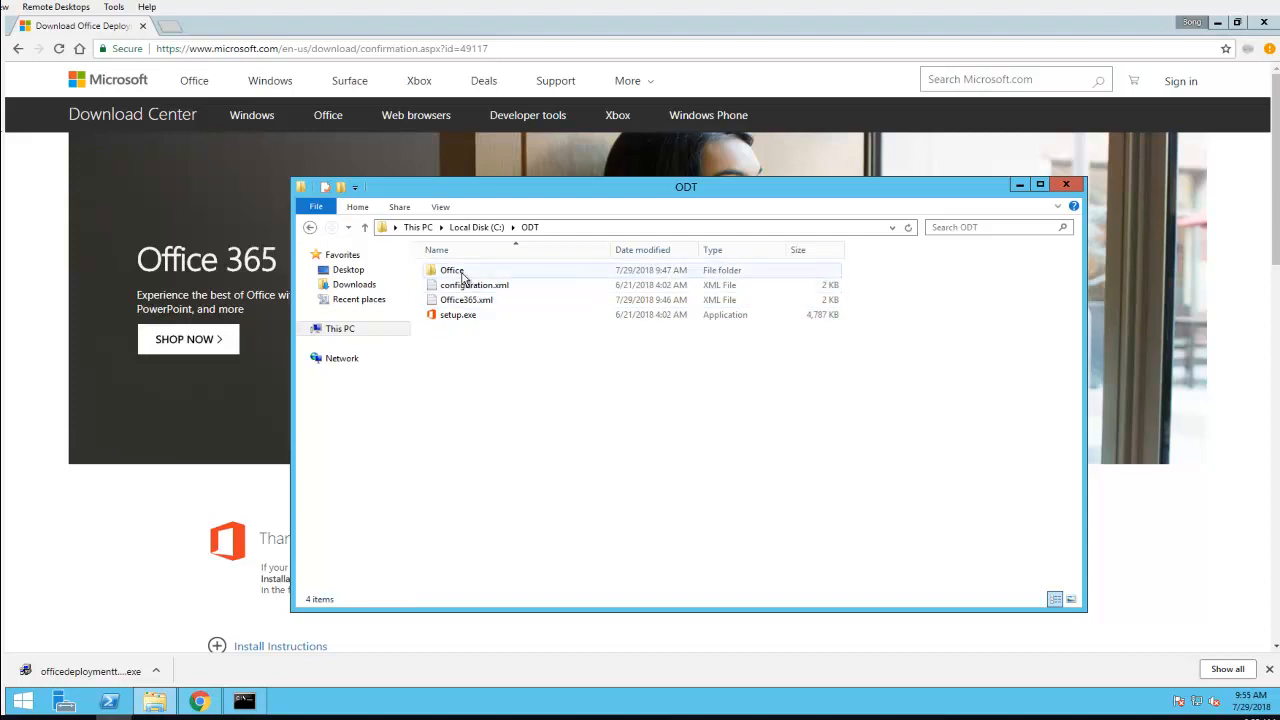
Step: Check the Office folder properties (1.73 GB, 10 files, 2 folders), then select its contents
right_click(452, 270)
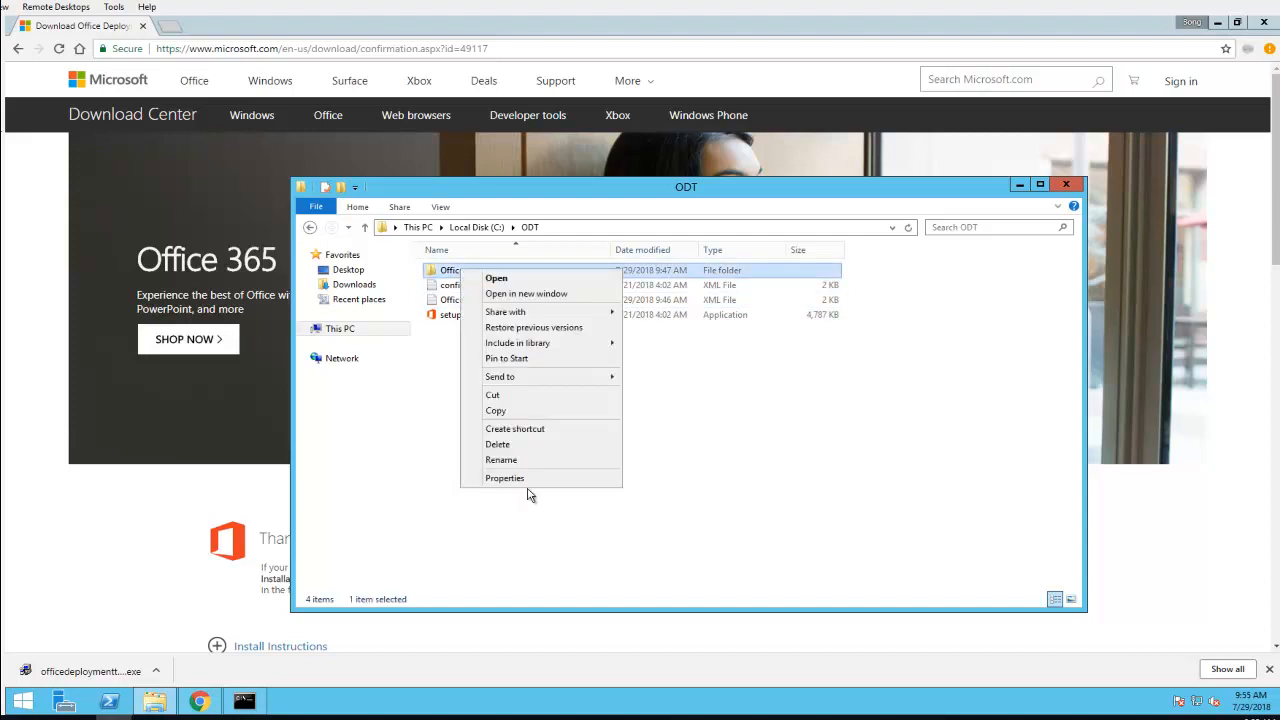
left_click(504, 478)
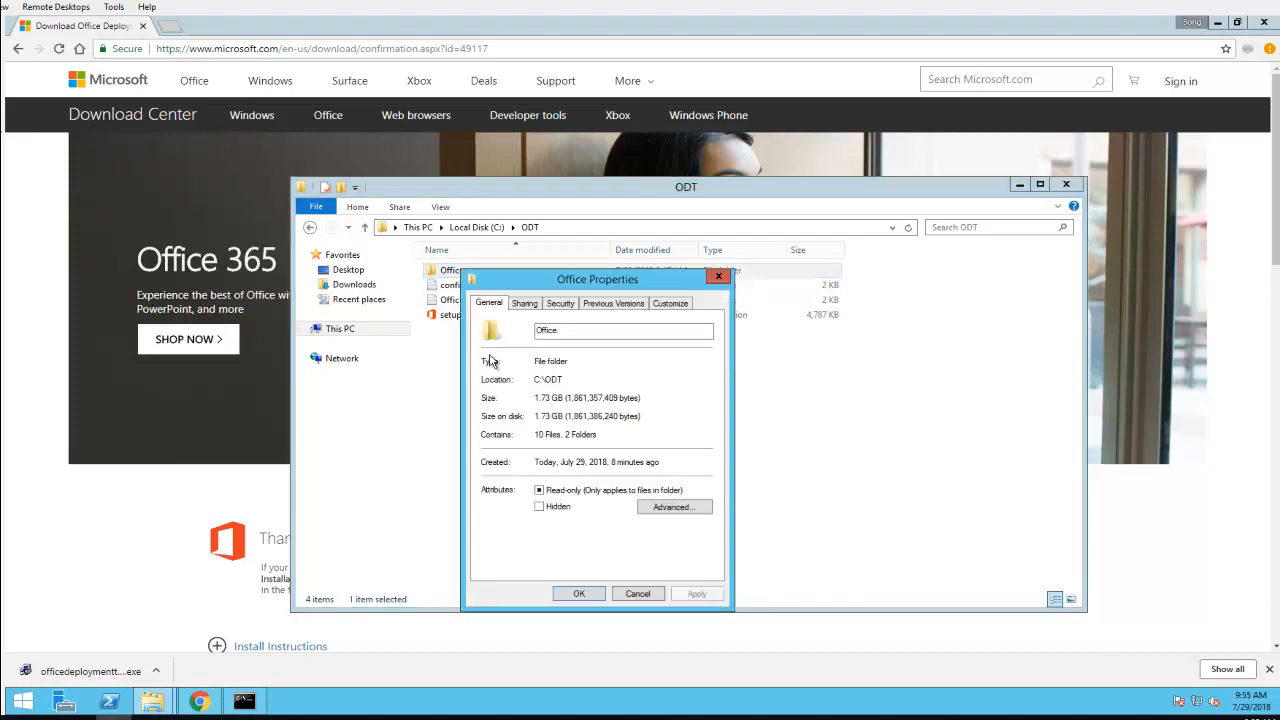
mouse_move(653, 610)
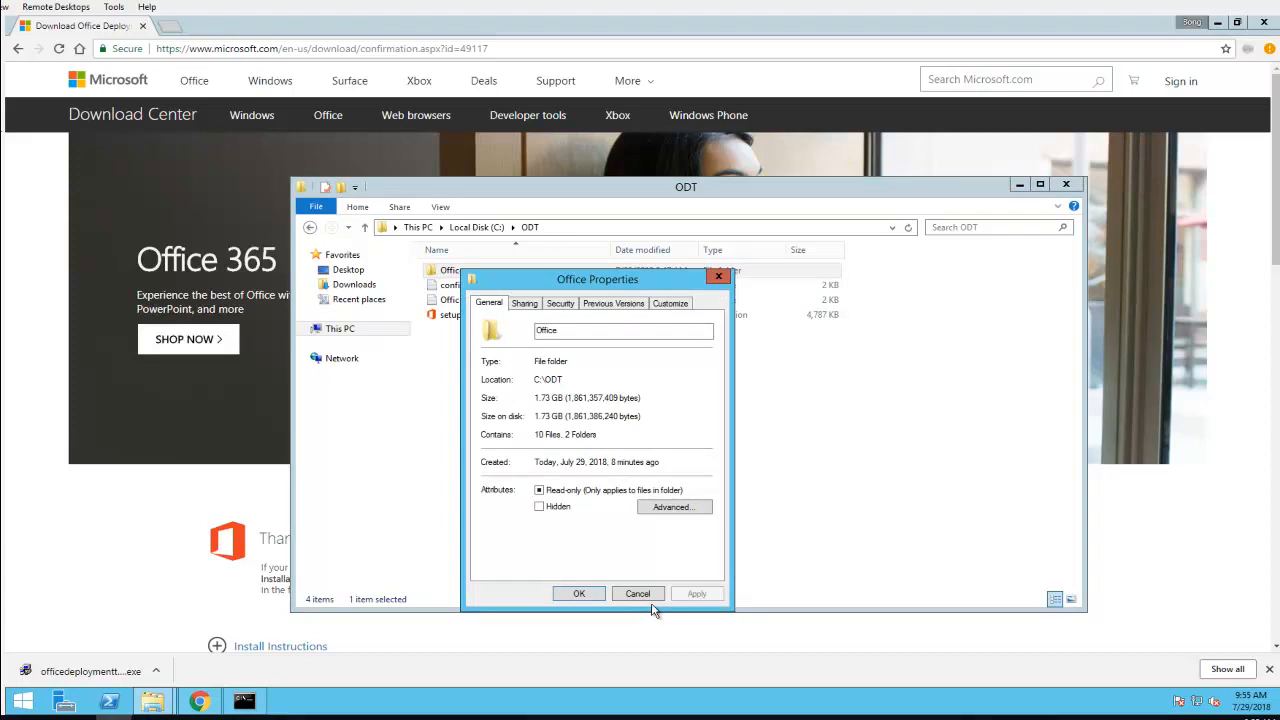
mouse_move(652, 609)
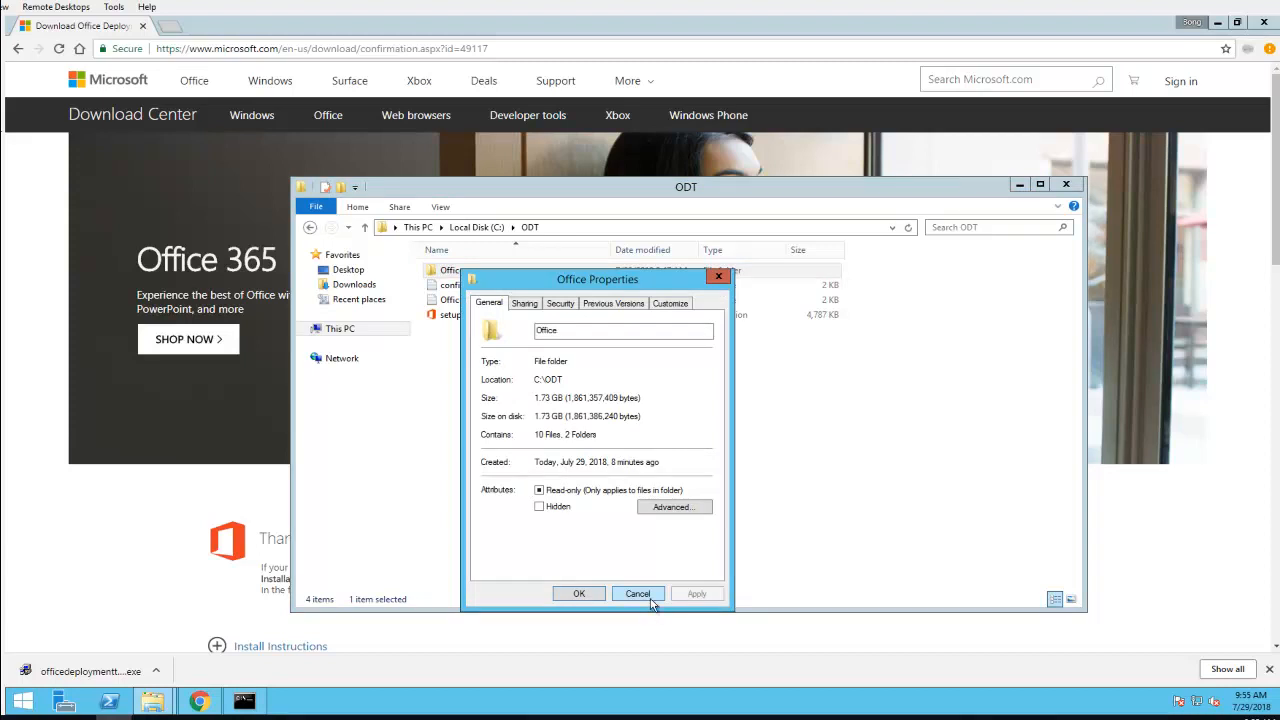
left_click(638, 593)
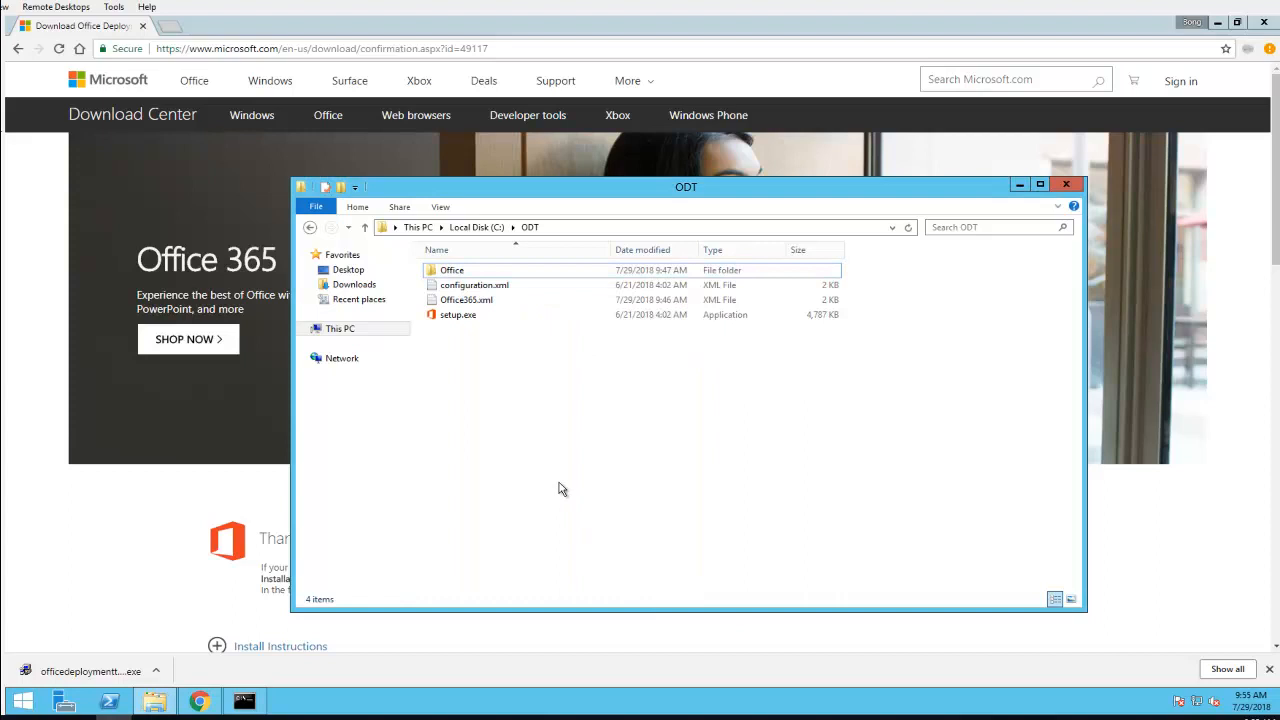
key("ctrl+a")
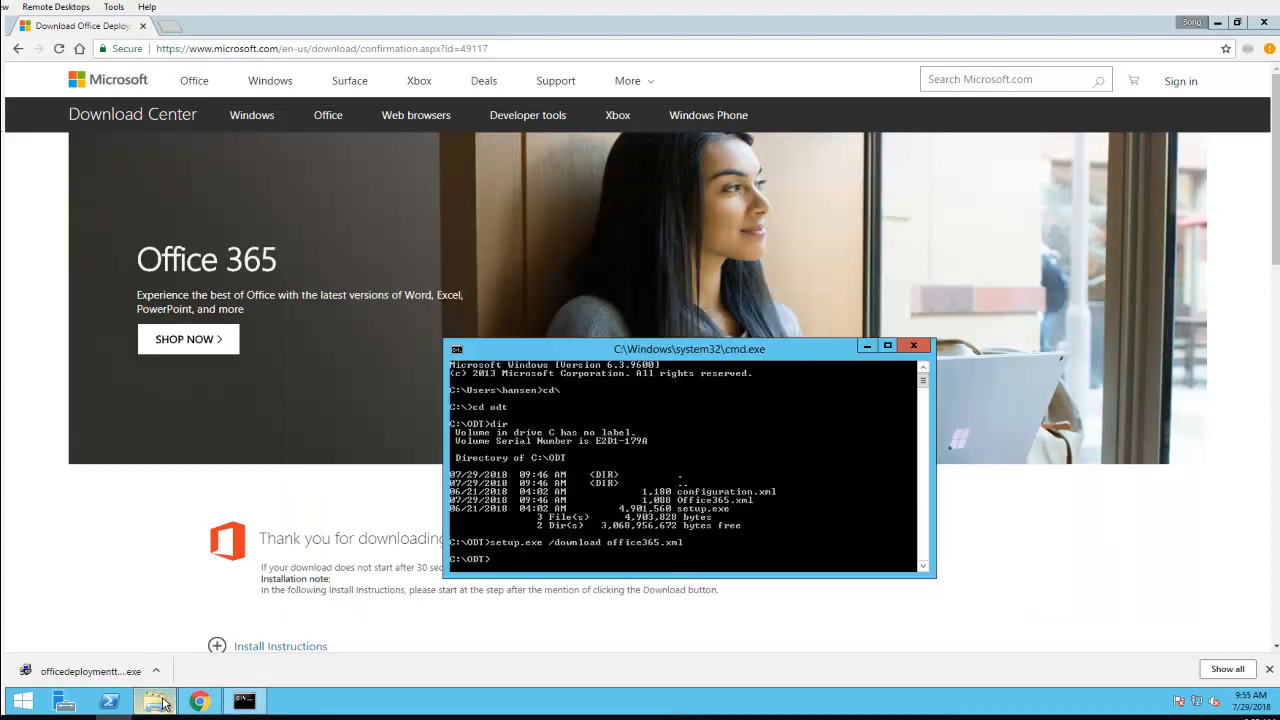
Step: Open the packages folder on the \\DC2012\apps share in File Explorer
right_click(18, 700)
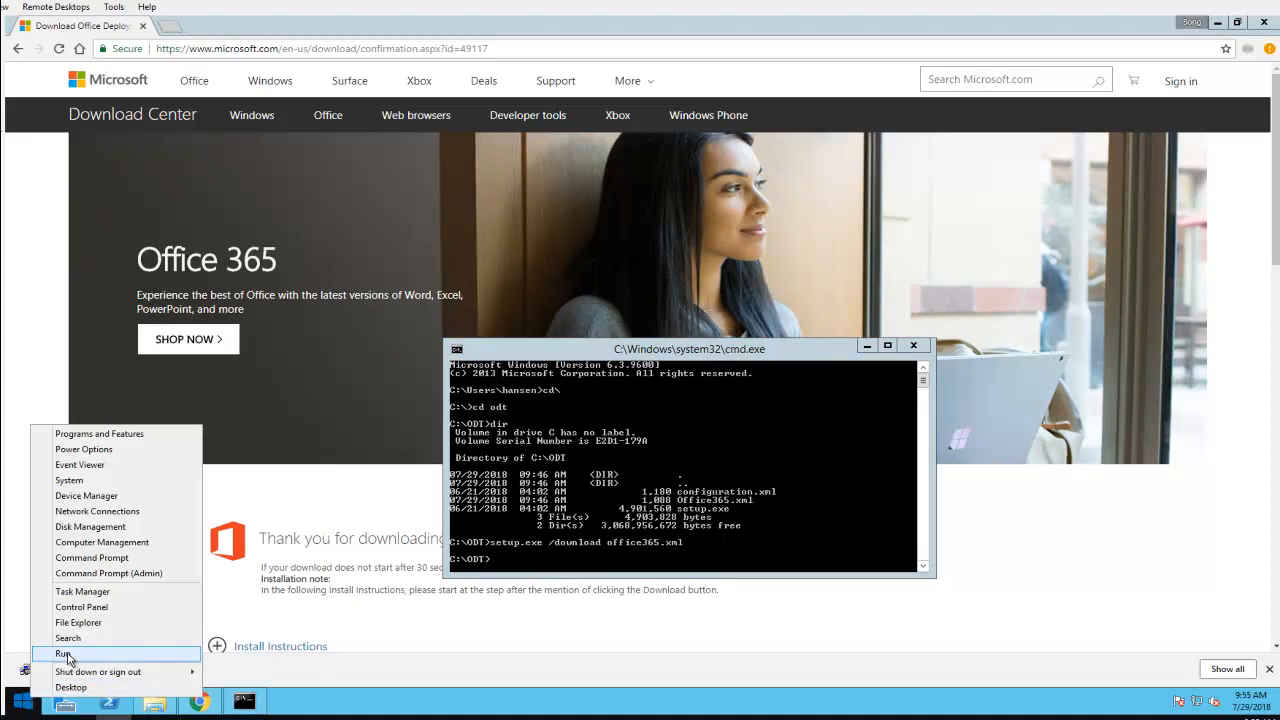
left_click(63, 653)
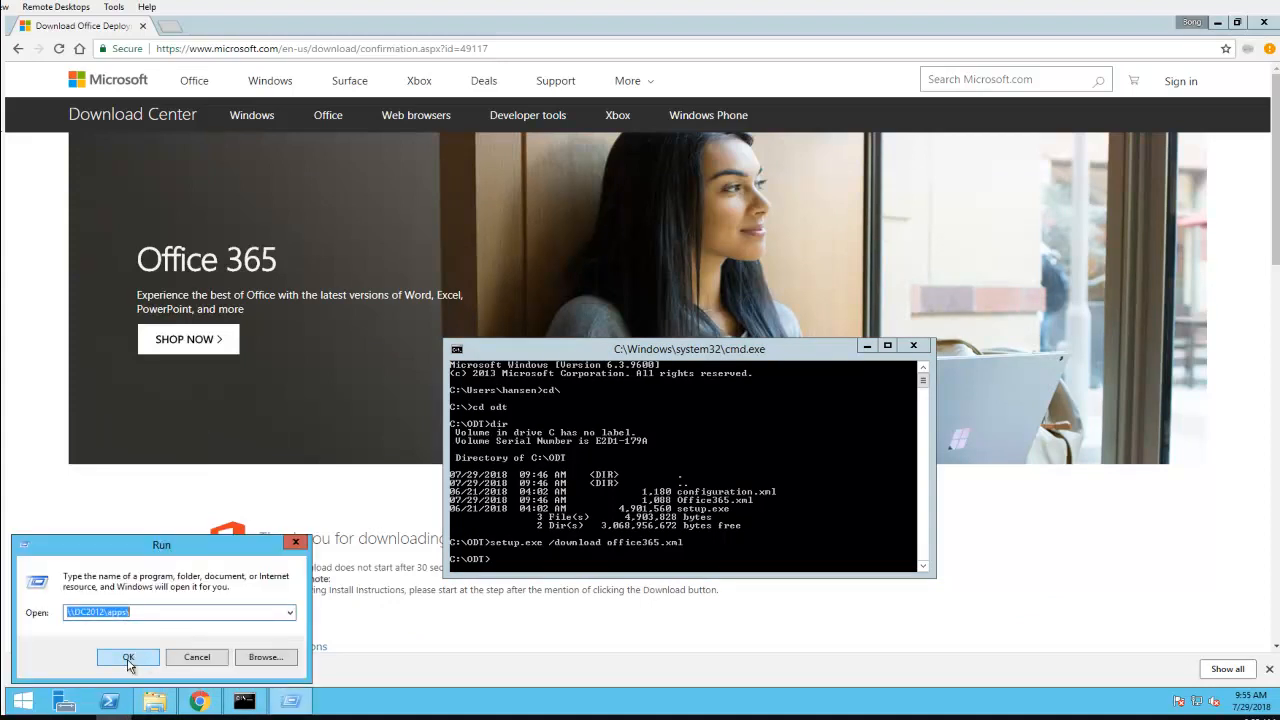
left_click(127, 657)
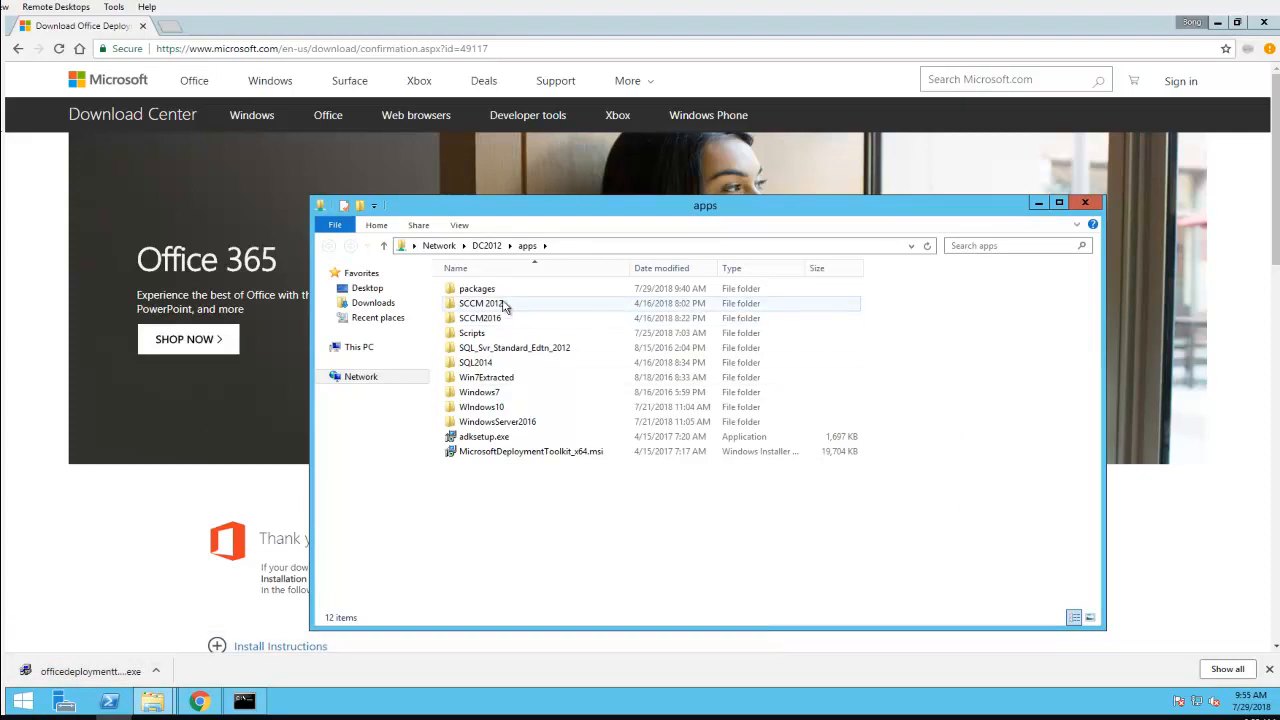
double_click(477, 288)
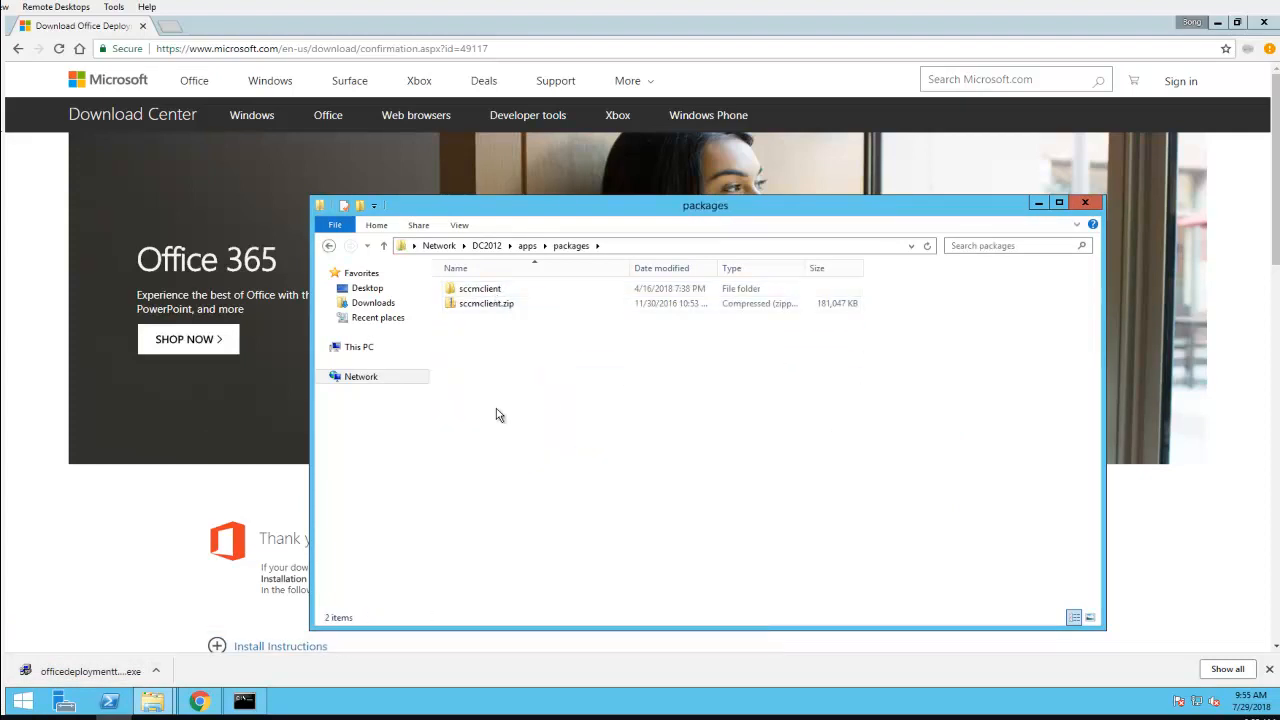
Step: Create an OfficeC2R2016 folder in packages and paste the Office download into it
right_click(500, 413)
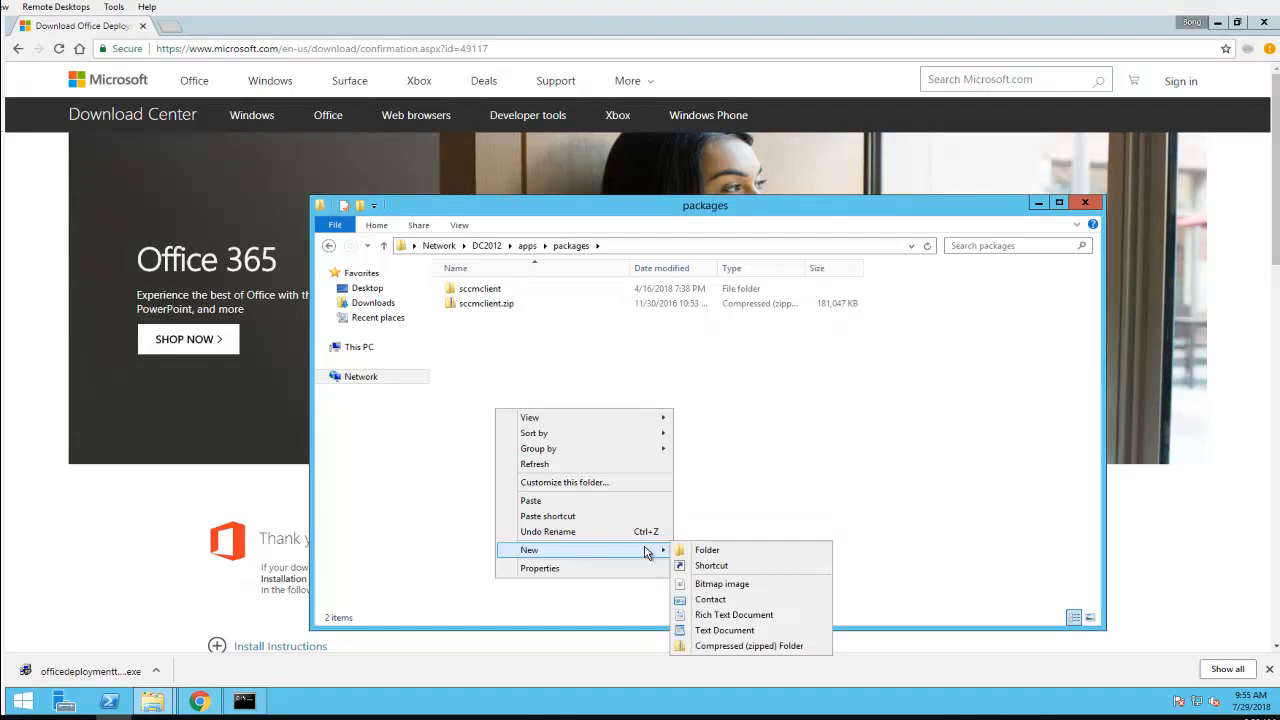
left_click(707, 549)
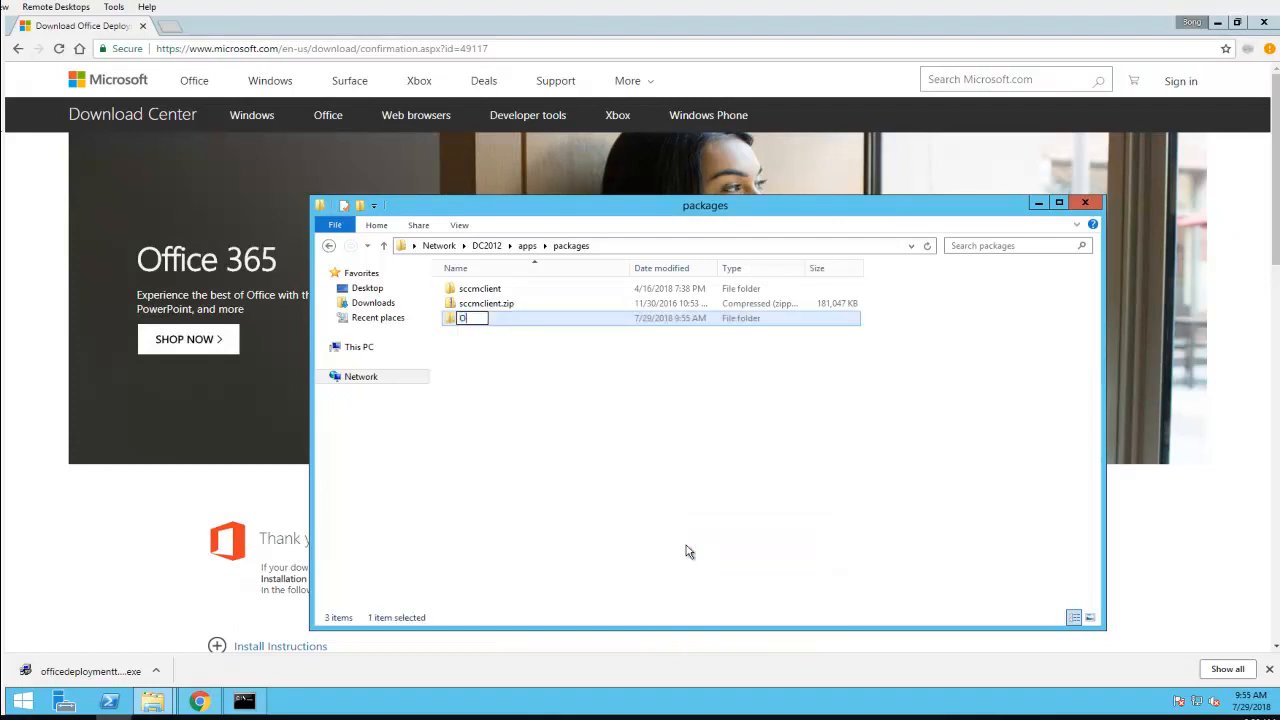
type("ffice")
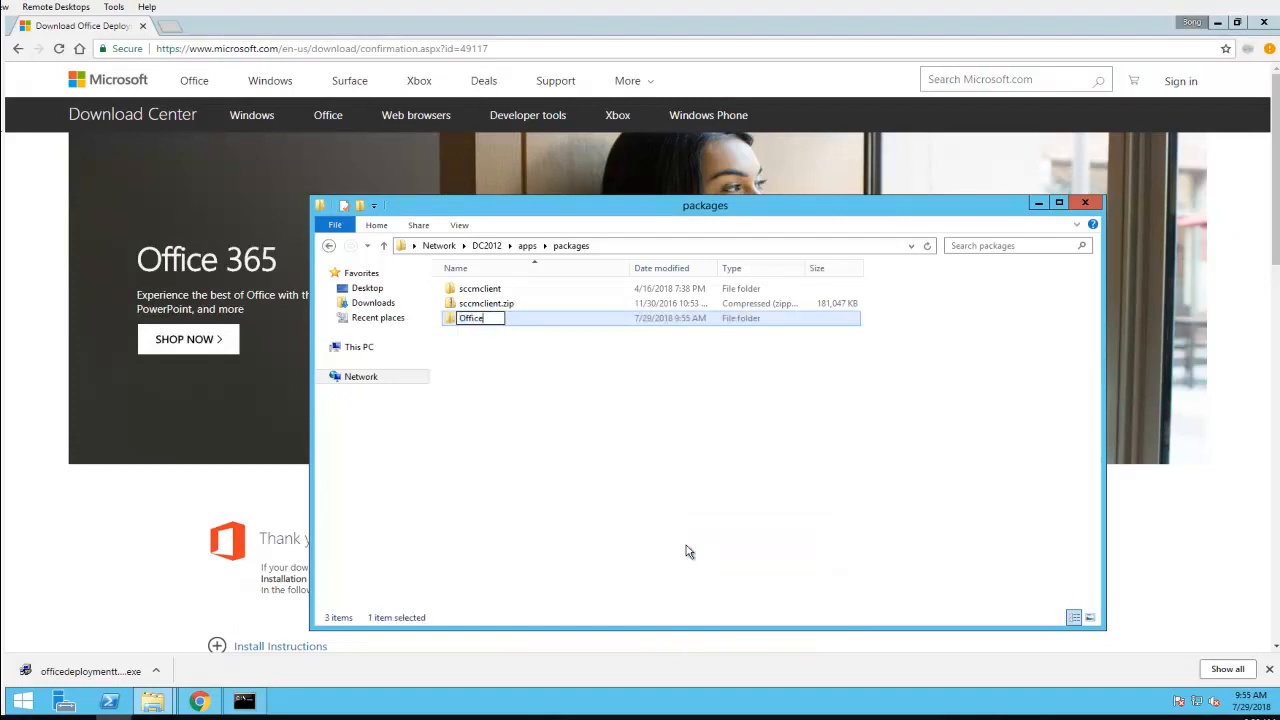
type("C")
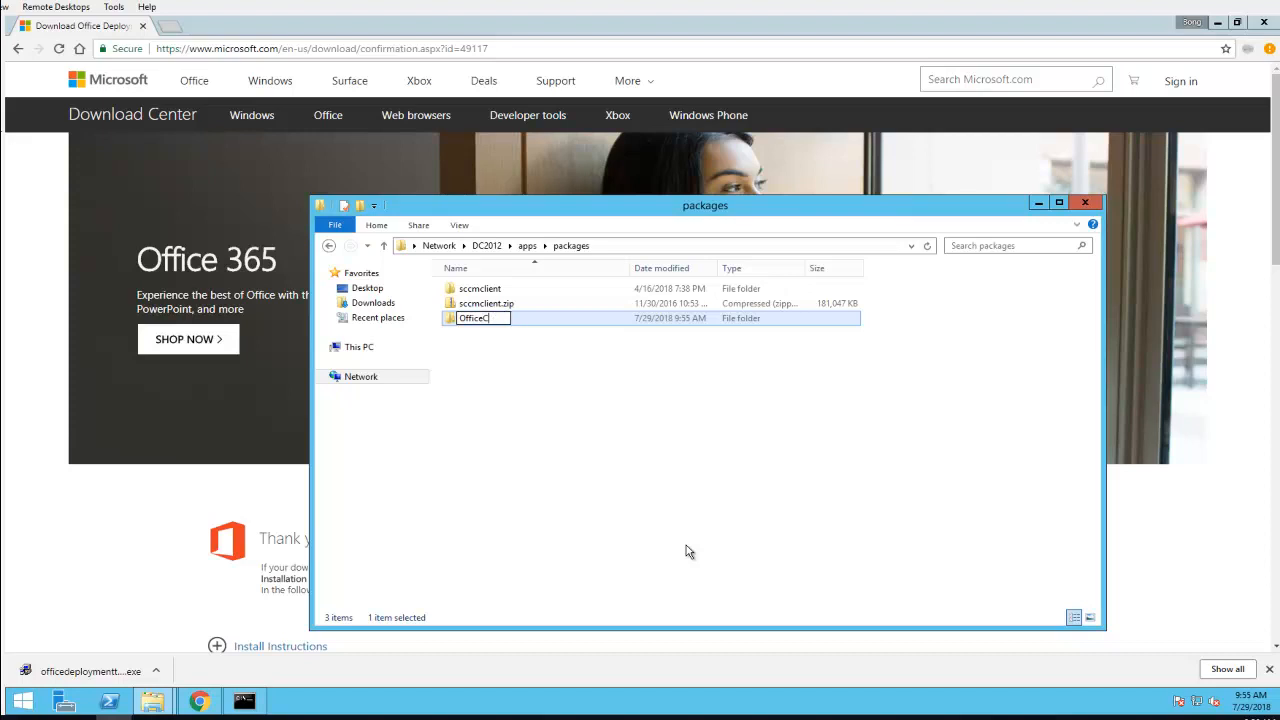
type("2R")
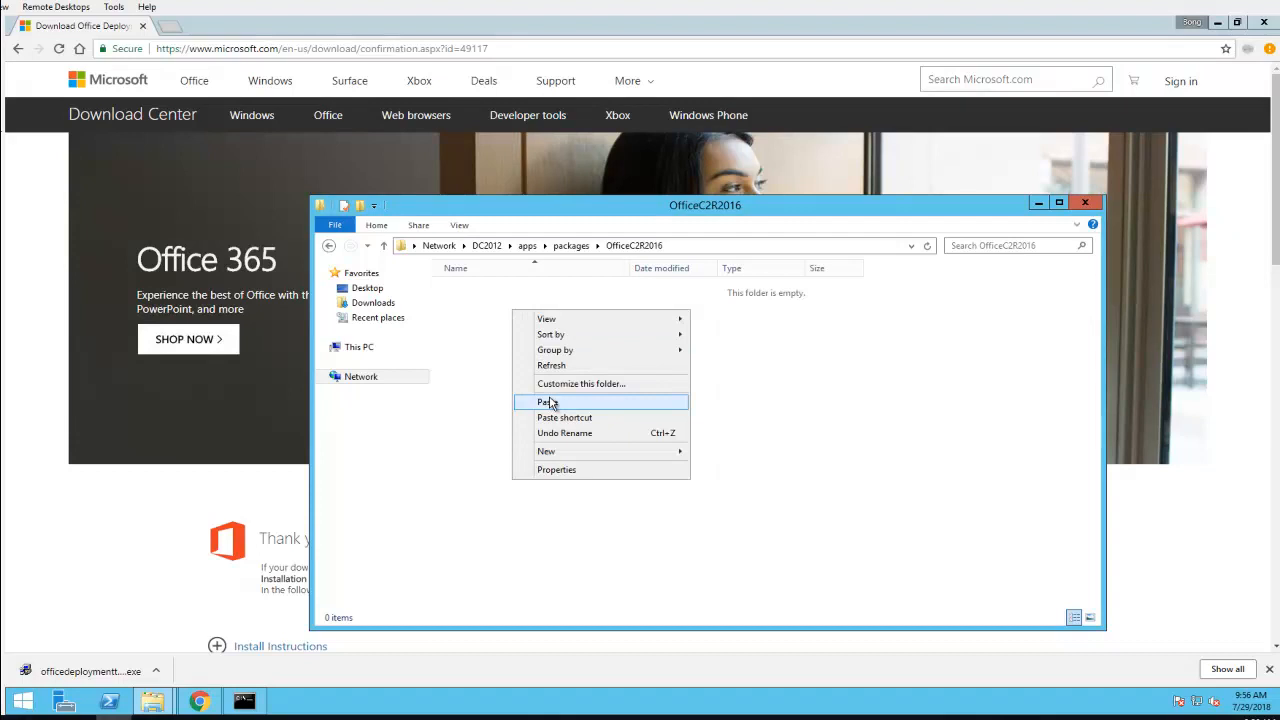
left_click(545, 401)
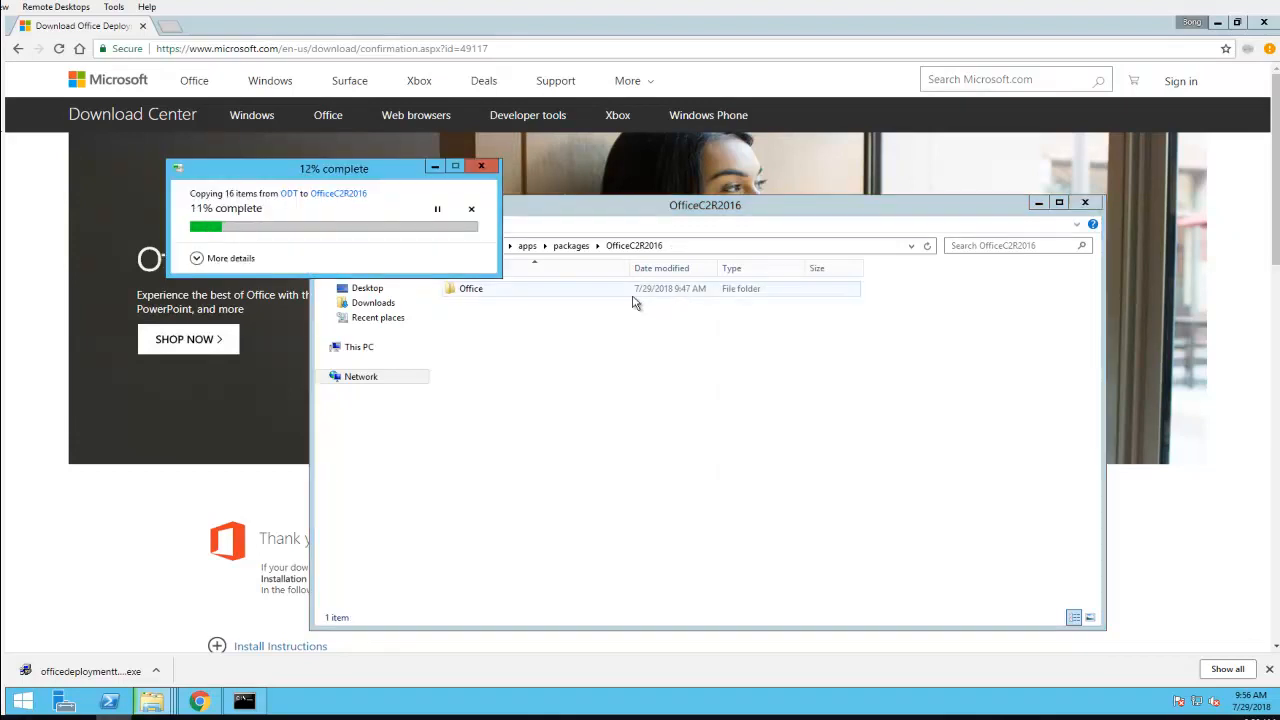
mouse_move(749, 252)
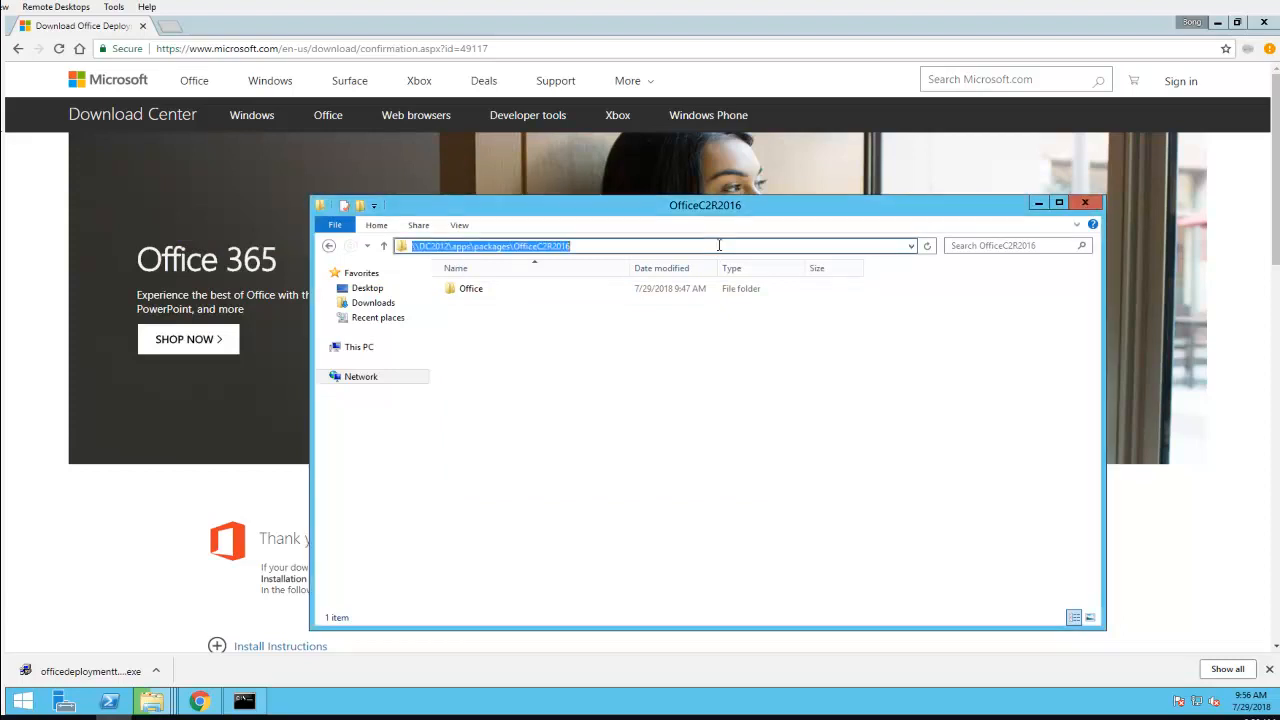
left_click(688, 437)
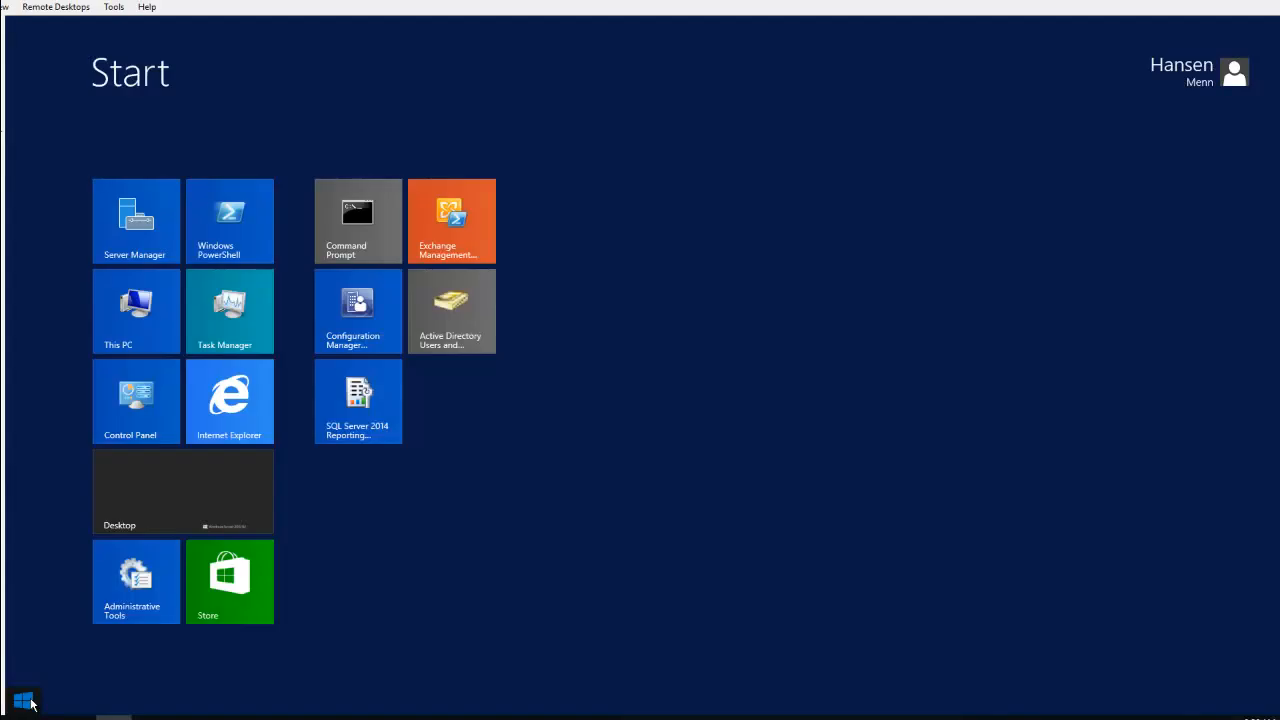
Step: Launch the Configuration Manager Console from its Start screen tile
right_click(358, 311)
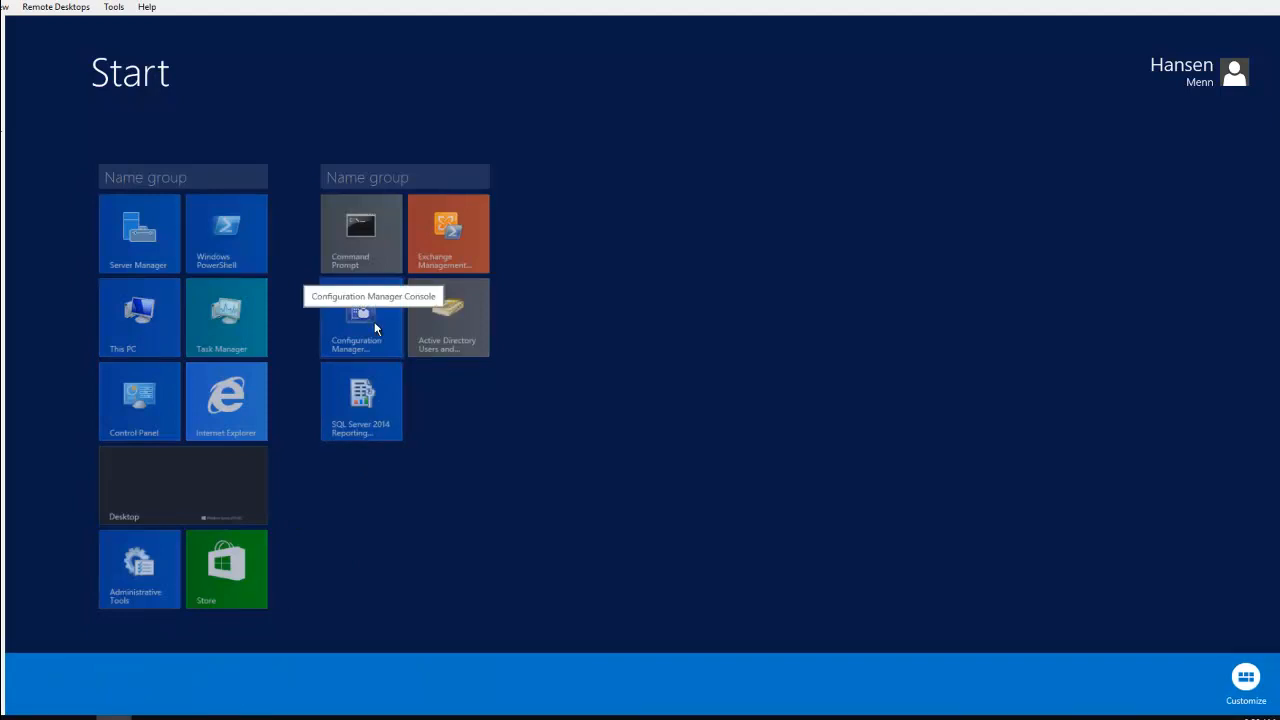
right_click(360, 318)
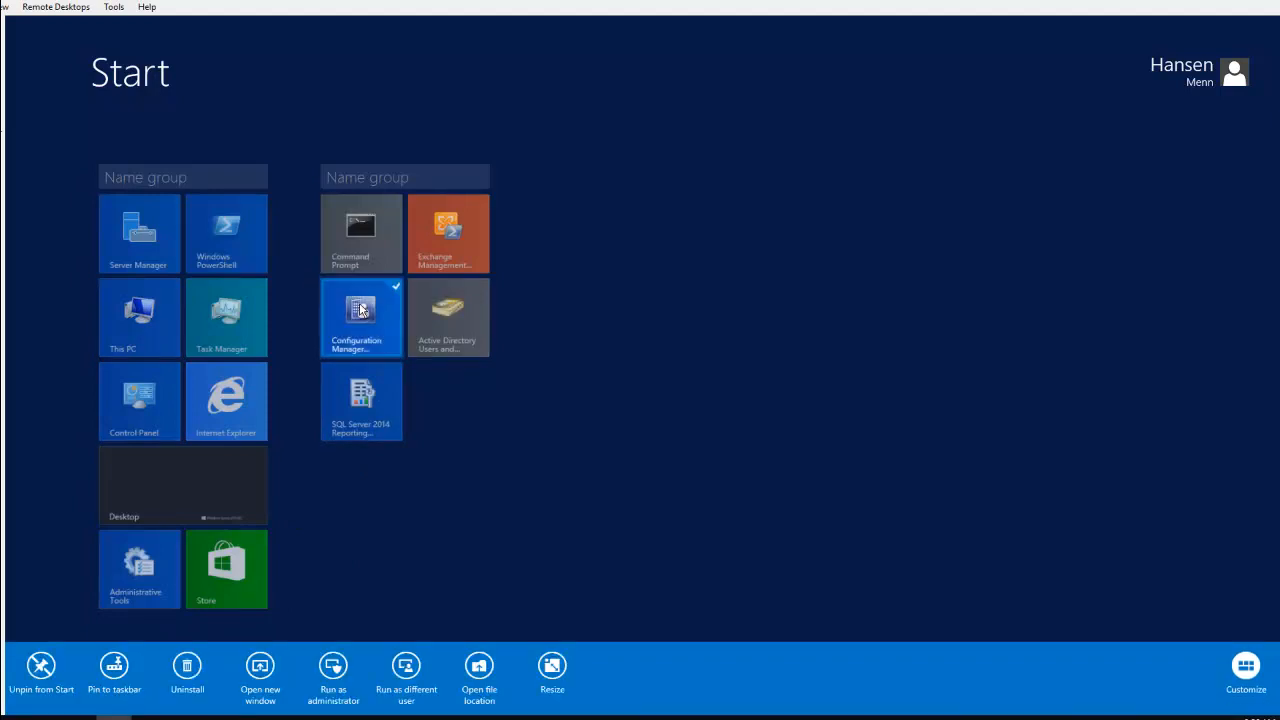
mouse_move(333, 668)
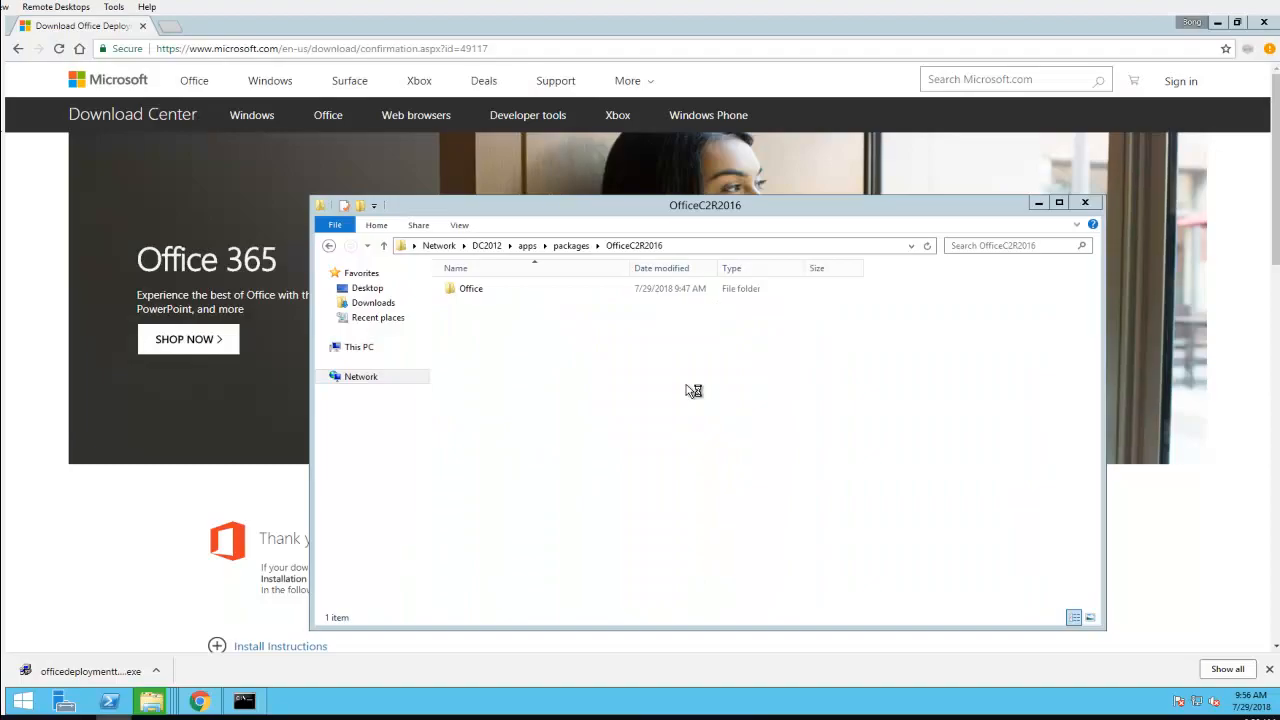
mouse_move(688, 390)
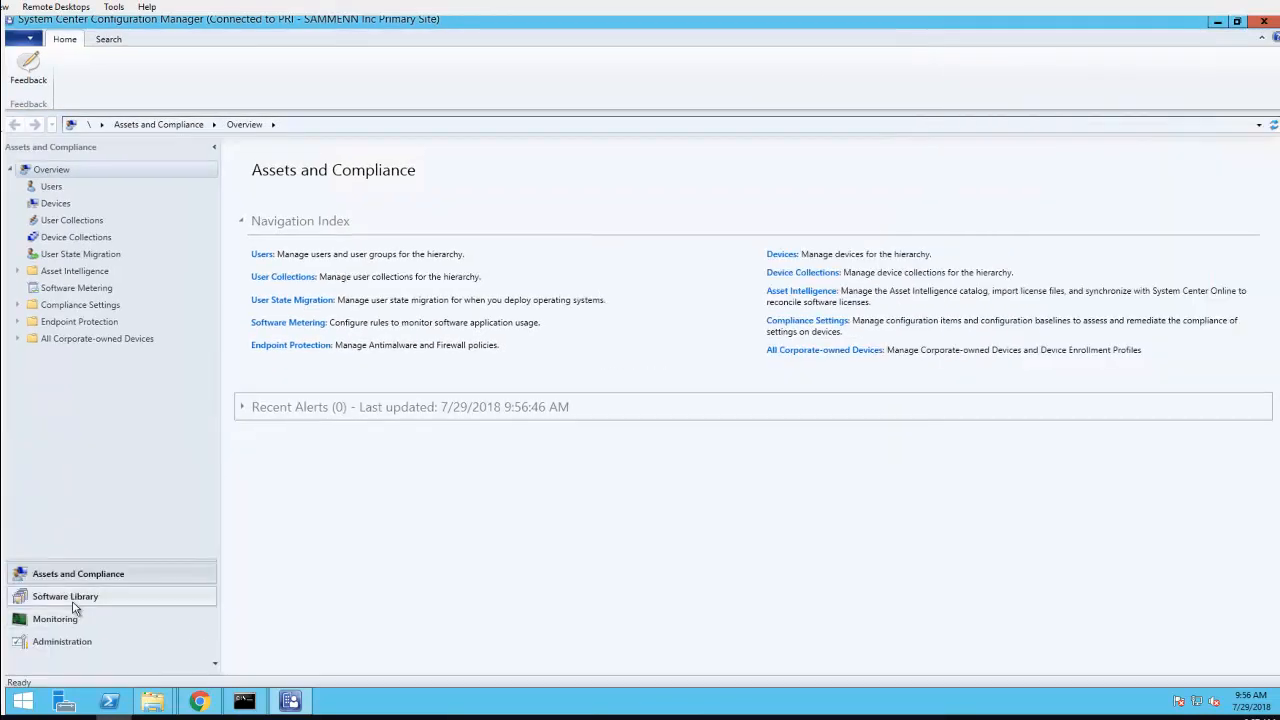
mouse_move(68, 614)
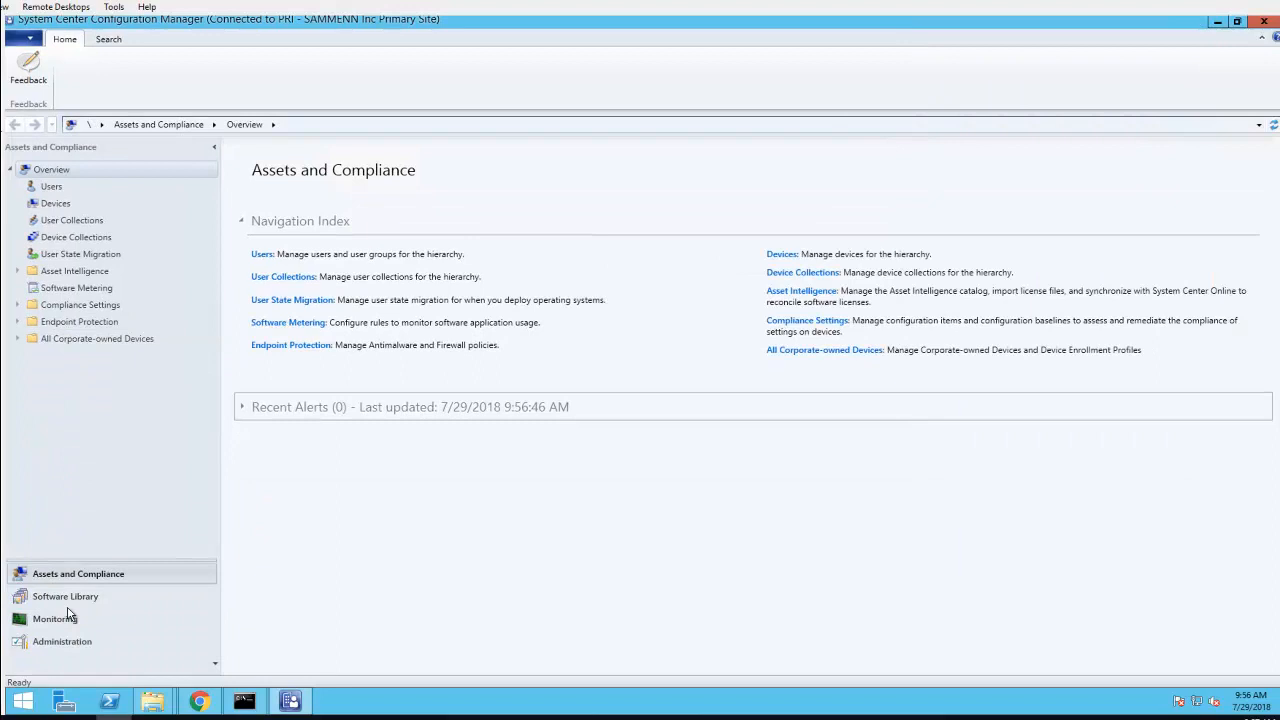
Step: Go to Software Library > Application Management > Packages
left_click(65, 596)
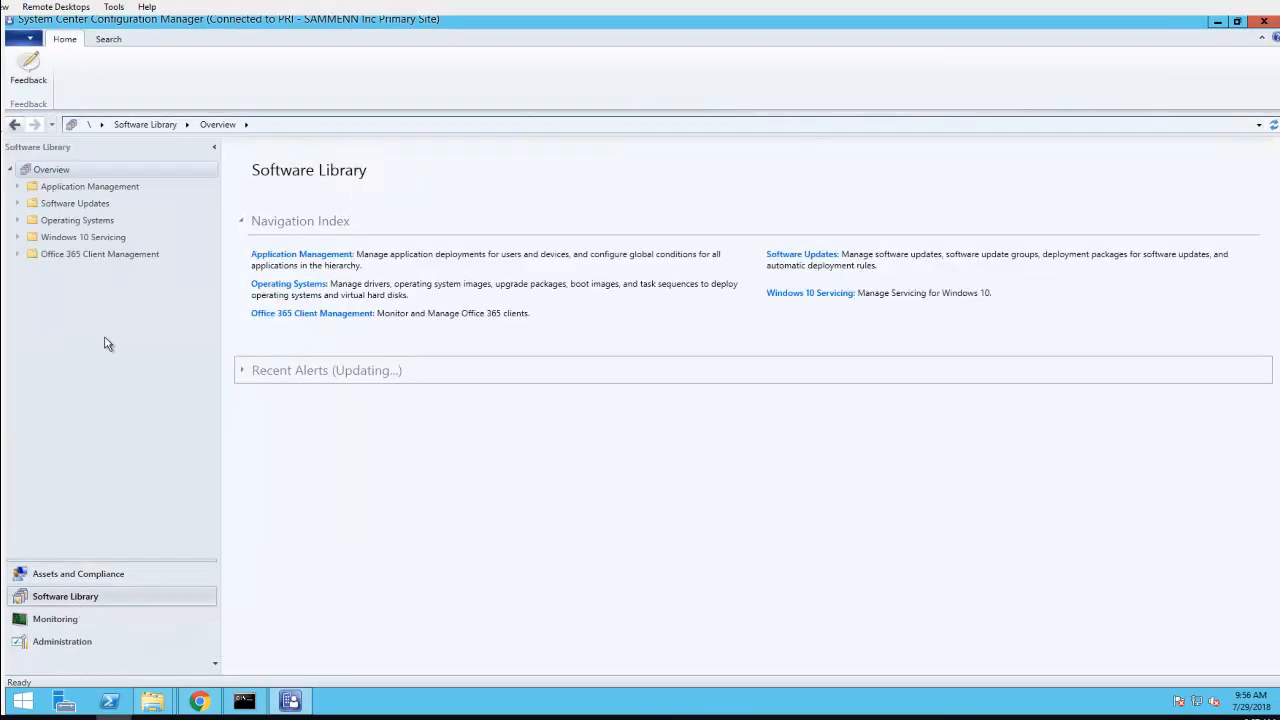
left_click(20, 186)
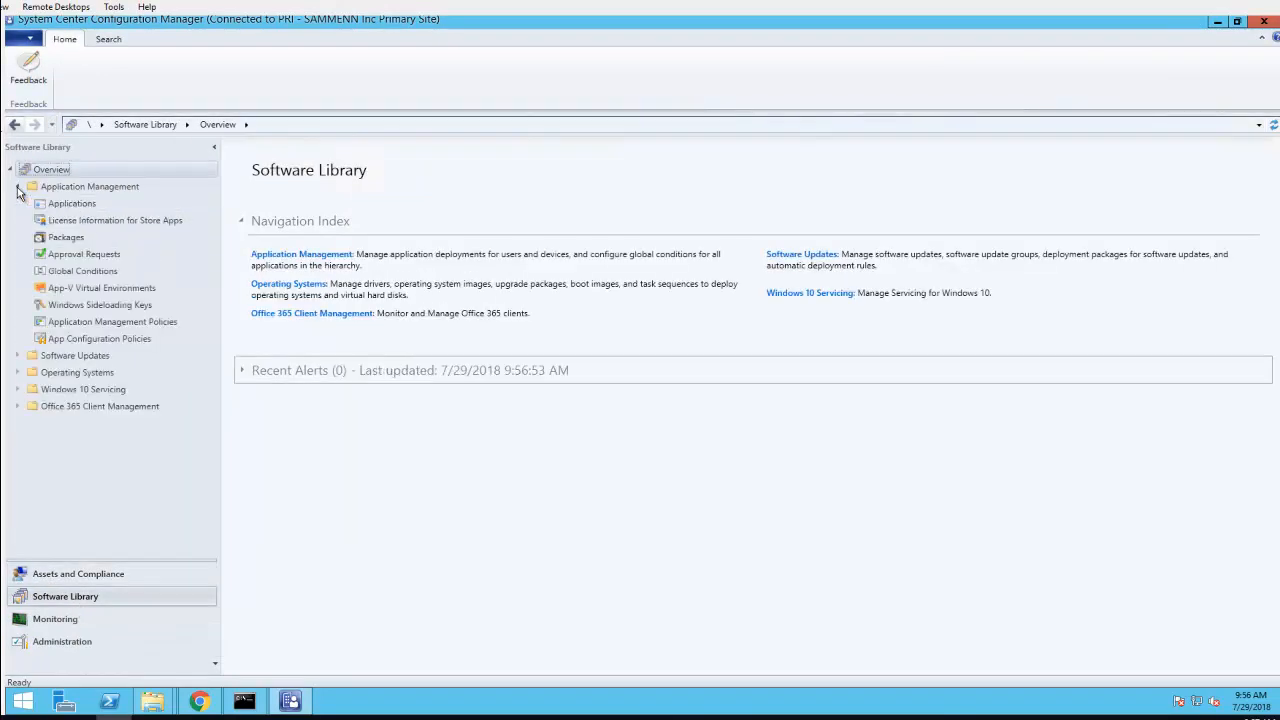
mouse_move(66, 237)
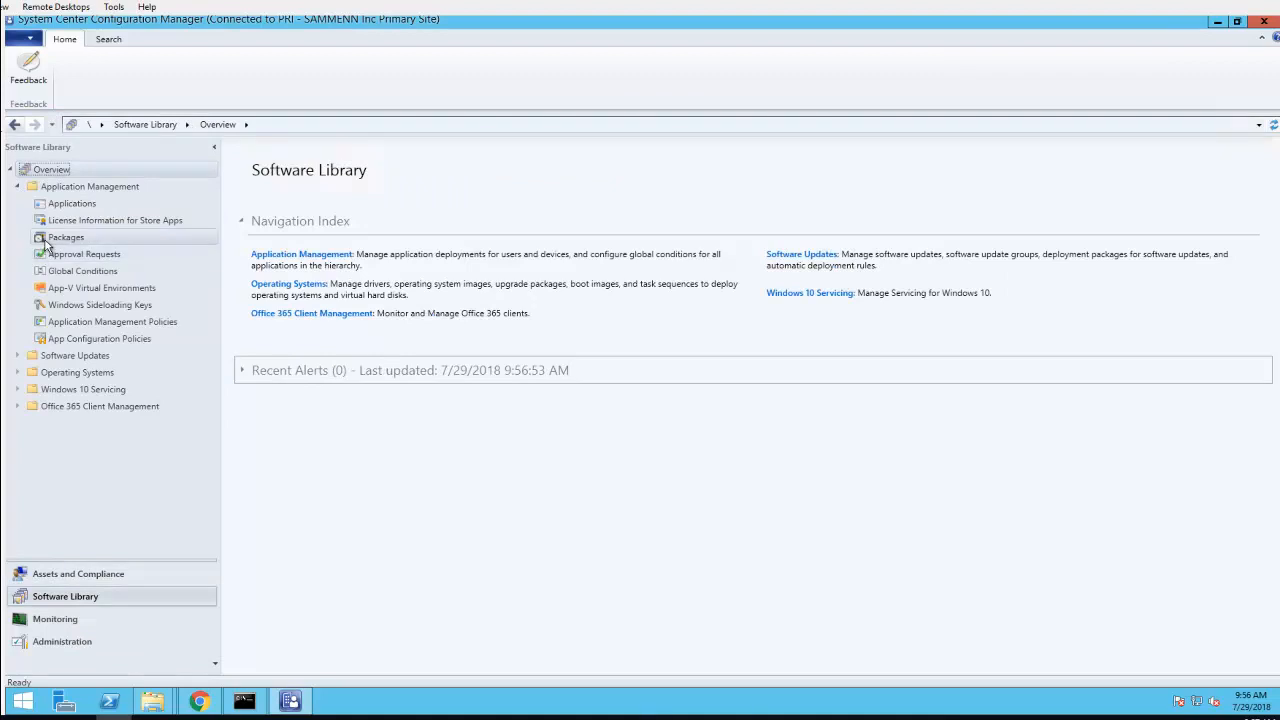
left_click(66, 237)
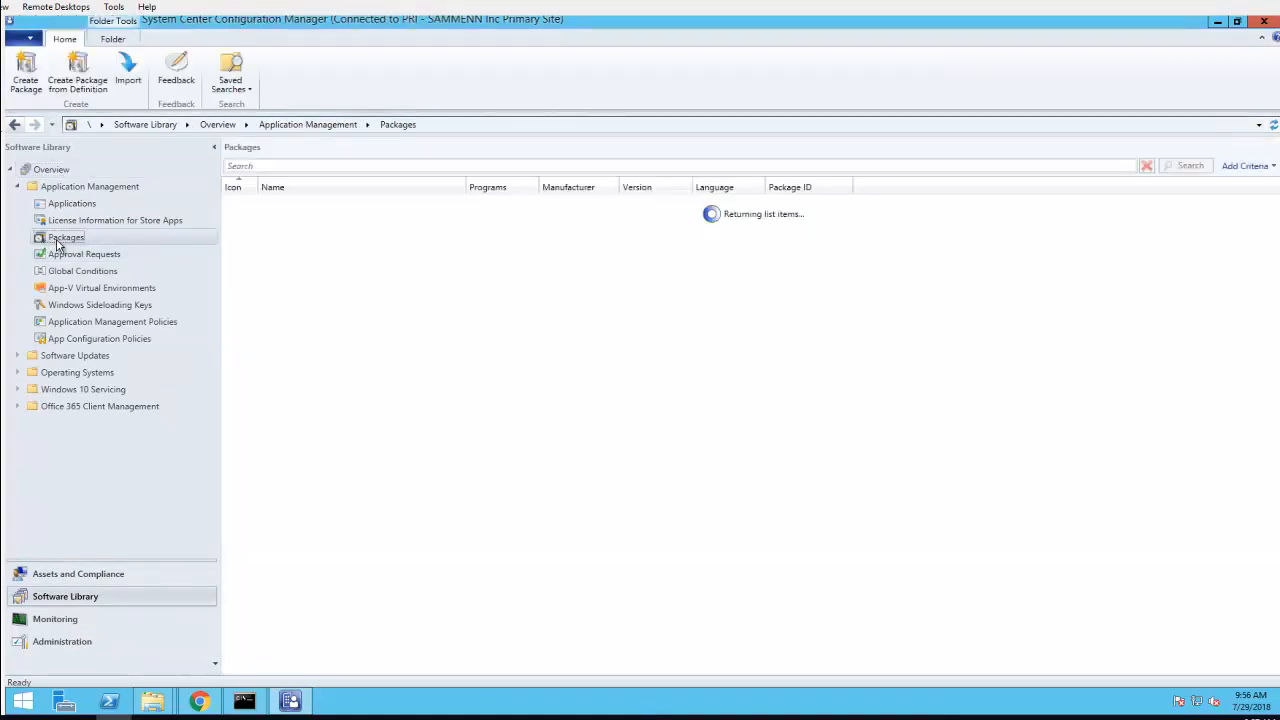
left_click(66, 237)
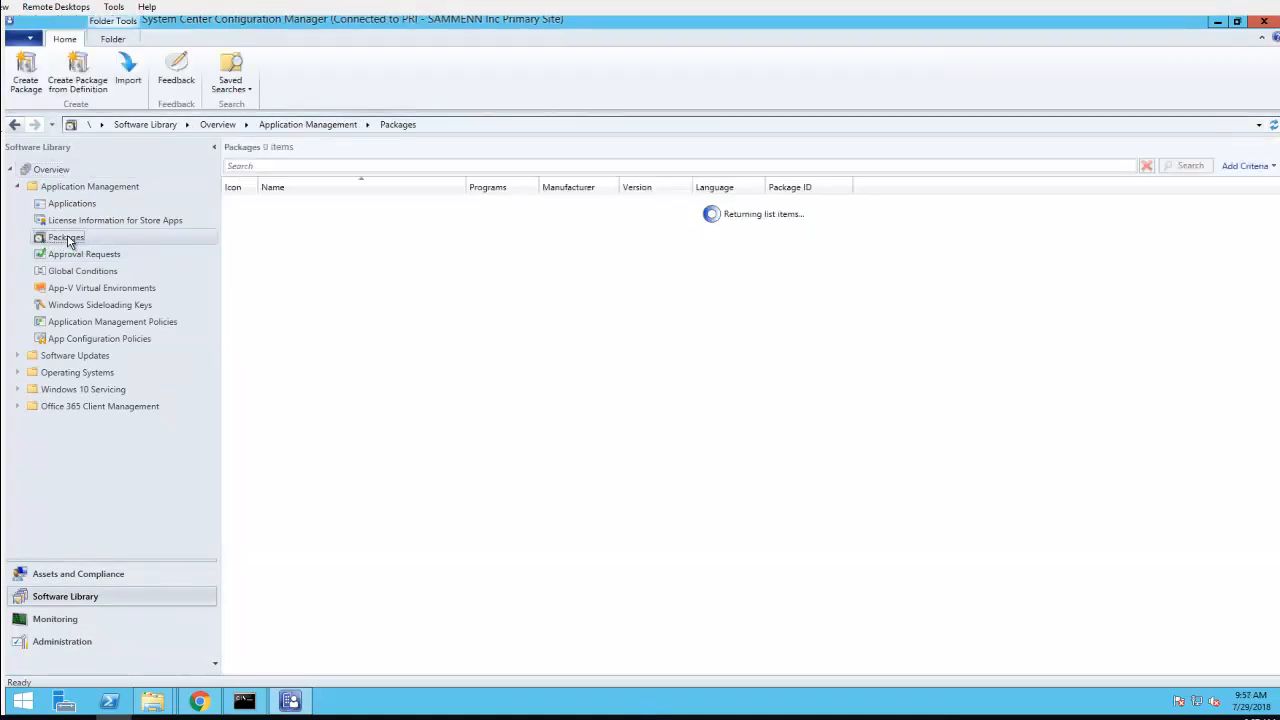
mouse_move(133, 250)
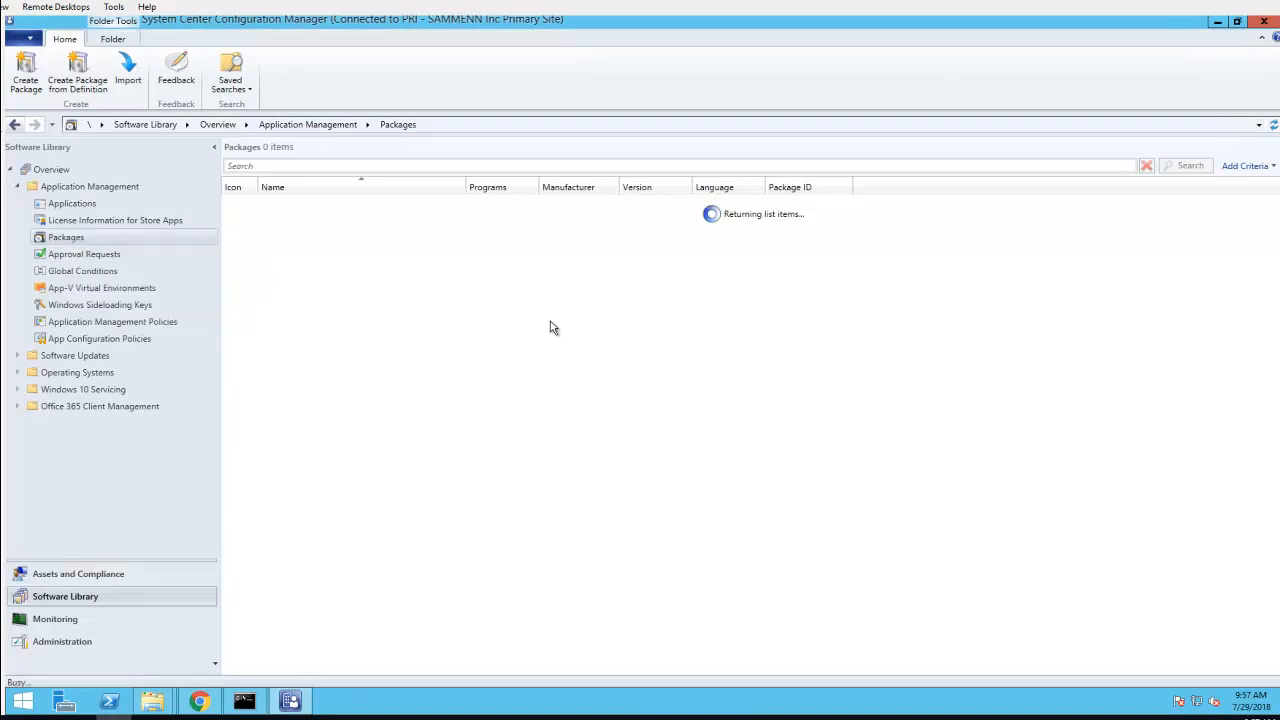
Step: Start a new package named Microsoft Office C2R 2016, manufacturer Microsoft, version 2016
left_click(25, 76)
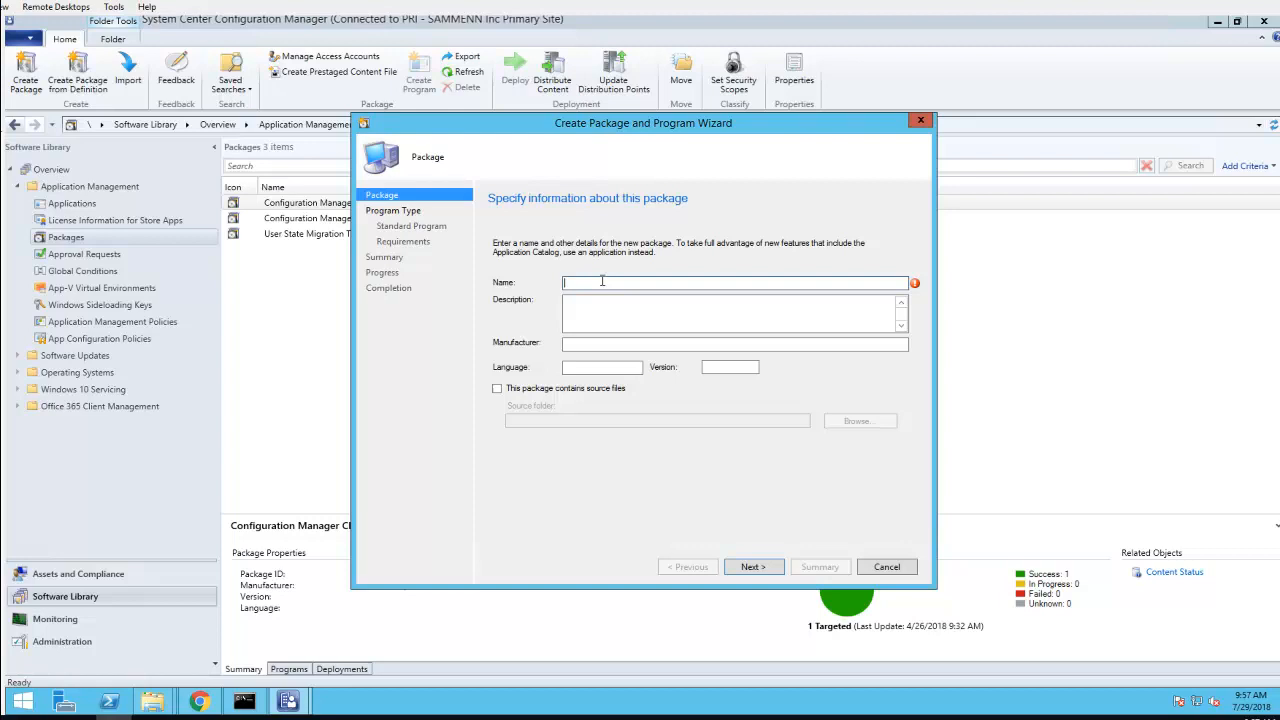
type("Microsoft Office C2R 2016")
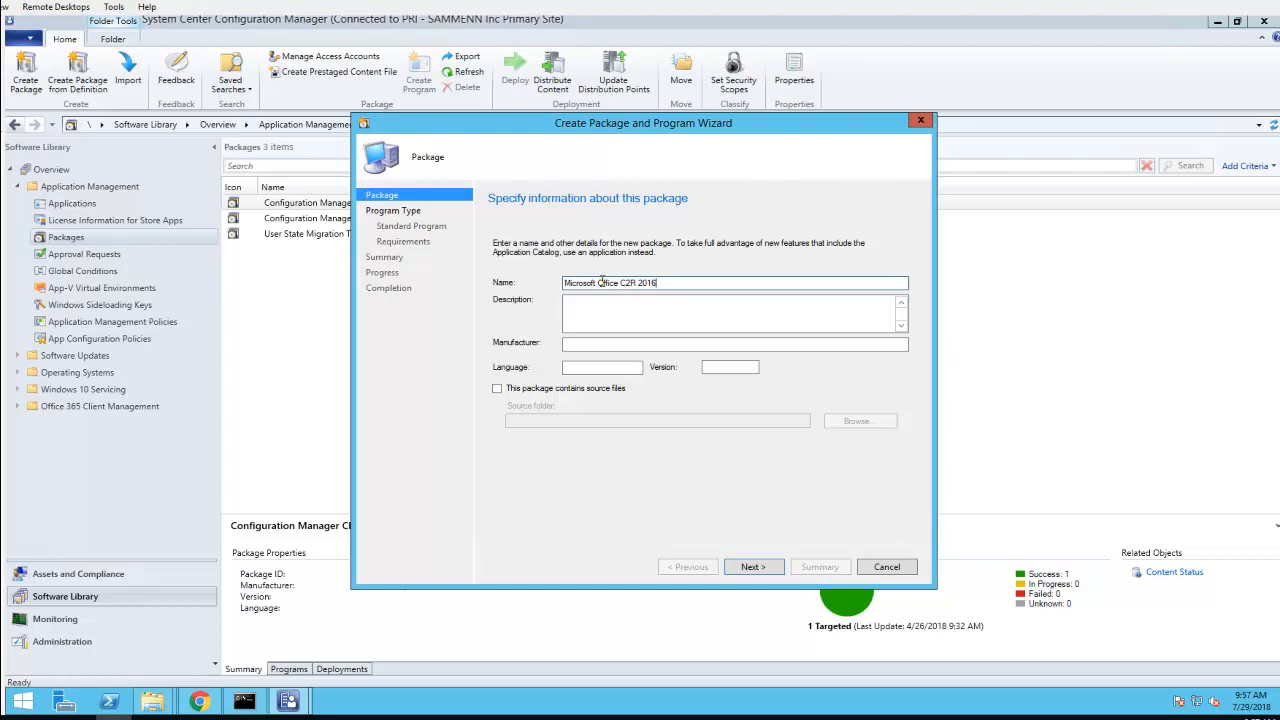
left_click(731, 310)
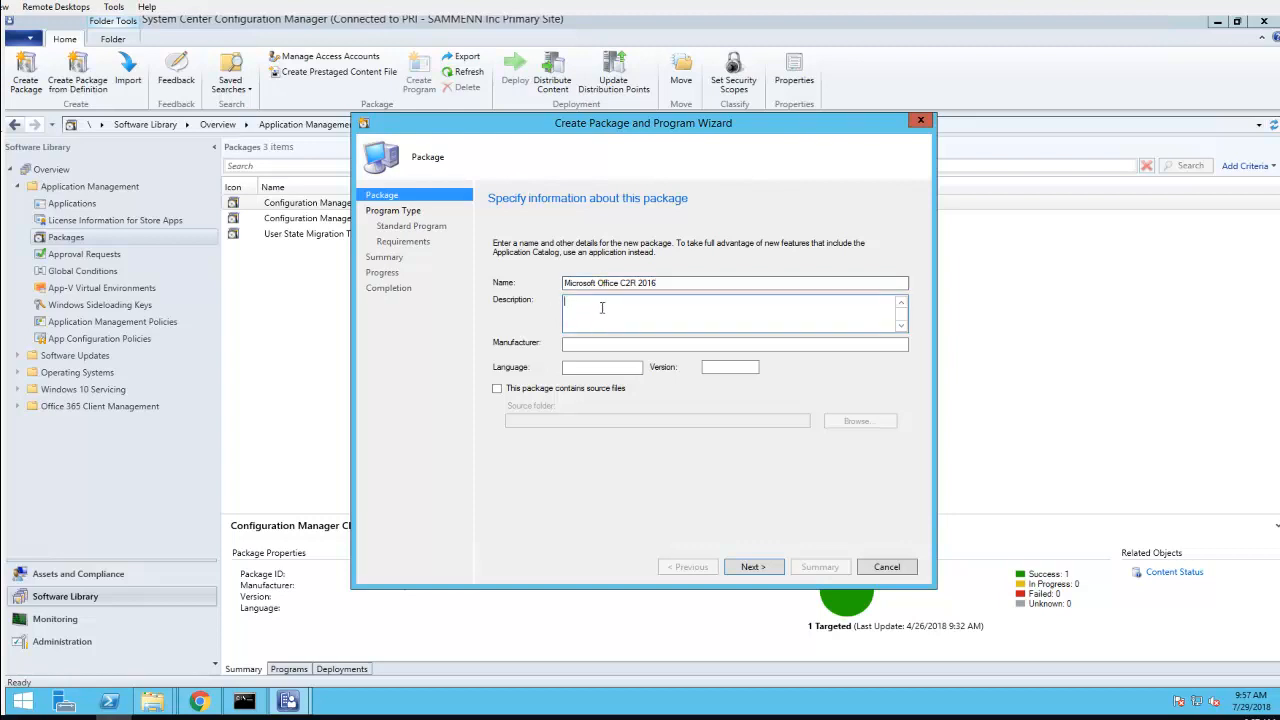
mouse_move(618, 344)
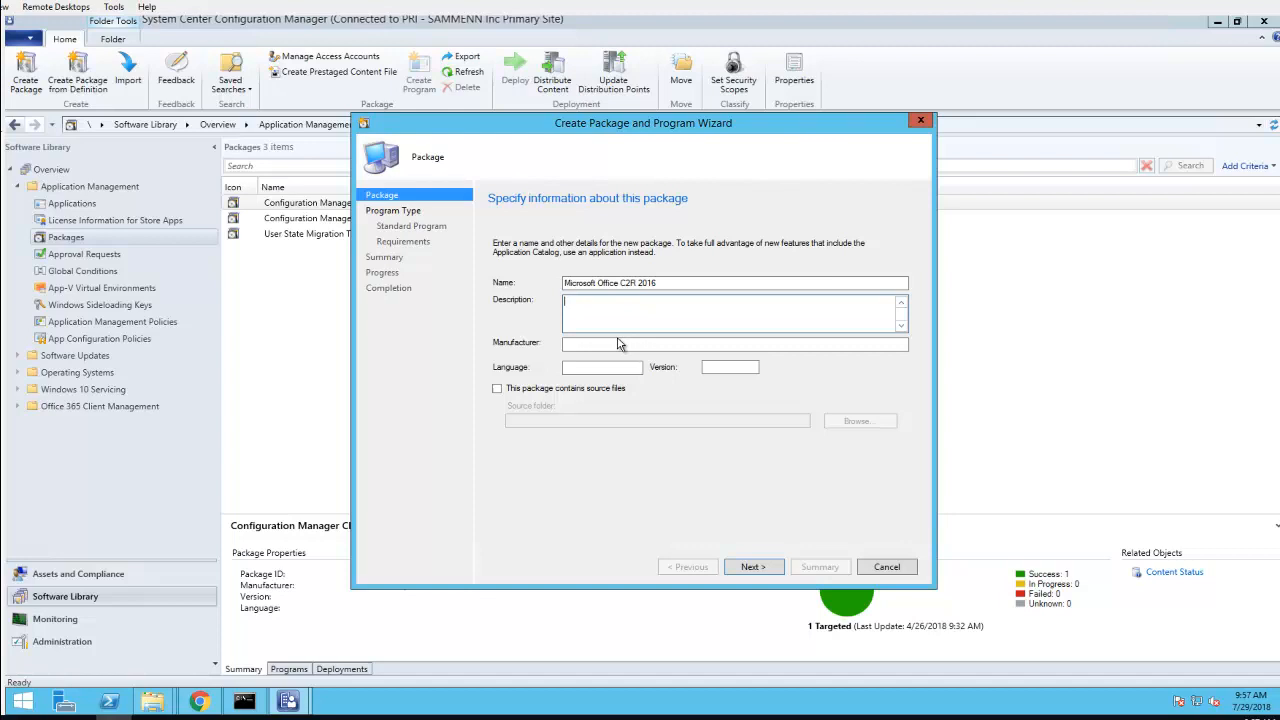
mouse_move(547, 368)
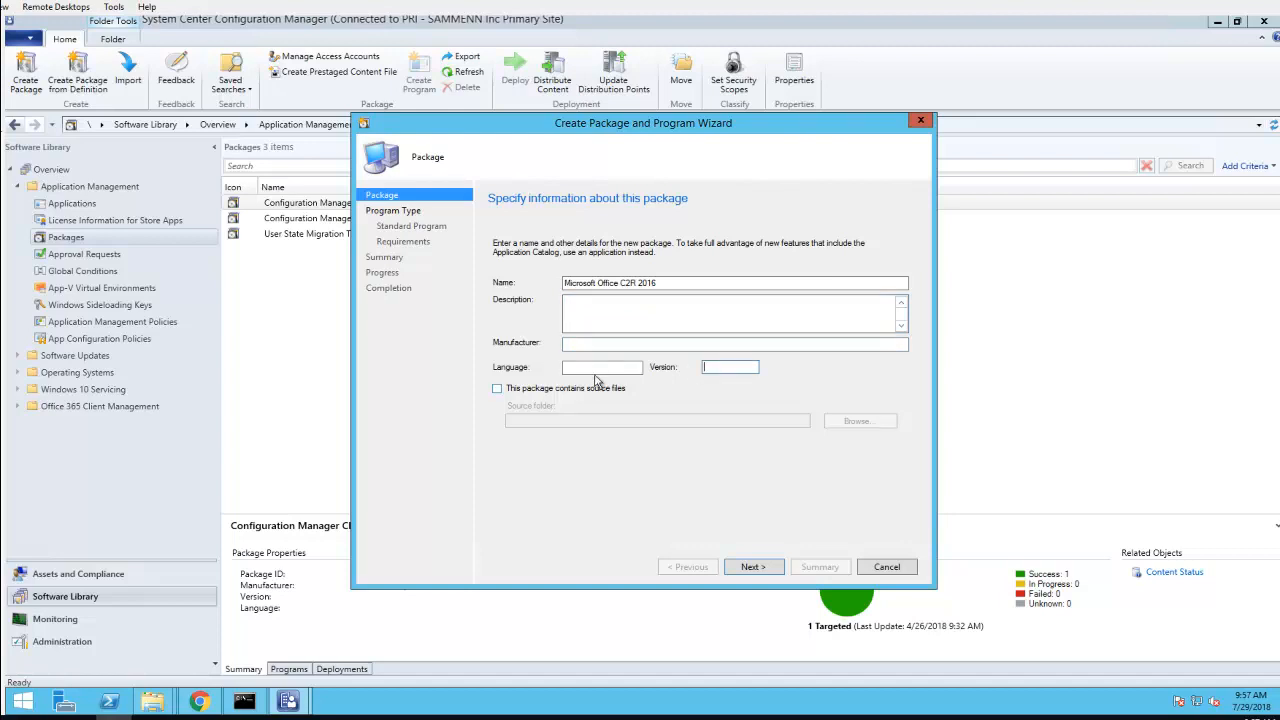
left_click(733, 343)
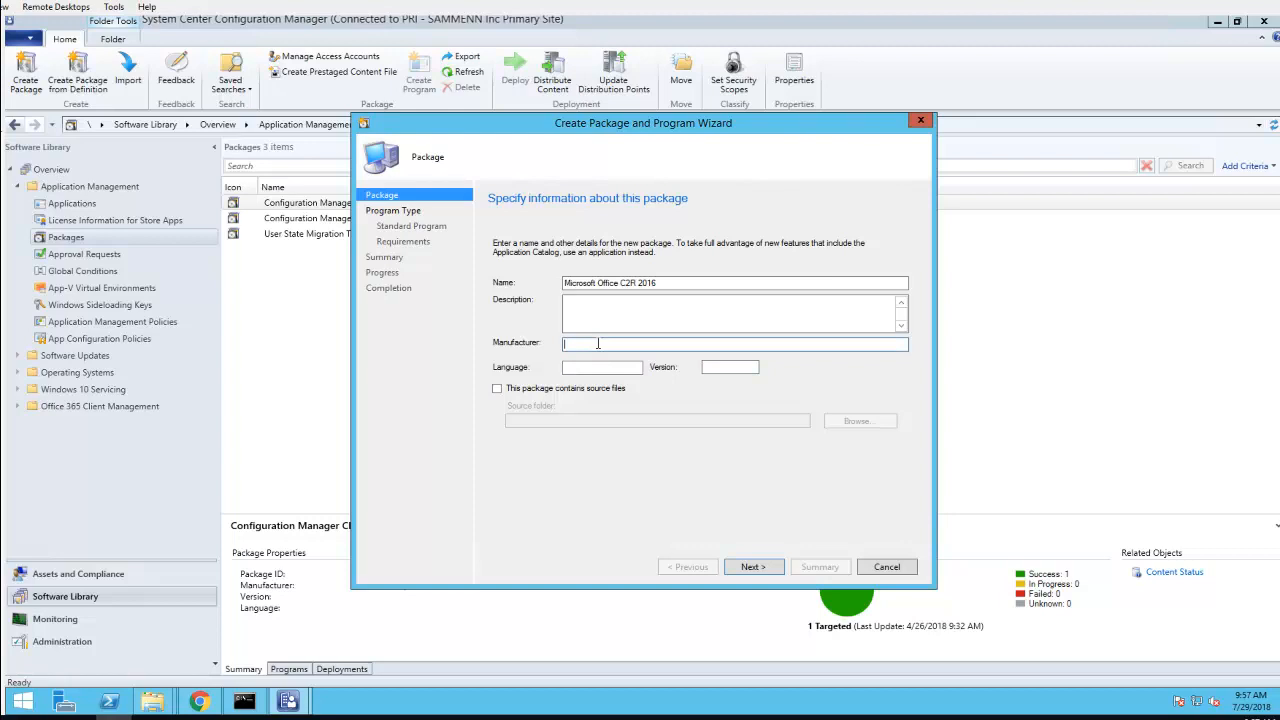
type("Microsoft")
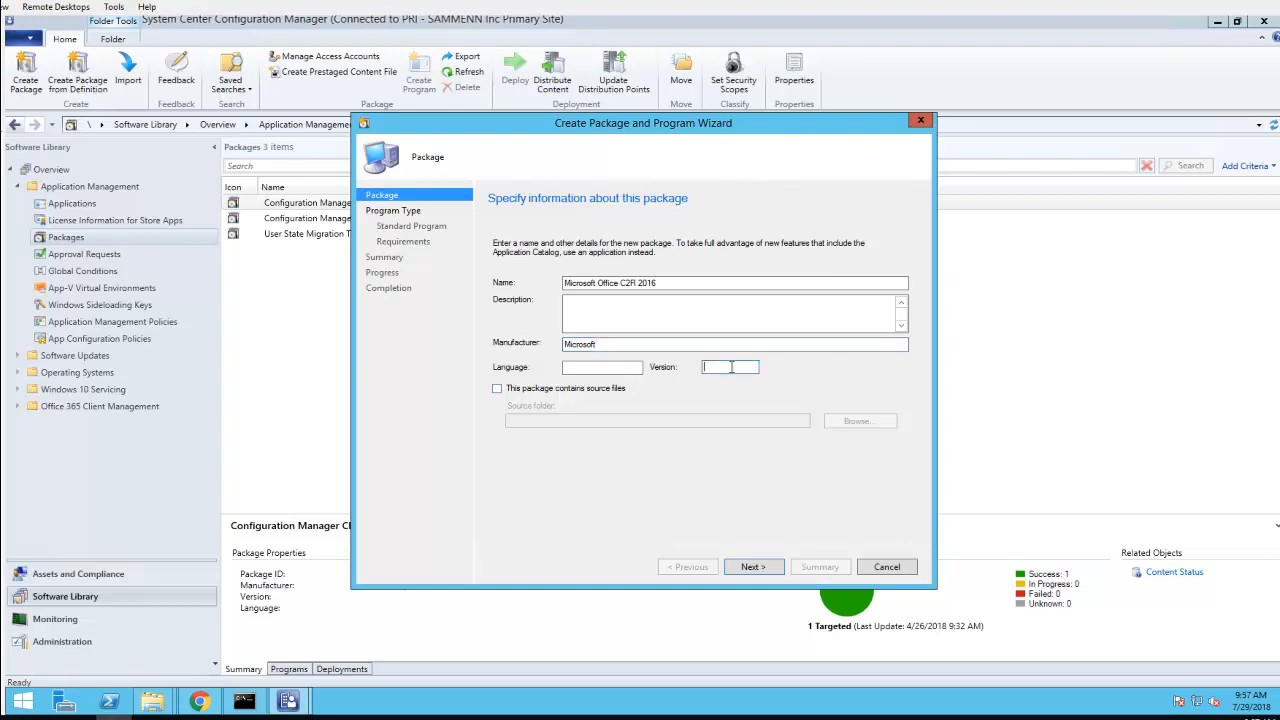
type("2016")
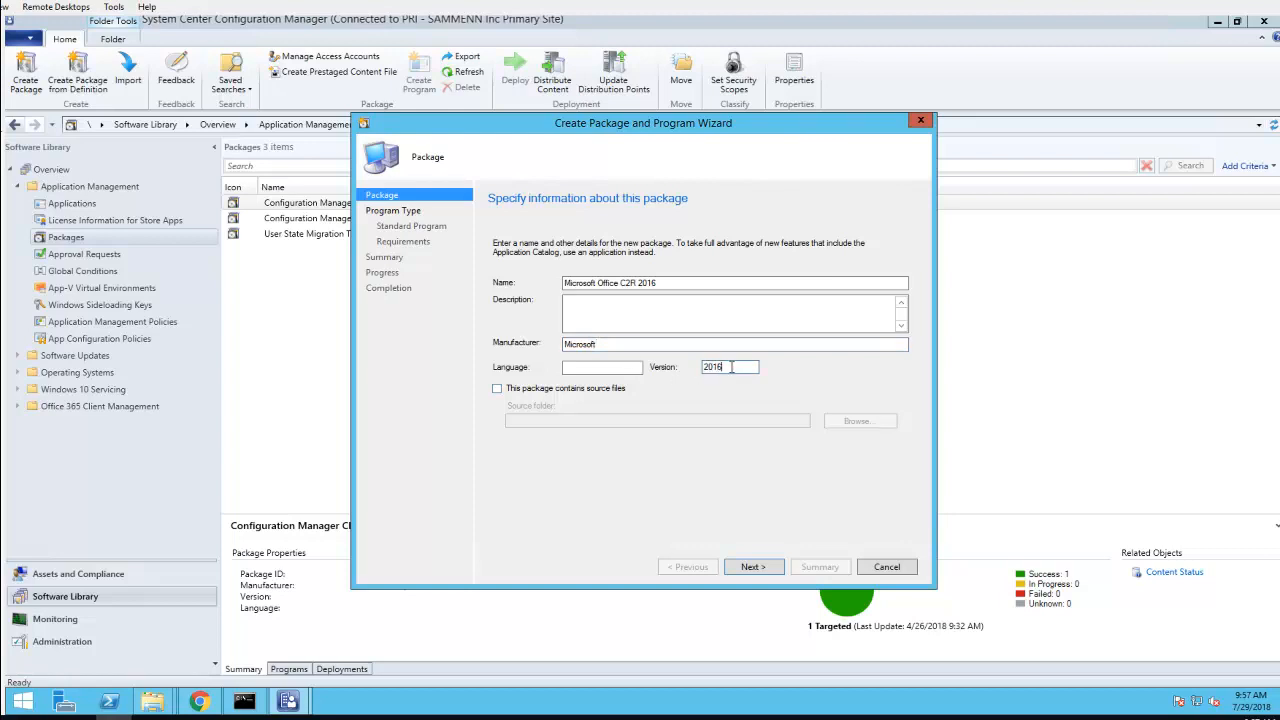
Step: Set the package source folder to \\DC2012\apps\packages\OfficeC2R2016 and choose a Standard program
left_click(497, 388)
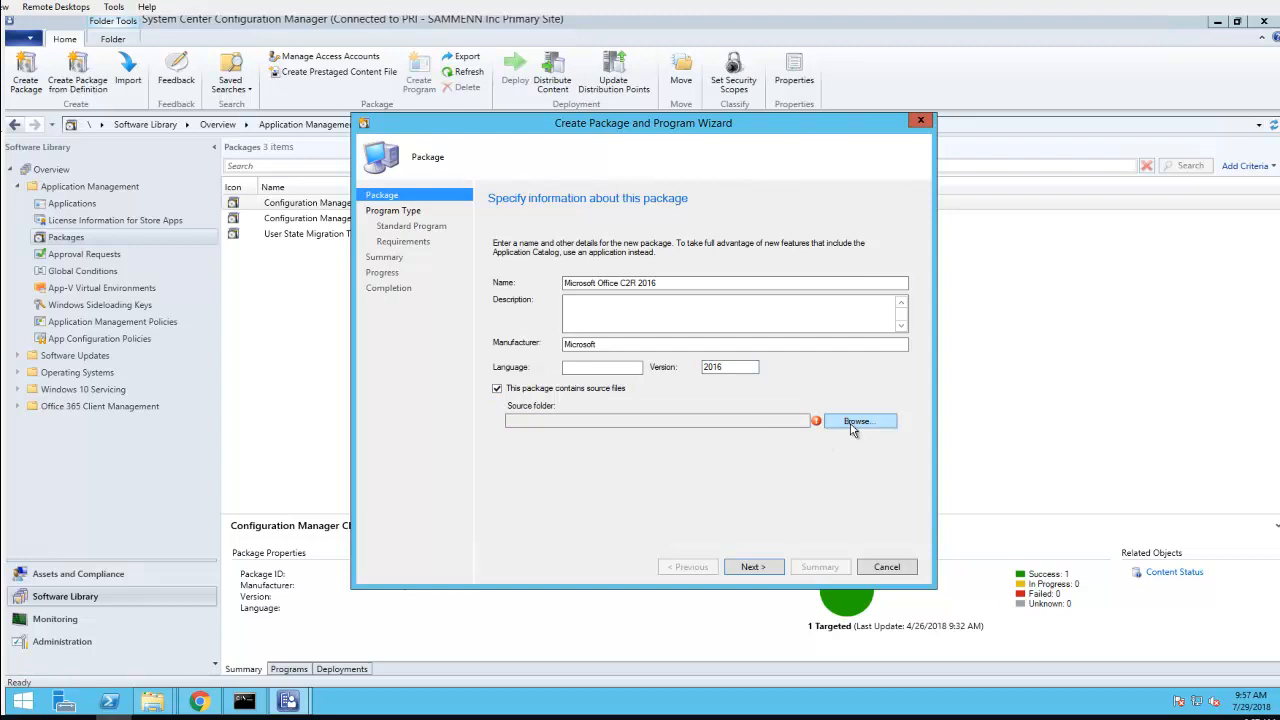
left_click(859, 421)
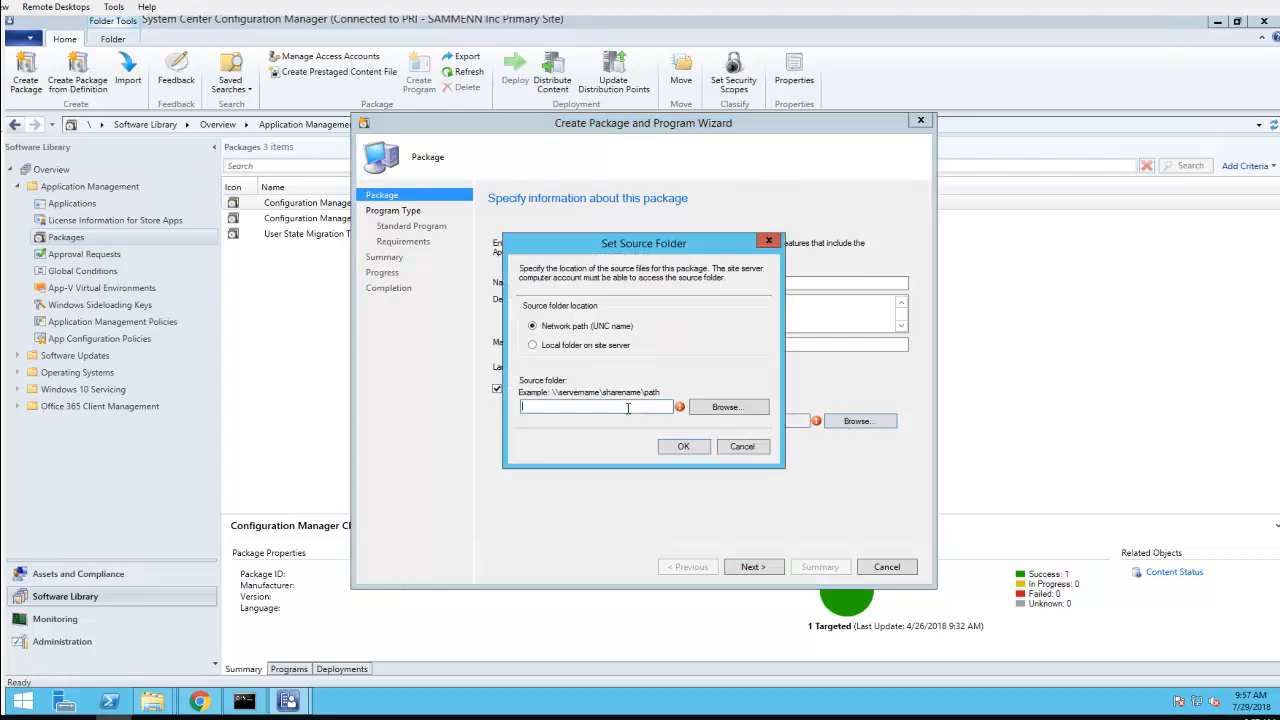
type("\\\\DC2012\\apps\\packages\\OfficeC2R2016")
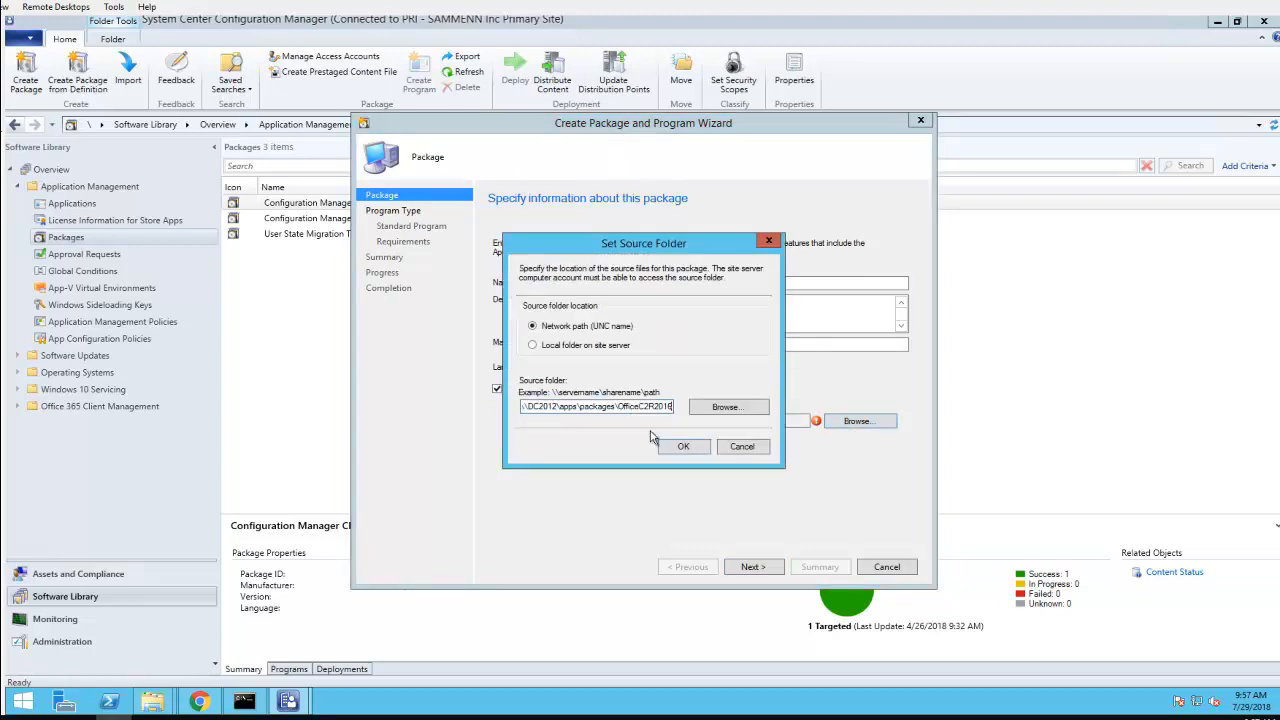
left_click(683, 446)
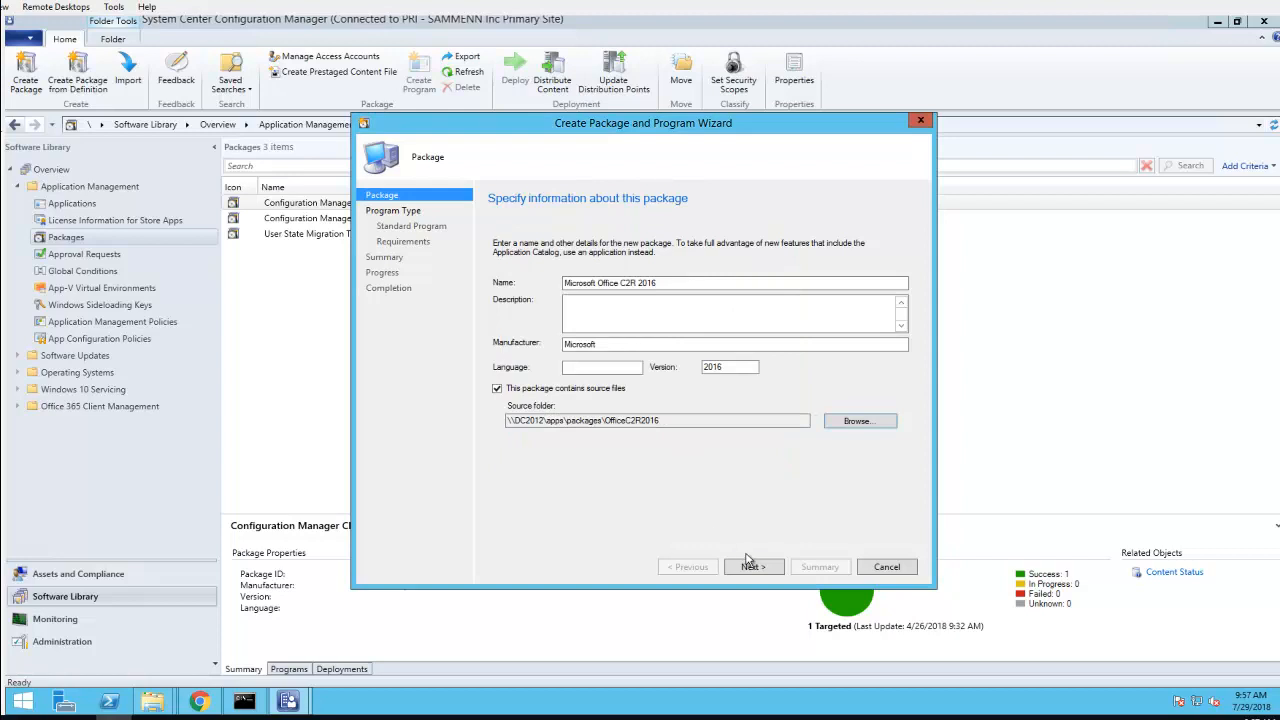
left_click(754, 566)
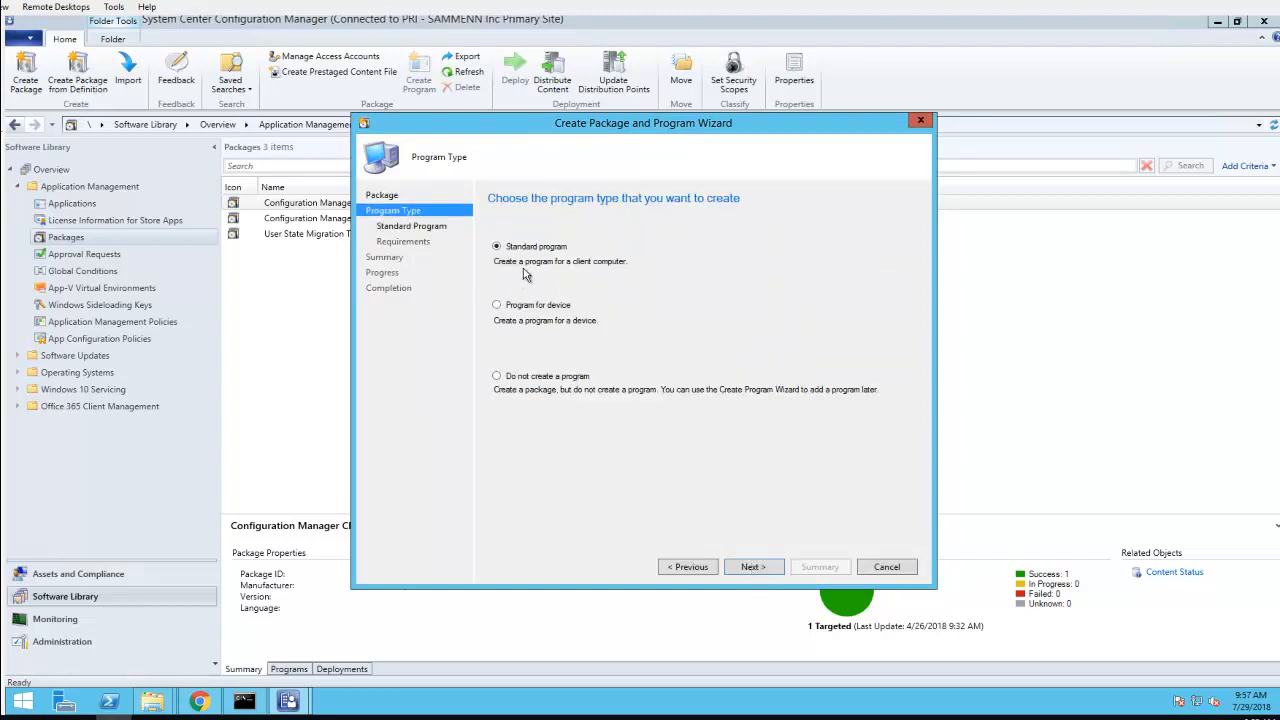
mouse_move(729, 504)
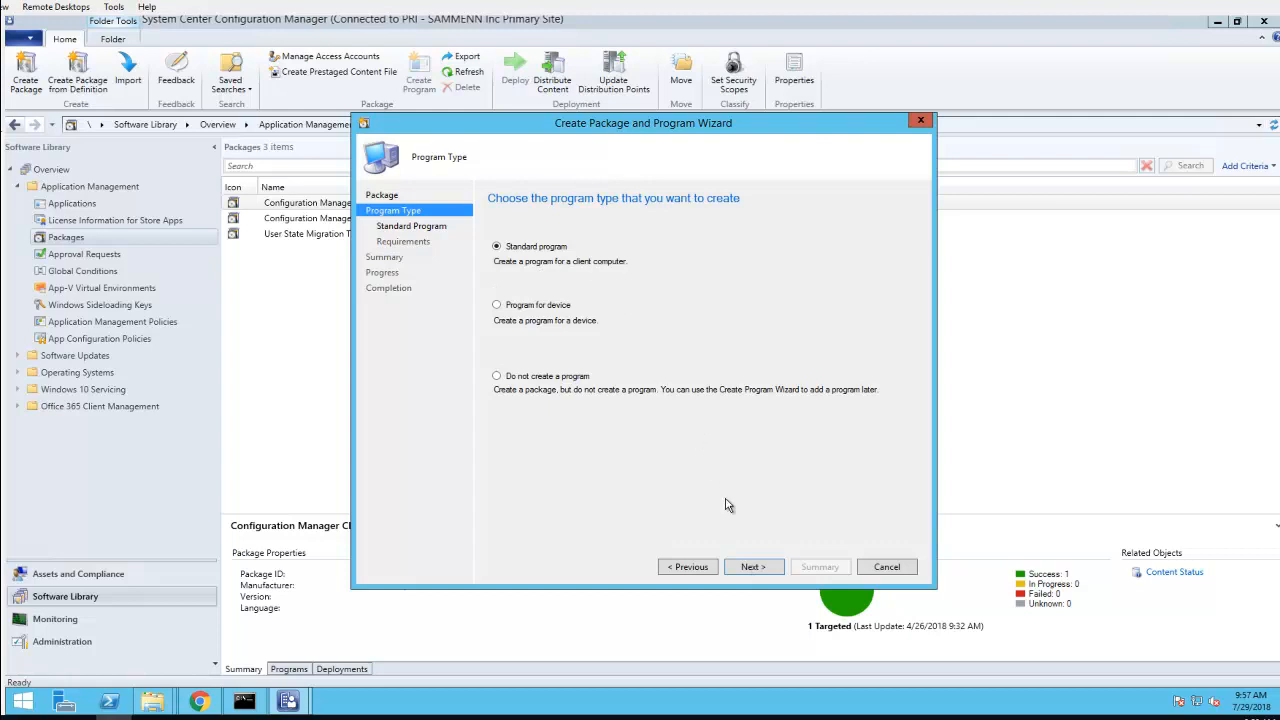
left_click(753, 566)
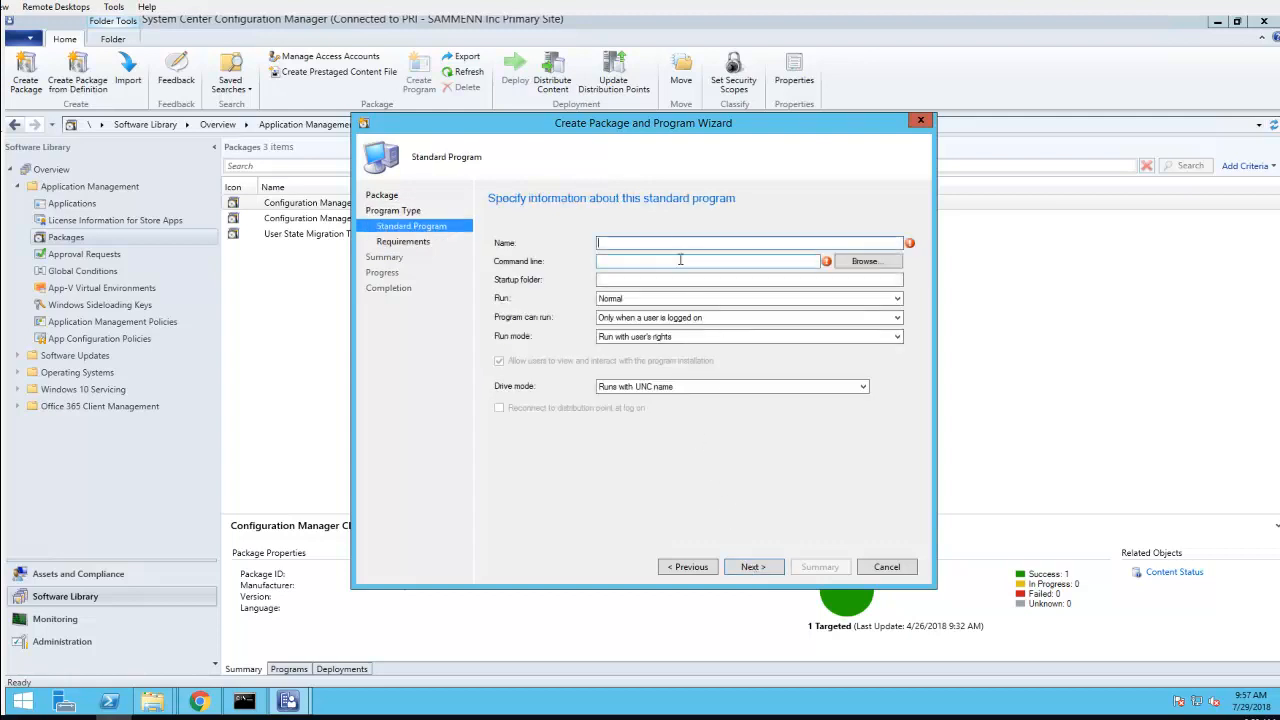
Step: Name the program 'Install Office C2R 2016' with command line setup.exe /configure office365.xml
type("Install Office C2R")
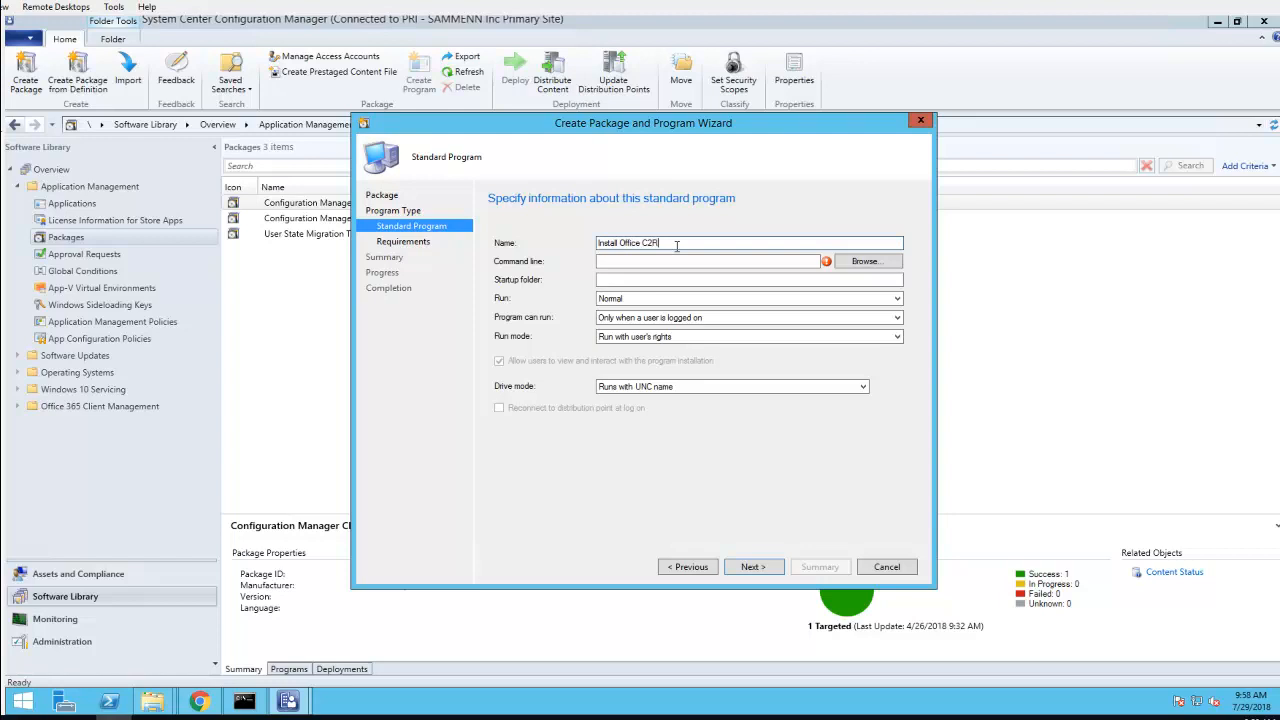
type("2016")
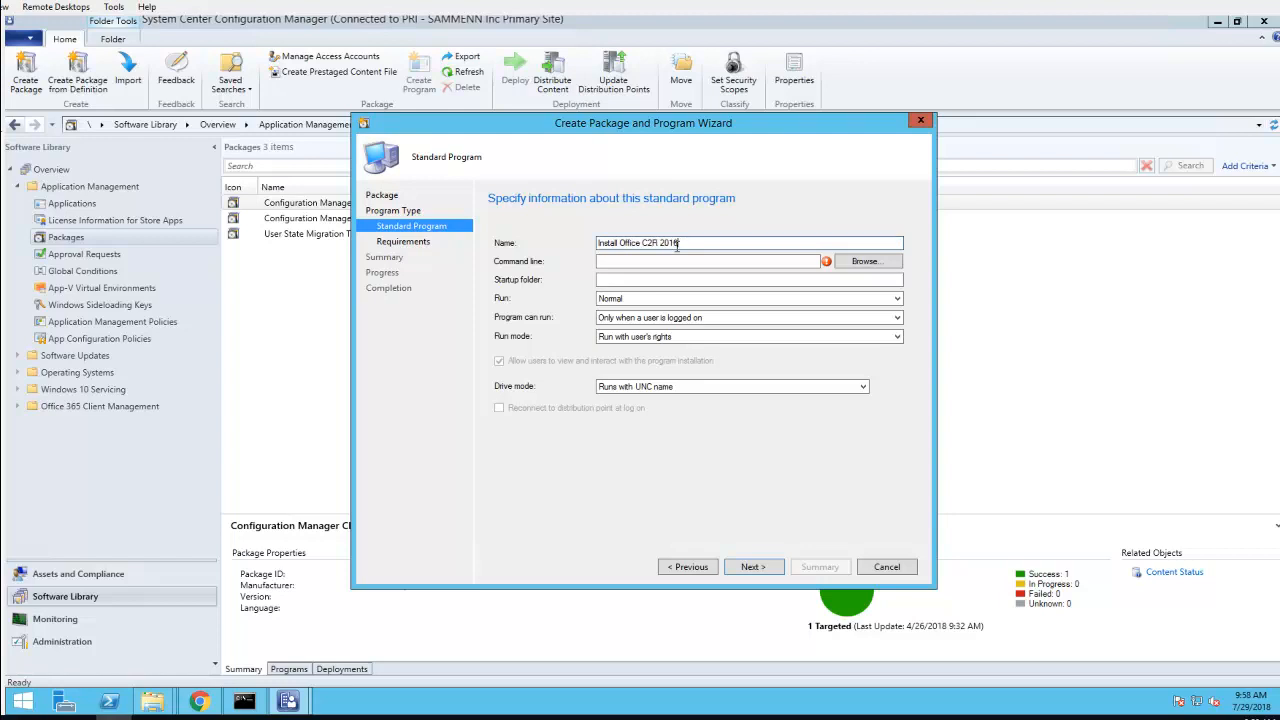
left_click(708, 261)
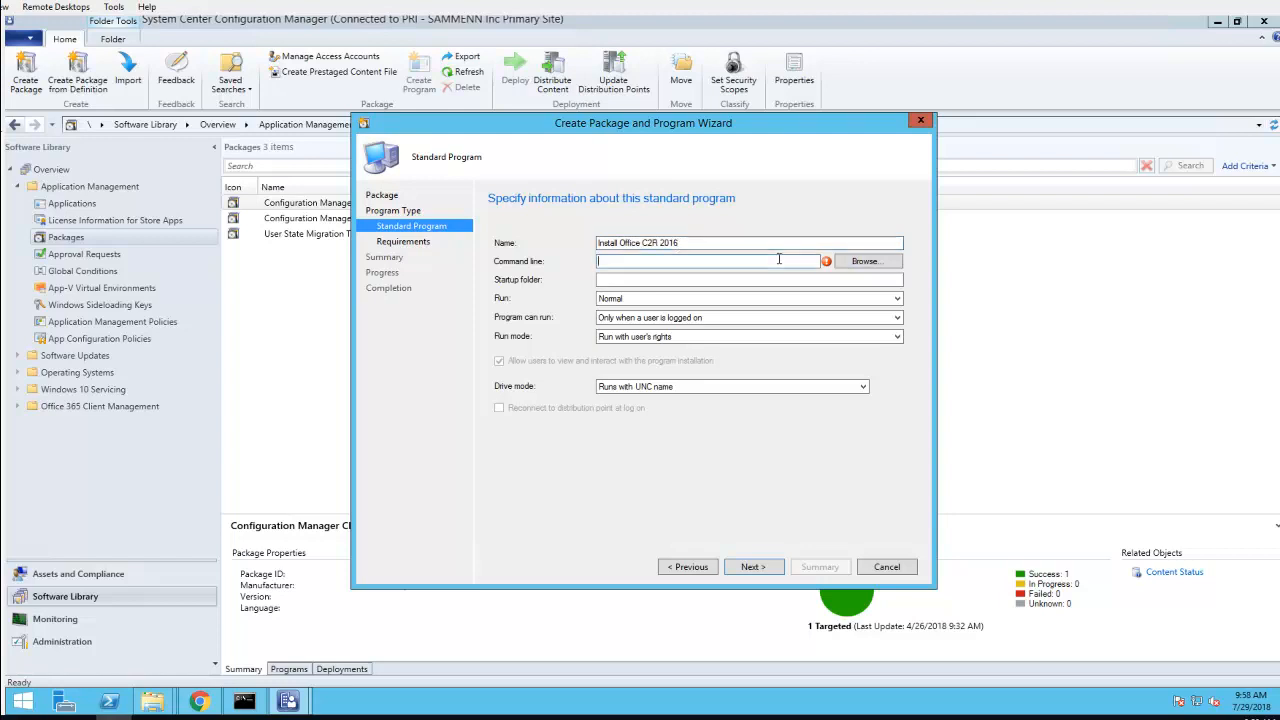
type("setup.exe /")
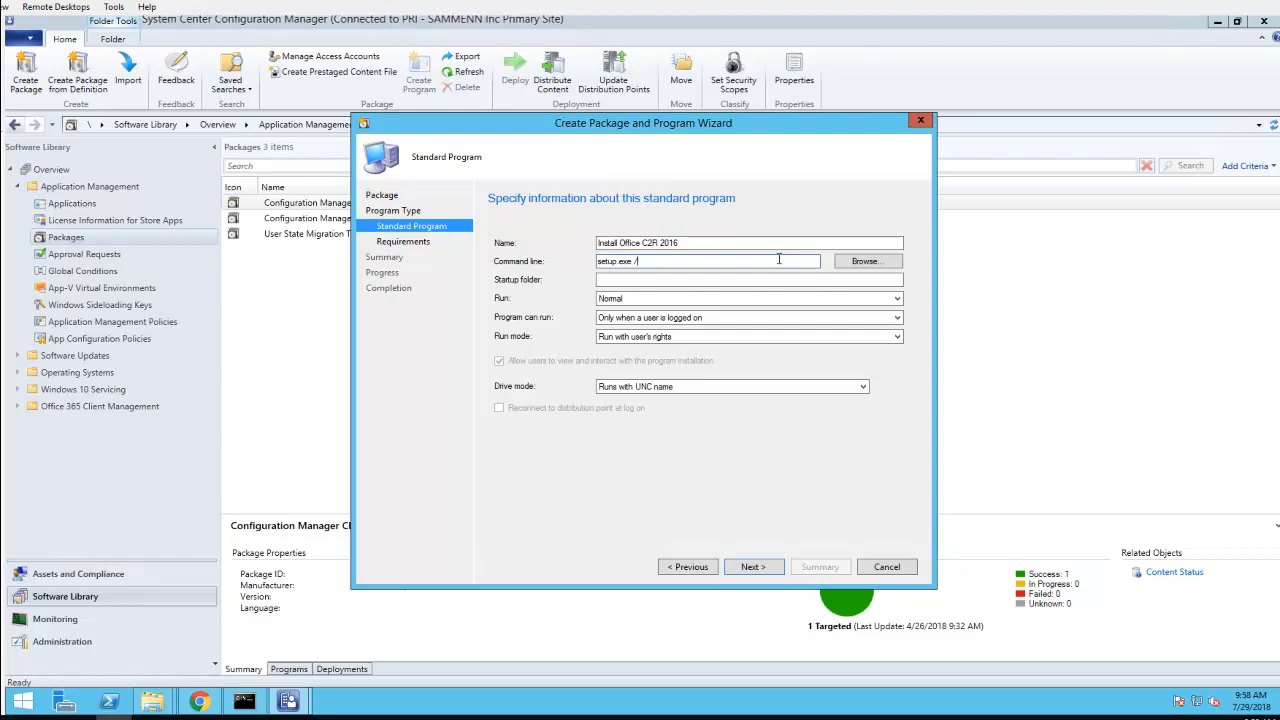
type("configure")
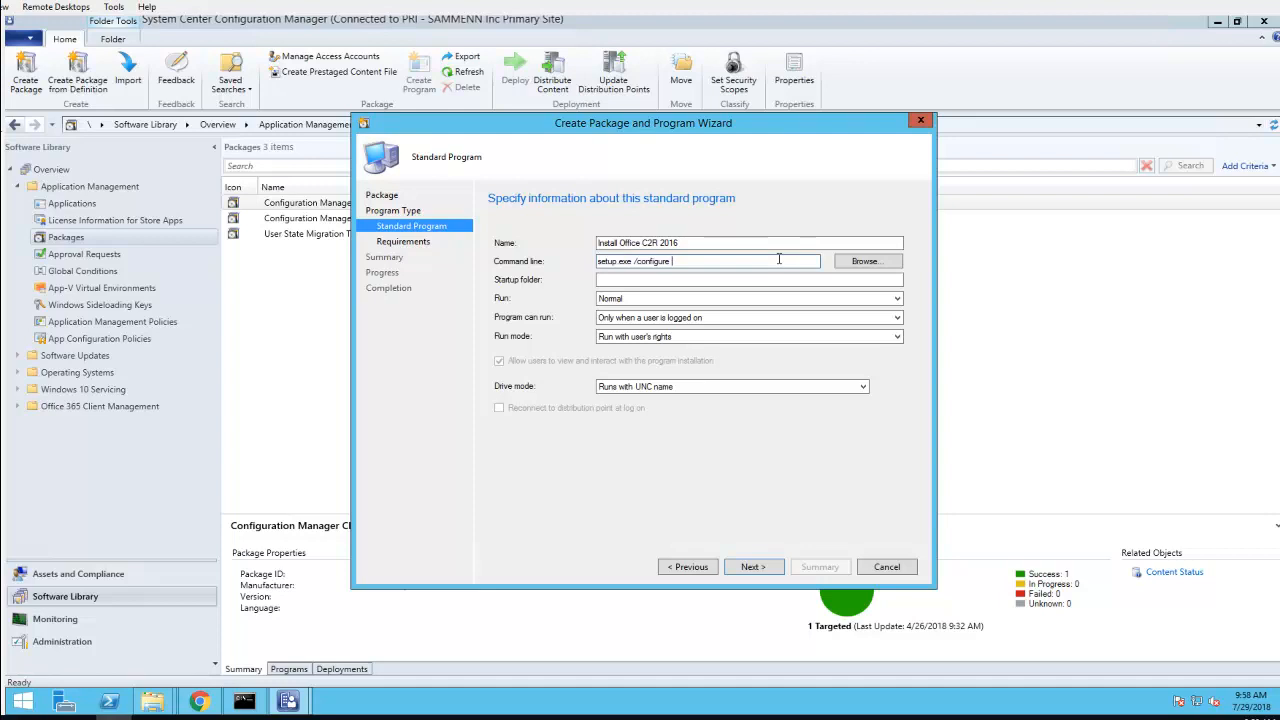
mouse_move(163, 698)
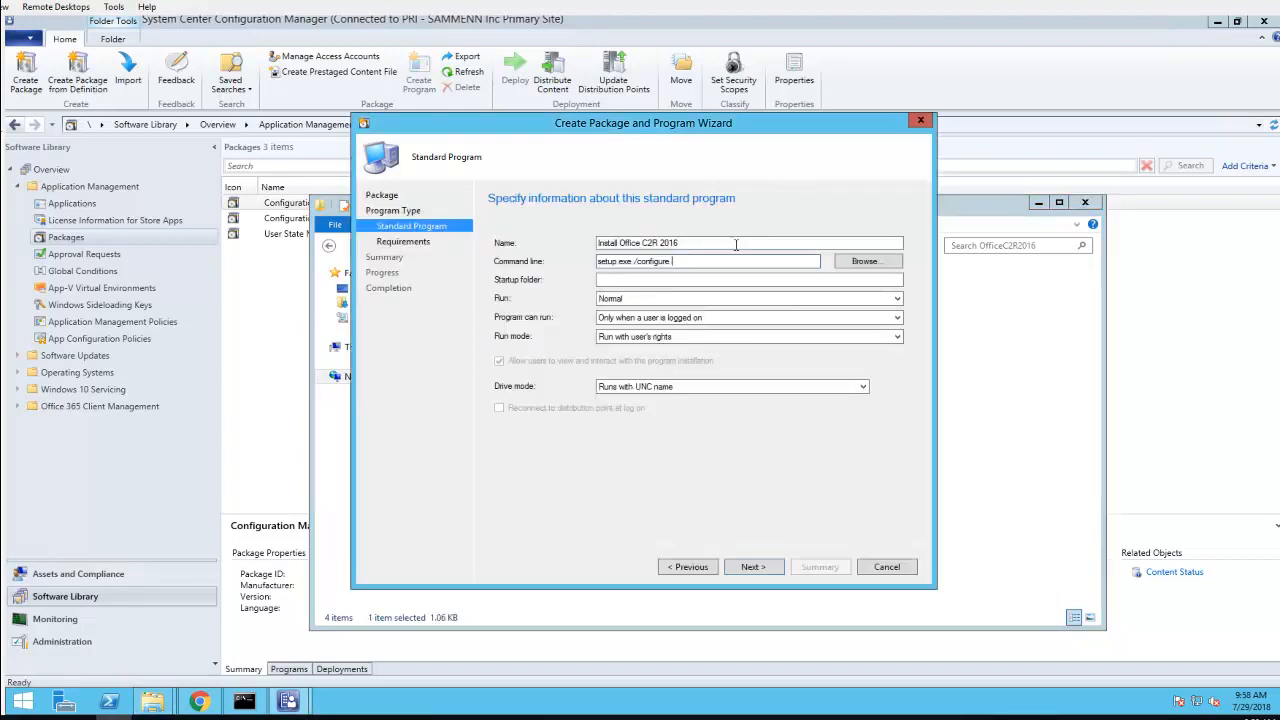
type("office36")
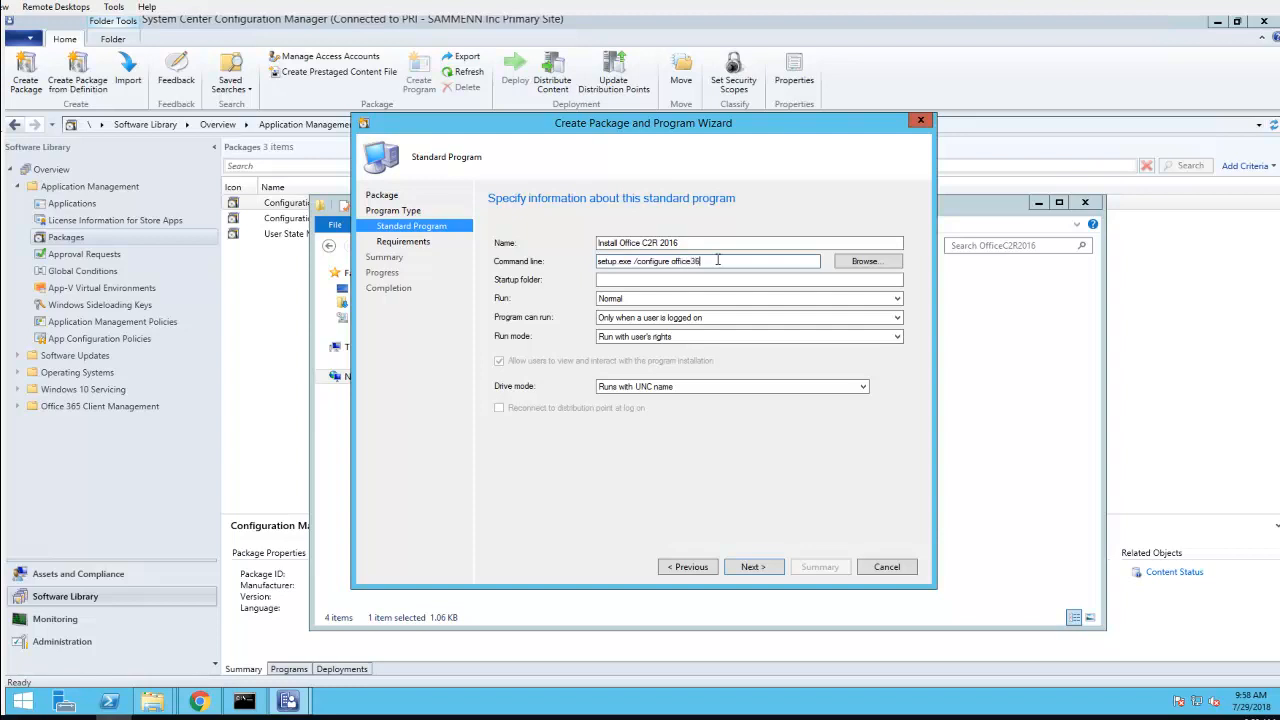
type("5.xml")
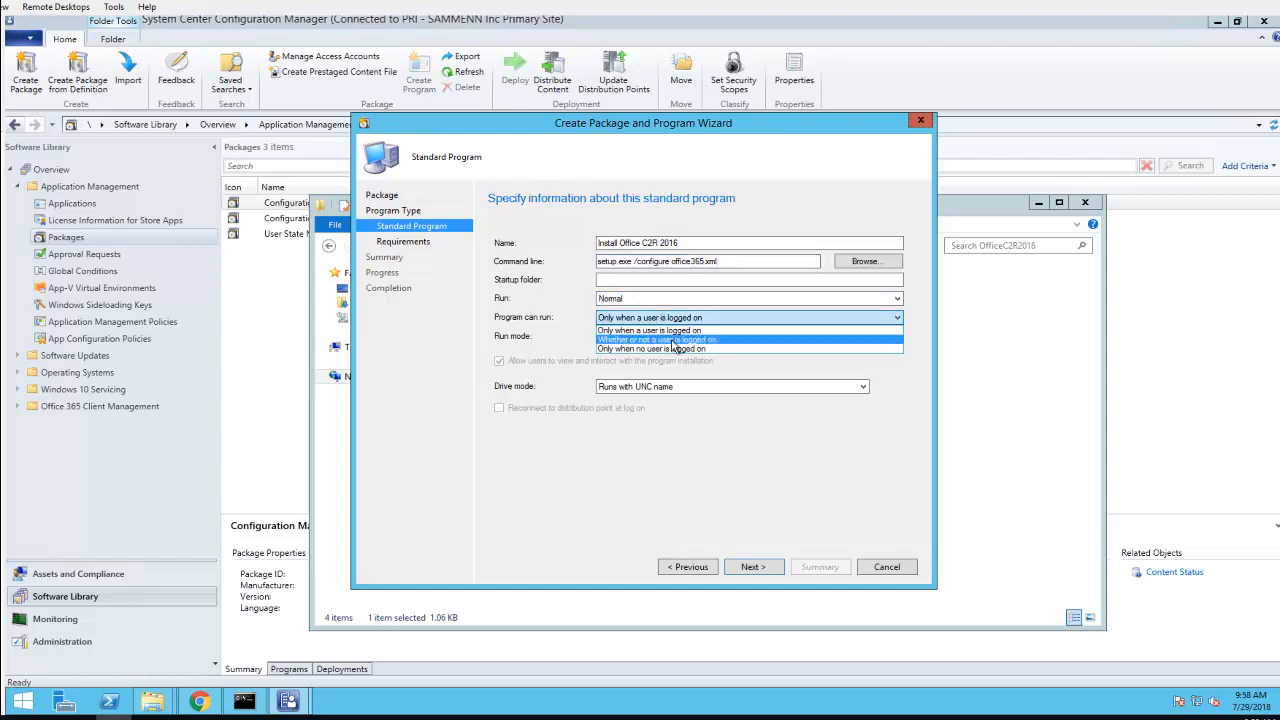
Step: Let the program run whether or not a user is logged on
left_click(658, 339)
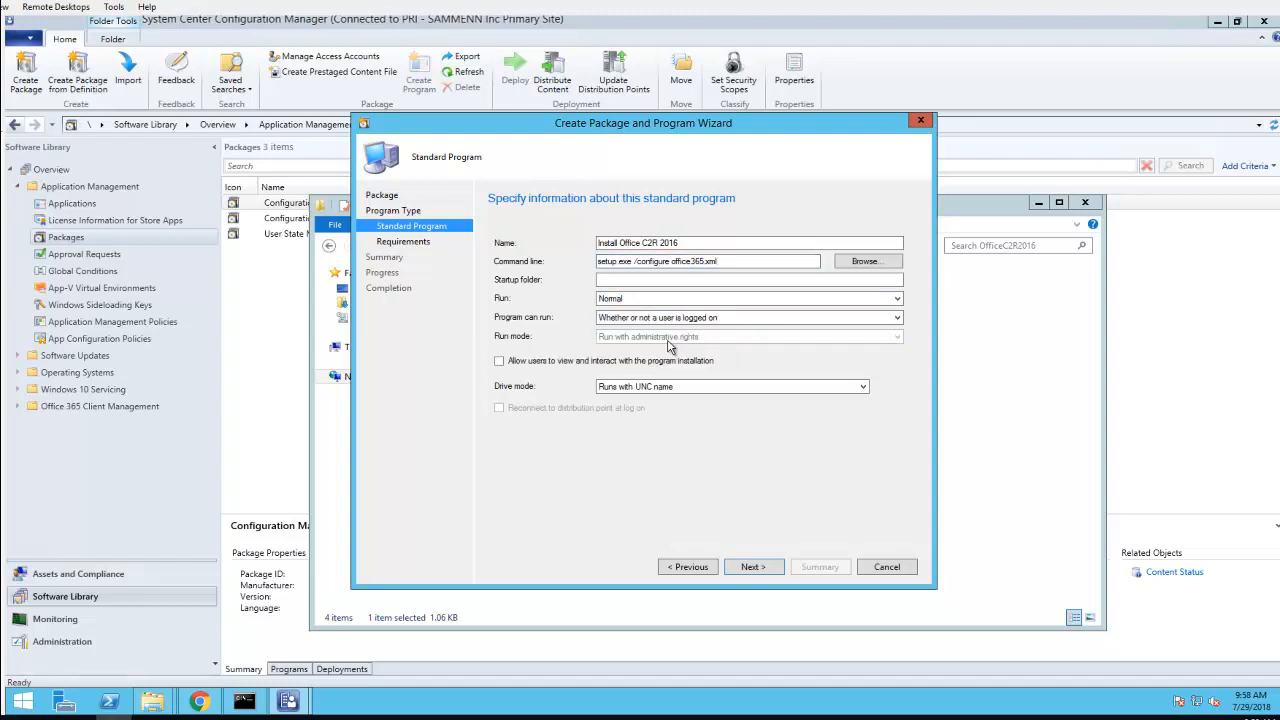
mouse_move(645, 307)
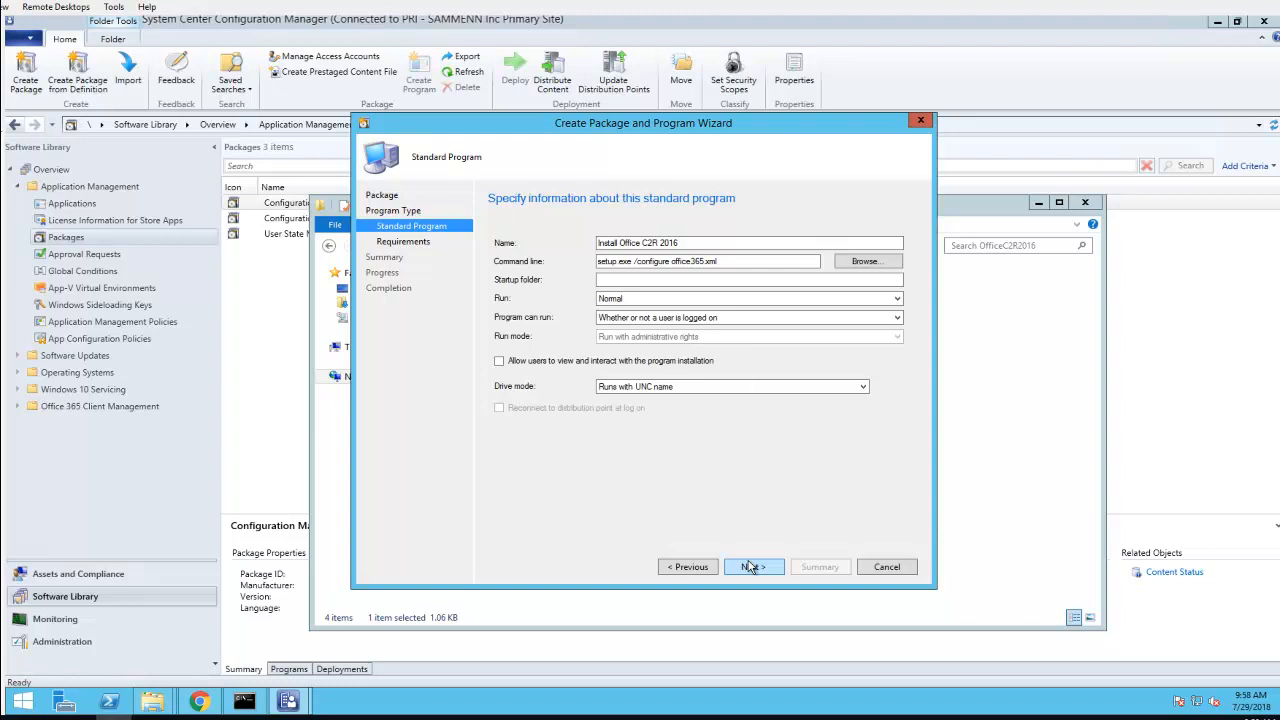
left_click(754, 566)
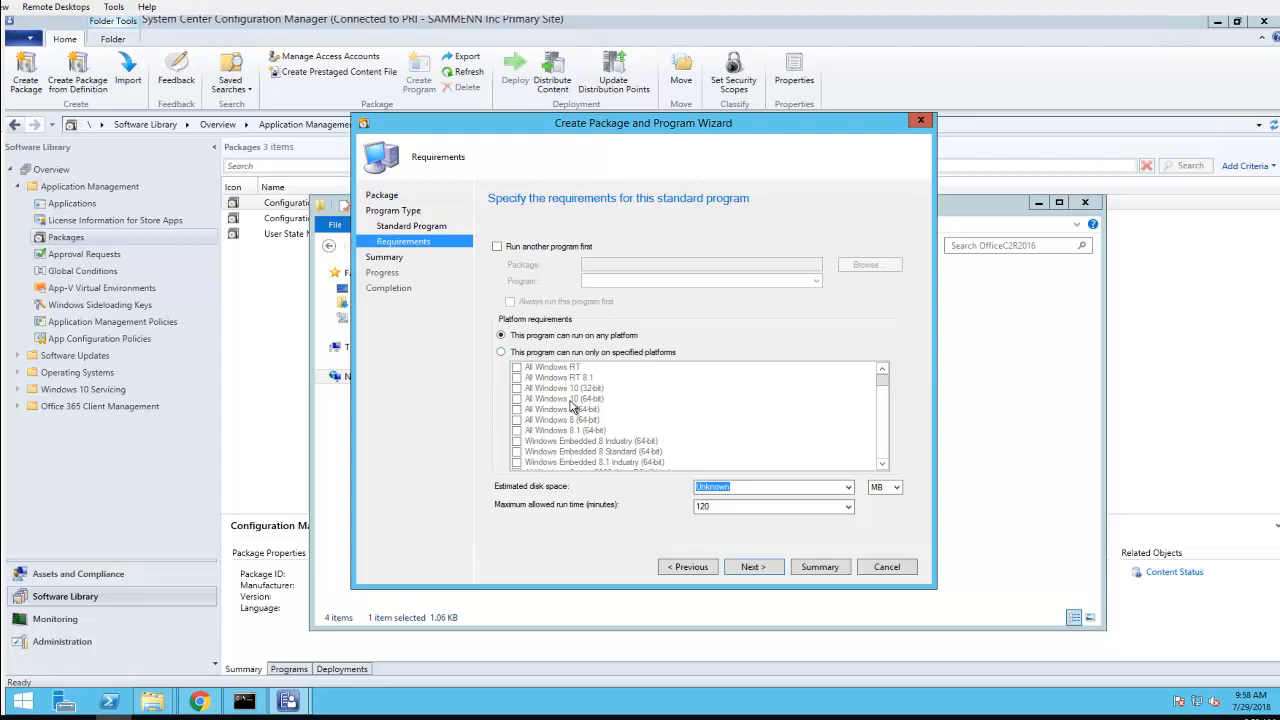
left_click(501, 351)
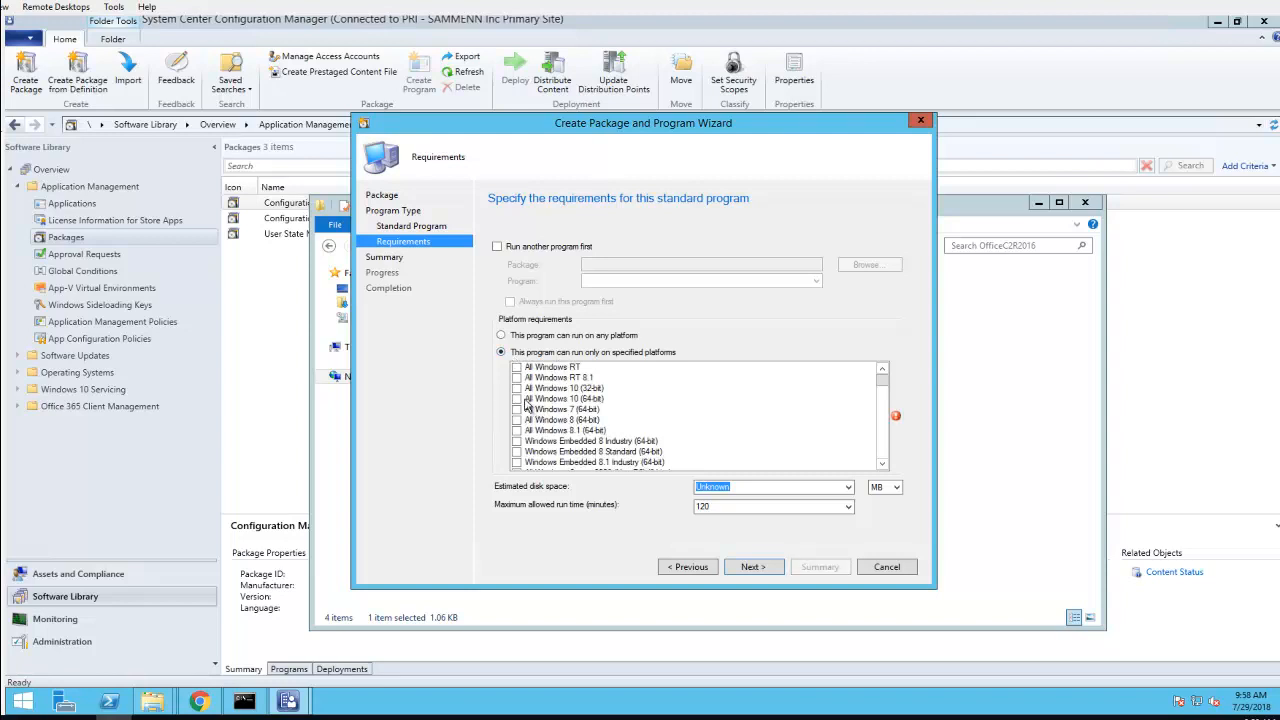
Step: Keep the program runnable on any platform, then create the package and close the wizard
left_click(517, 398)
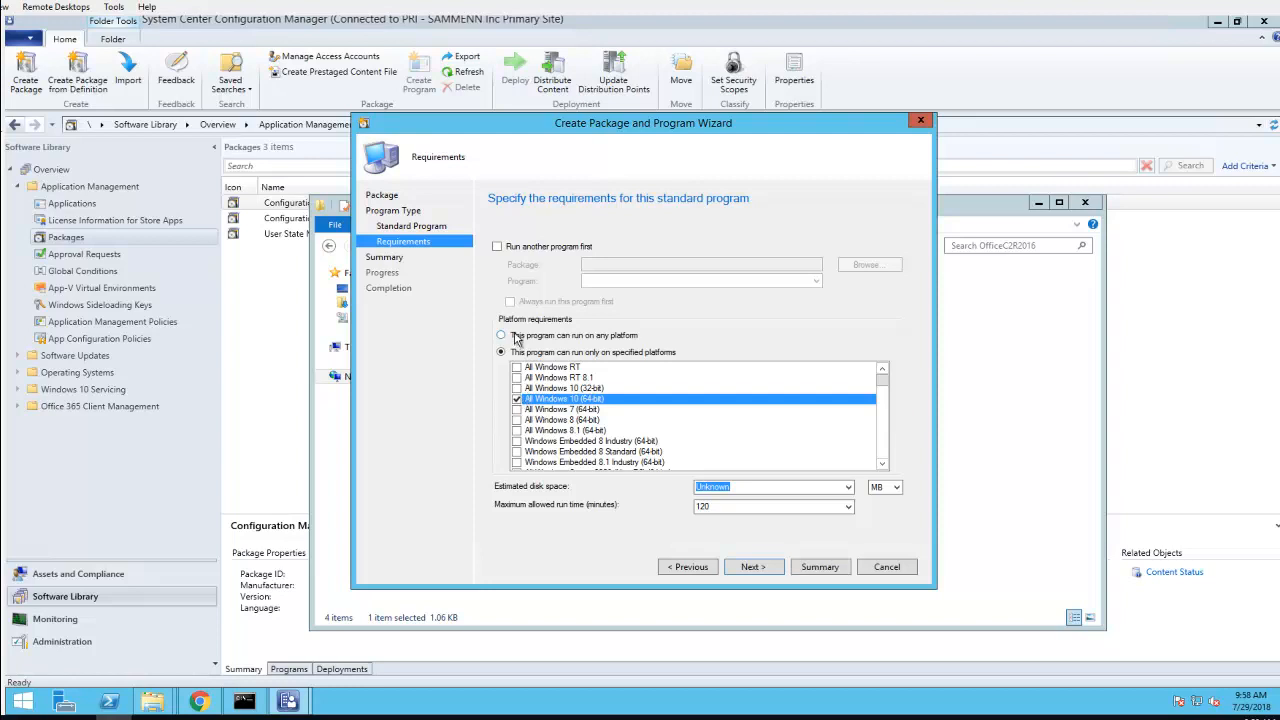
left_click(501, 335)
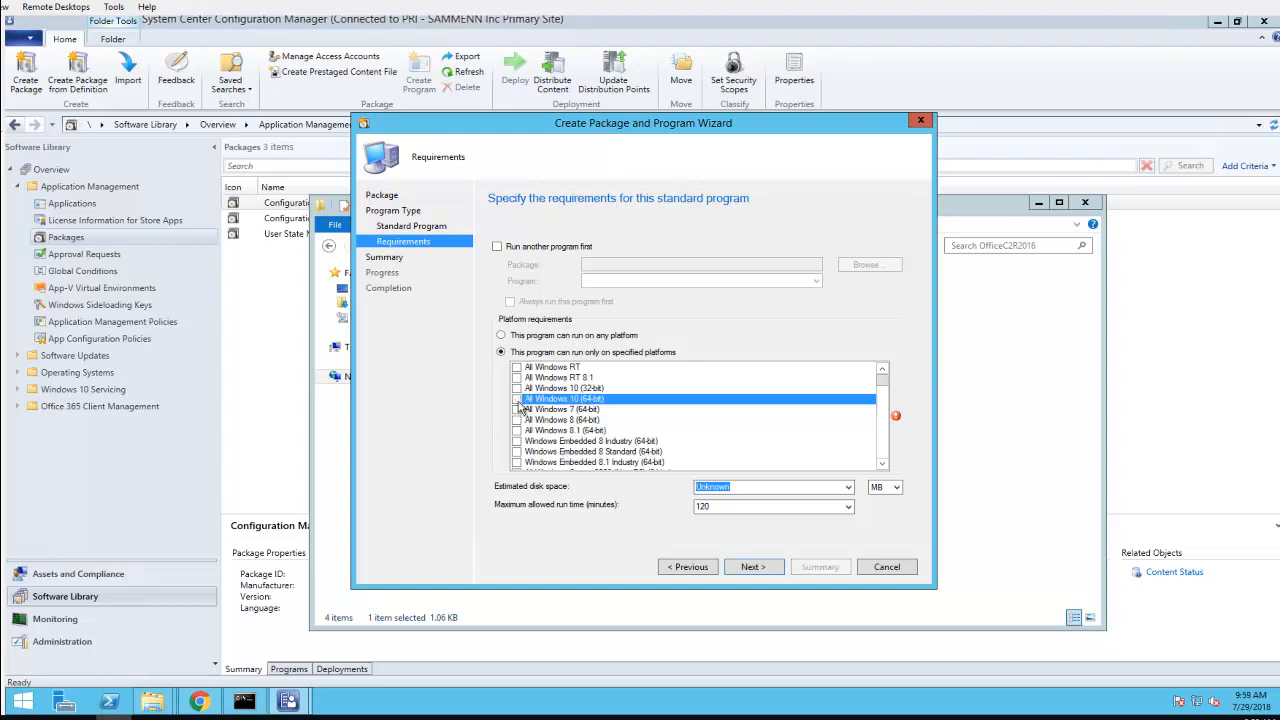
left_click(501, 335)
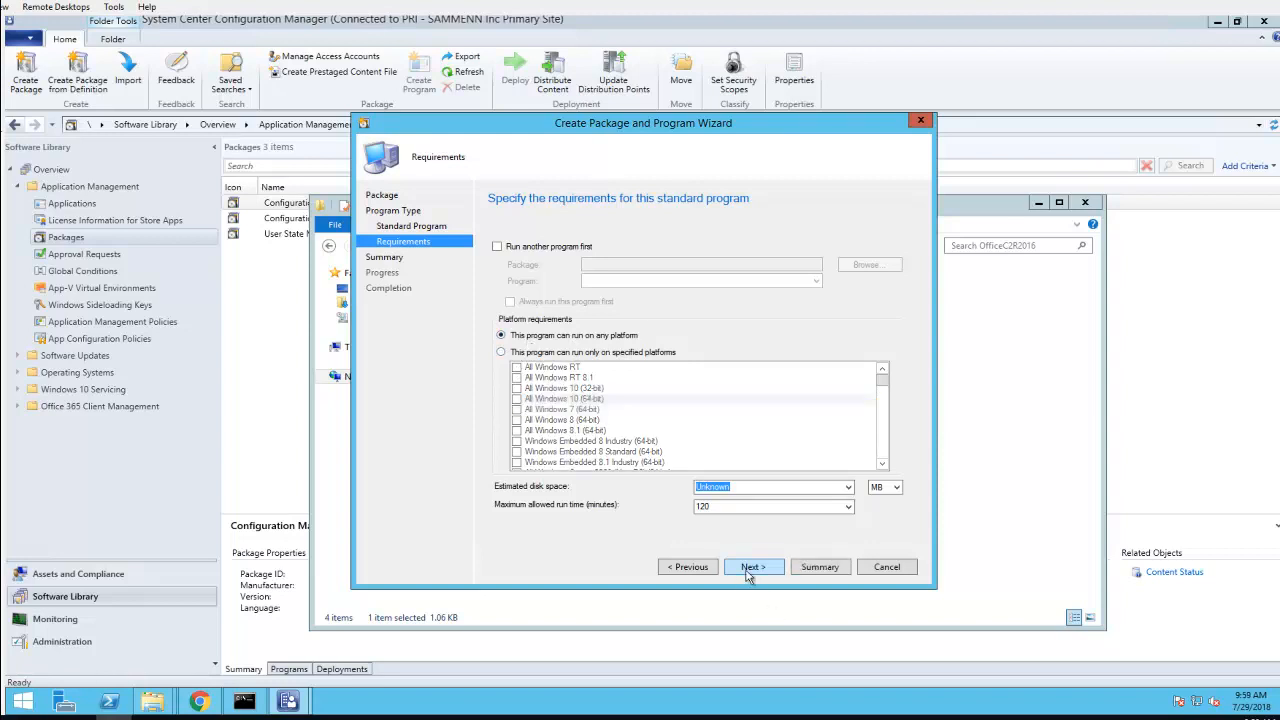
left_click(753, 566)
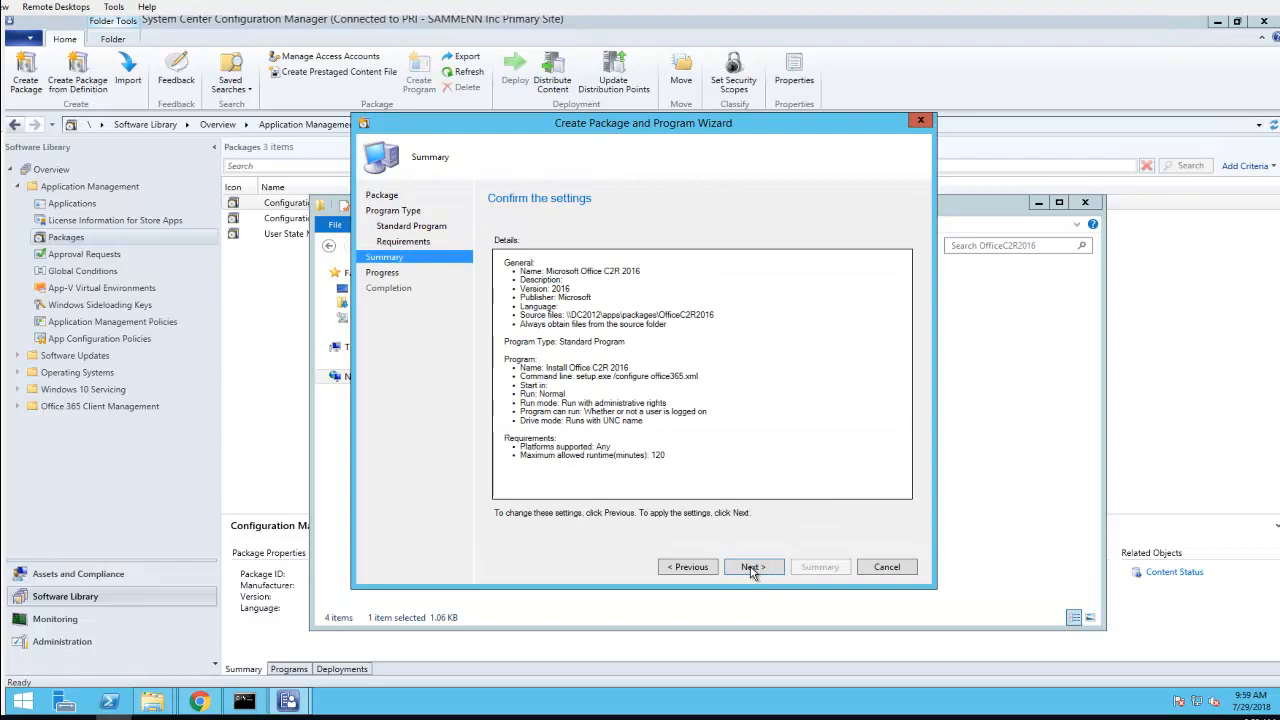
left_click(753, 566)
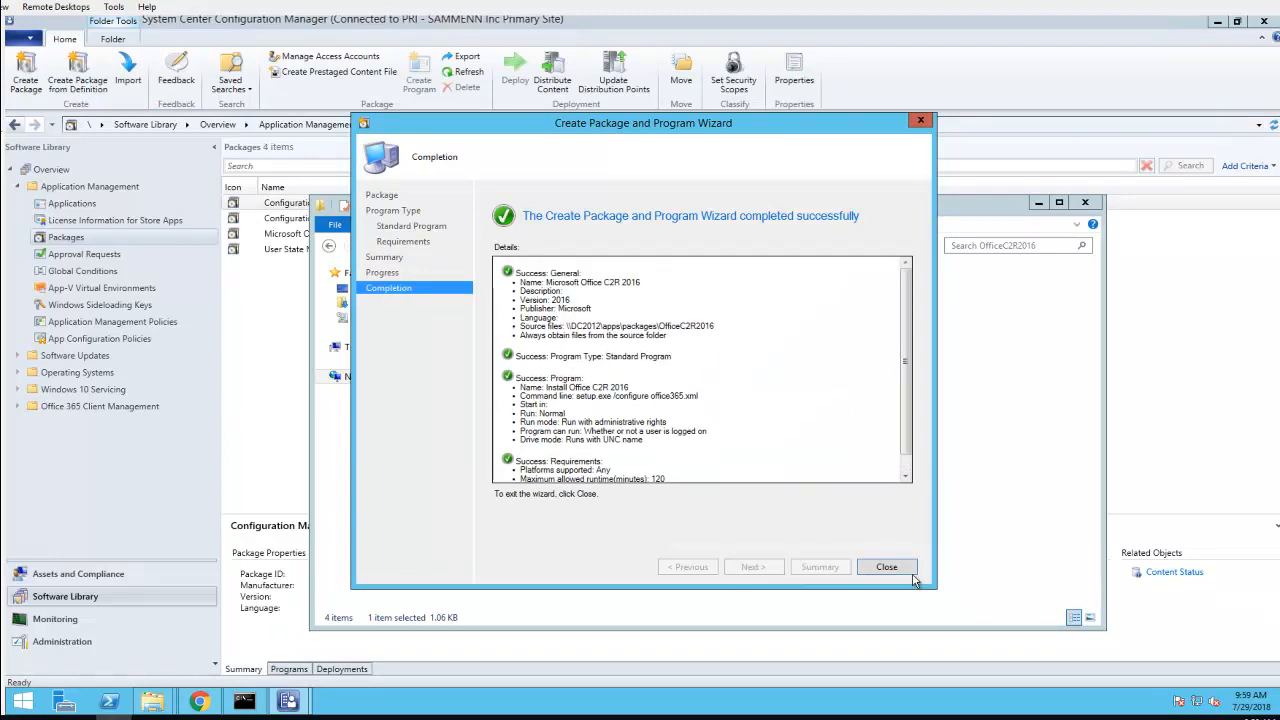
left_click(887, 566)
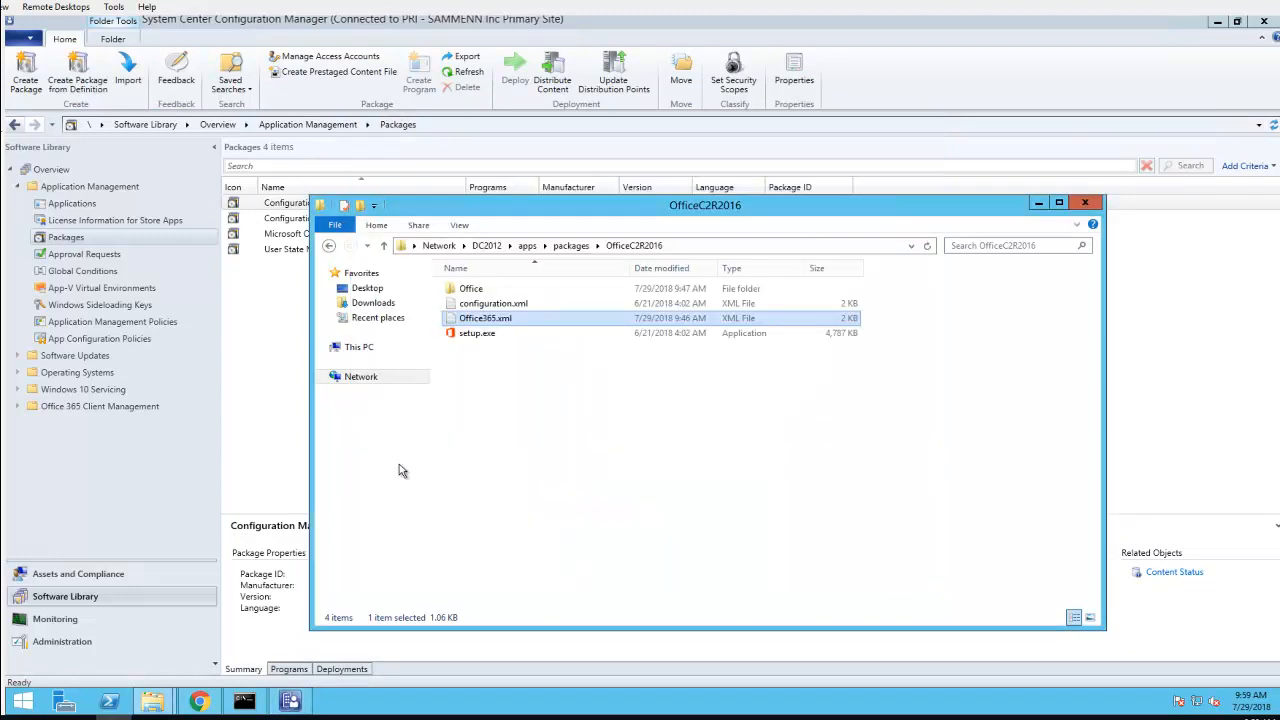
Step: Select the Microsoft Office C2R 2016 package and begin distributing its content
left_click(1084, 202)
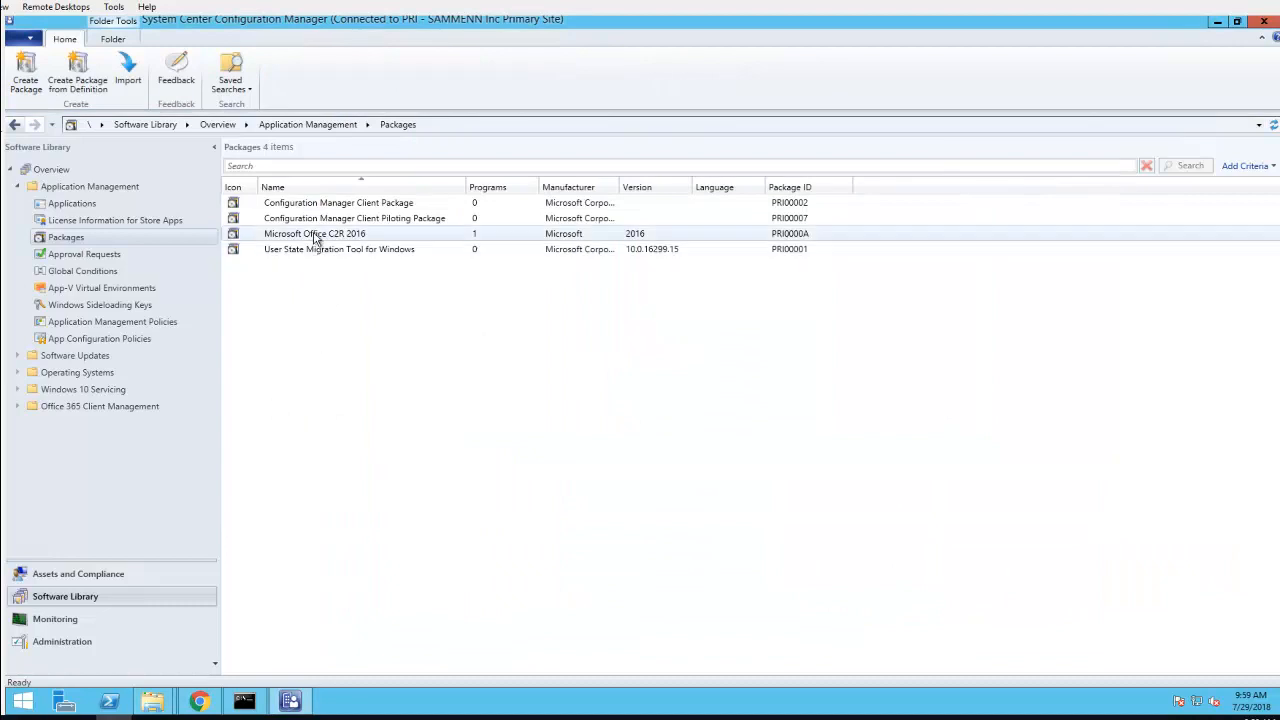
left_click(315, 233)
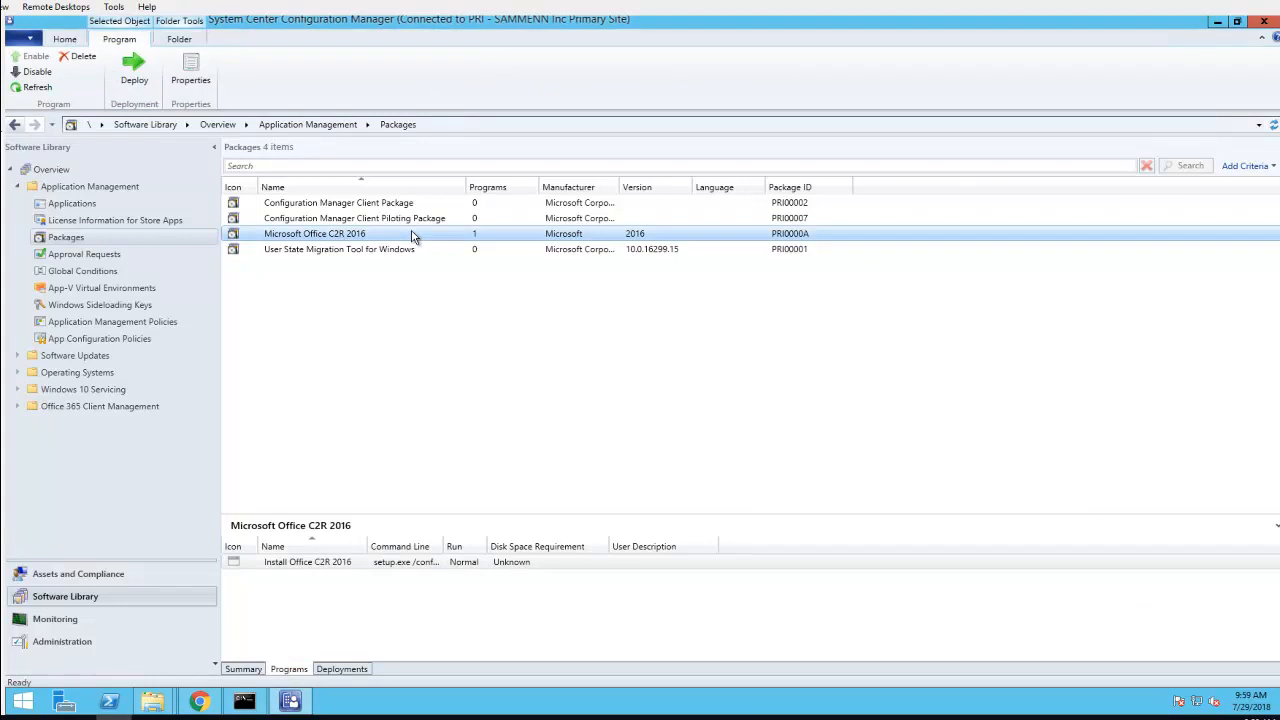
right_click(314, 233)
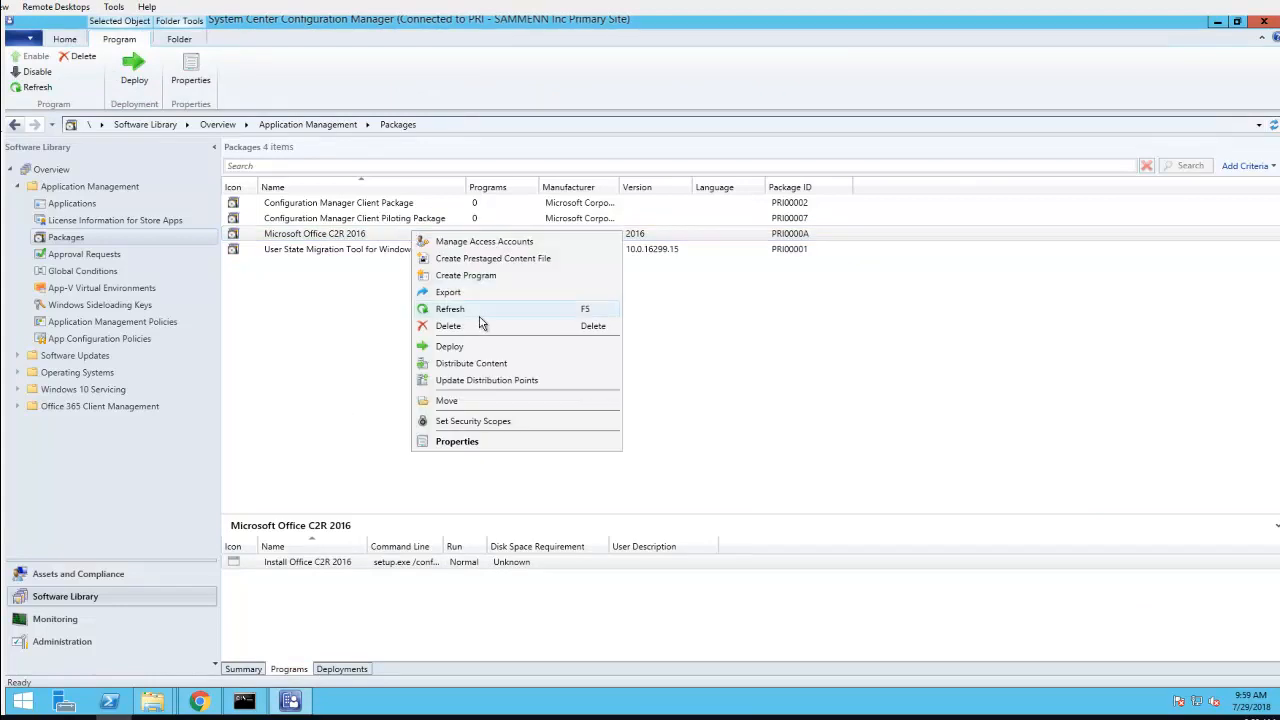
mouse_move(478, 366)
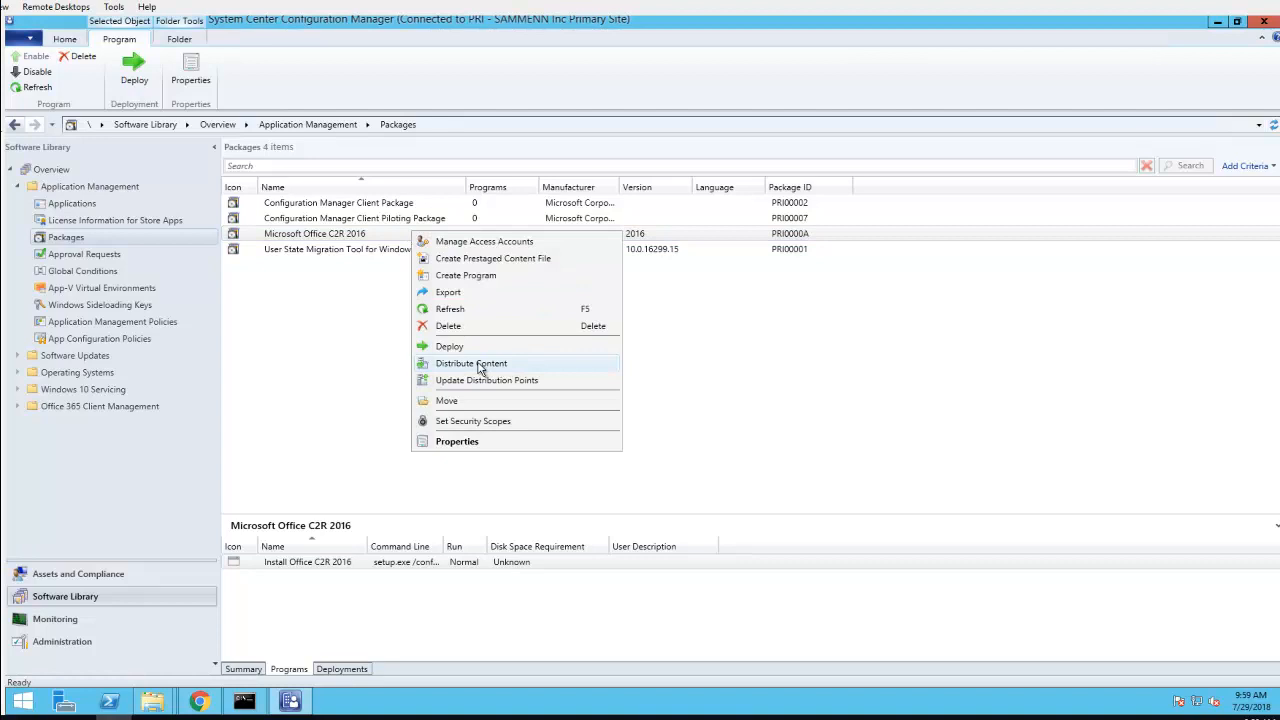
left_click(471, 363)
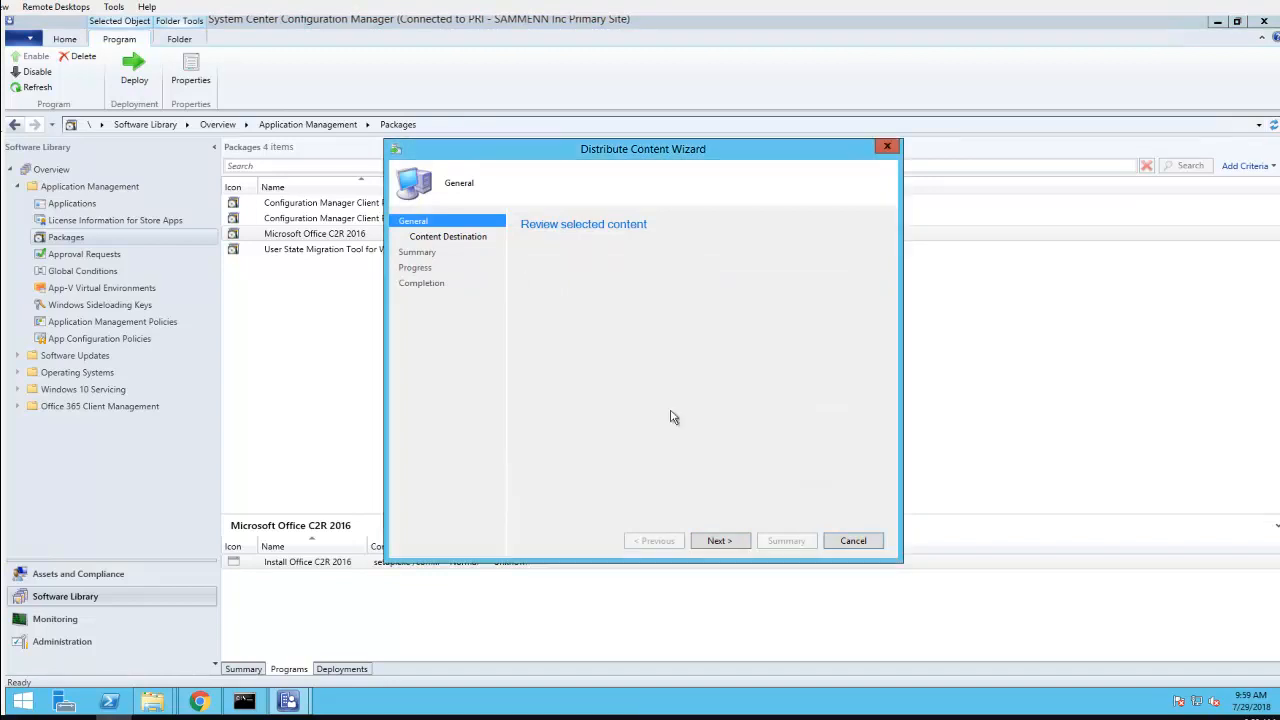
left_click(853, 540)
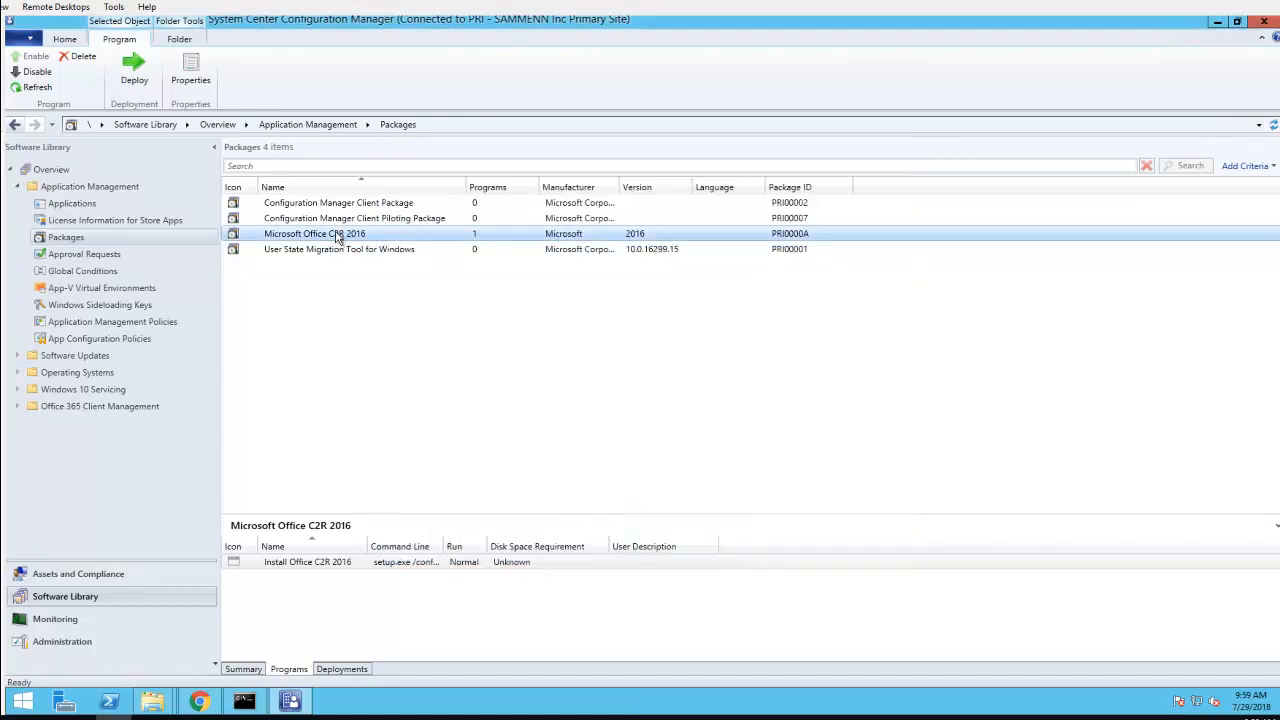
Step: Distribute the package content to the SERVER100.SAMMENN.COM distribution point
right_click(338, 233)
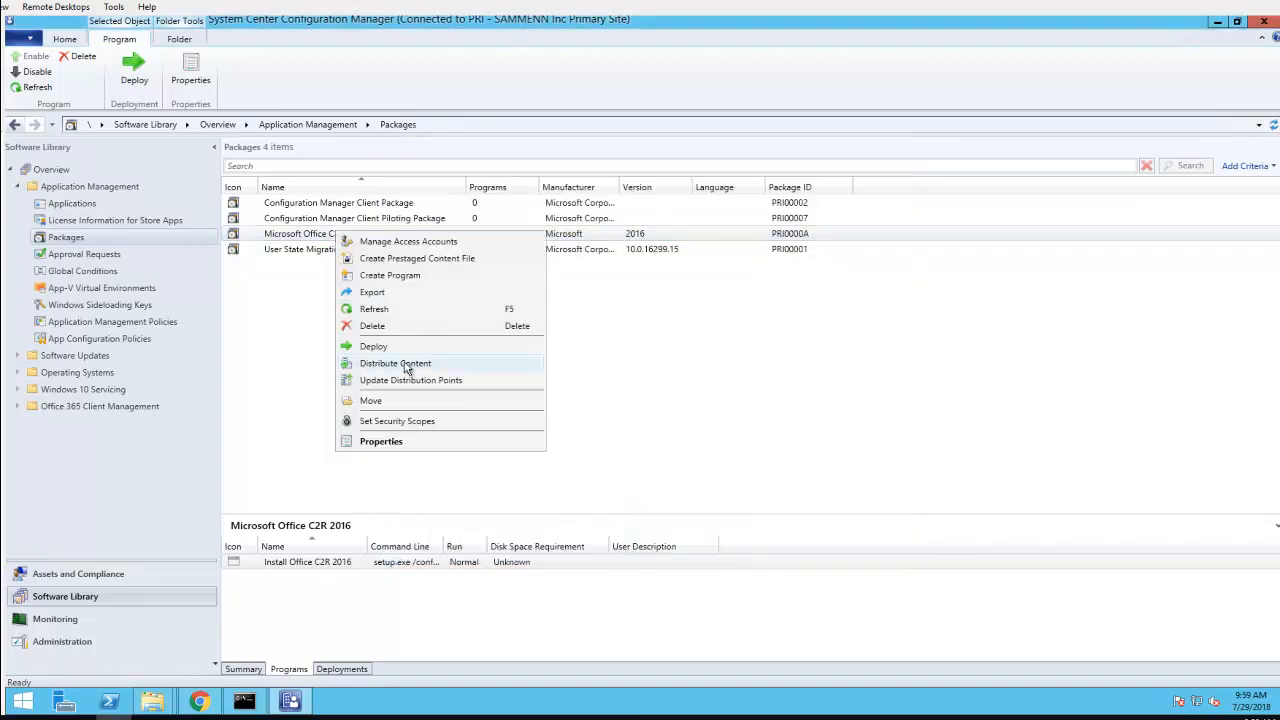
left_click(395, 363)
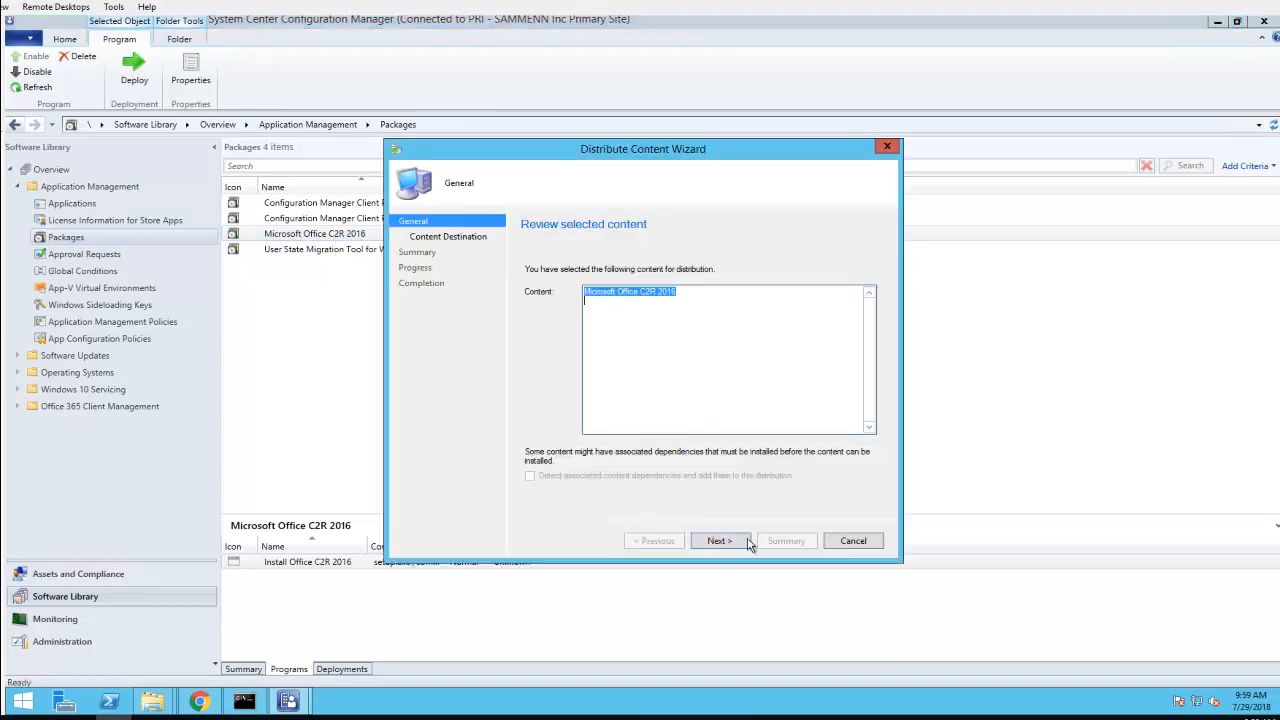
left_click(719, 540)
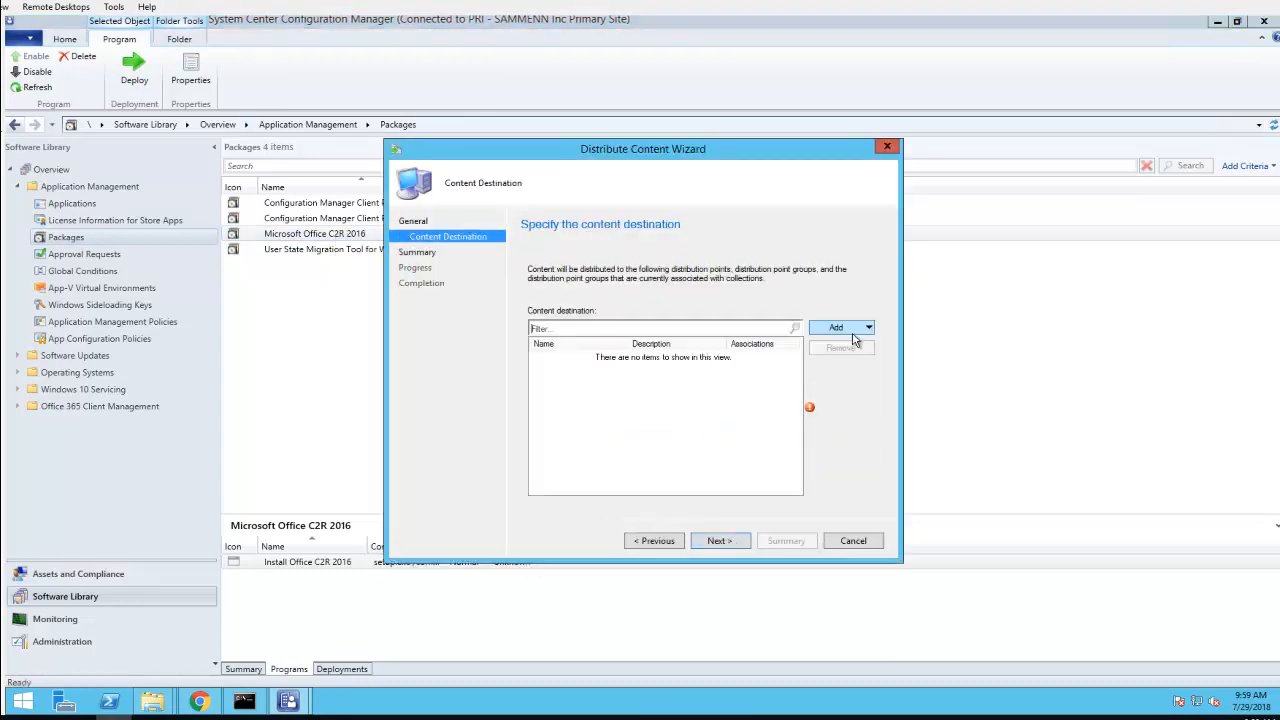
left_click(835, 327)
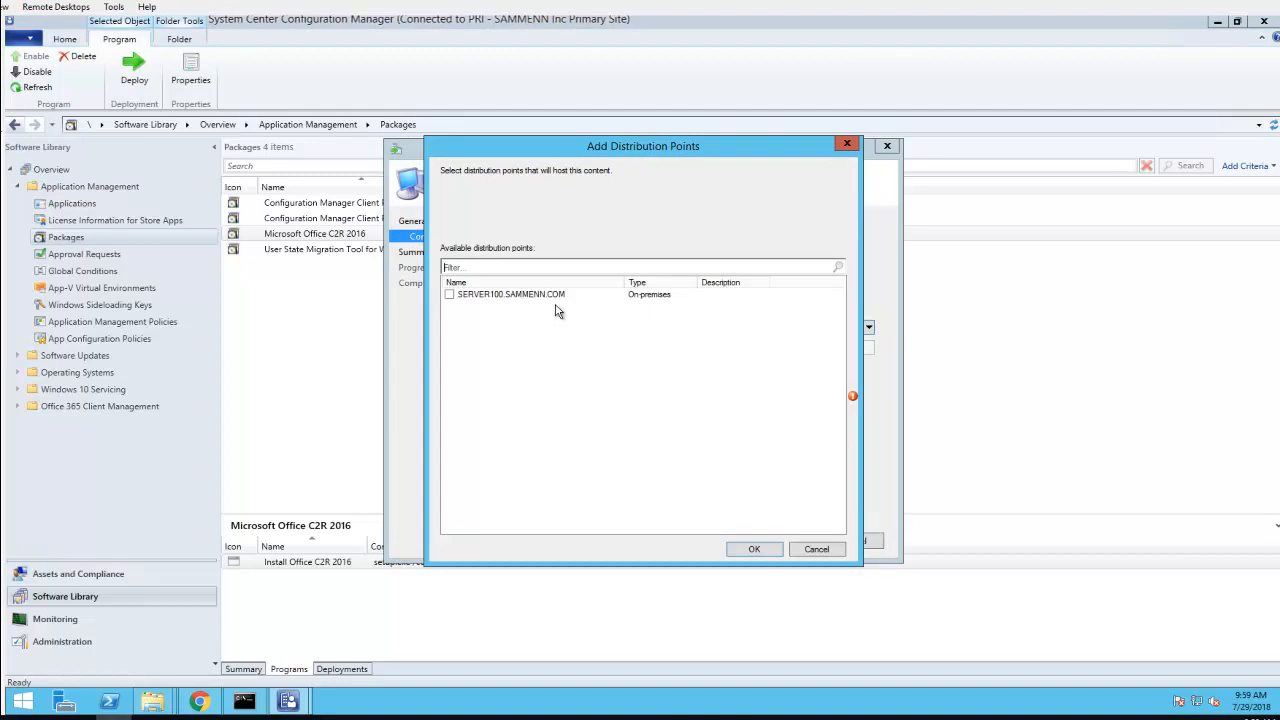
left_click(449, 294)
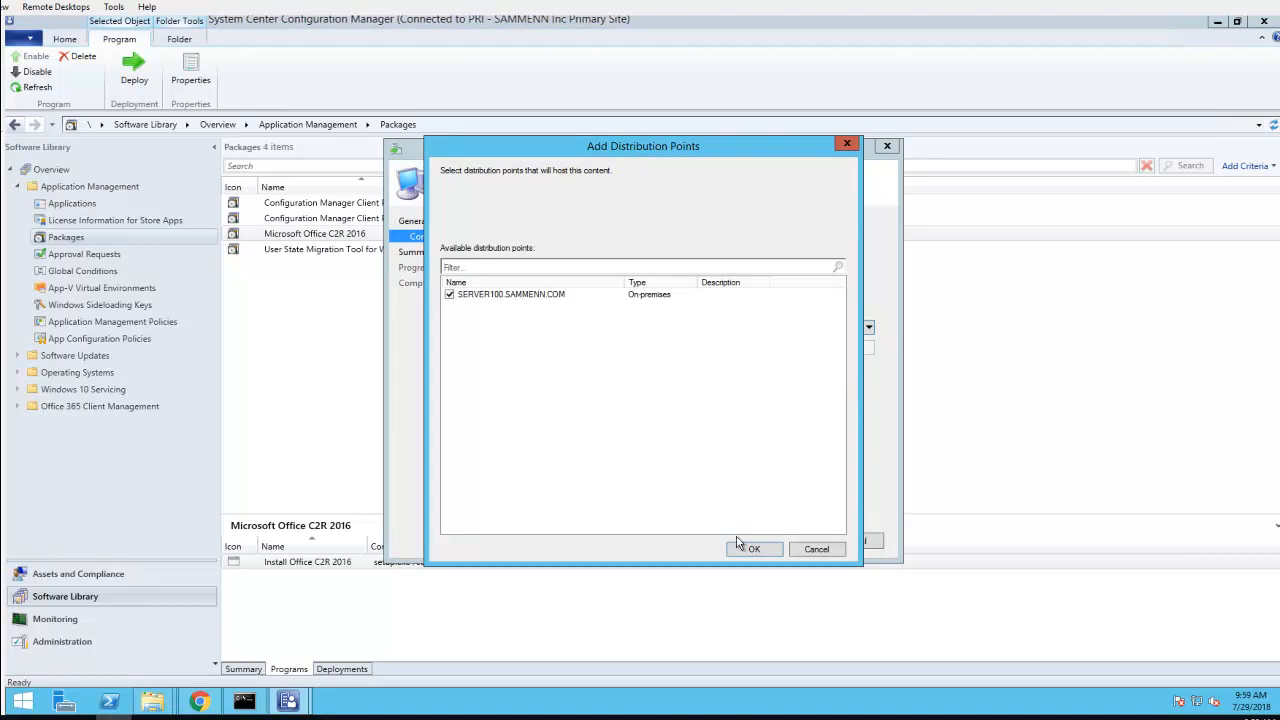
left_click(755, 549)
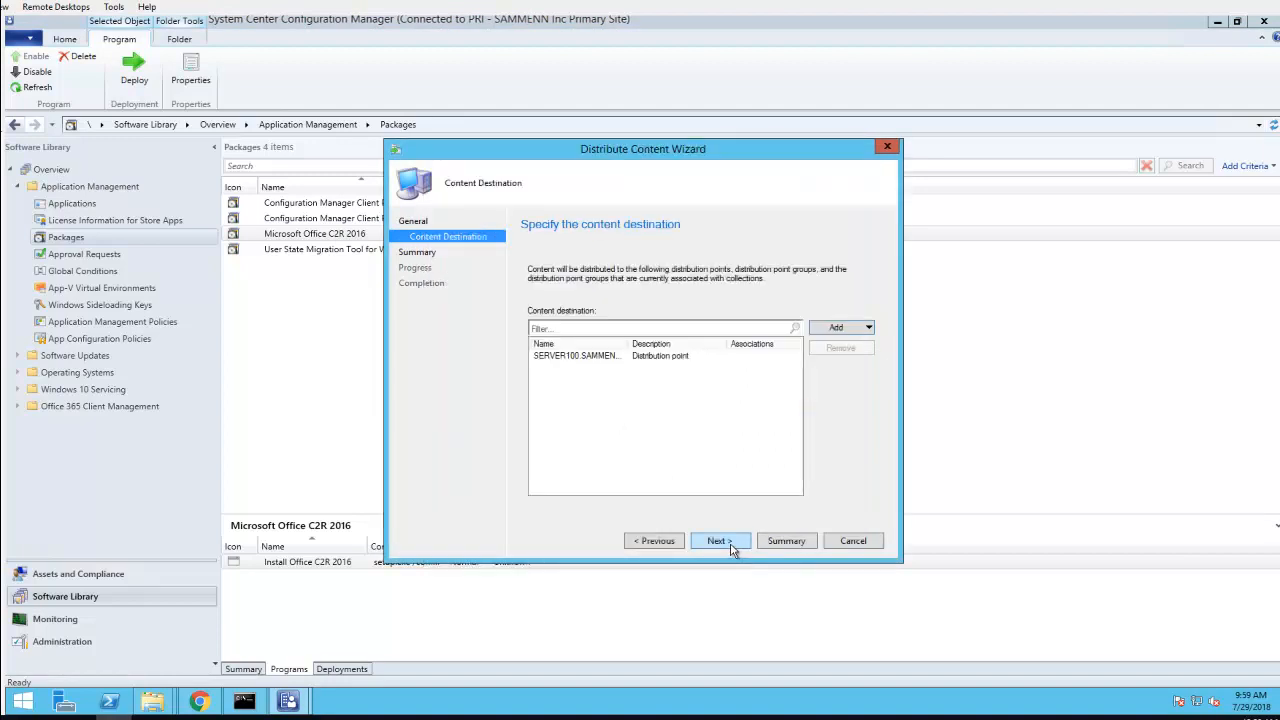
left_click(720, 540)
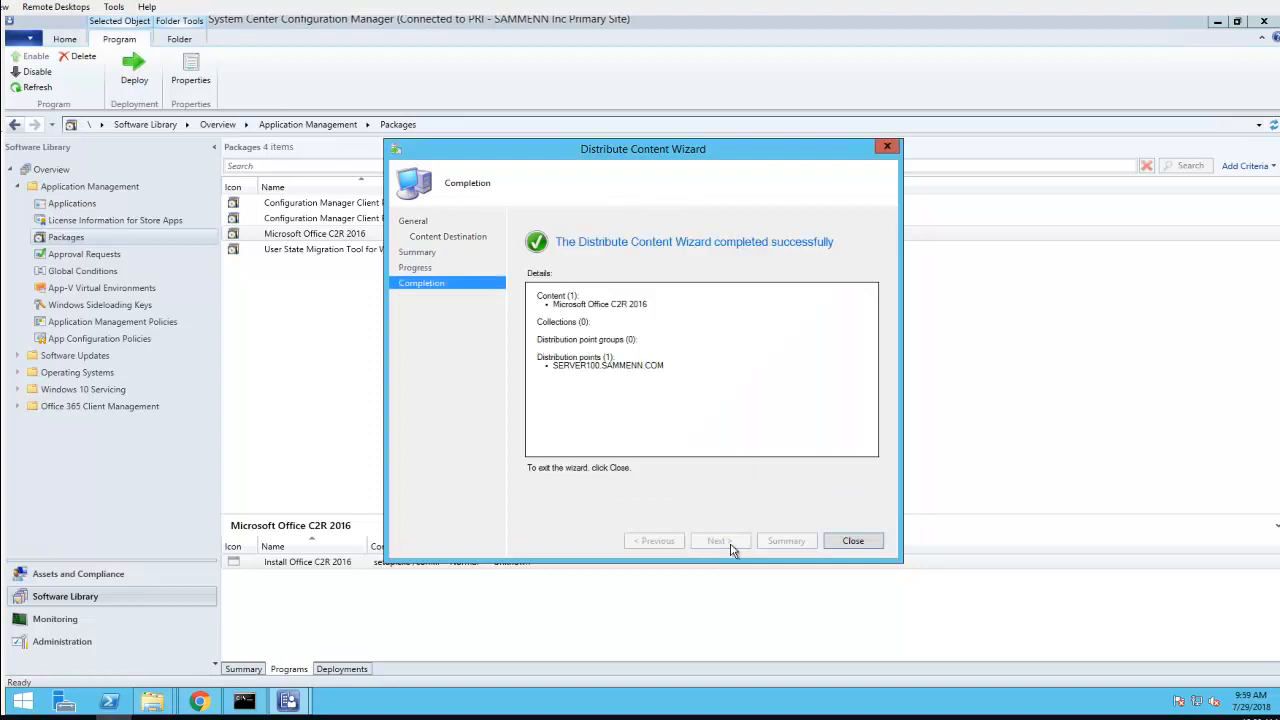
mouse_move(804, 461)
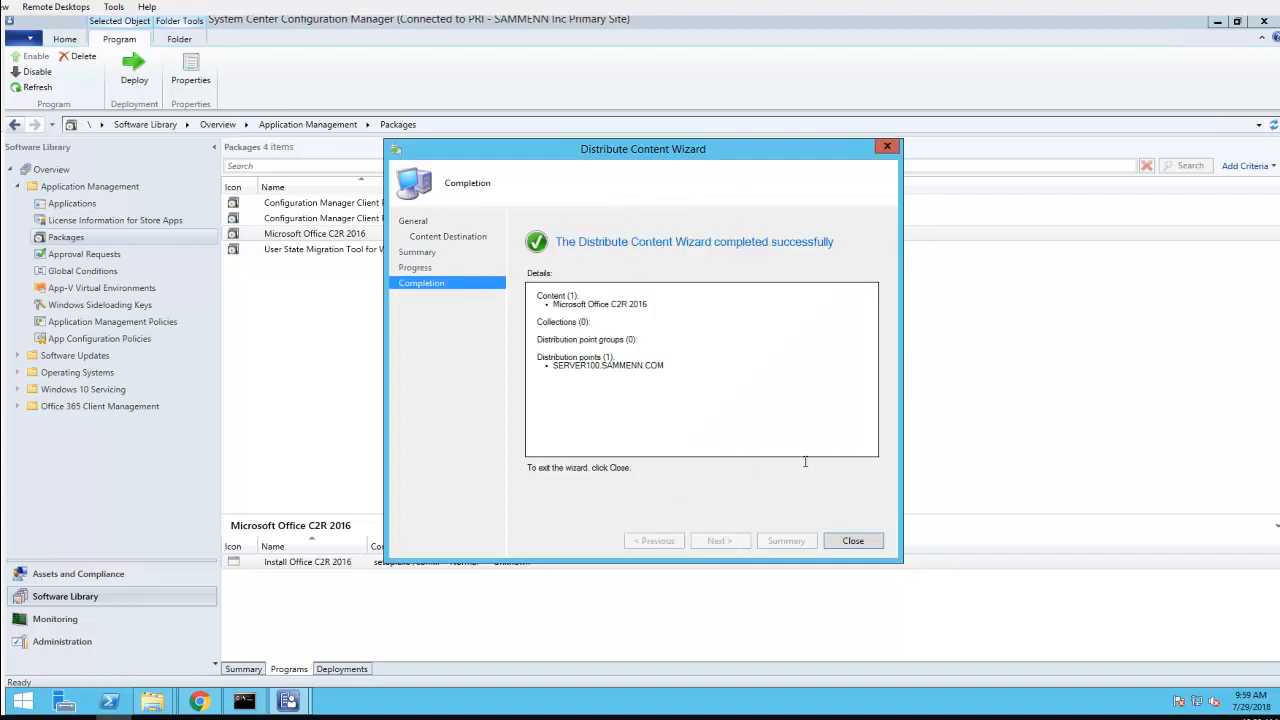
Step: Close the distribution wizard and return to the Packages list
left_click(853, 540)
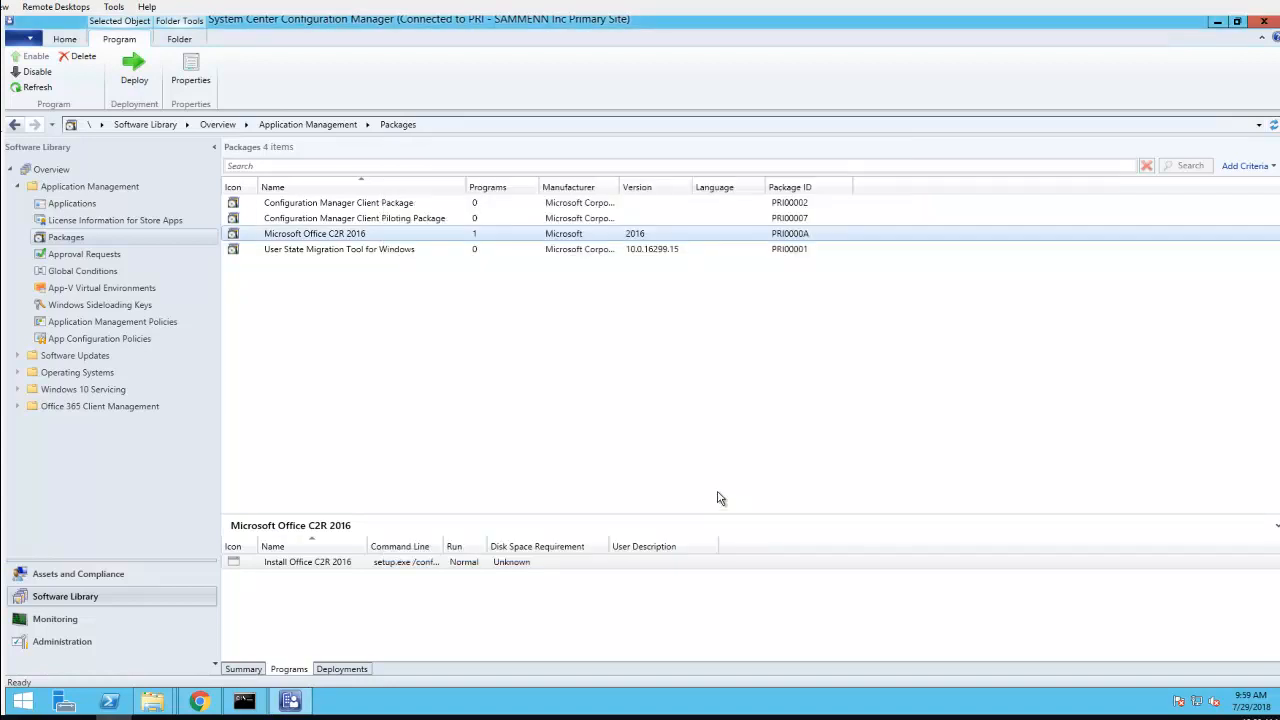
mouse_move(84, 622)
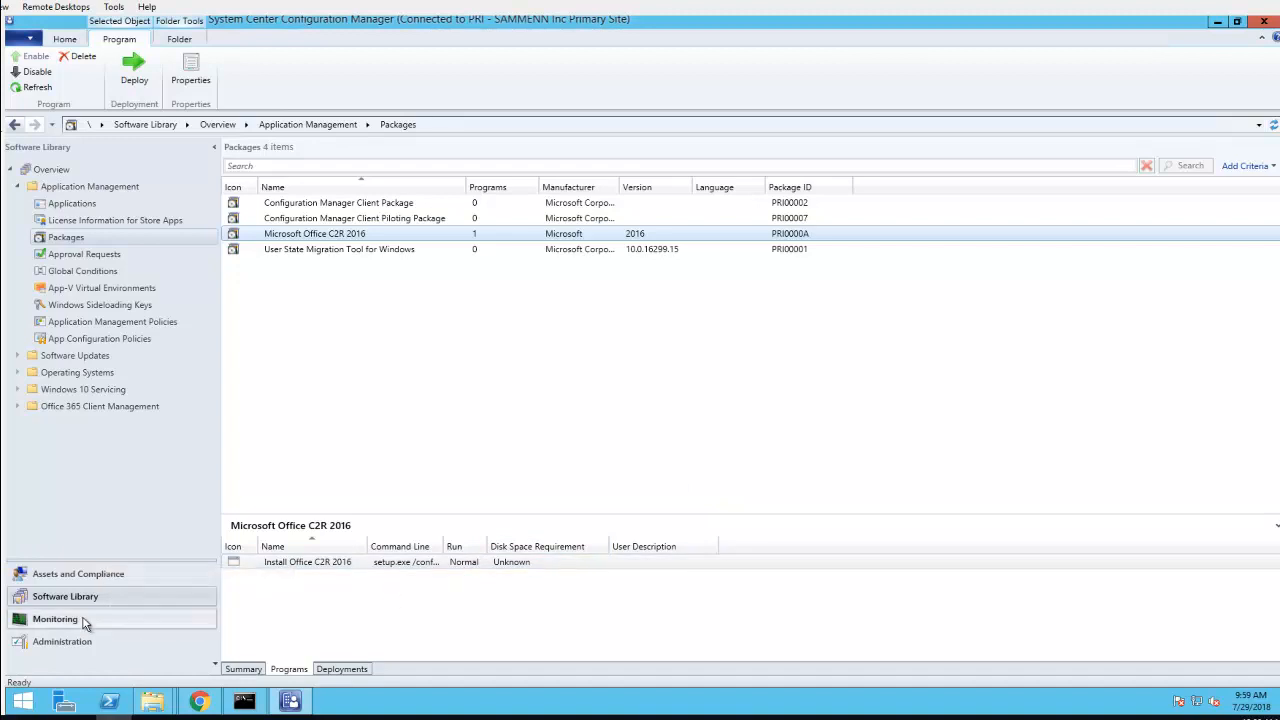
left_click(55, 618)
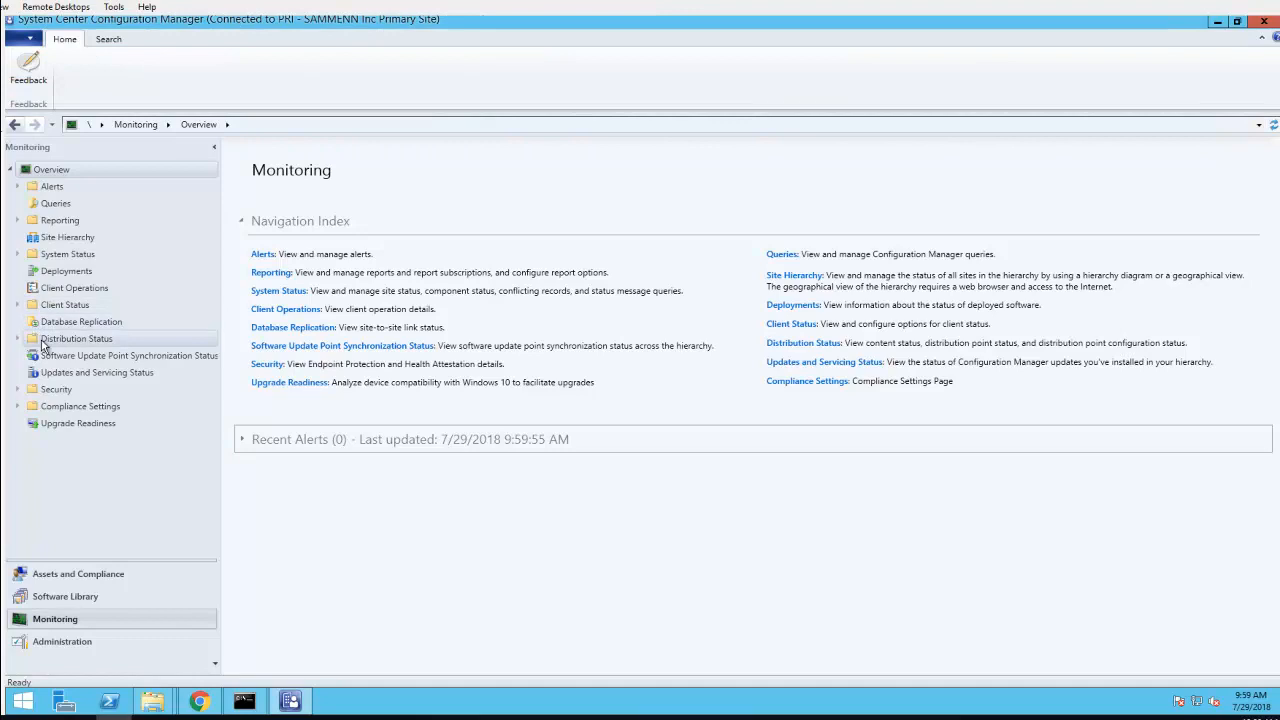
left_click(70, 596)
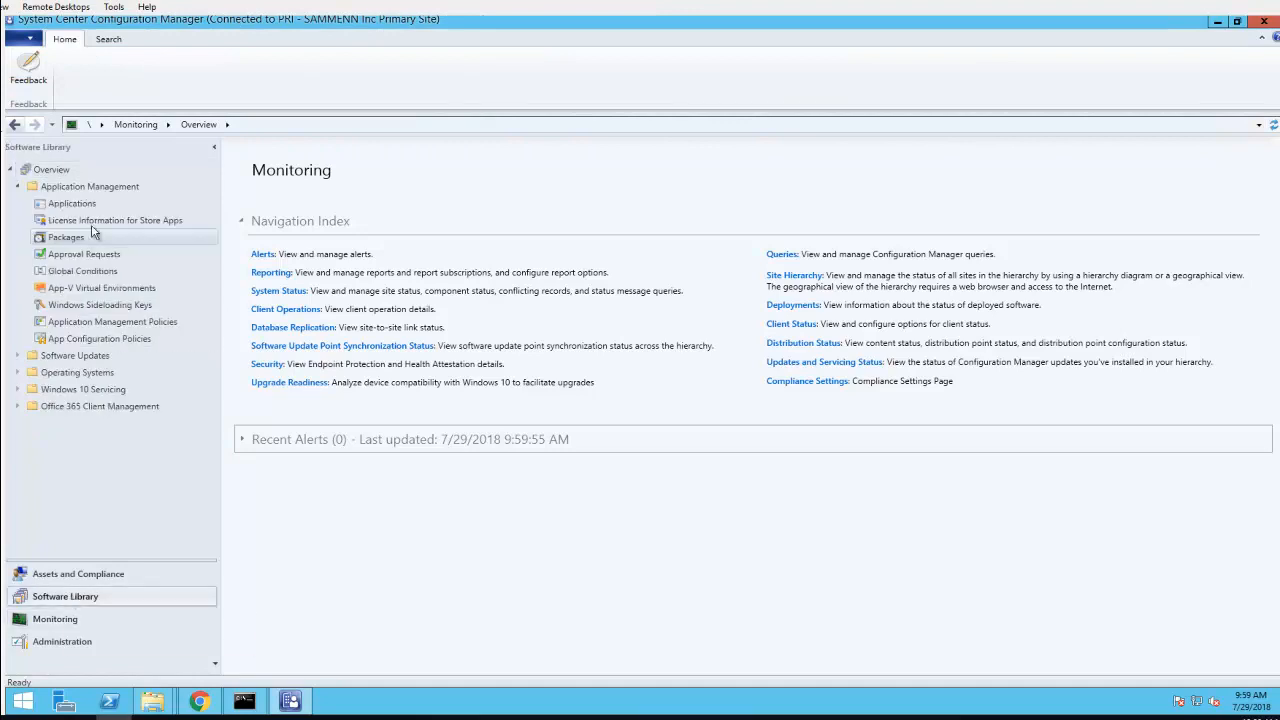
left_click(66, 237)
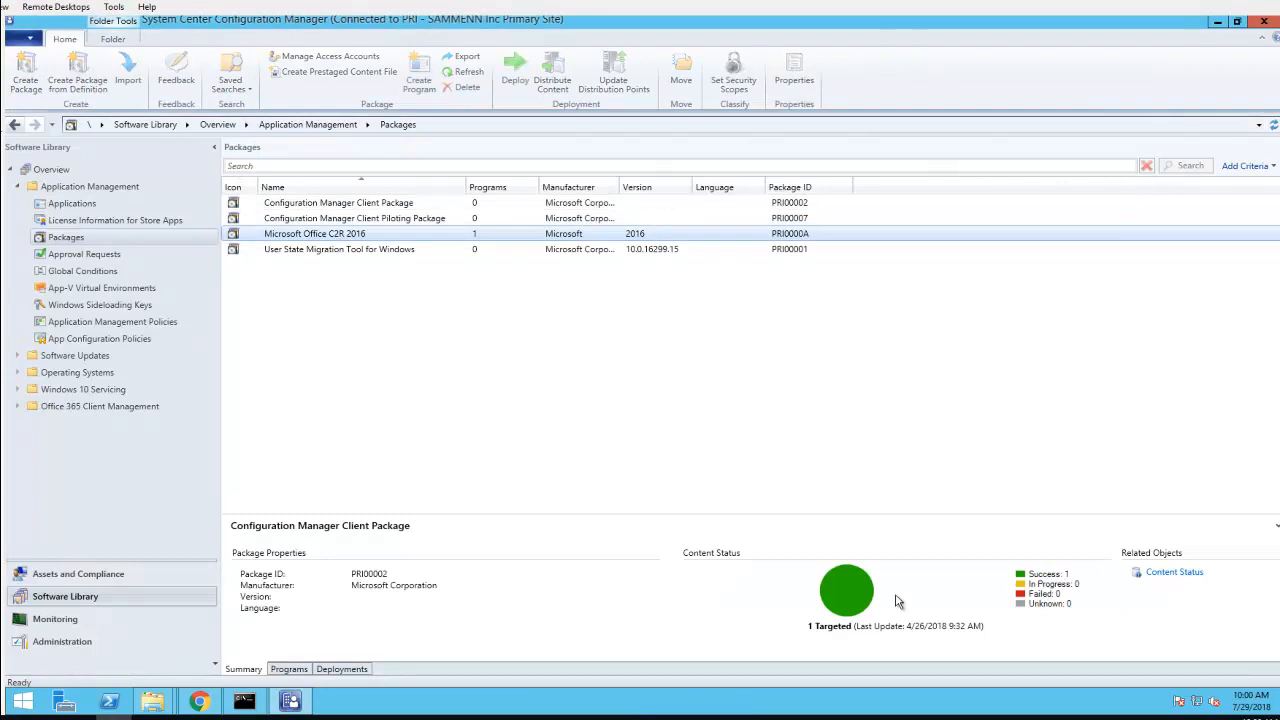
Step: Review the Office package's Summary and Deployments, showing 1 failed, then go to Monitoring
left_click(314, 233)
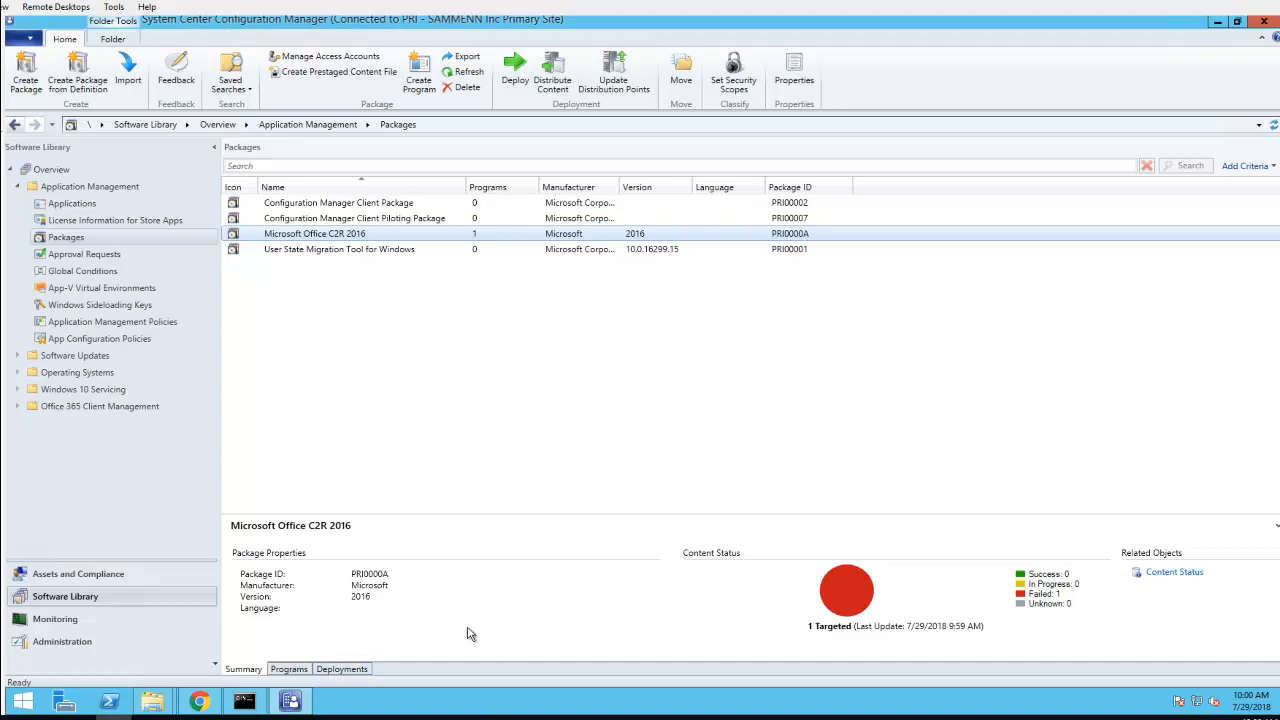
left_click(341, 668)
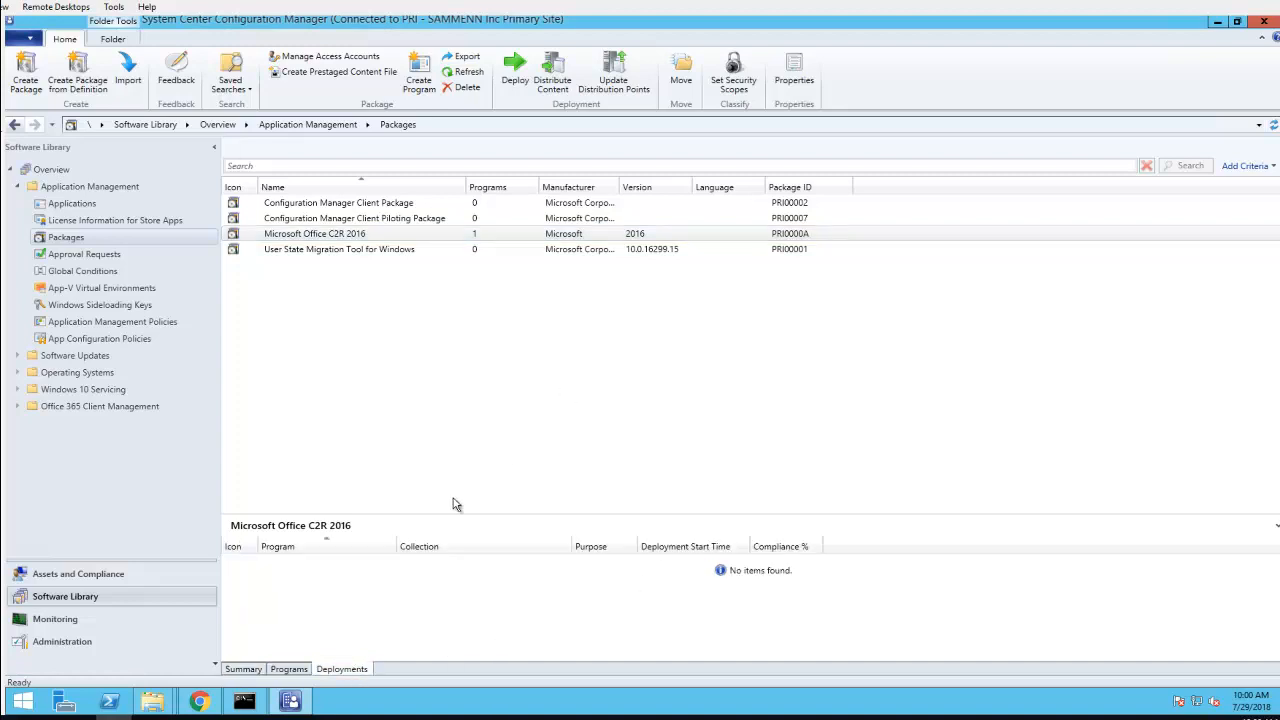
left_click(243, 668)
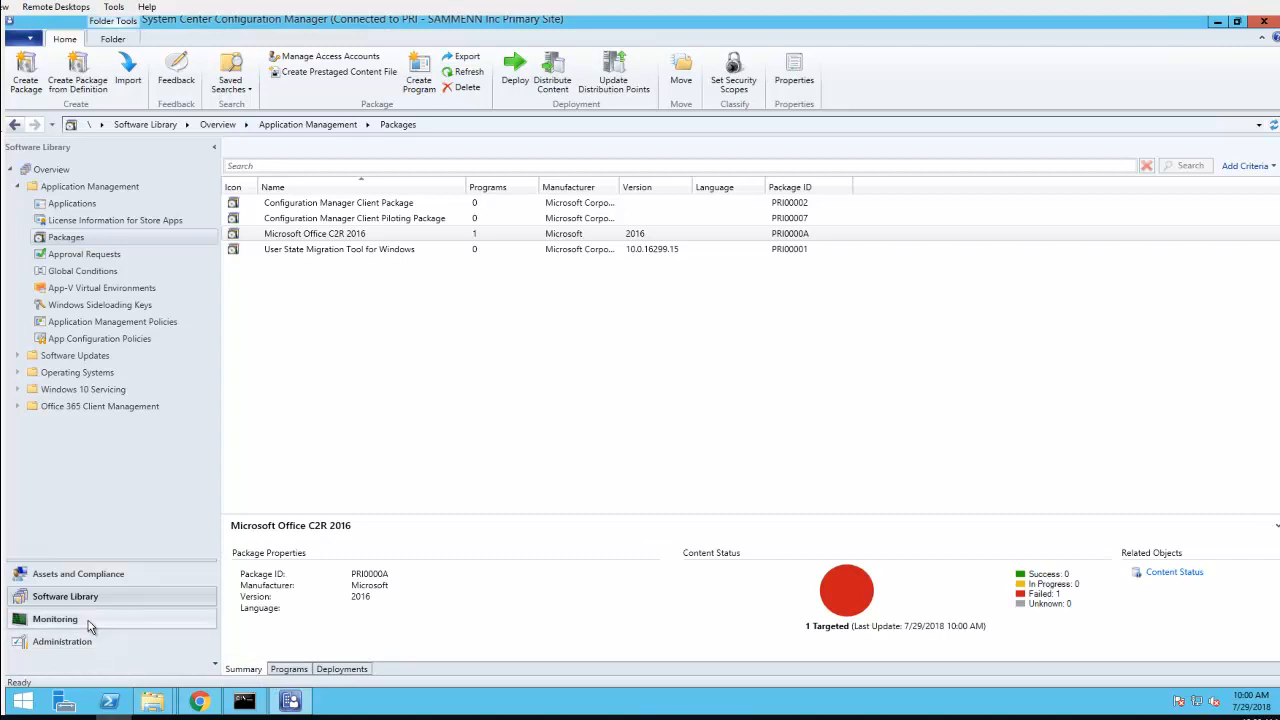
left_click(55, 619)
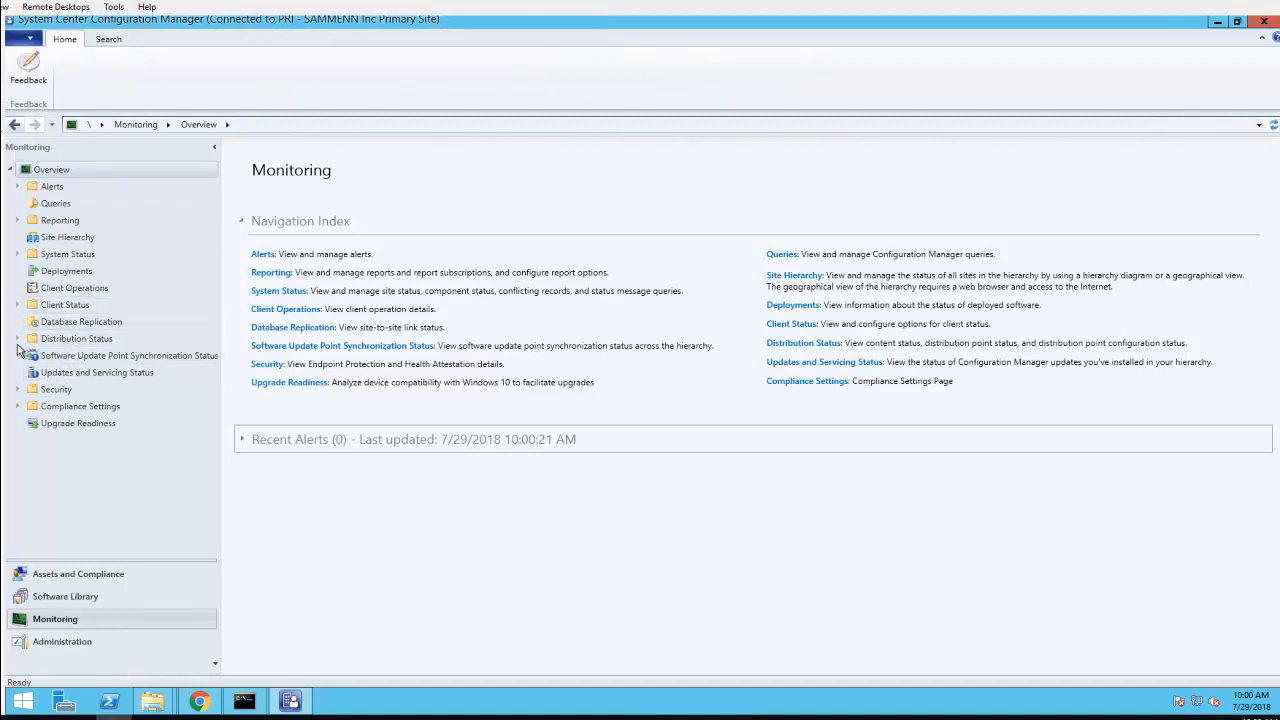
Step: View the Office package's content status errors about the DC2012 source directory, then sign in to DC2012
left_click(18, 338)
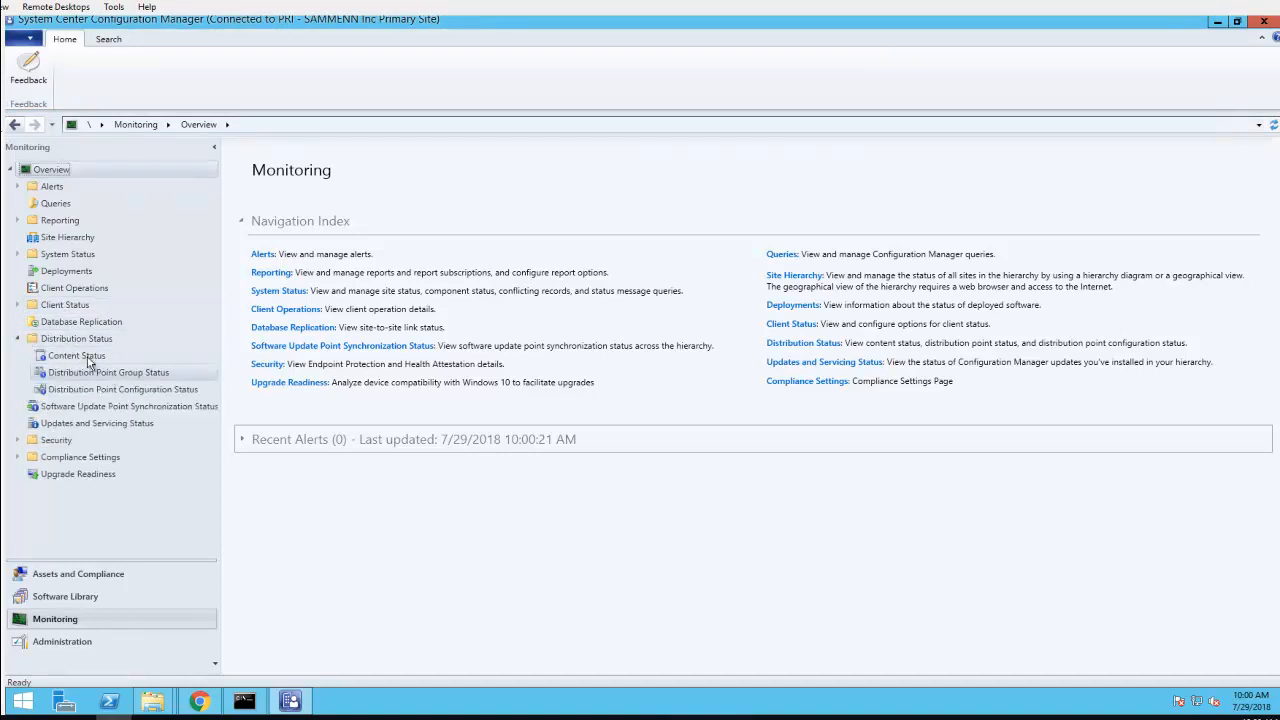
left_click(76, 355)
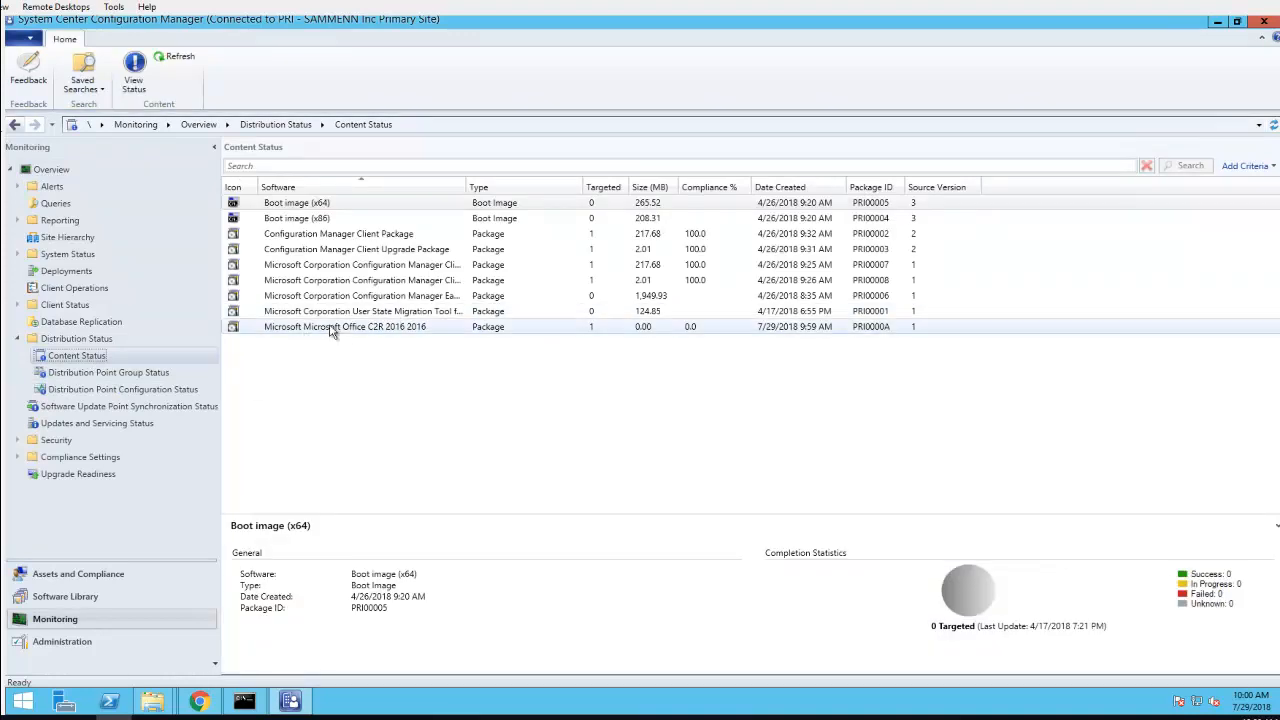
left_click(344, 326)
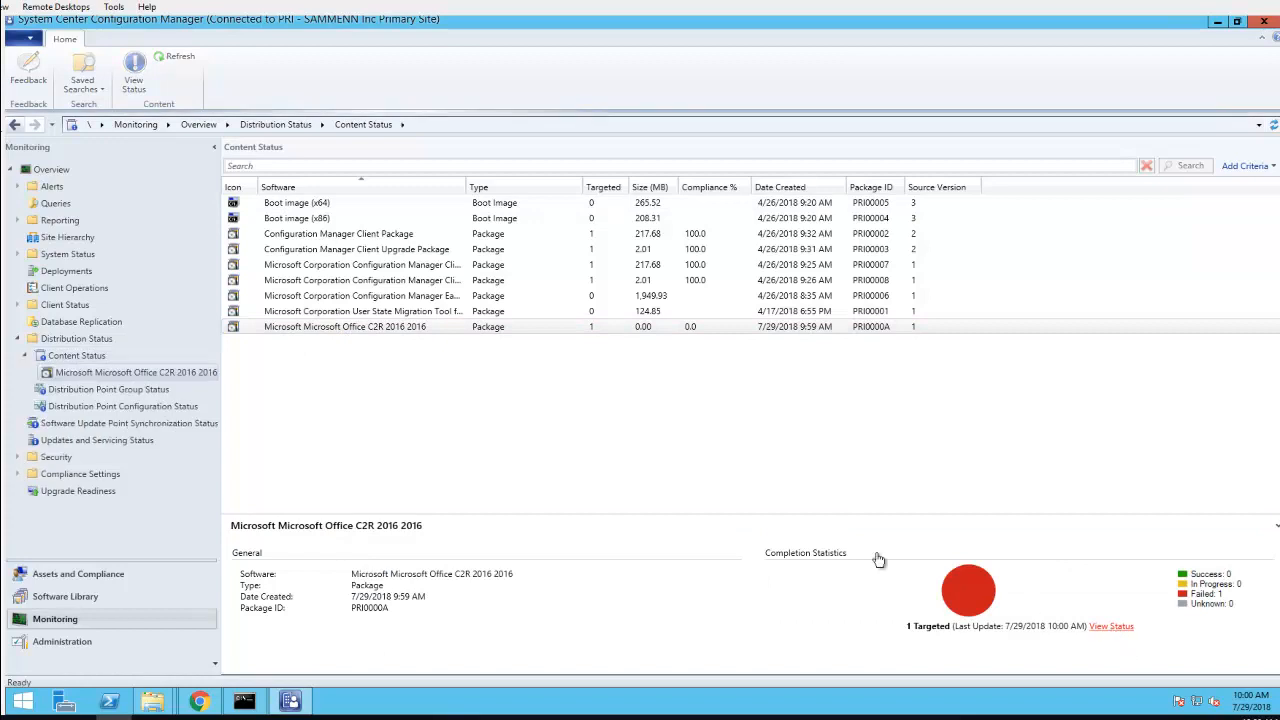
left_click(1114, 626)
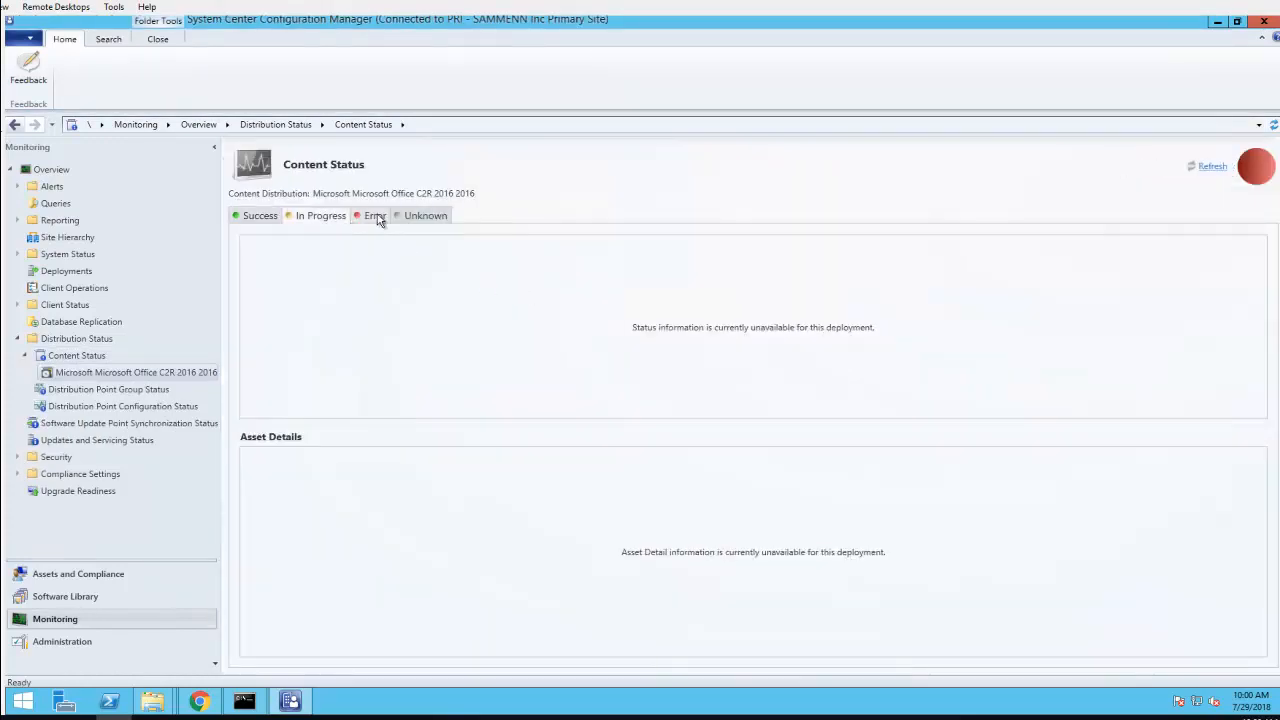
left_click(375, 215)
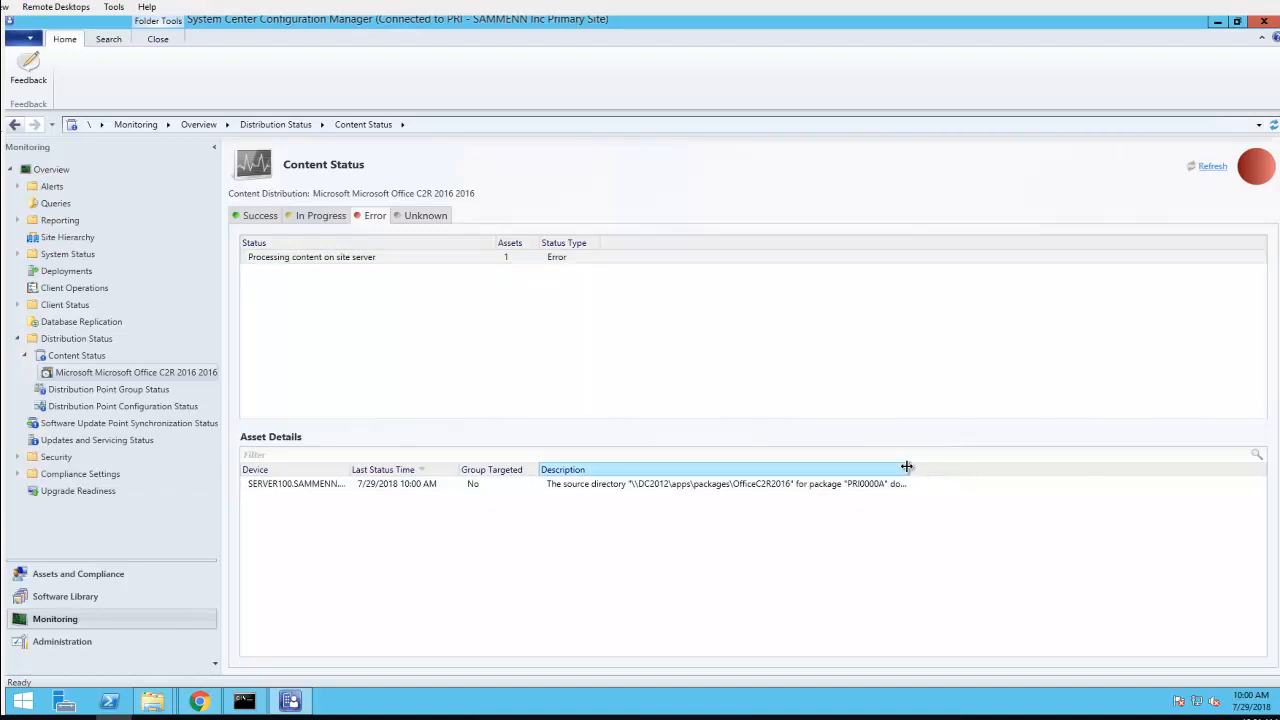
left_click_drag(906, 467, 1033, 461)
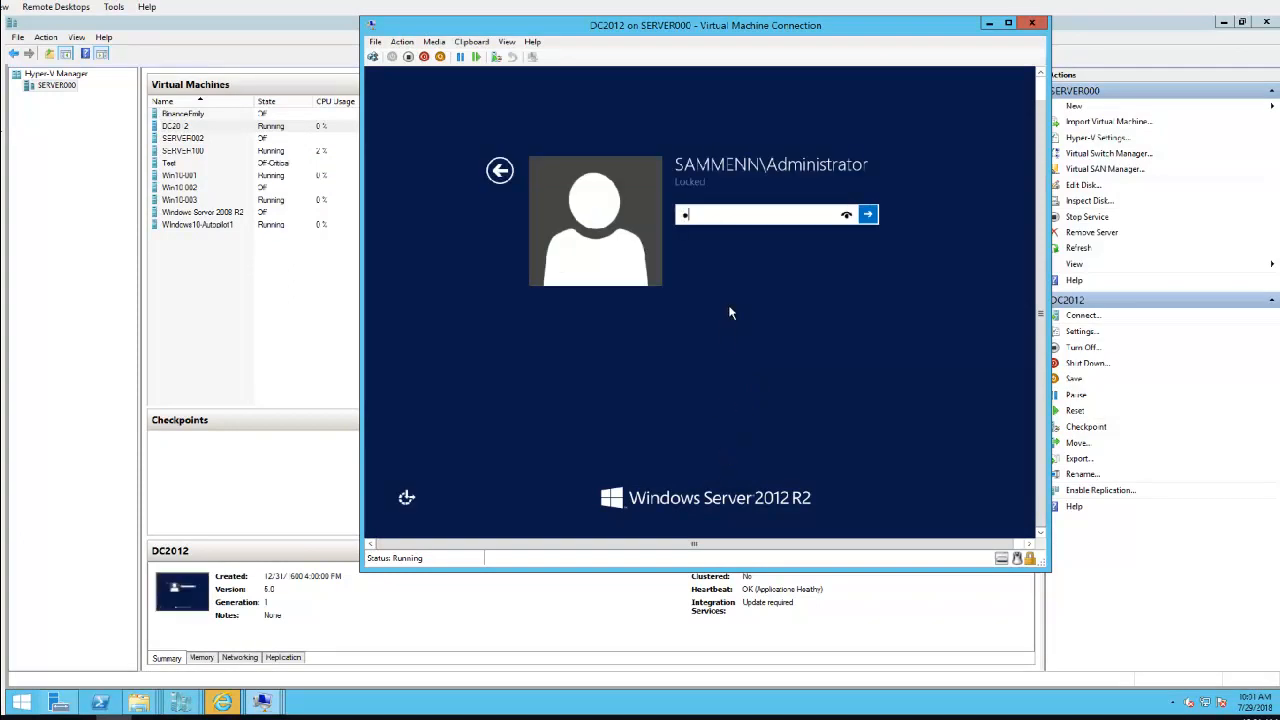
type("password")
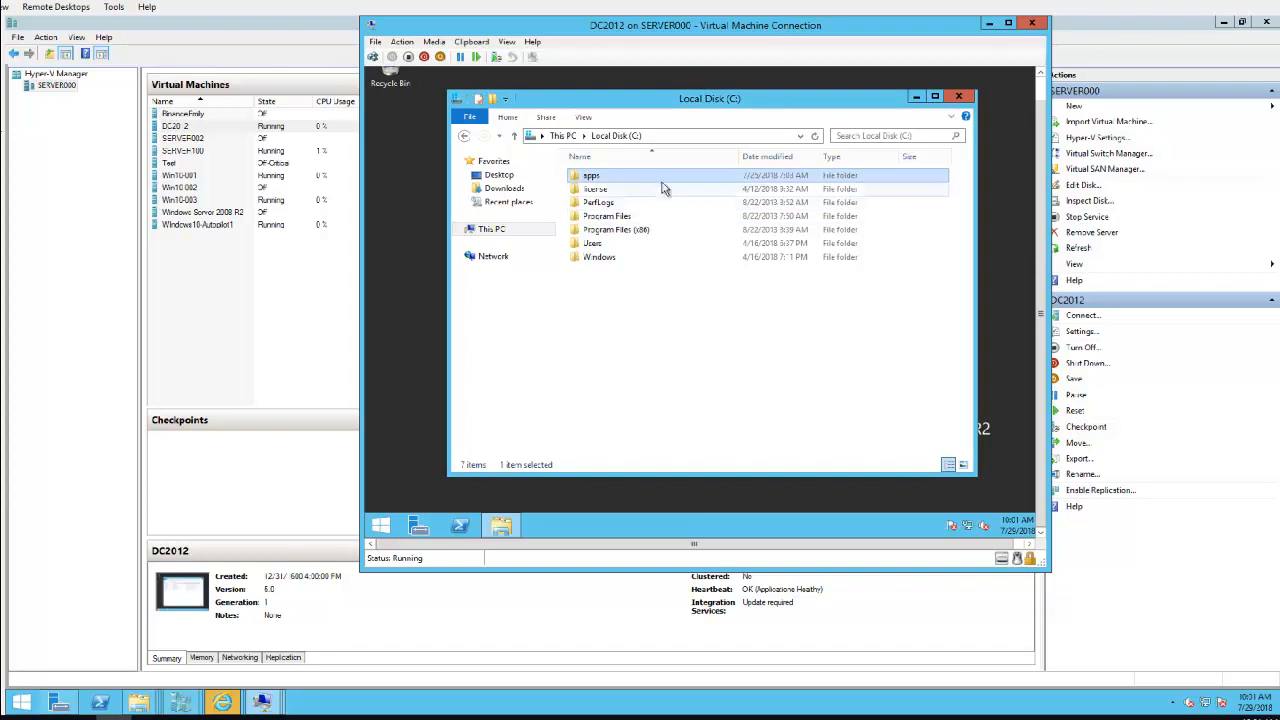
Step: Open the apps folder's sharing dialog and keep Administrator at Read/Write
right_click(588, 175)
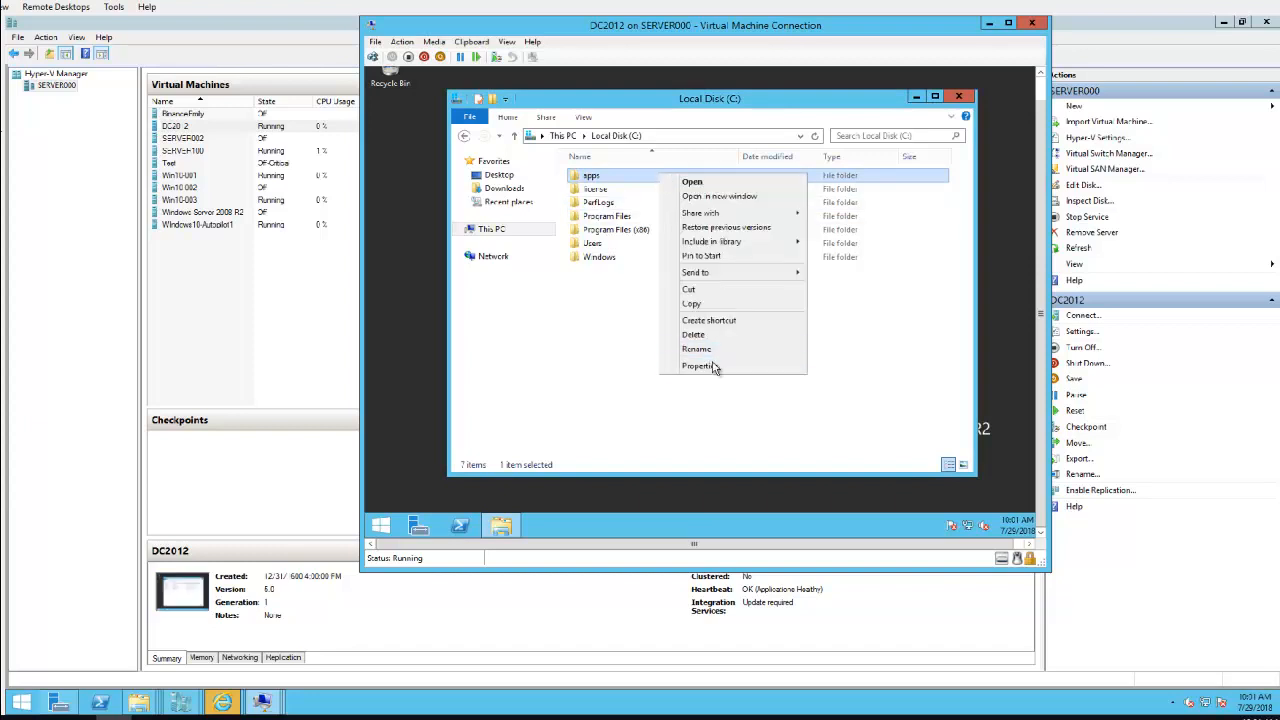
left_click(700, 366)
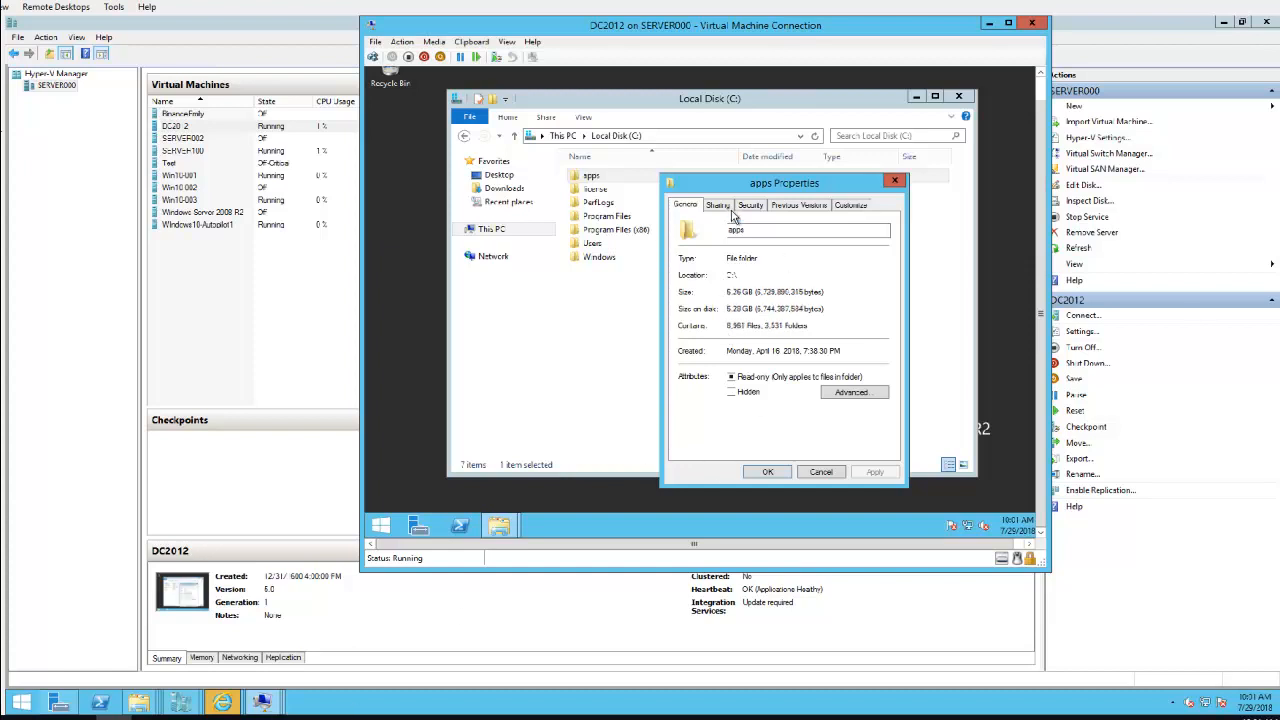
left_click(716, 205)
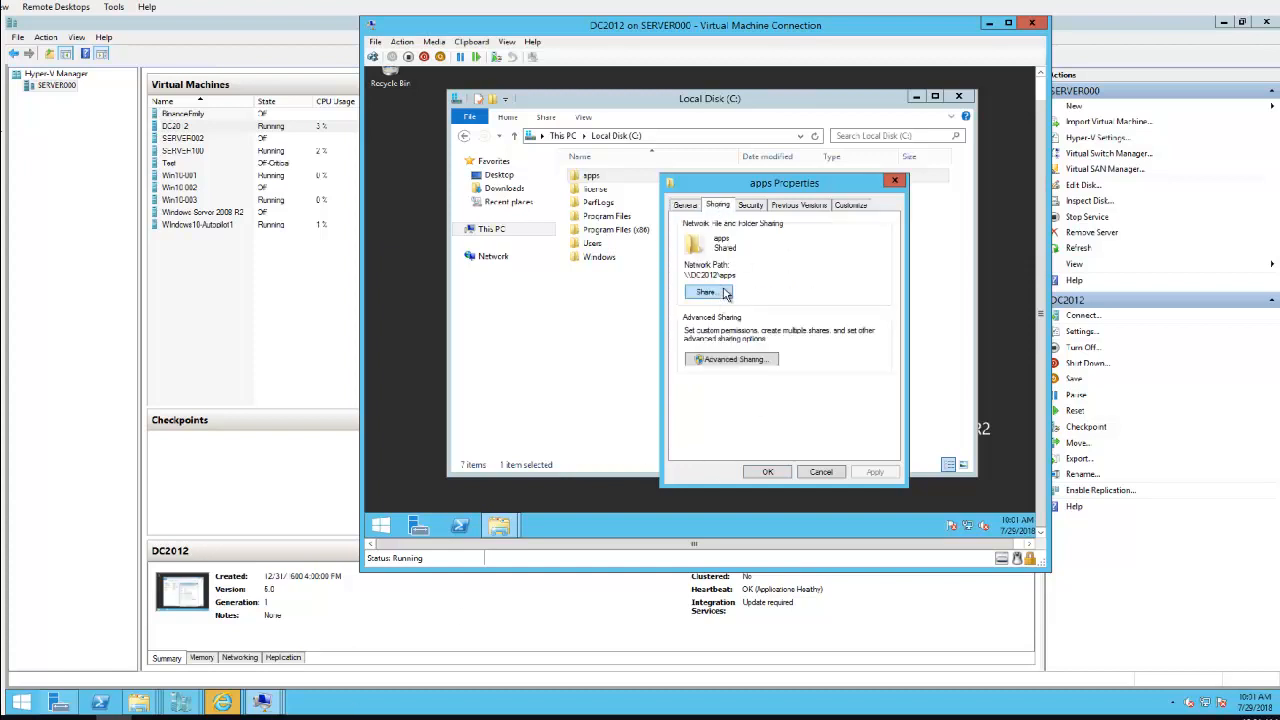
left_click(707, 291)
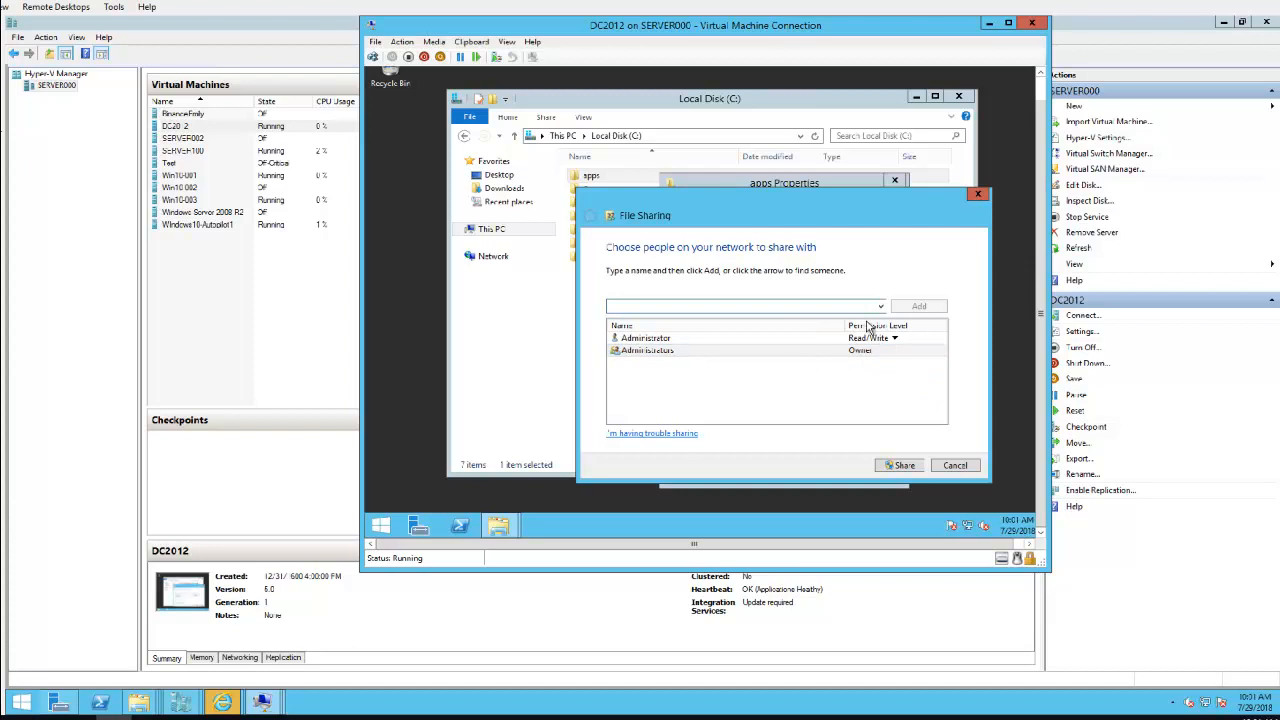
mouse_move(788, 350)
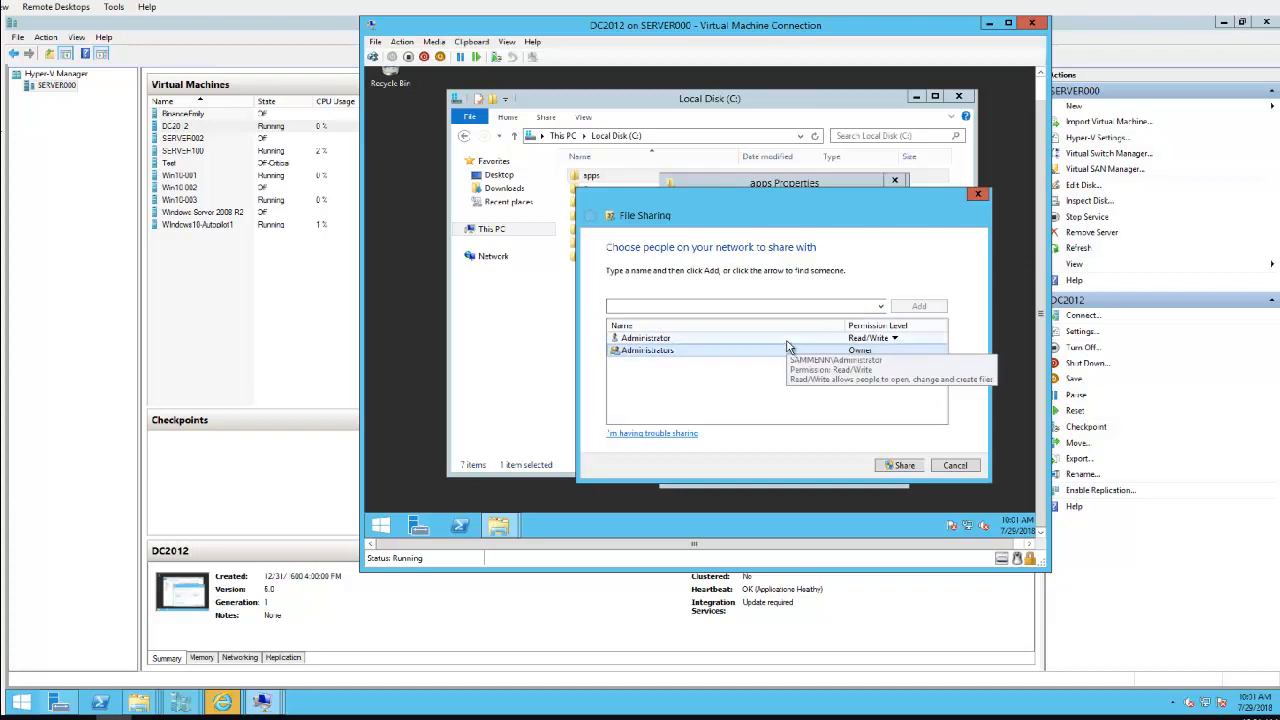
left_click(897, 338)
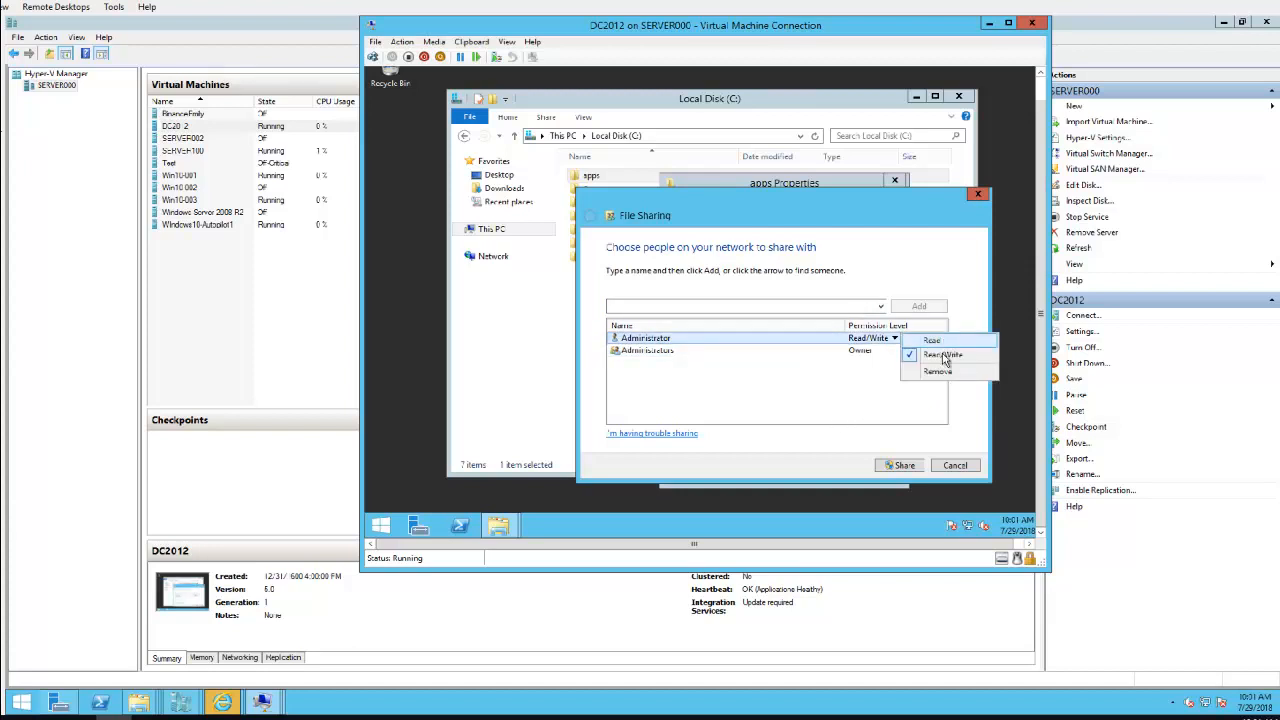
left_click(944, 355)
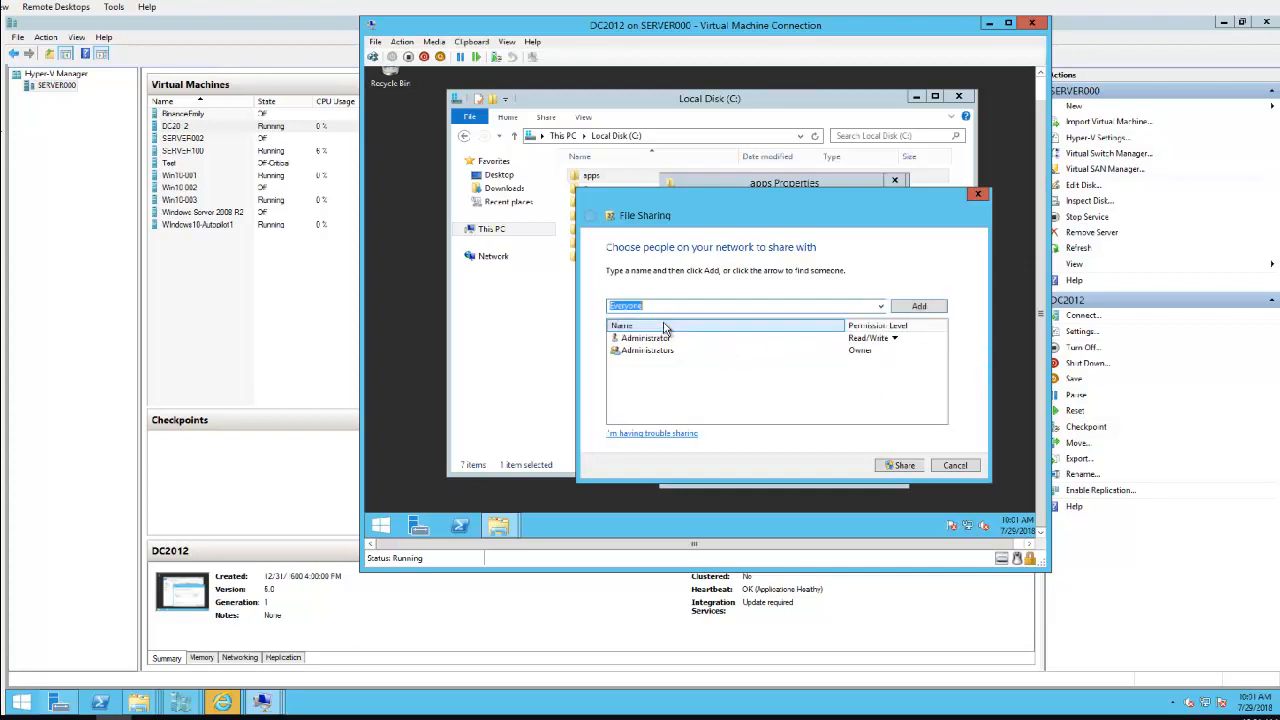
left_click(881, 305)
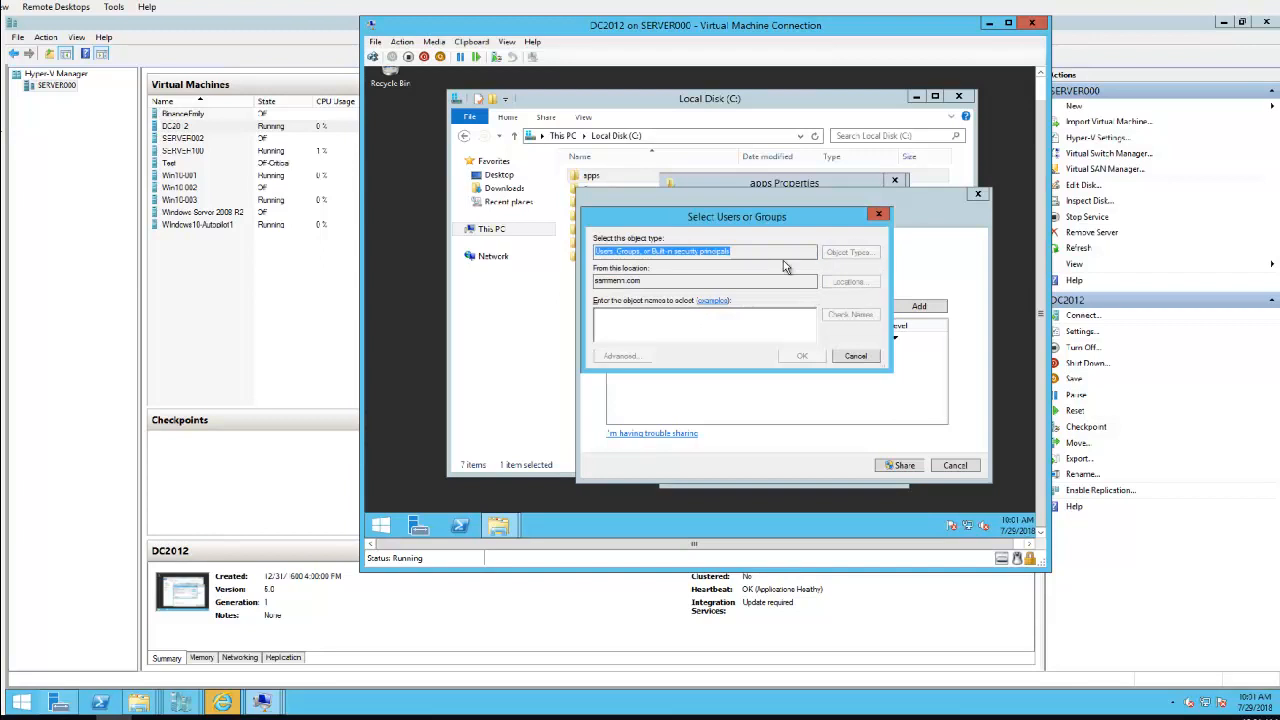
left_click(850, 251)
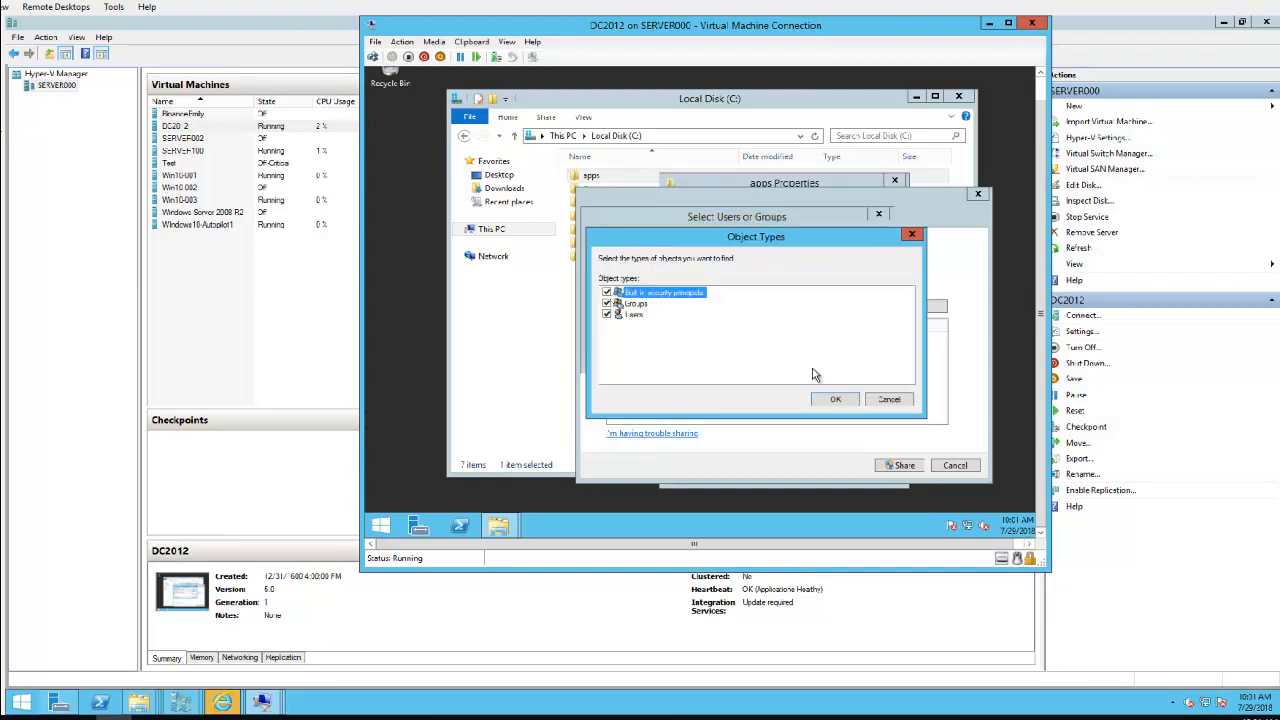
left_click(835, 399)
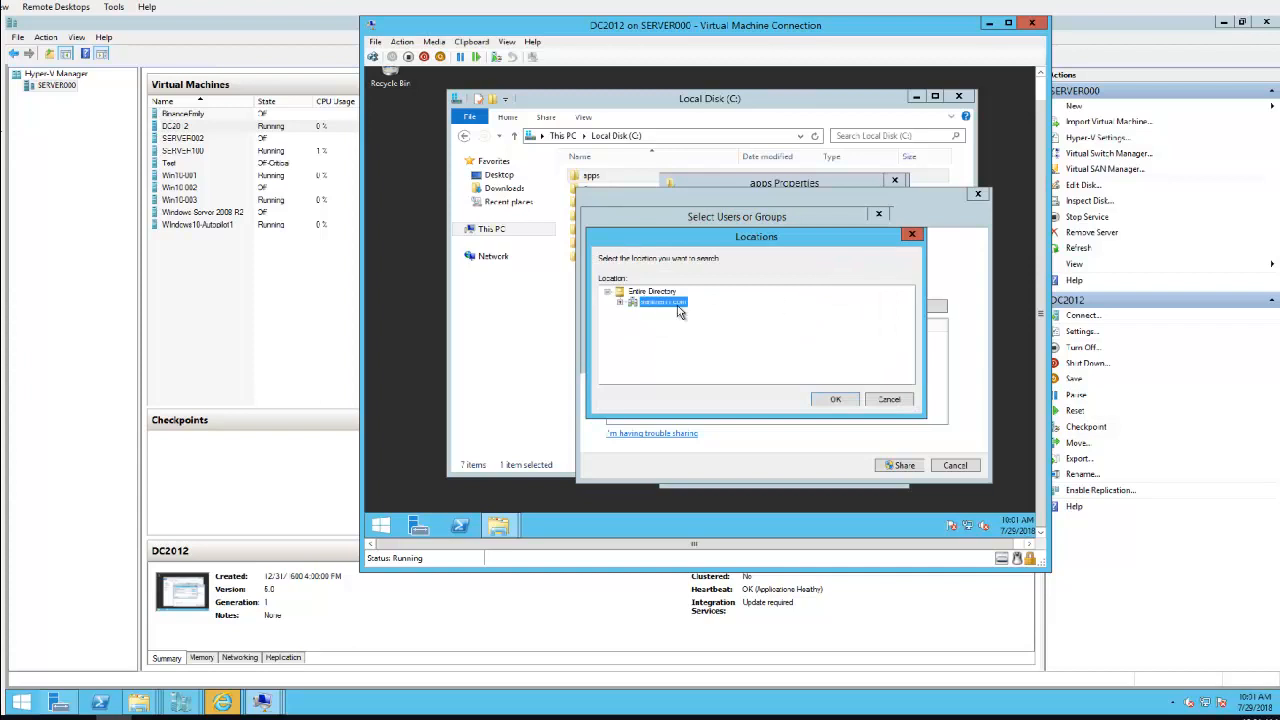
left_click(835, 399)
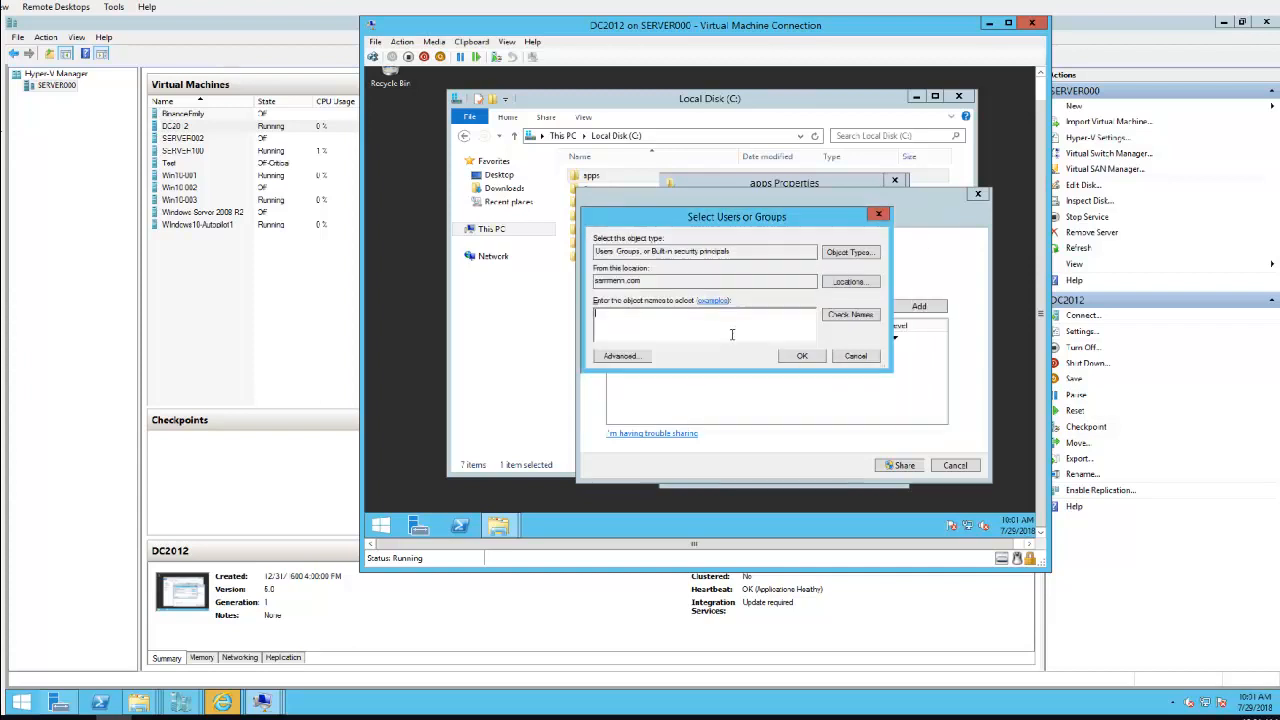
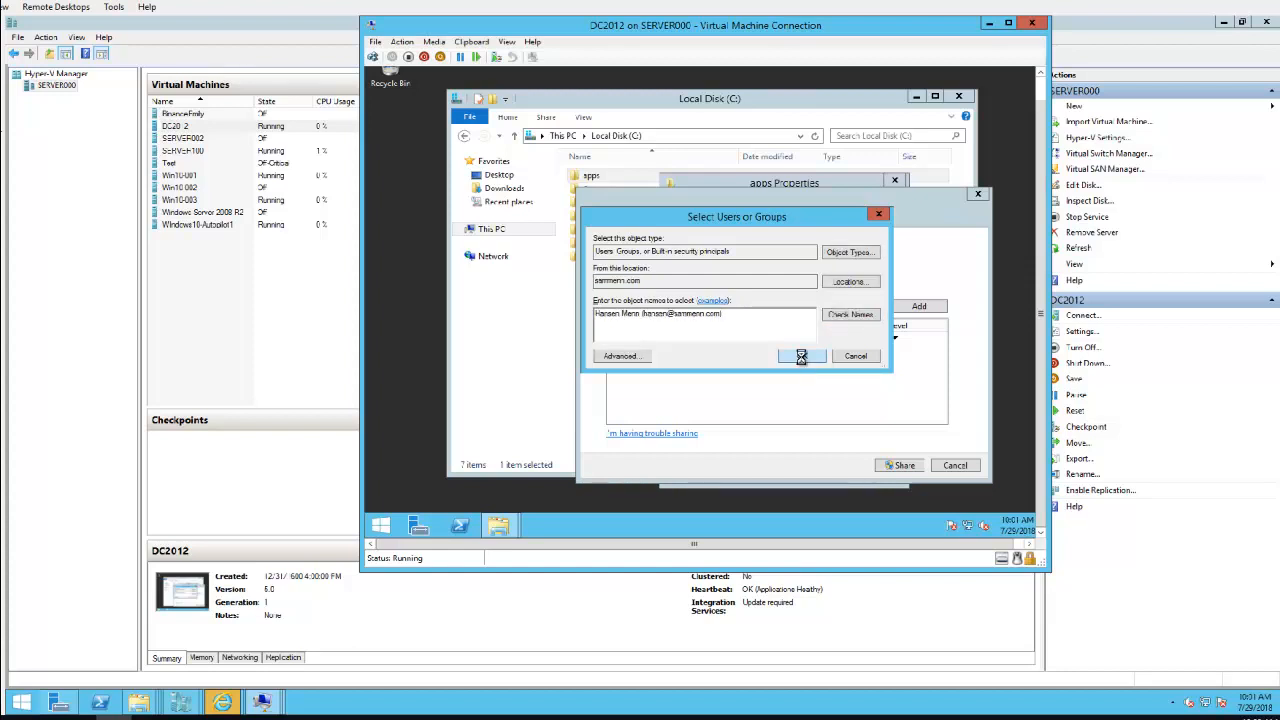
left_click(801, 356)
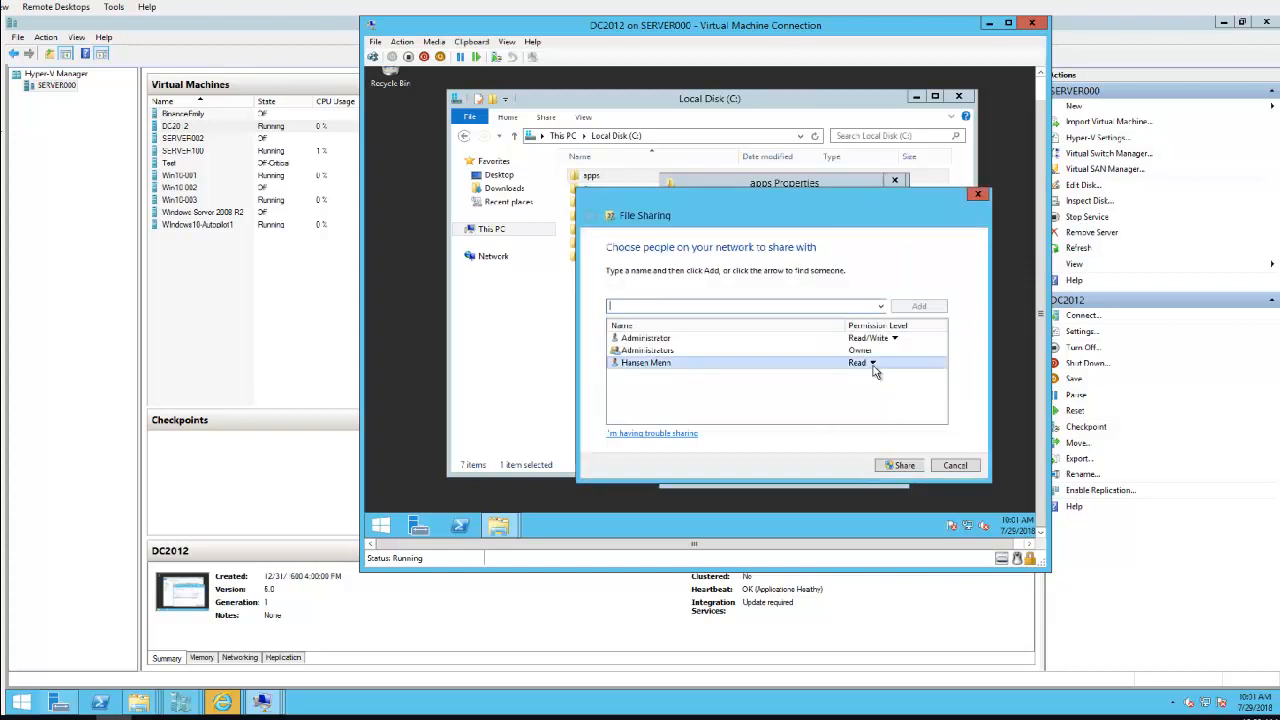
left_click(872, 362)
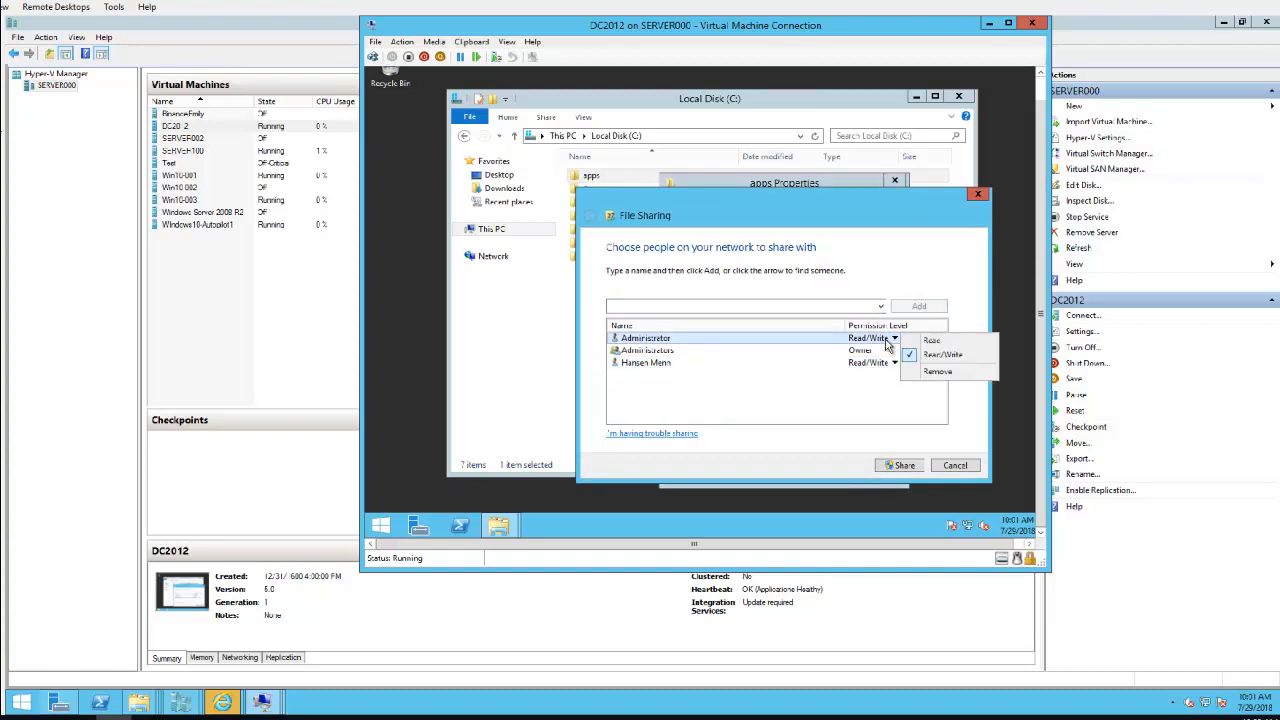
left_click(897, 337)
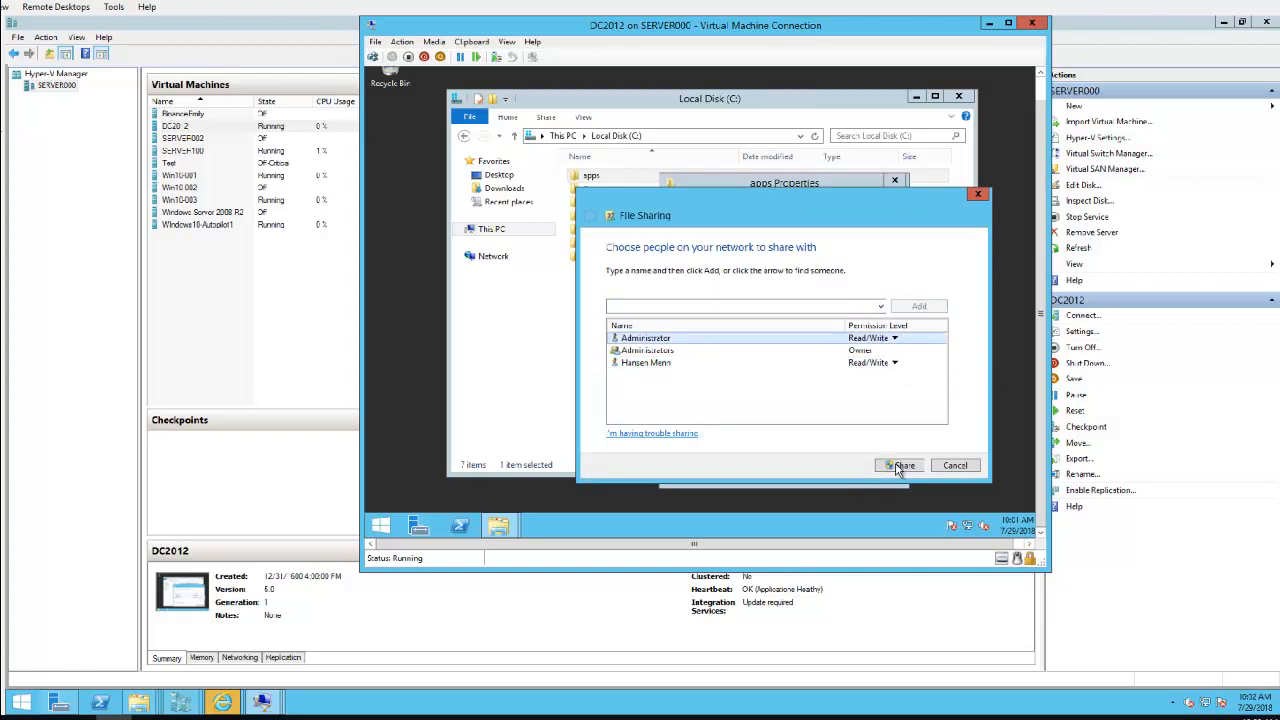
left_click(900, 465)
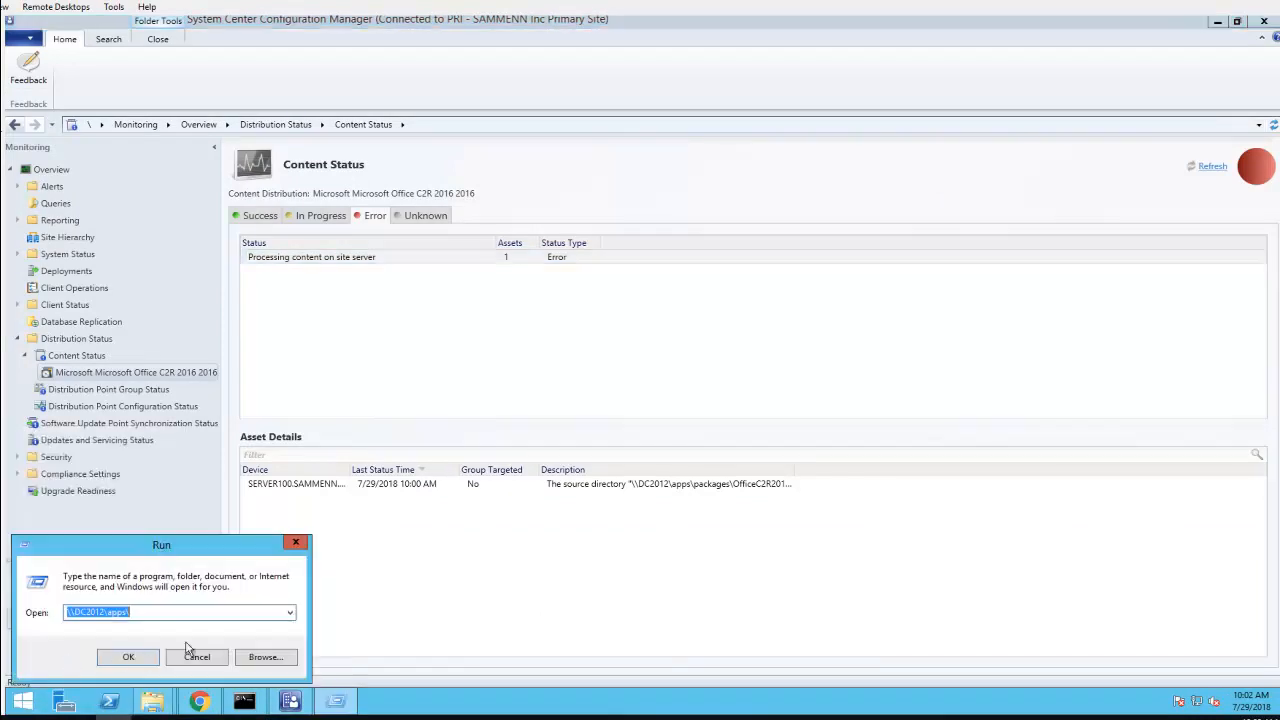
Step: Browse \\DC2012\apps to packages\OfficeC2R2016, showing setup.exe and two XML files
left_click(290, 613)
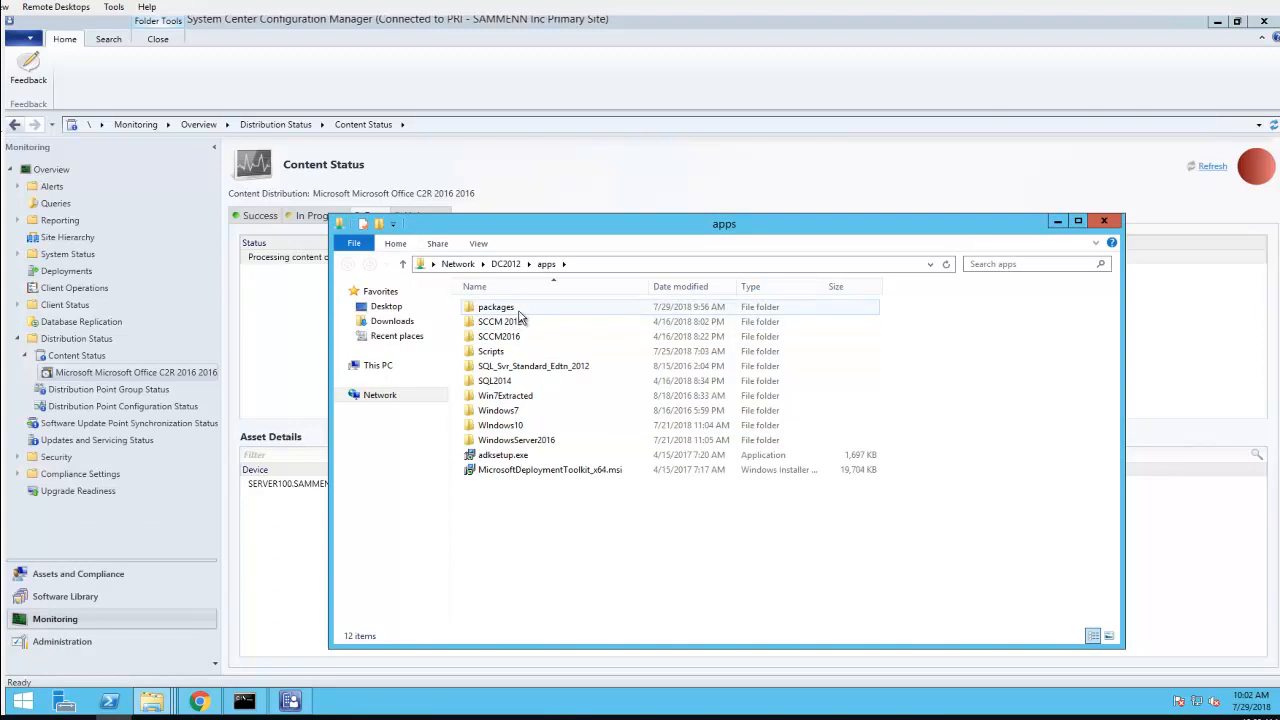
double_click(495, 306)
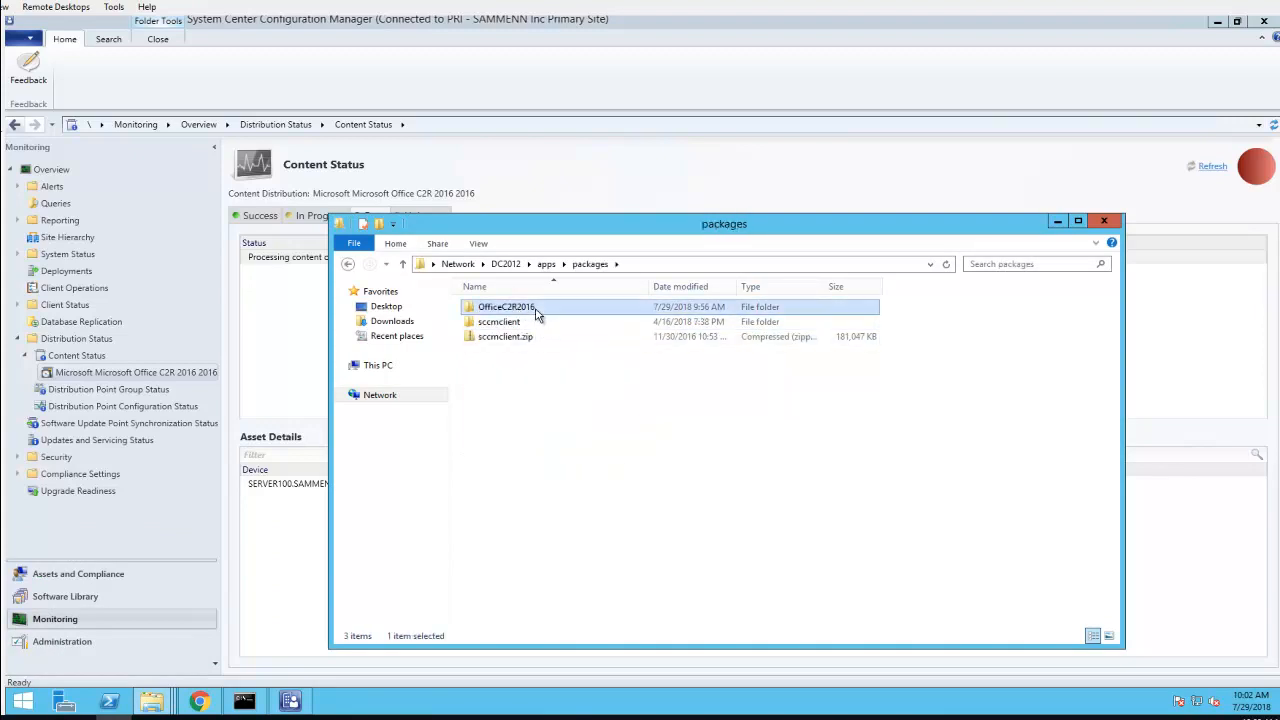
double_click(506, 307)
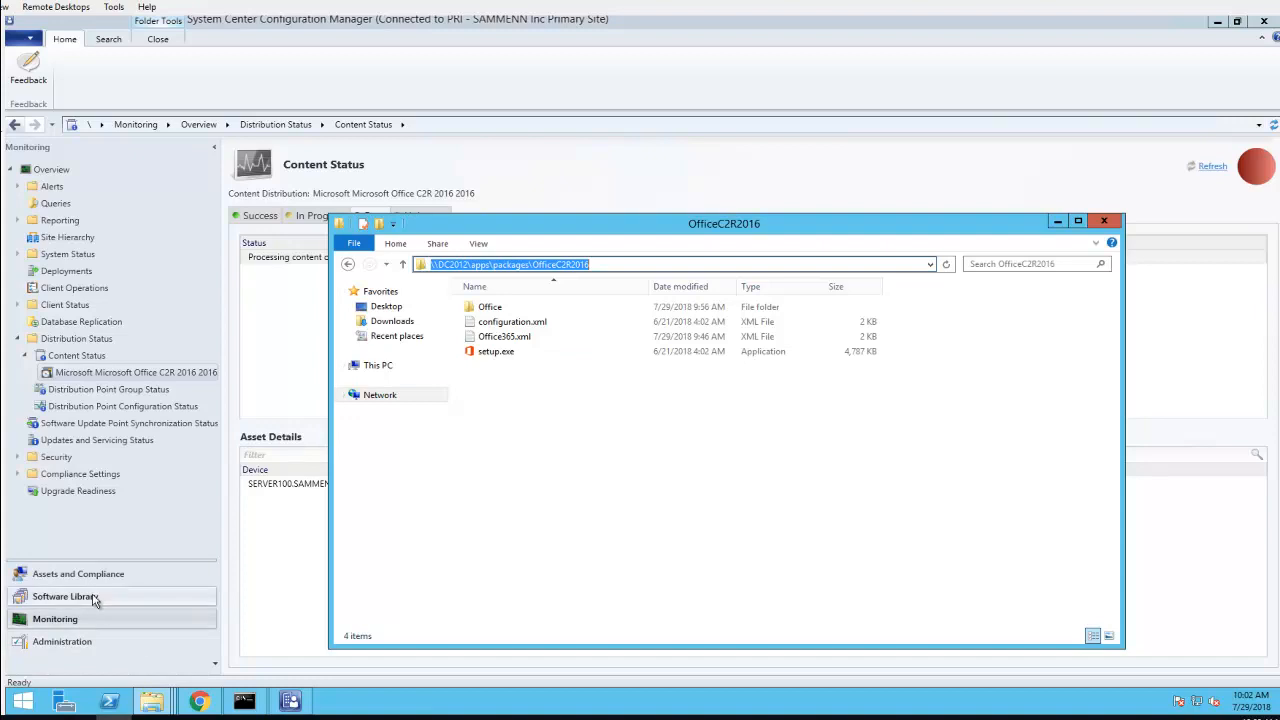
left_click(65, 596)
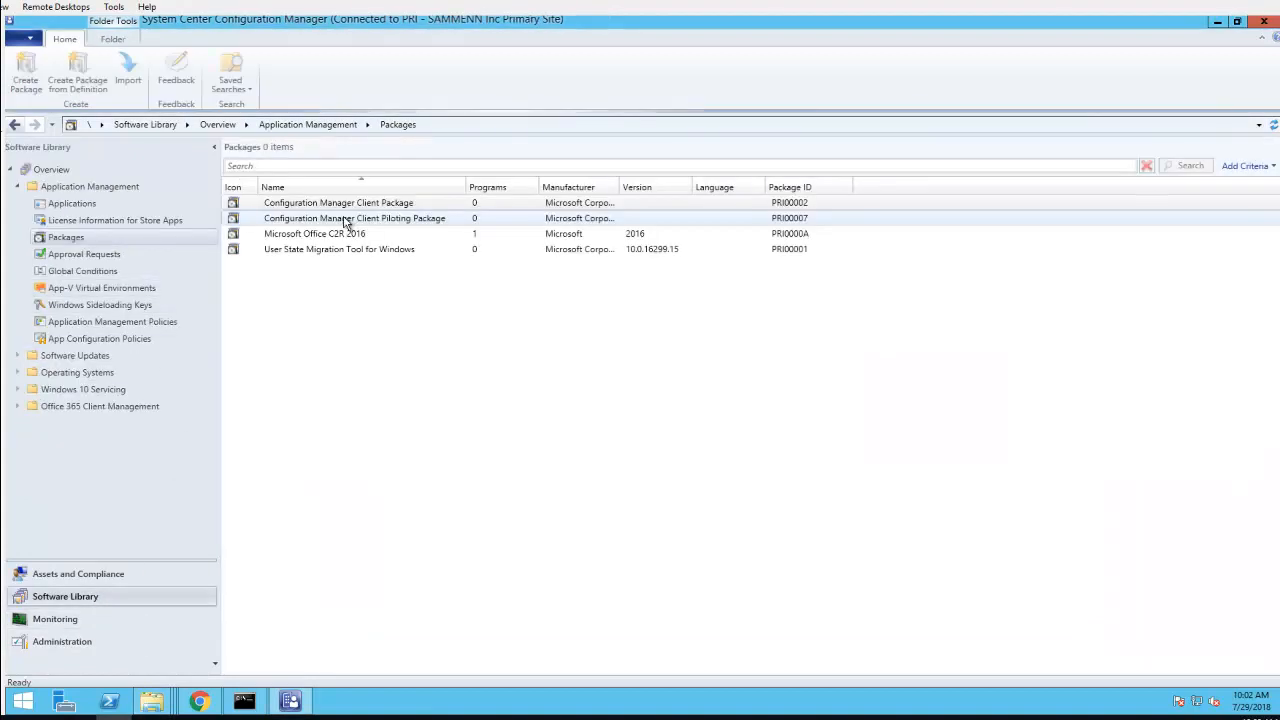
Step: Reset the Office C2R 2016 package data source to \\DC2012\apps\packages\OfficeC2R2016 and save
right_click(314, 233)
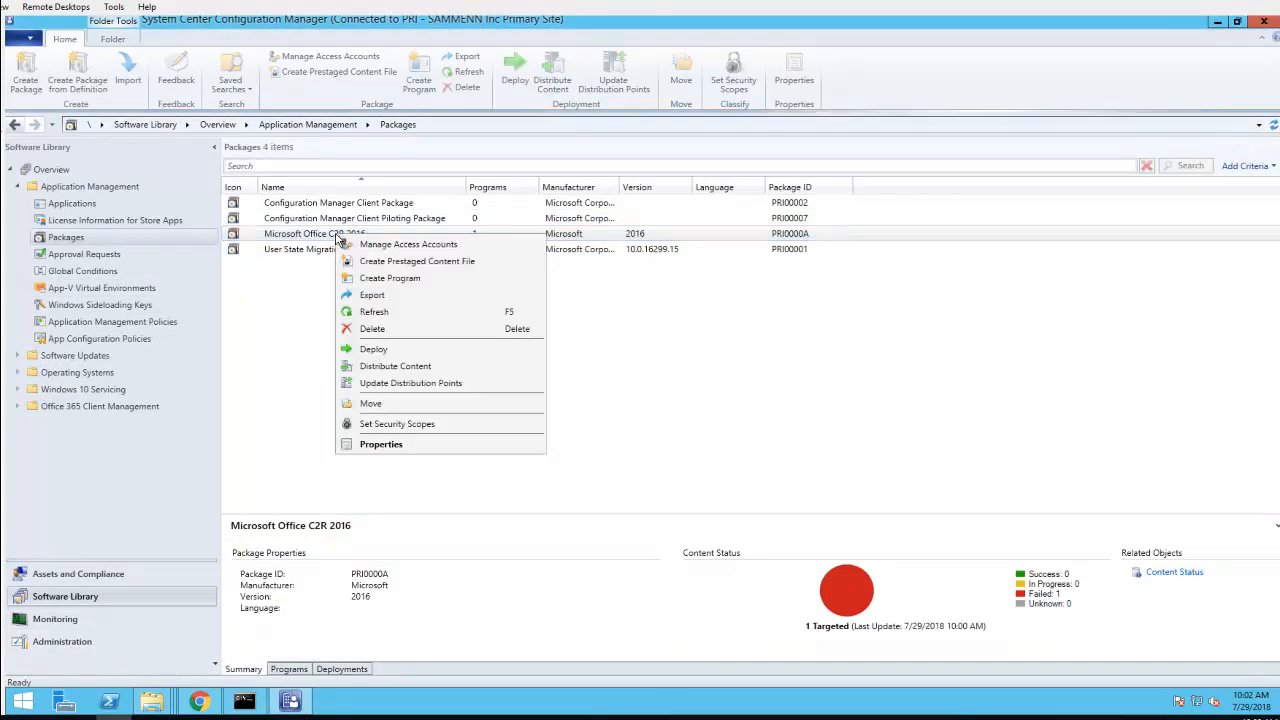
left_click(538, 424)
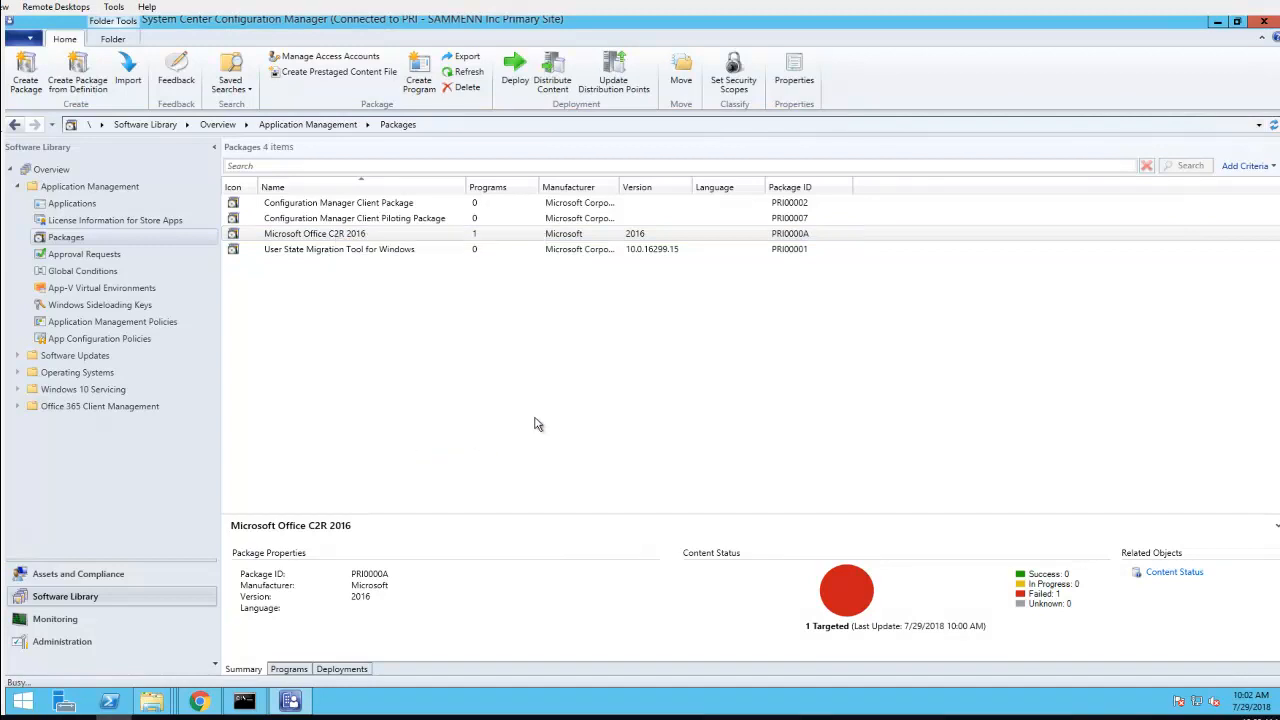
left_click(793, 70)
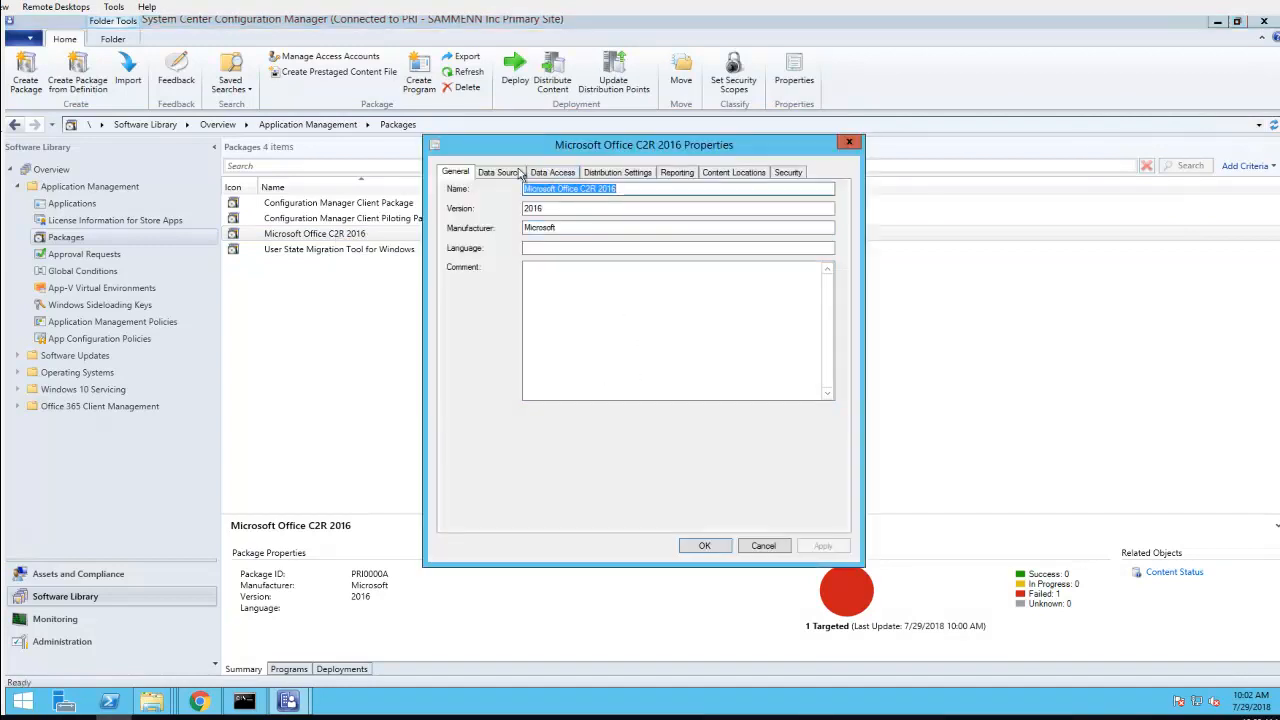
left_click(500, 172)
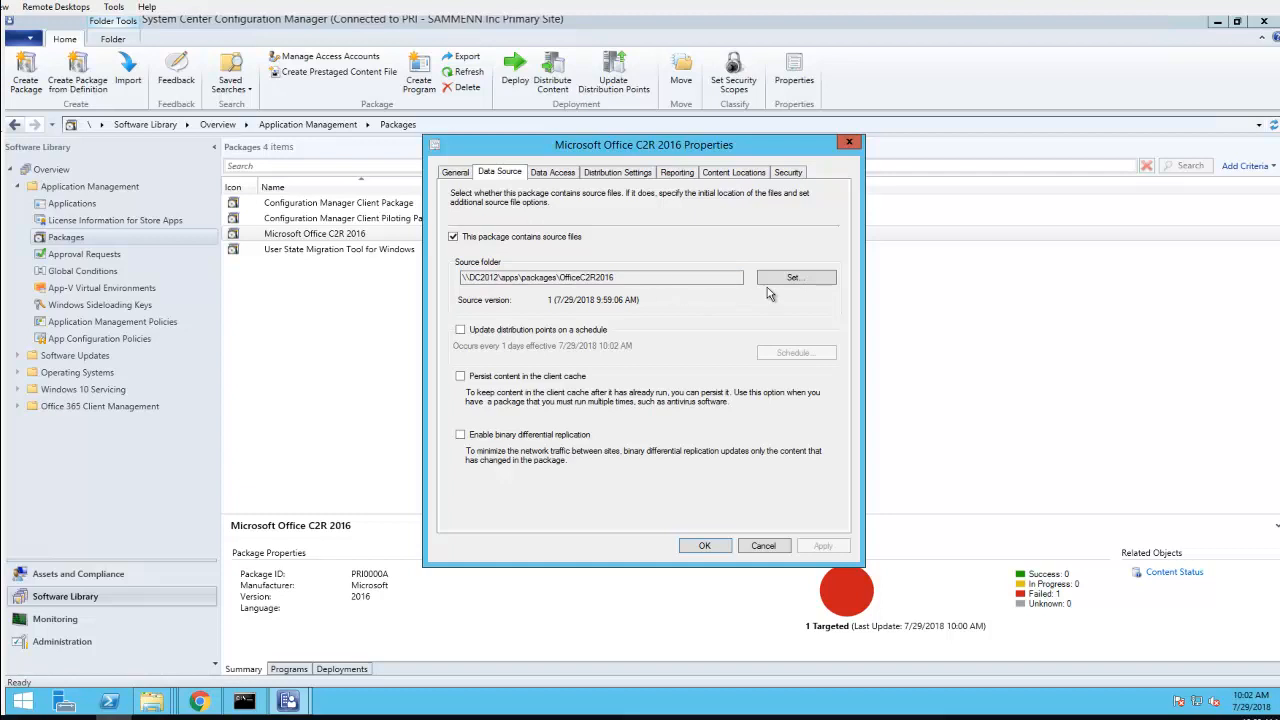
left_click(795, 277)
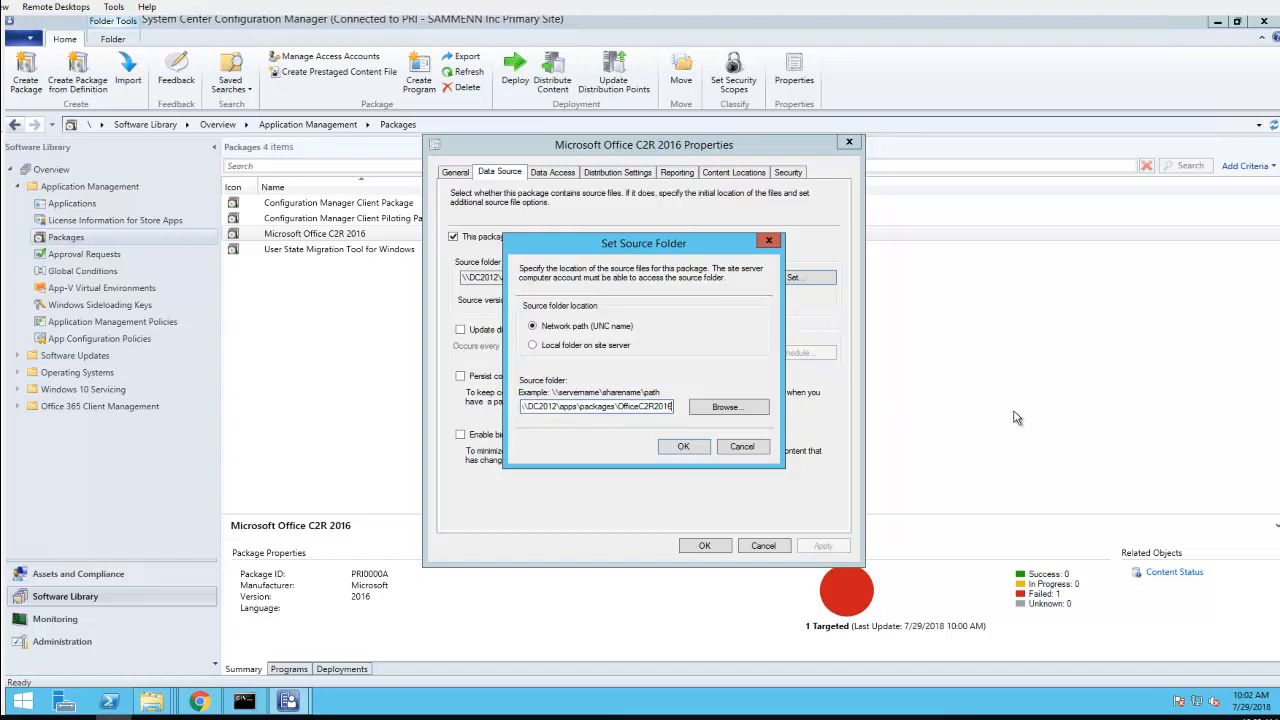
left_click(683, 446)
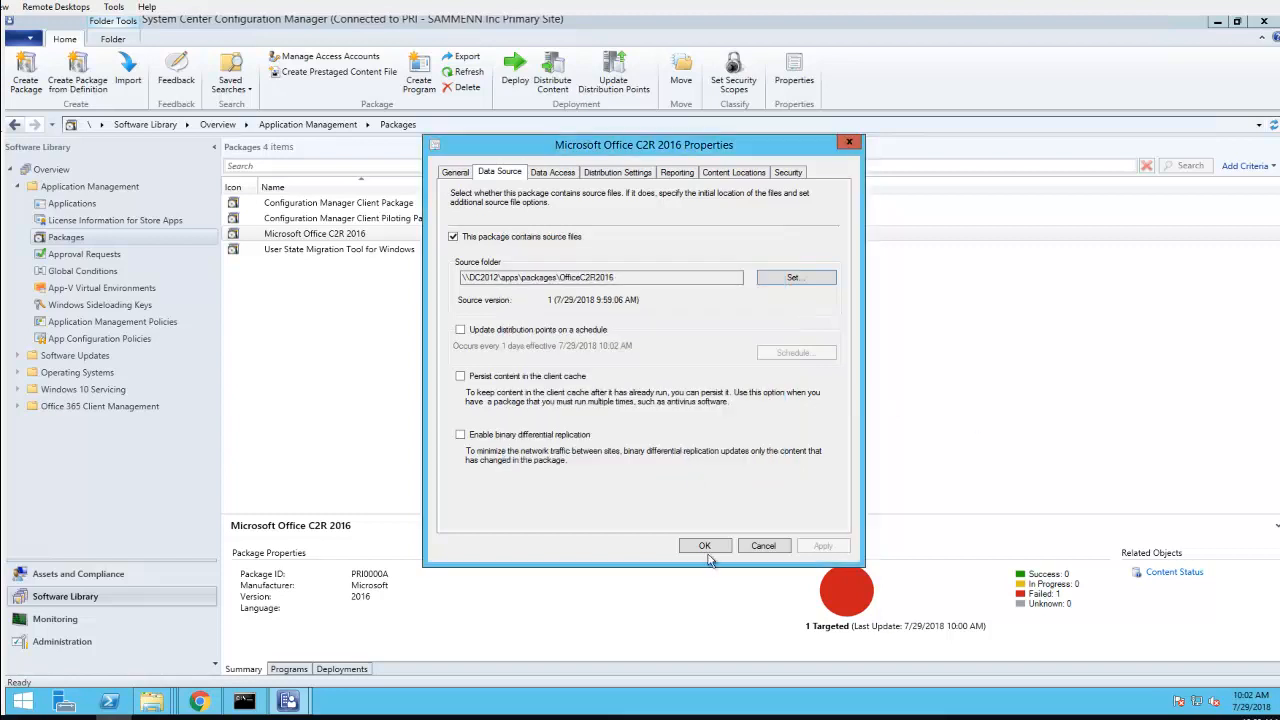
left_click(705, 545)
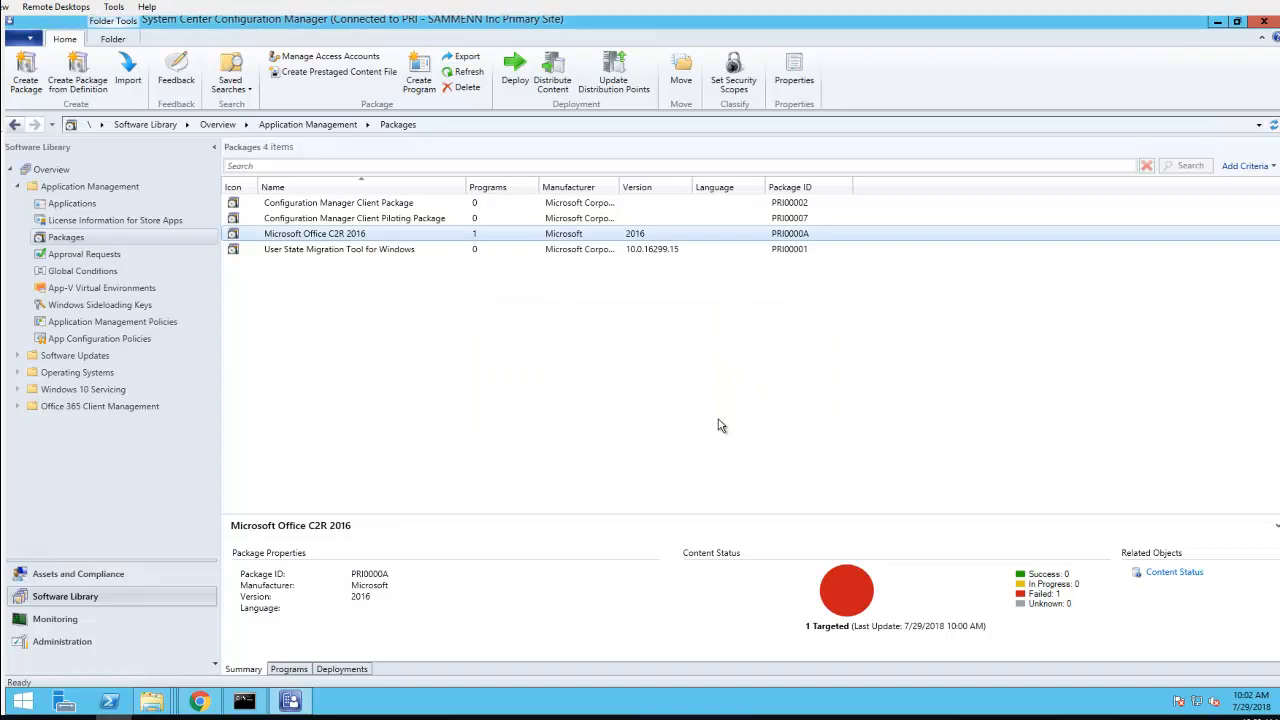
mouse_move(274, 382)
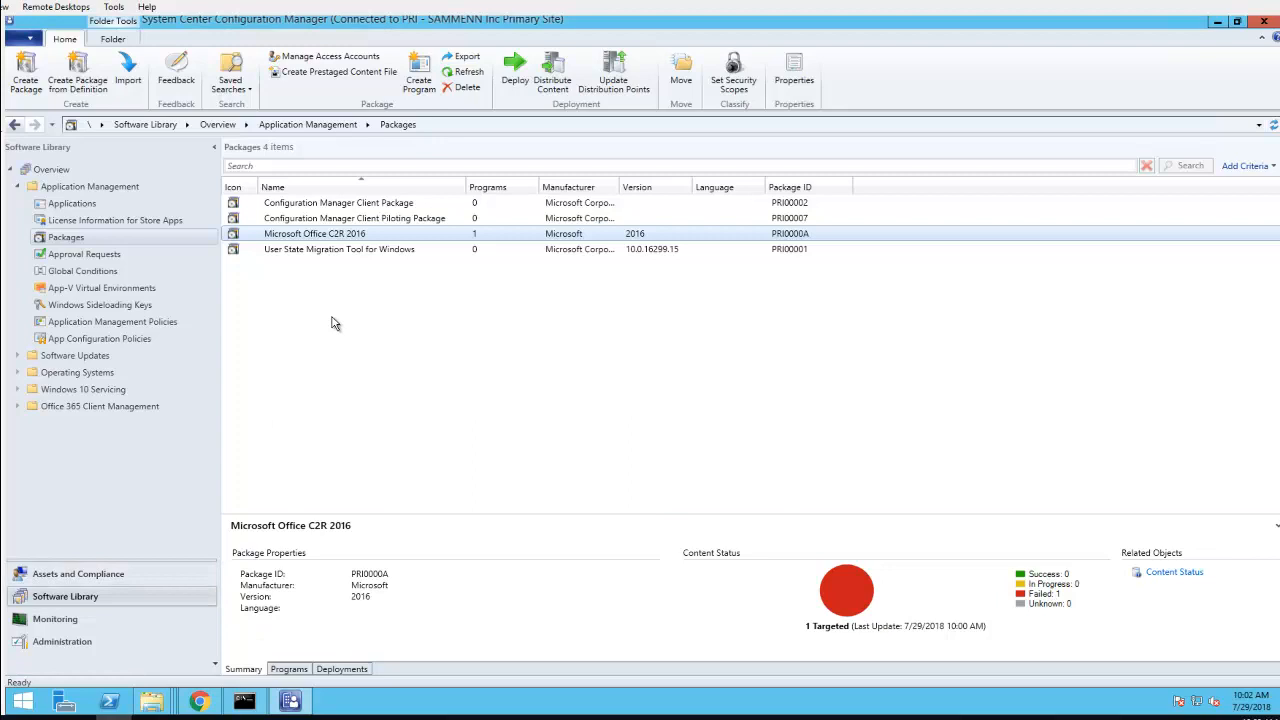
mouse_move(401, 289)
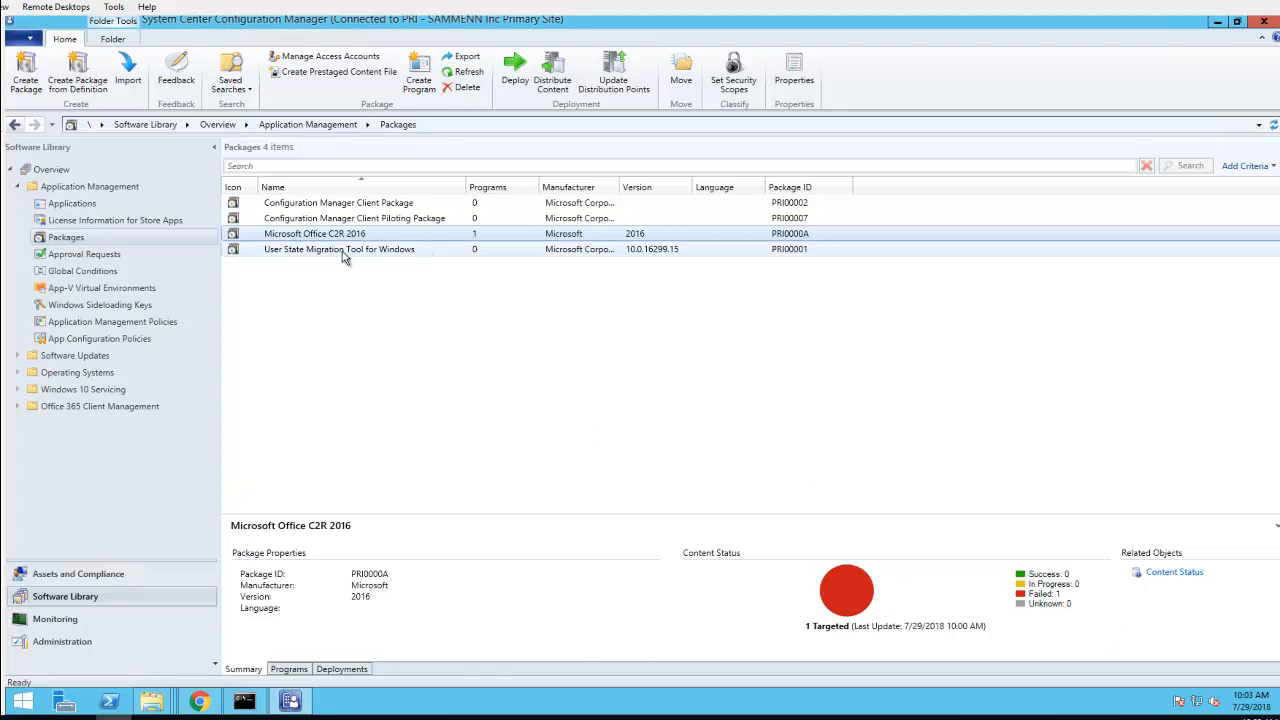
Step: Reselect Office C2R 2016 to see content status updated at 10:03 AM, still one failure
left_click(338, 249)
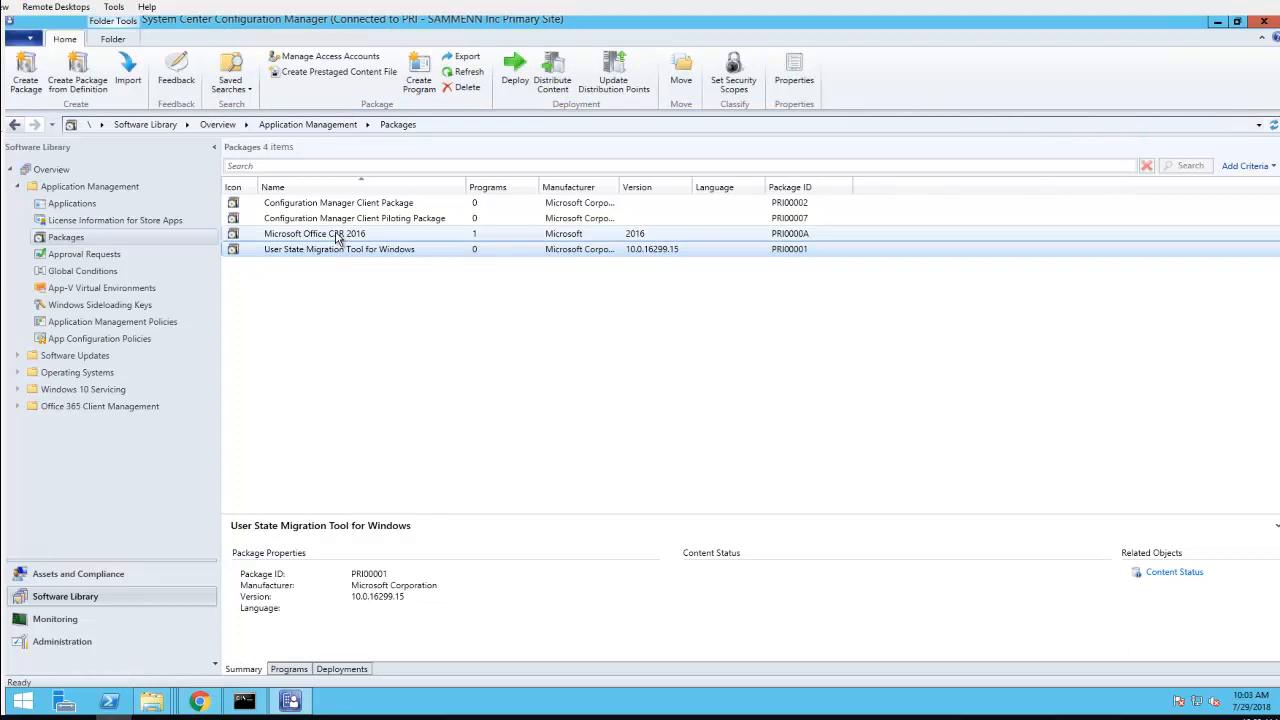
left_click(55, 619)
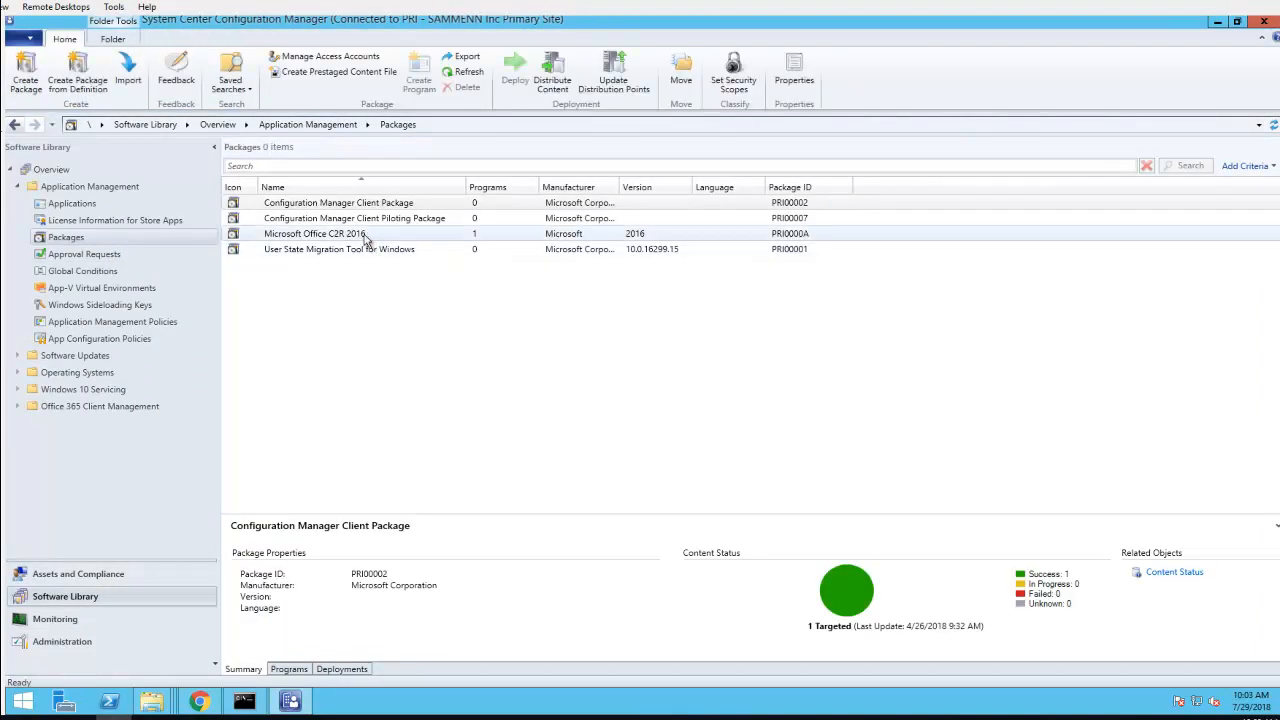
left_click(330, 233)
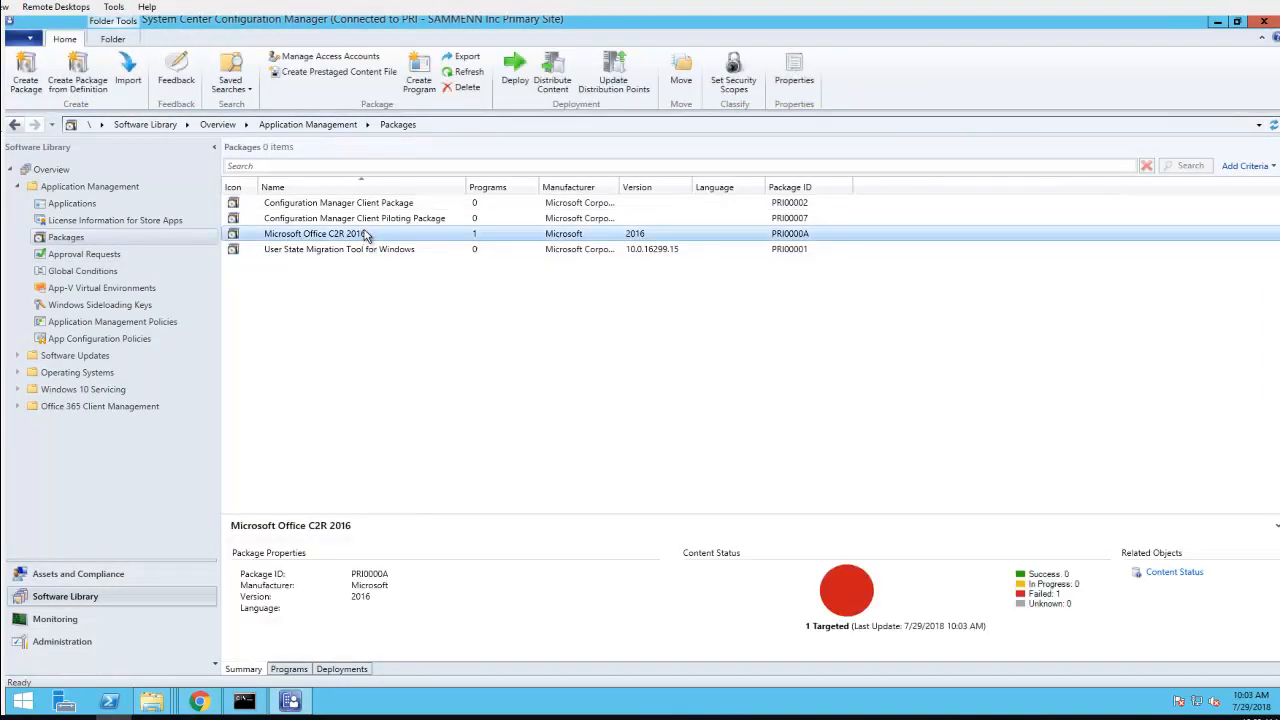
mouse_move(497, 315)
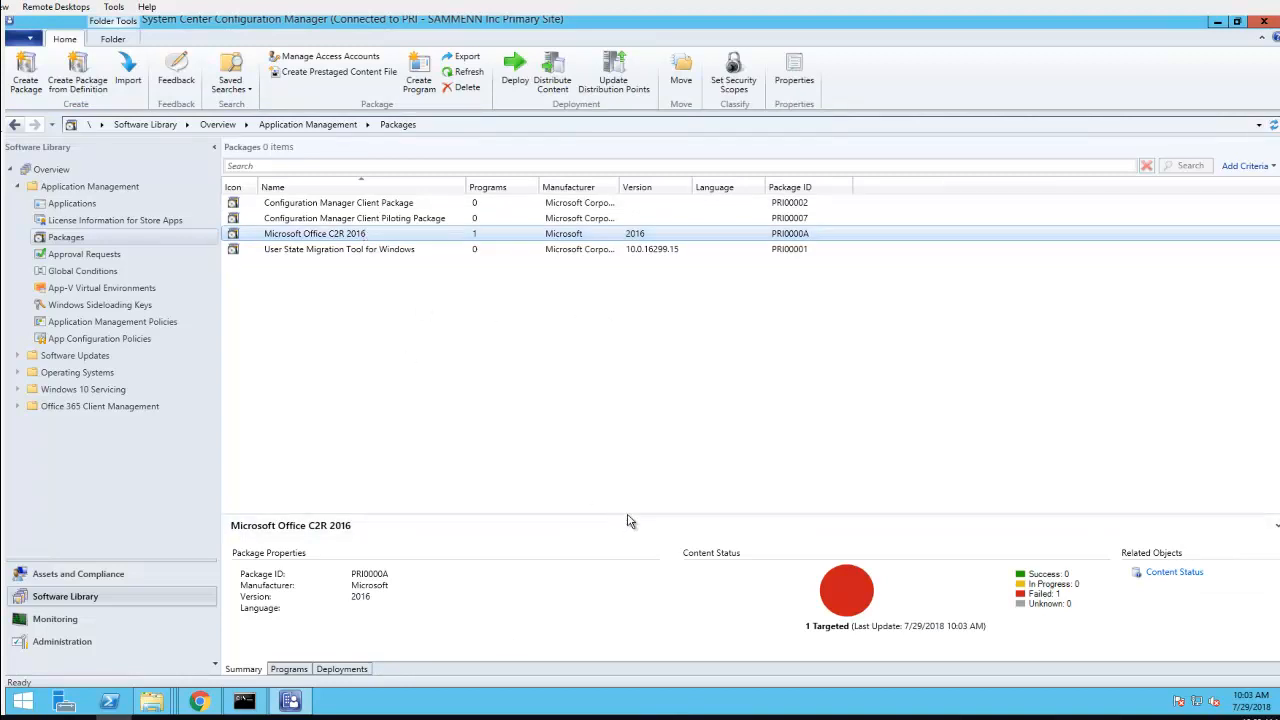
mouse_move(401, 362)
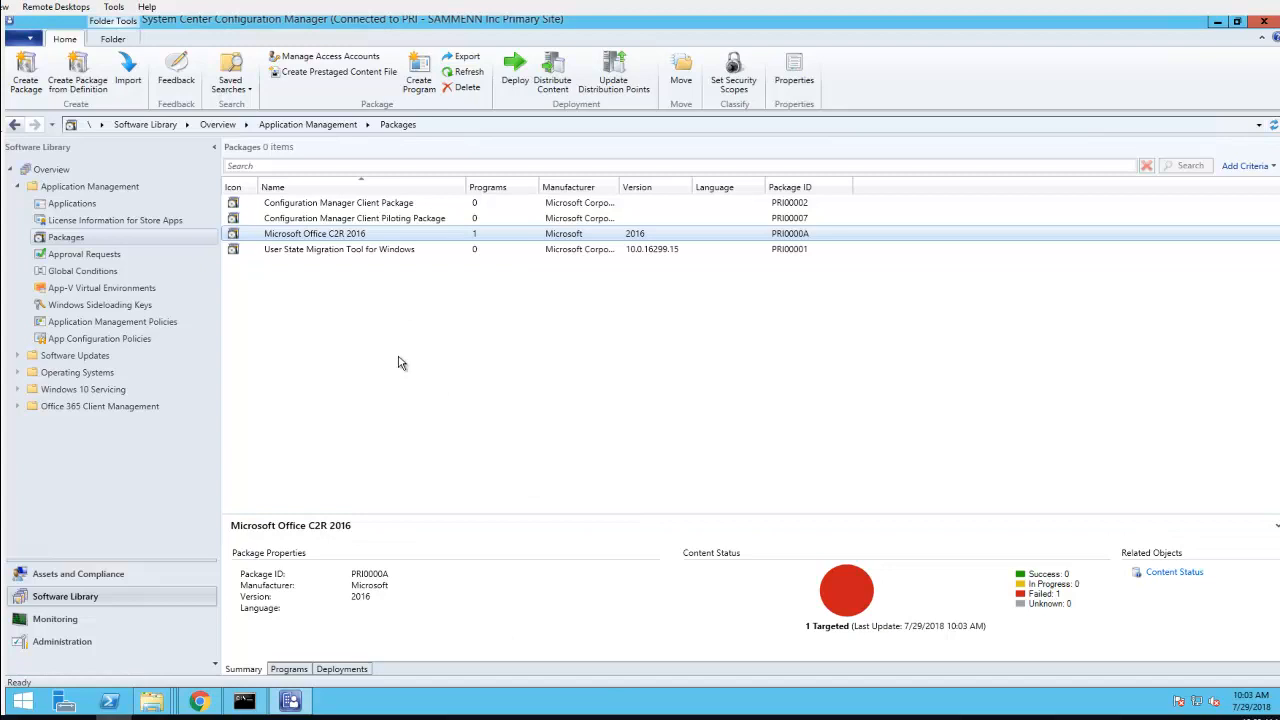
mouse_move(382, 342)
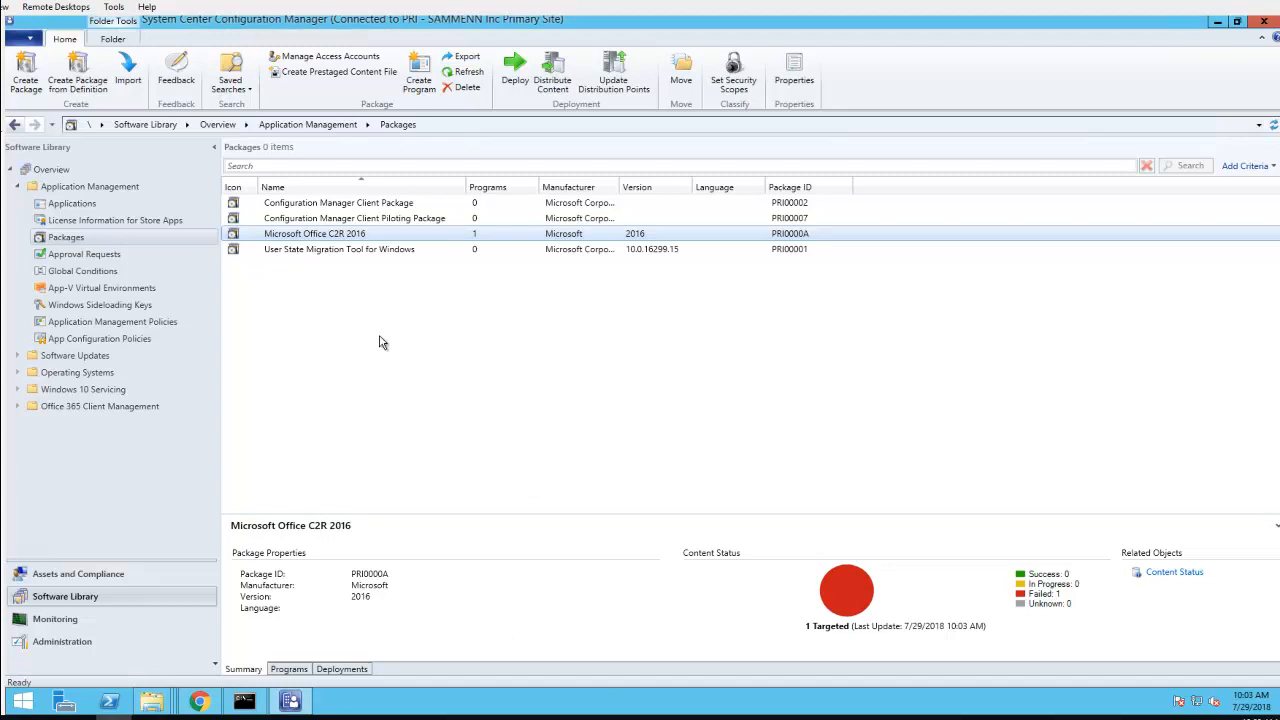
mouse_move(515, 504)
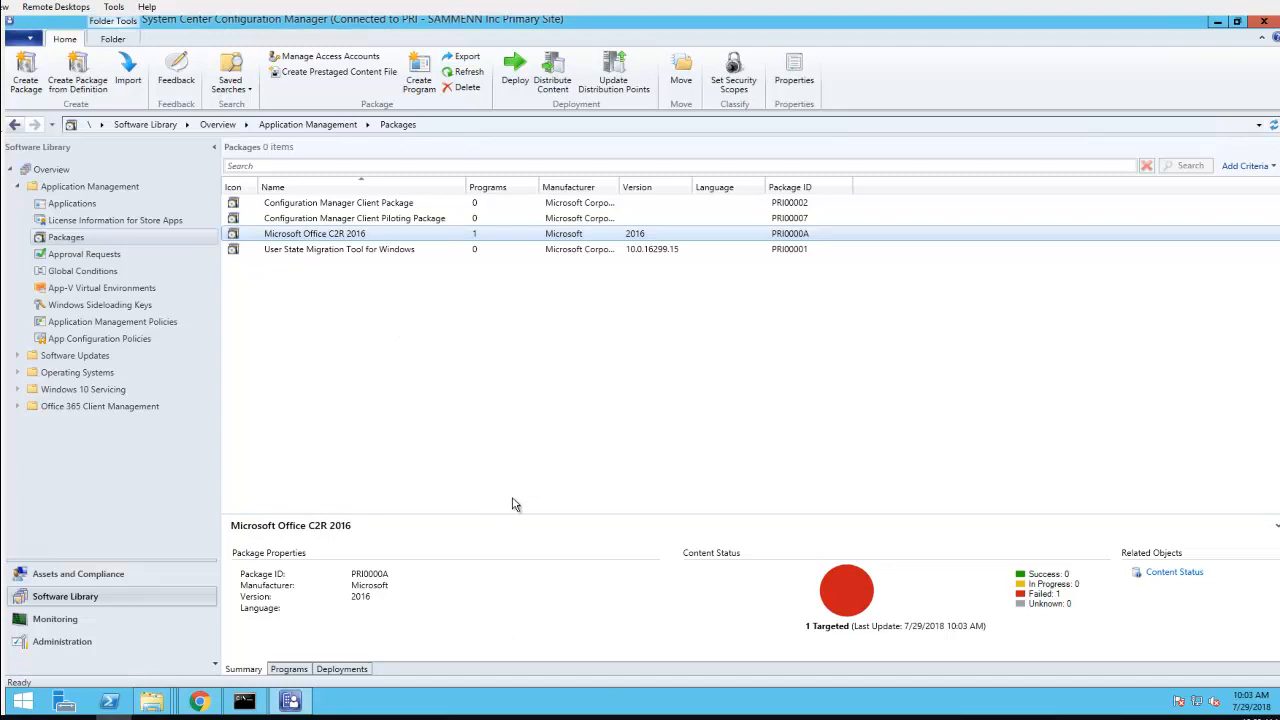